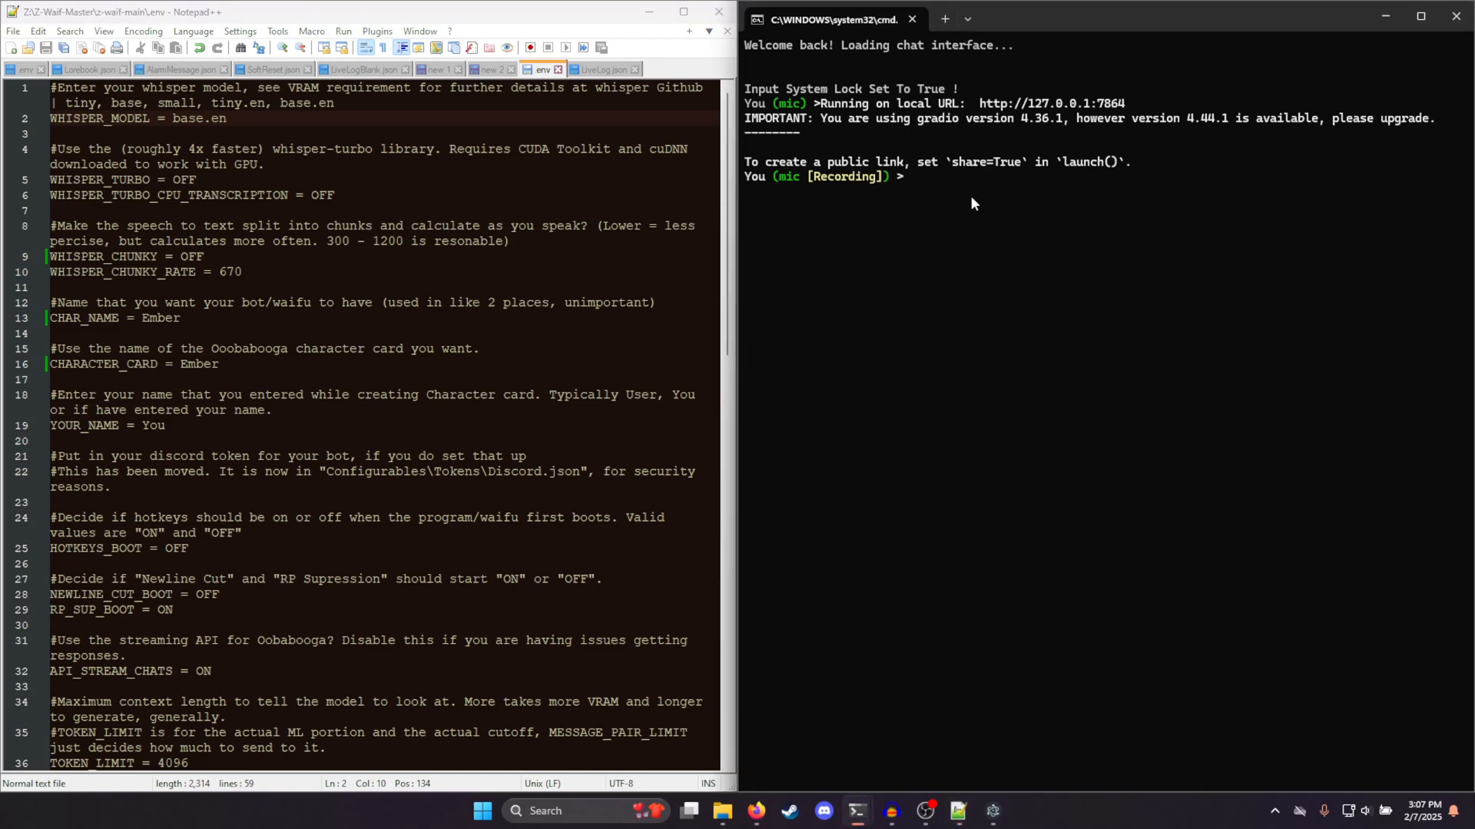
mouse_move(903, 241)
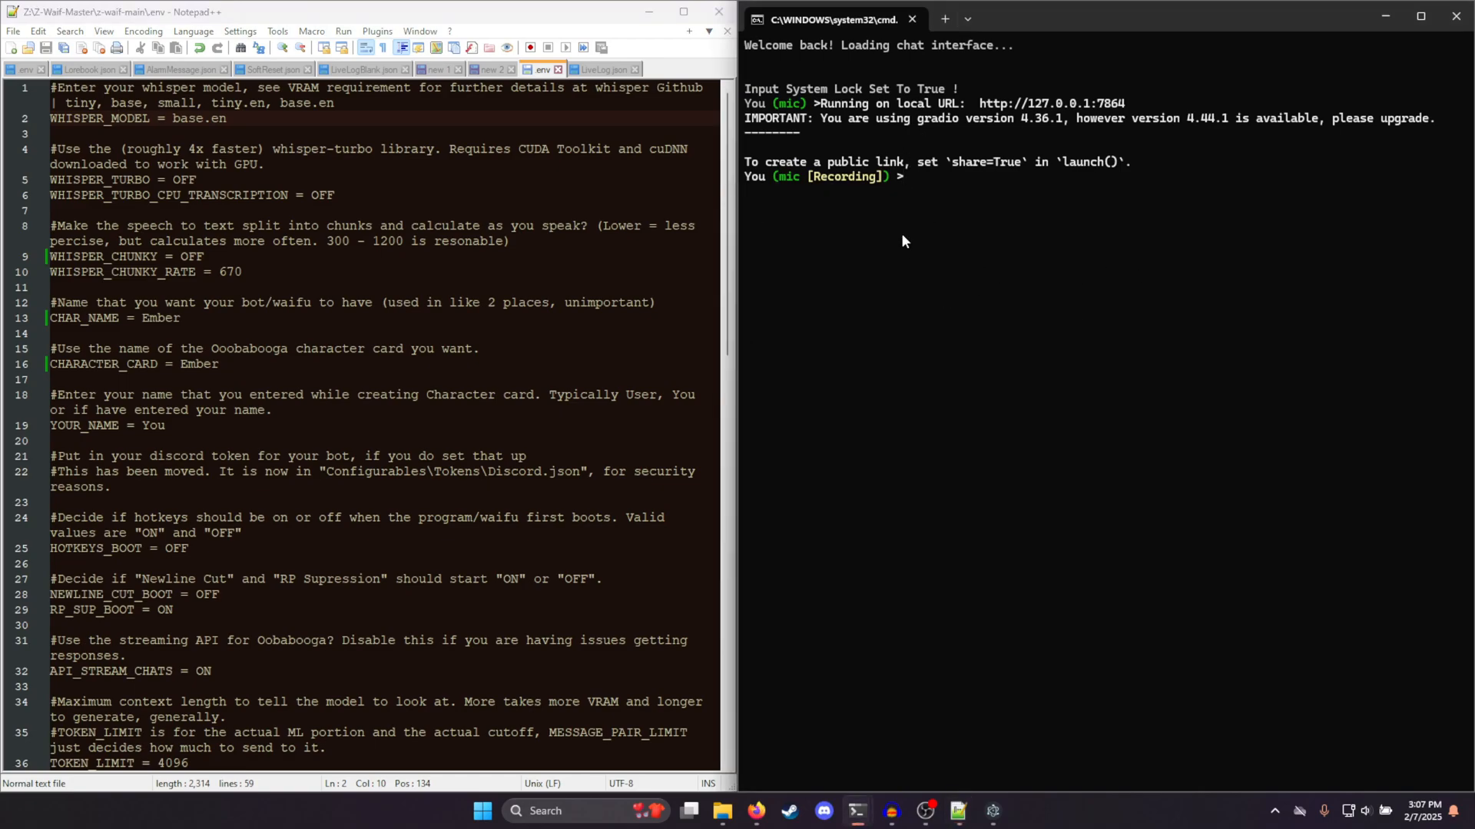
mouse_move(994, 443)
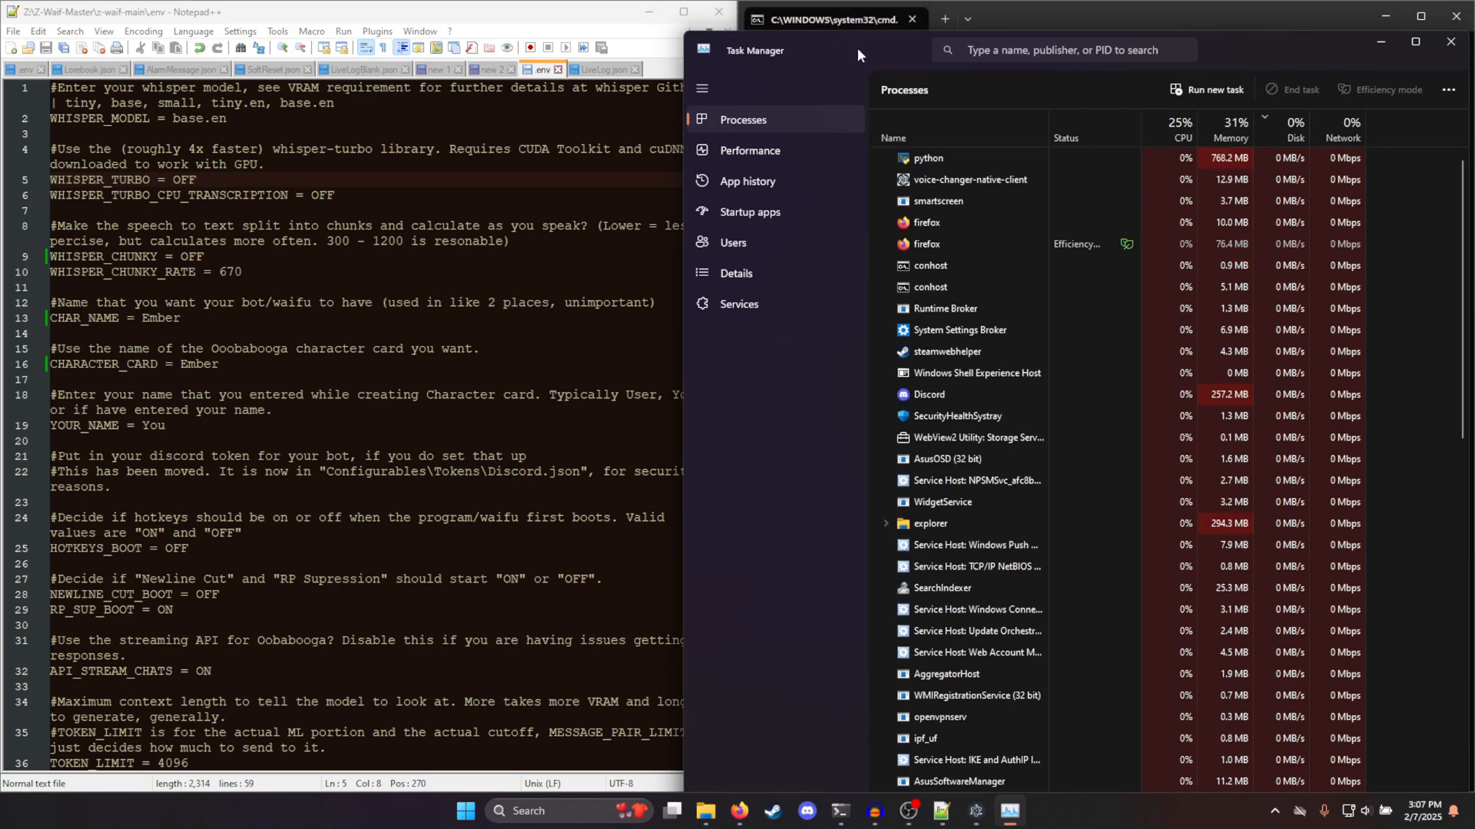
mouse_move(854, 63)
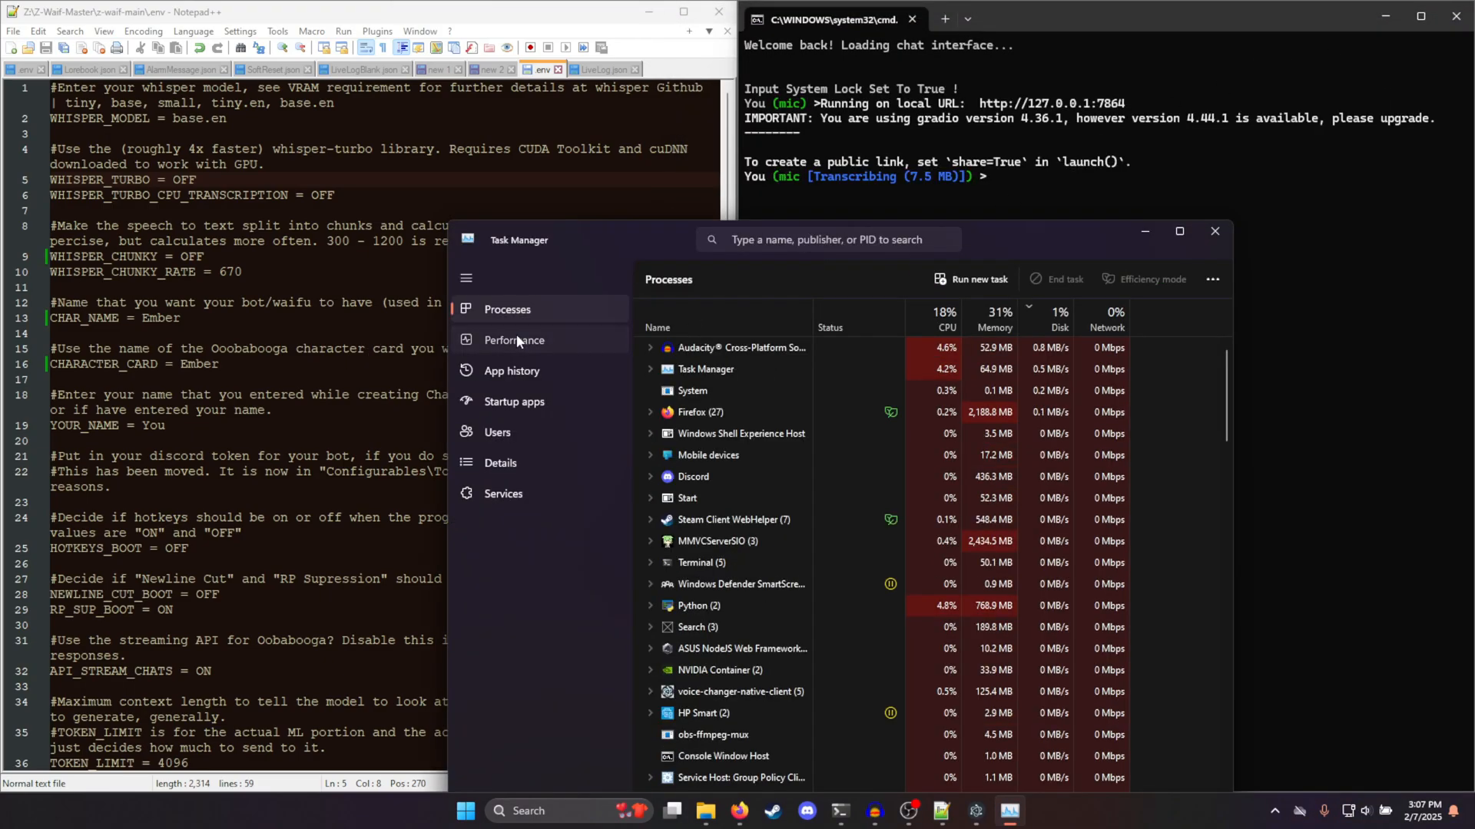
Show the Processes list to check the python process's memory use
click(513, 339)
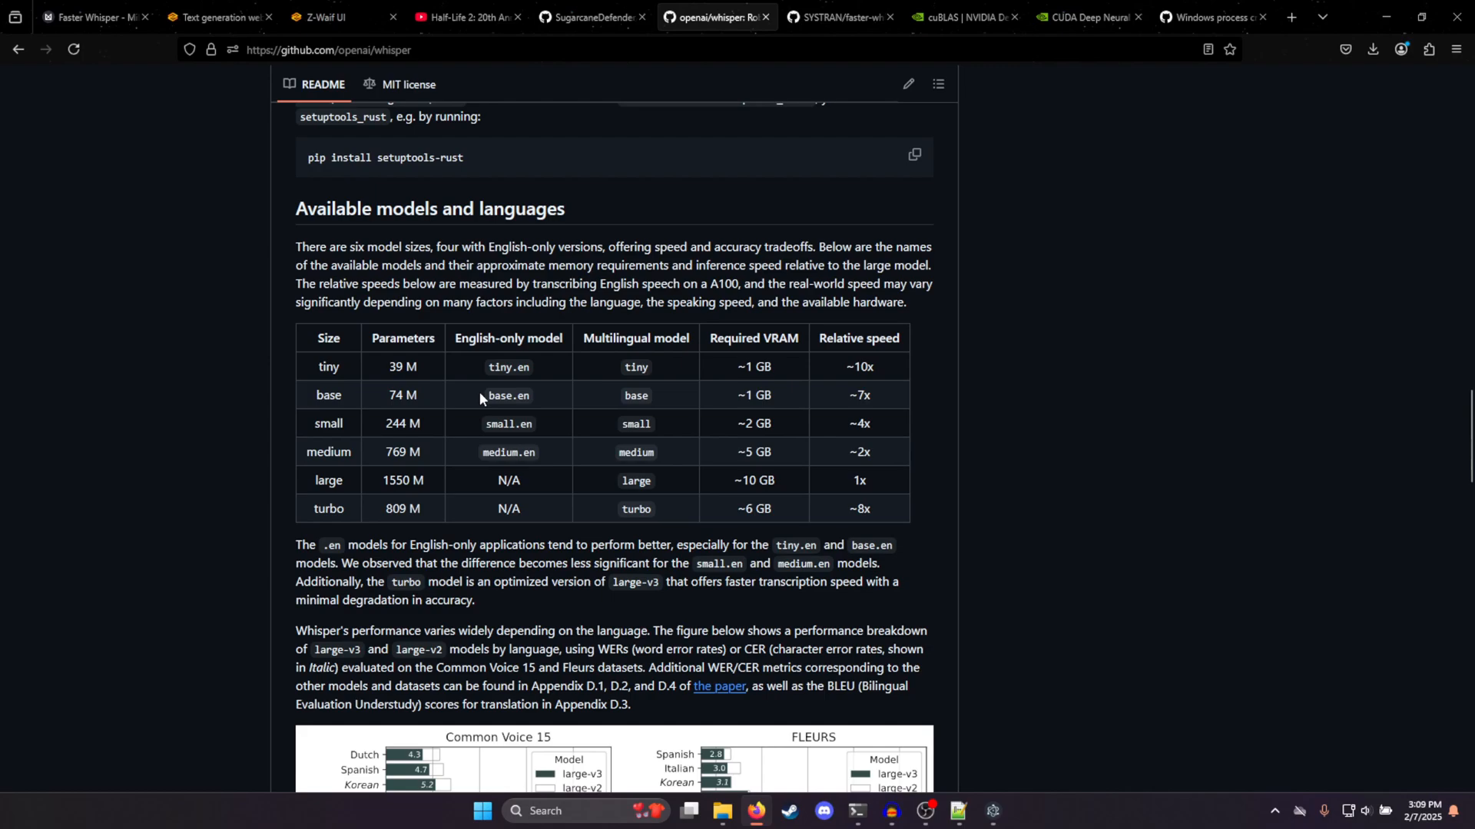
mouse_move(549, 418)
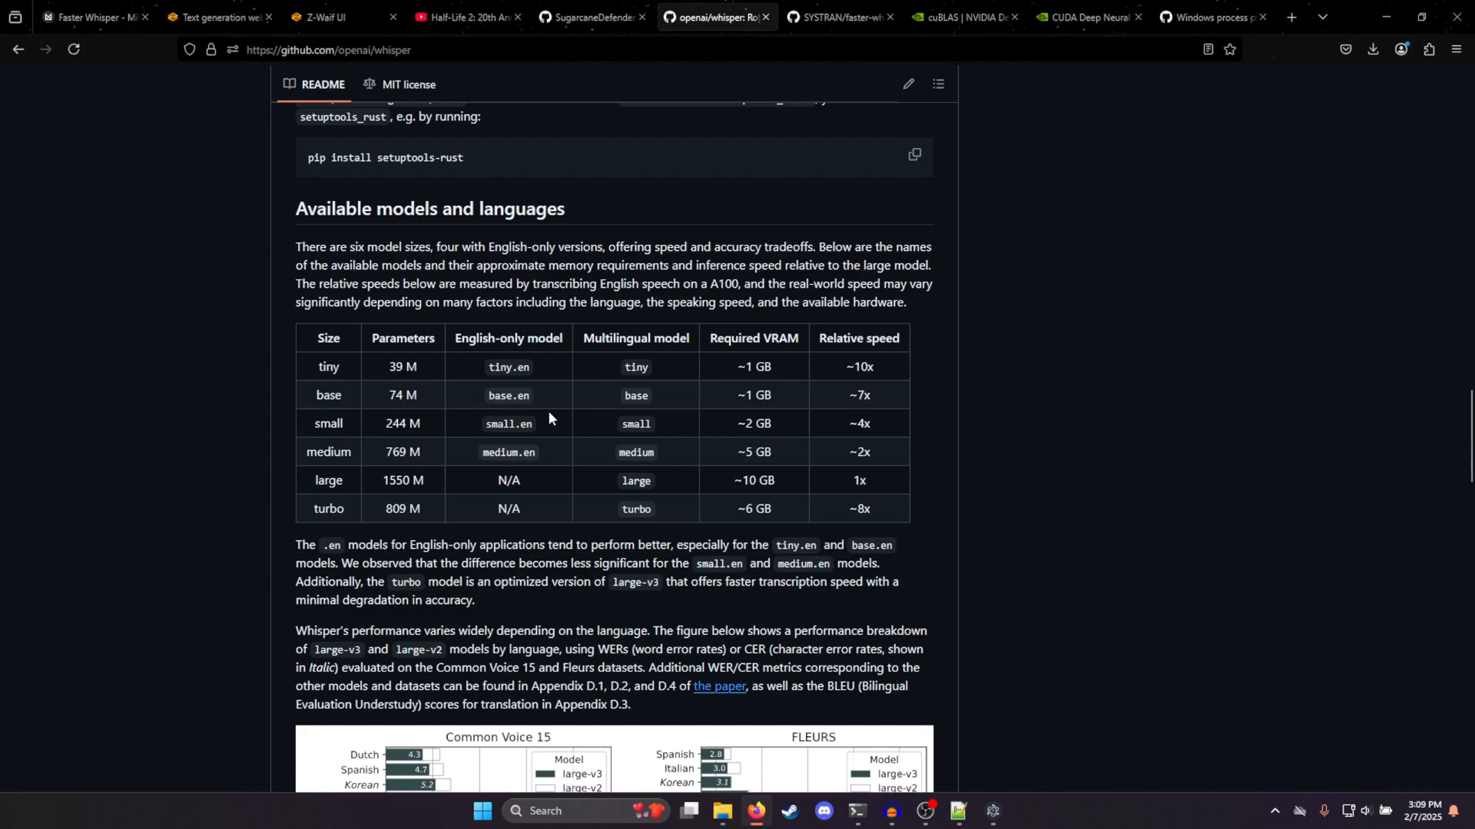
mouse_move(539, 450)
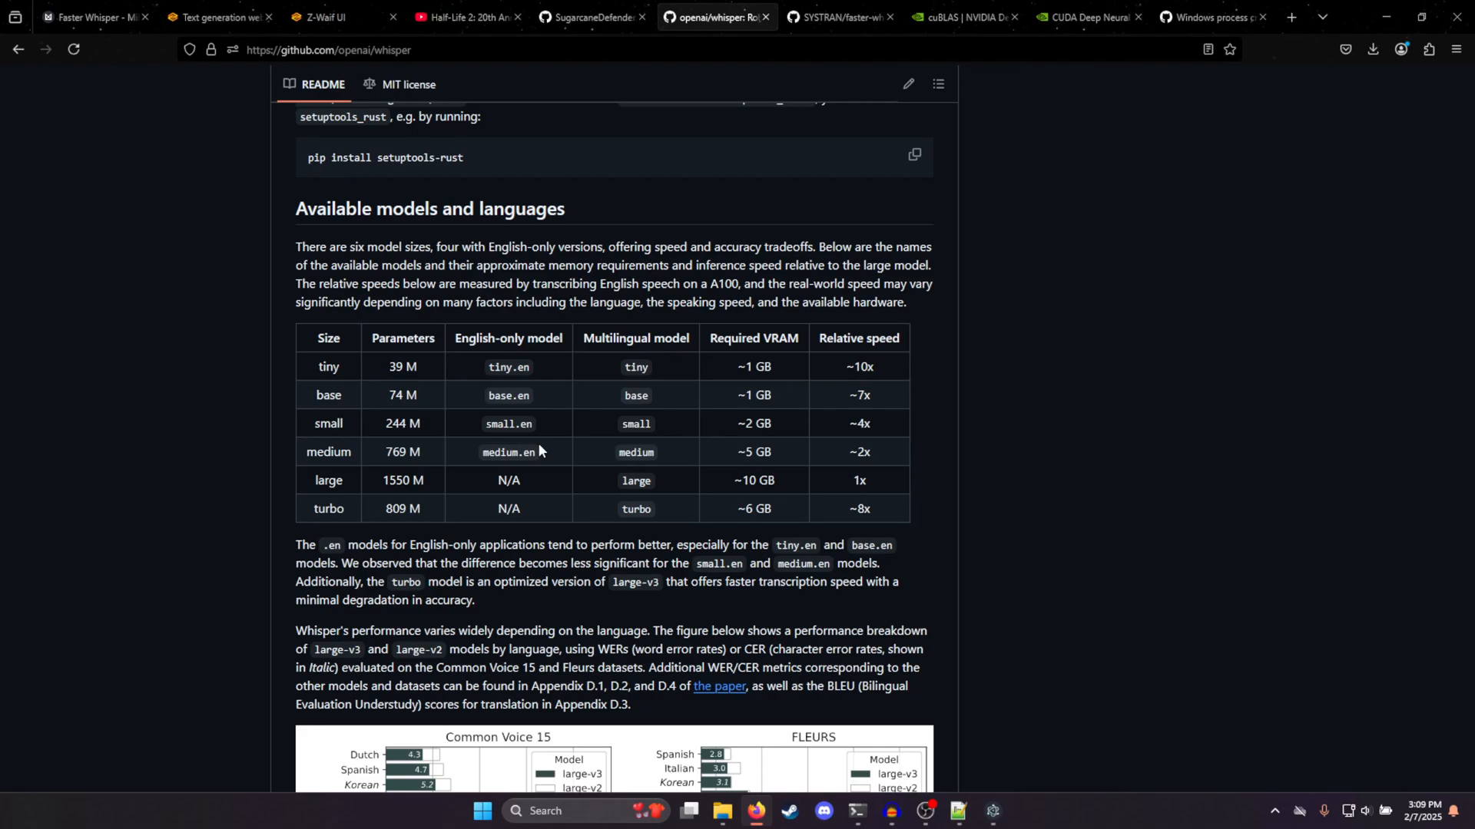
mouse_move(642, 367)
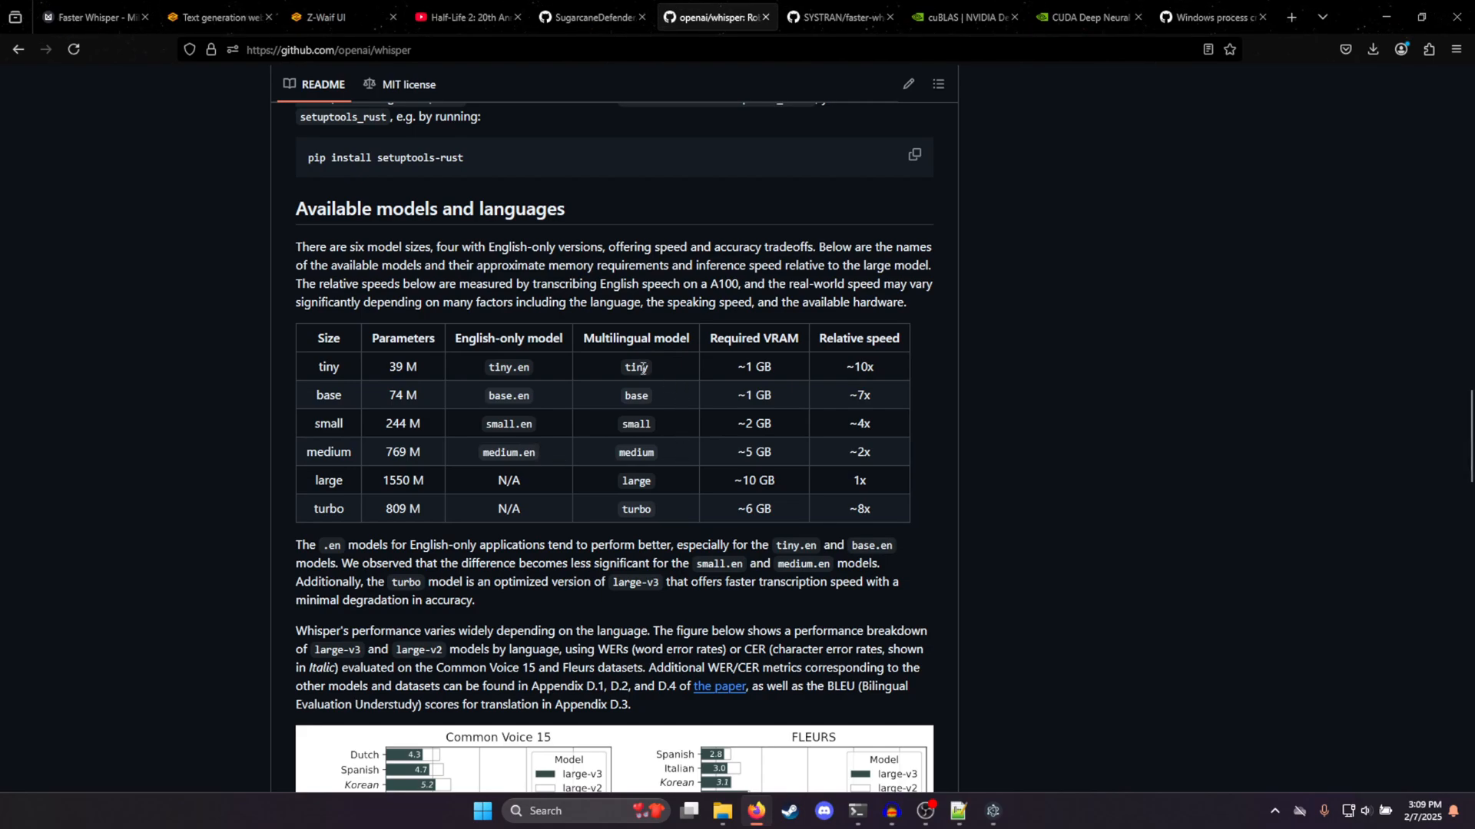
mouse_move(558, 418)
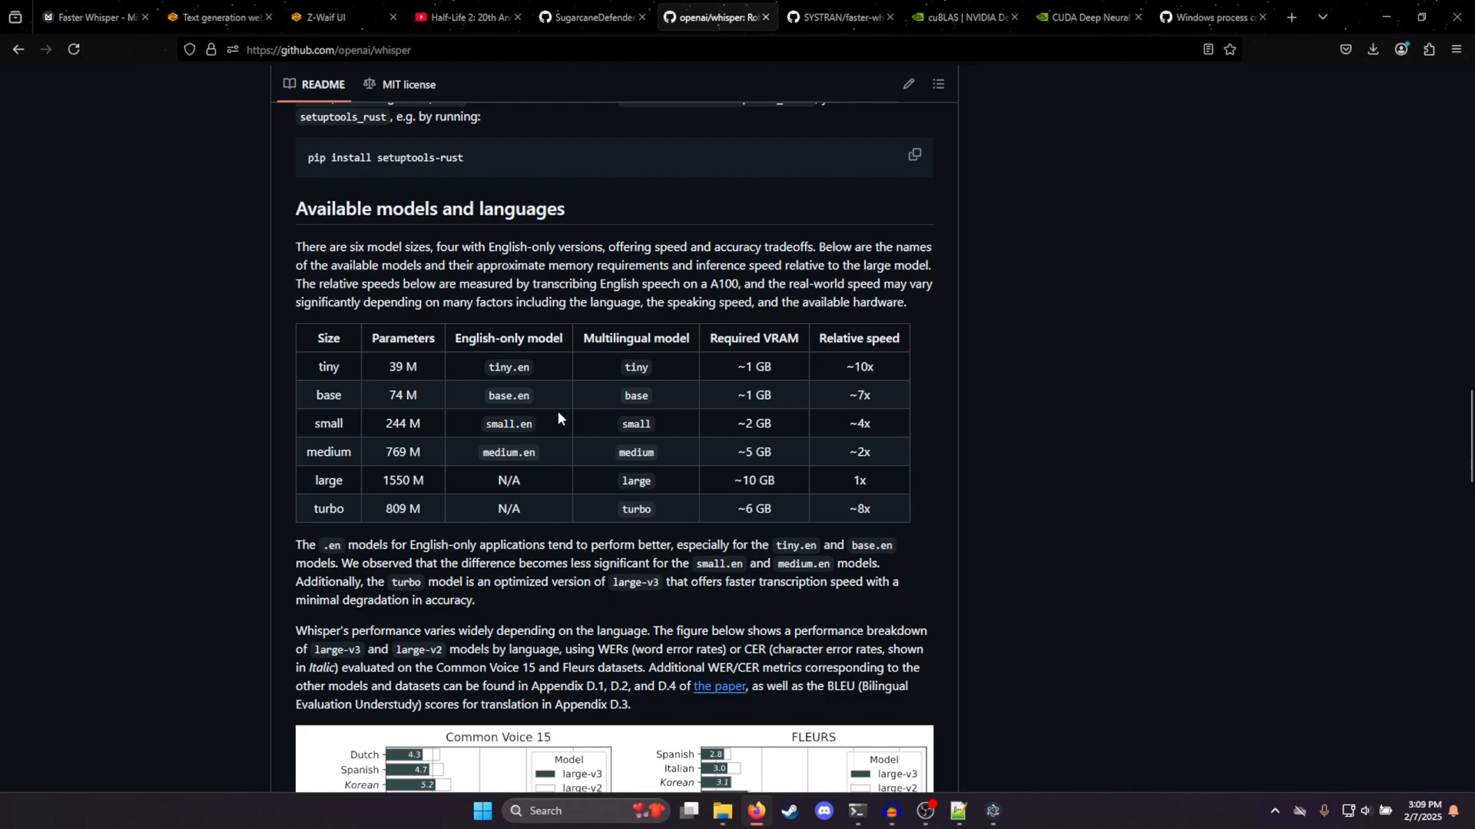
mouse_move(563, 424)
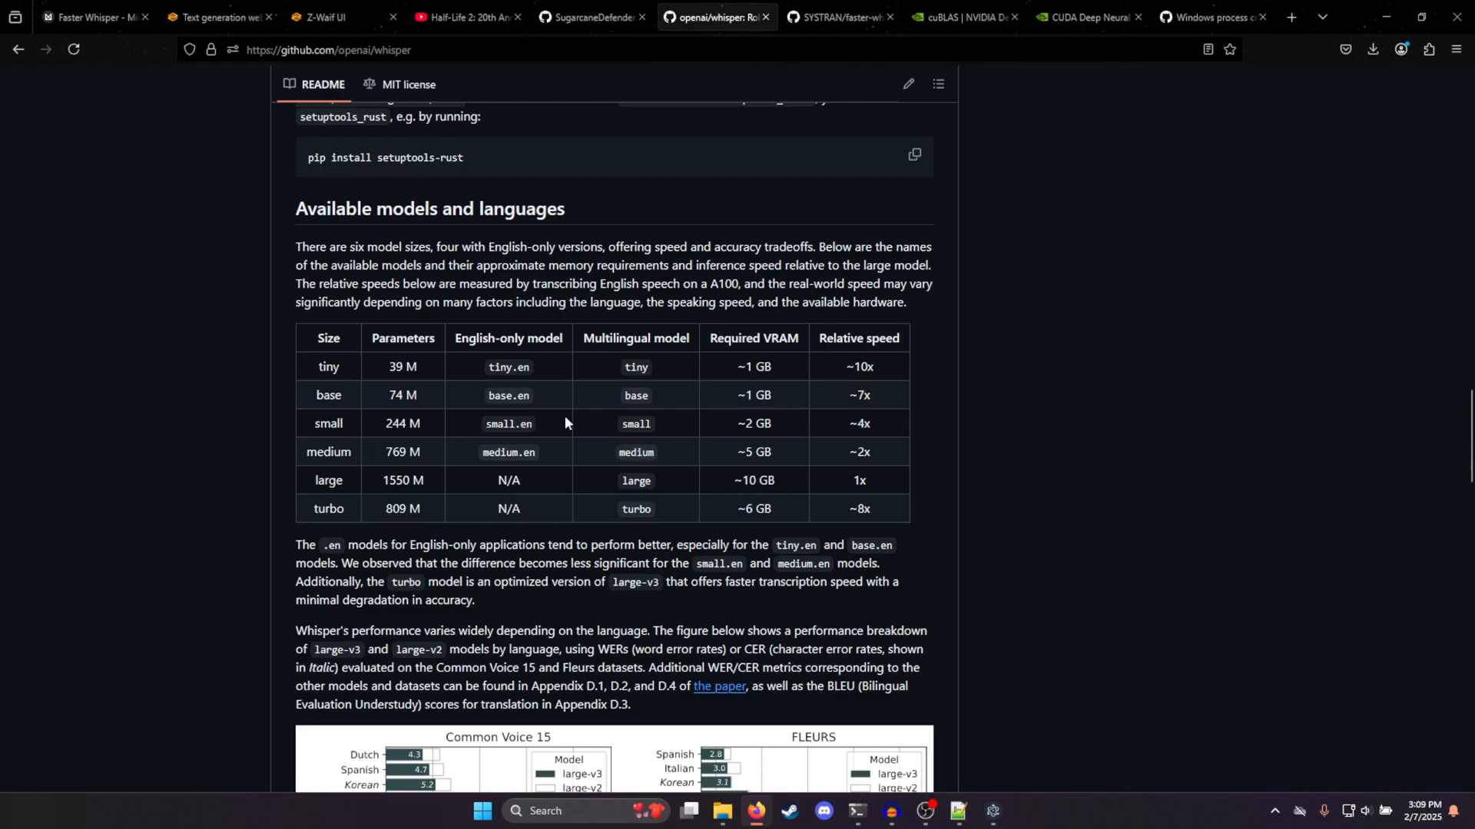
mouse_move(468, 406)
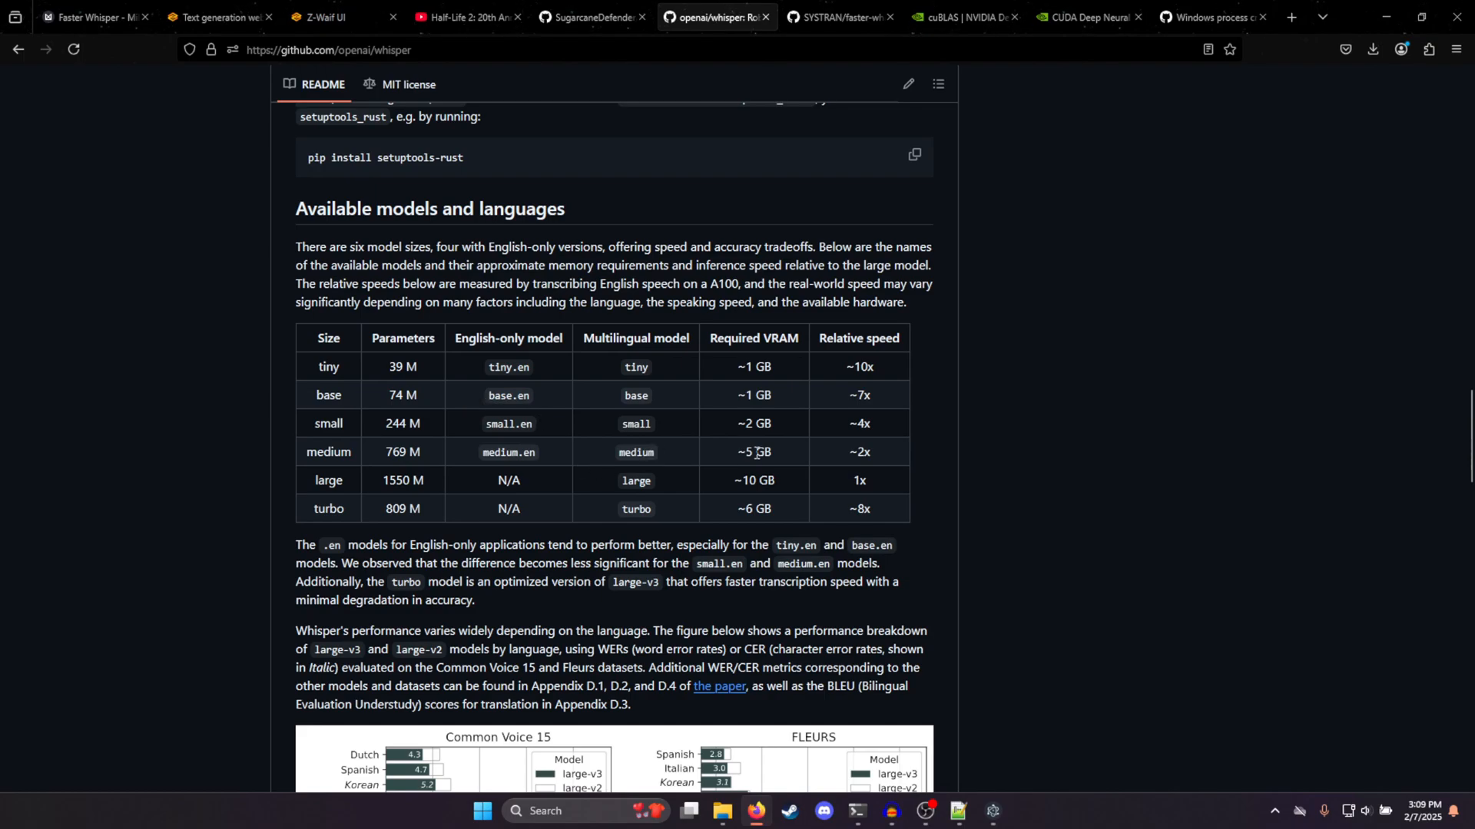
mouse_move(820, 403)
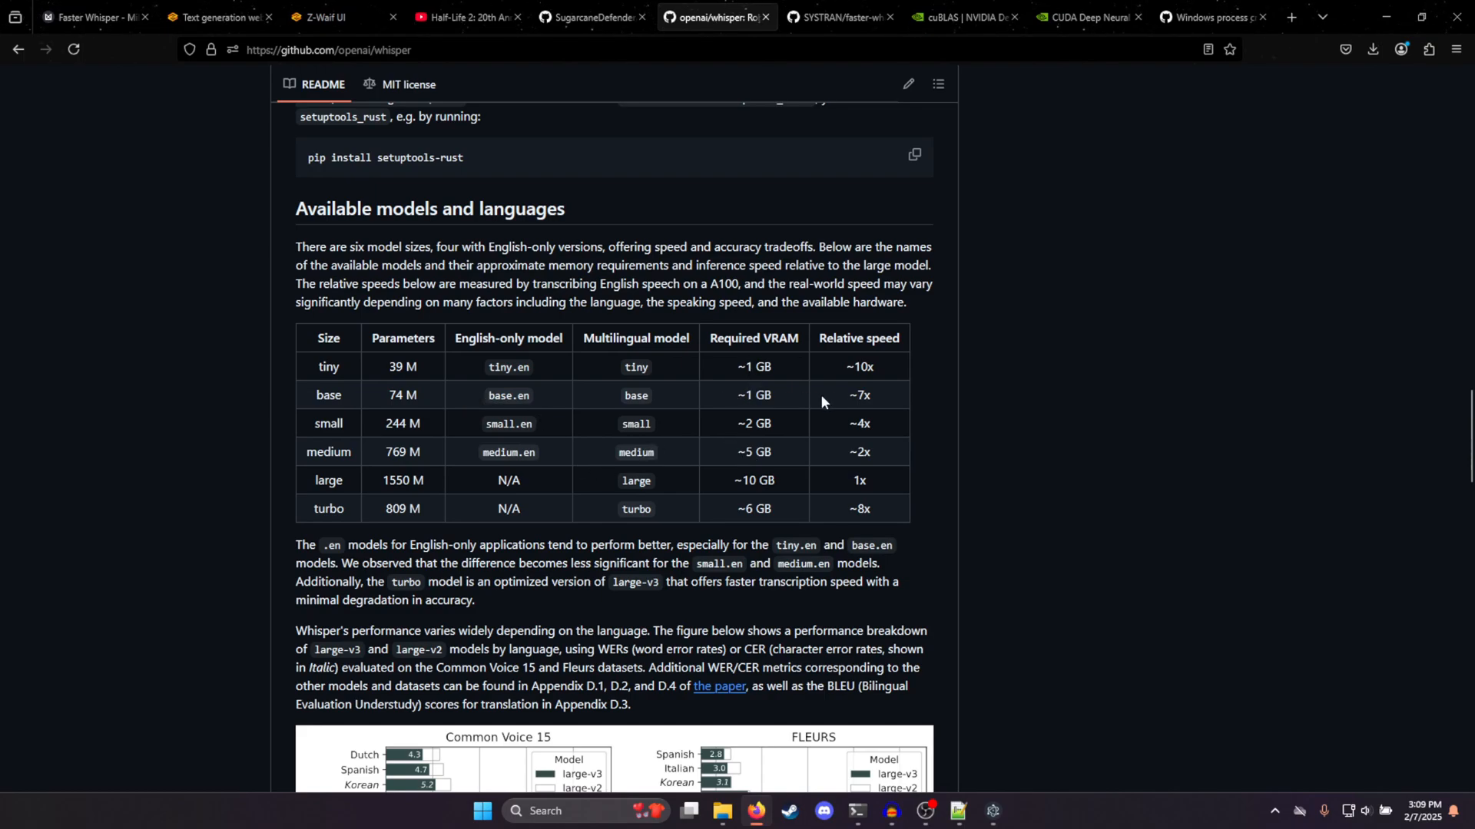
mouse_move(857, 439)
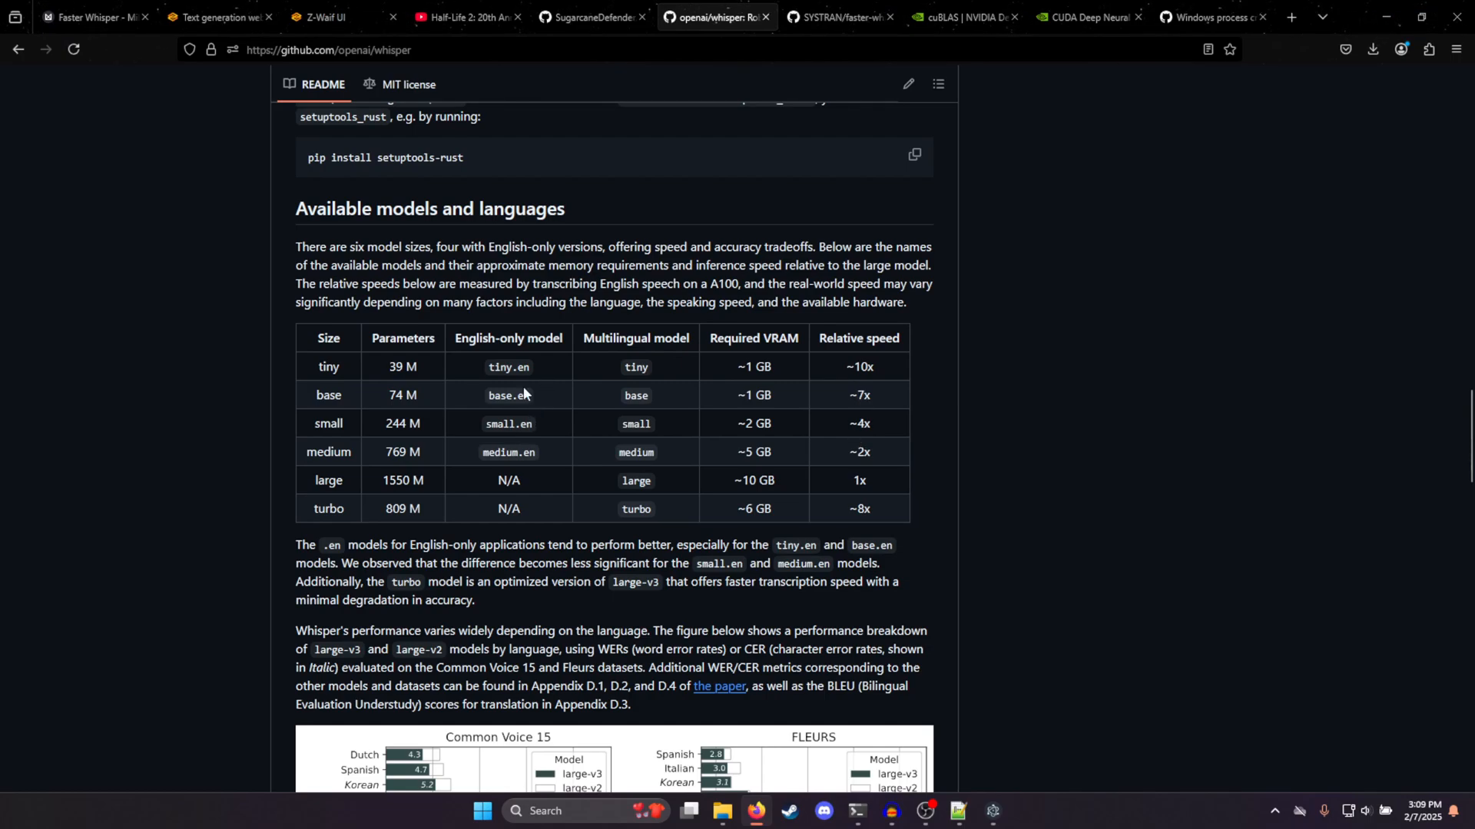
mouse_move(648, 441)
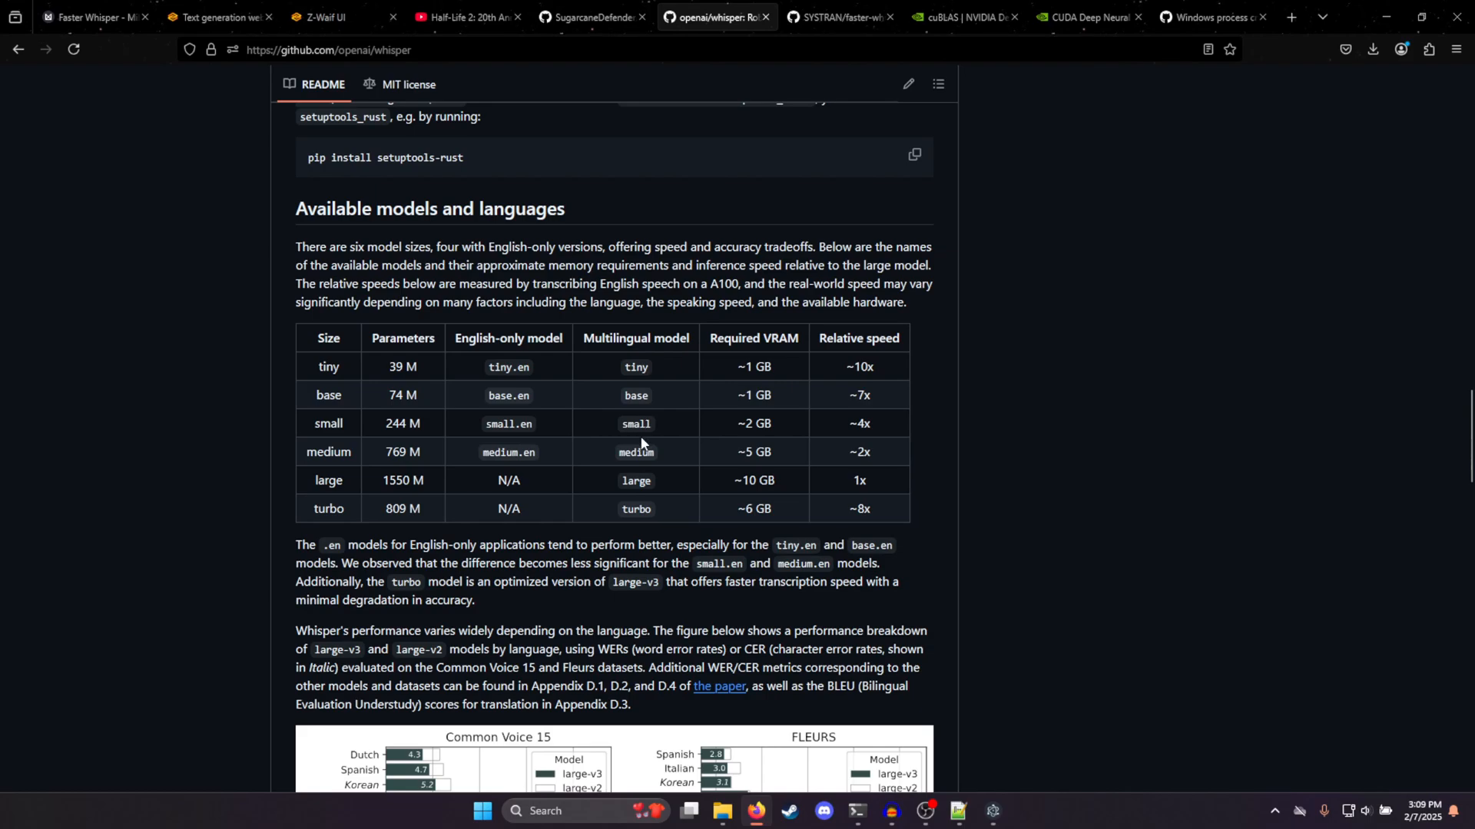
mouse_move(661, 370)
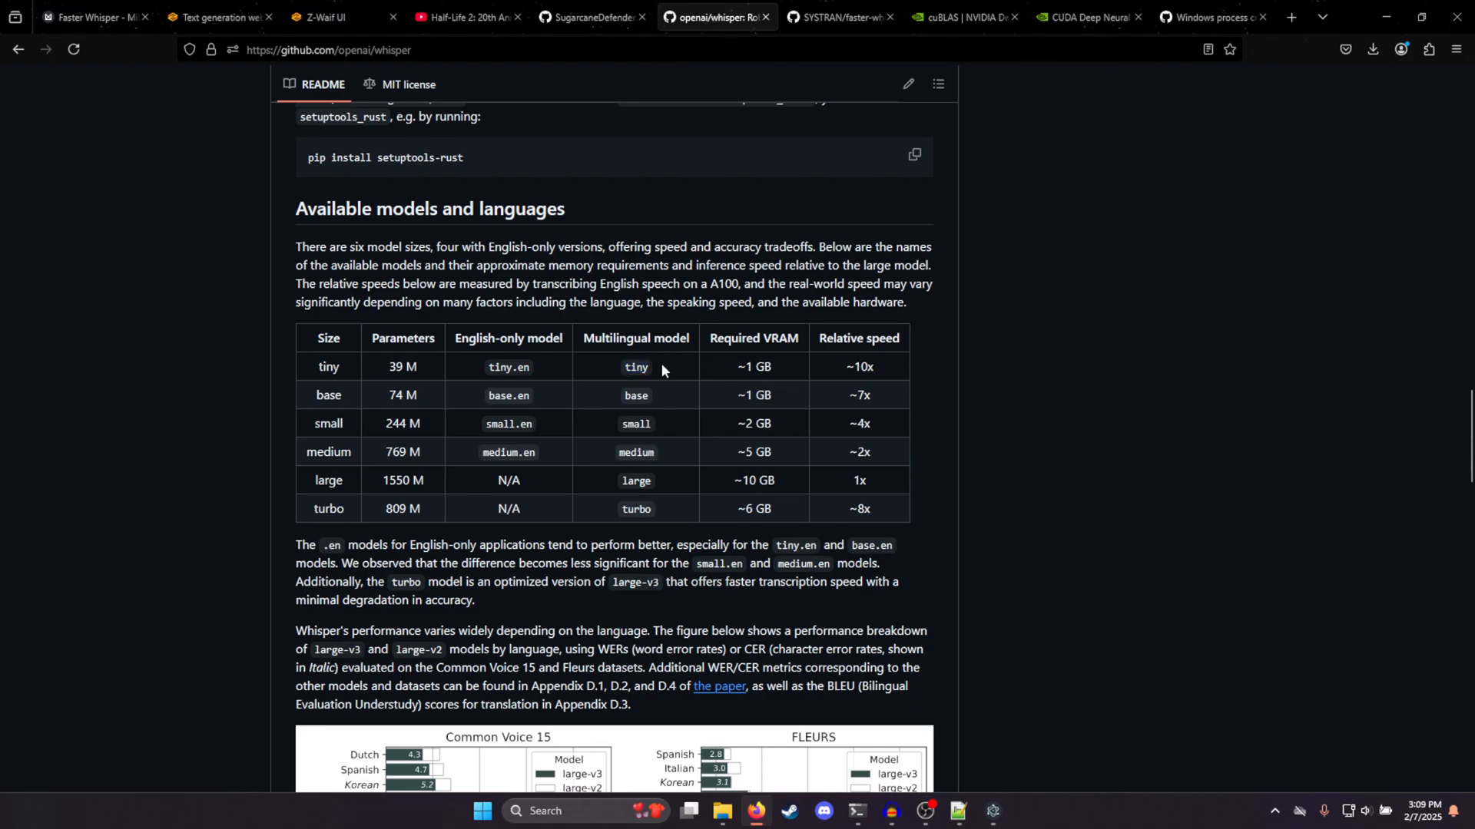
double_click(636, 395)
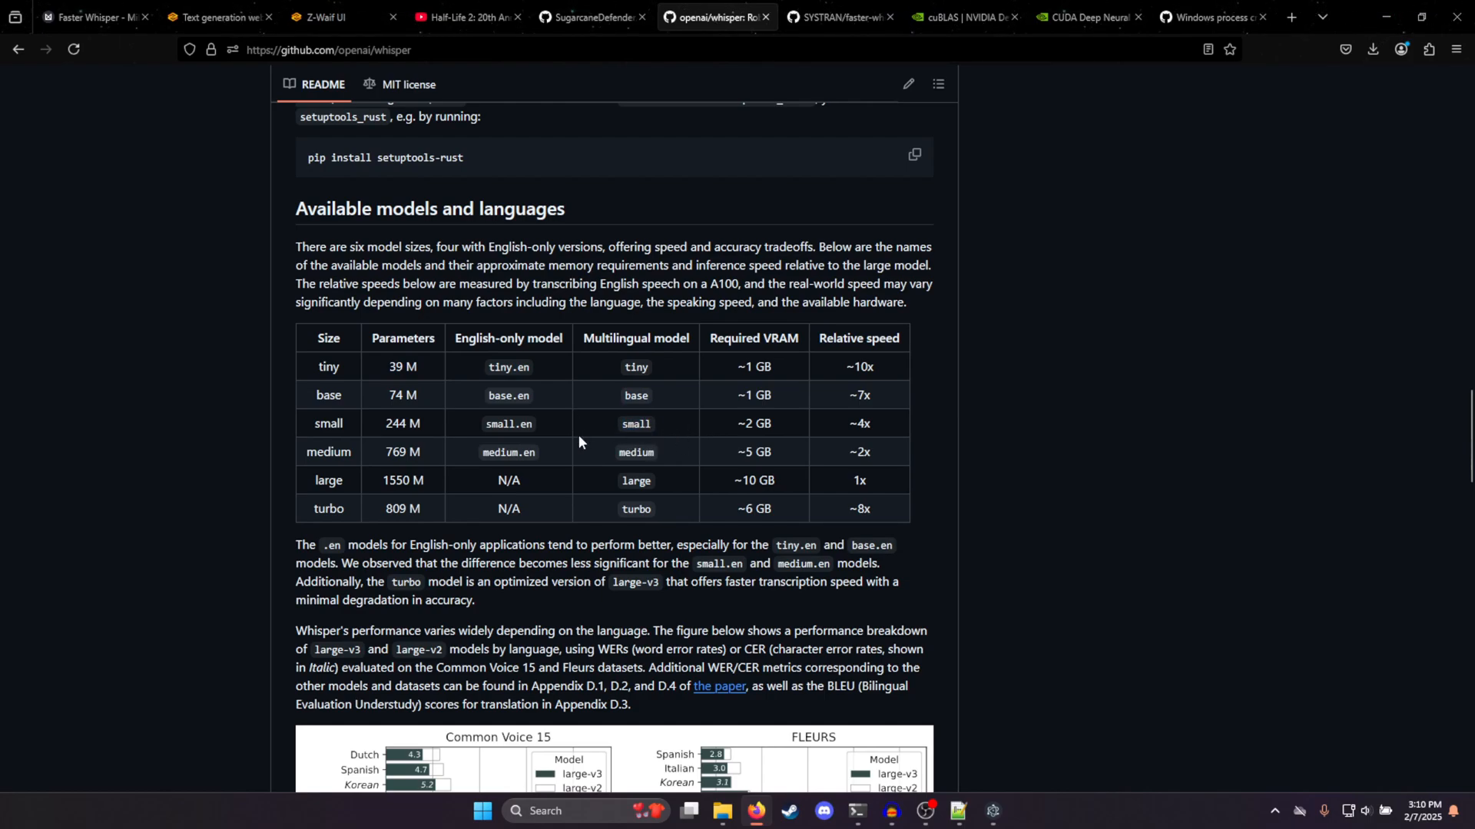
mouse_move(433, 423)
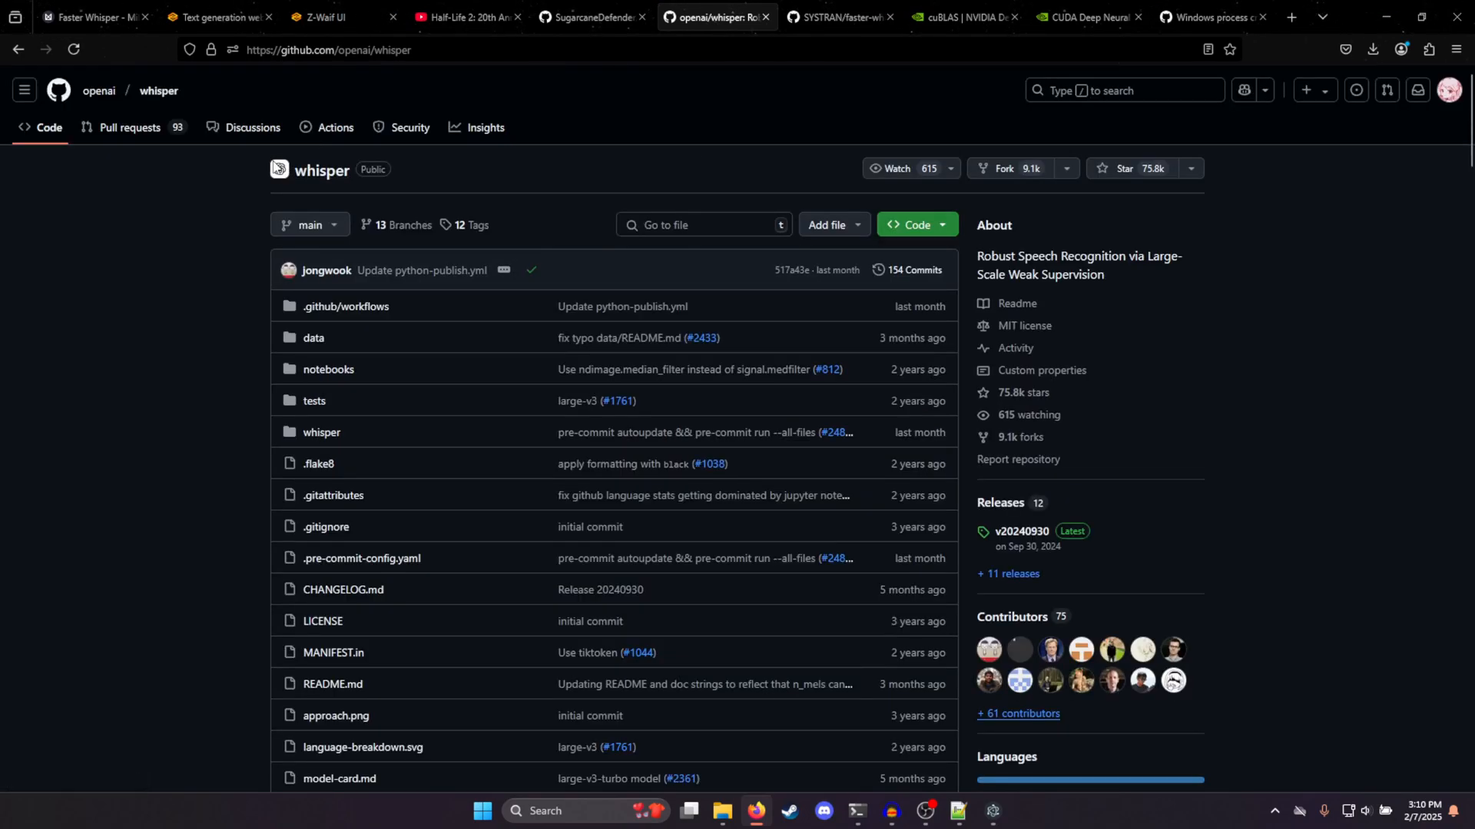
scroll(down, 3)
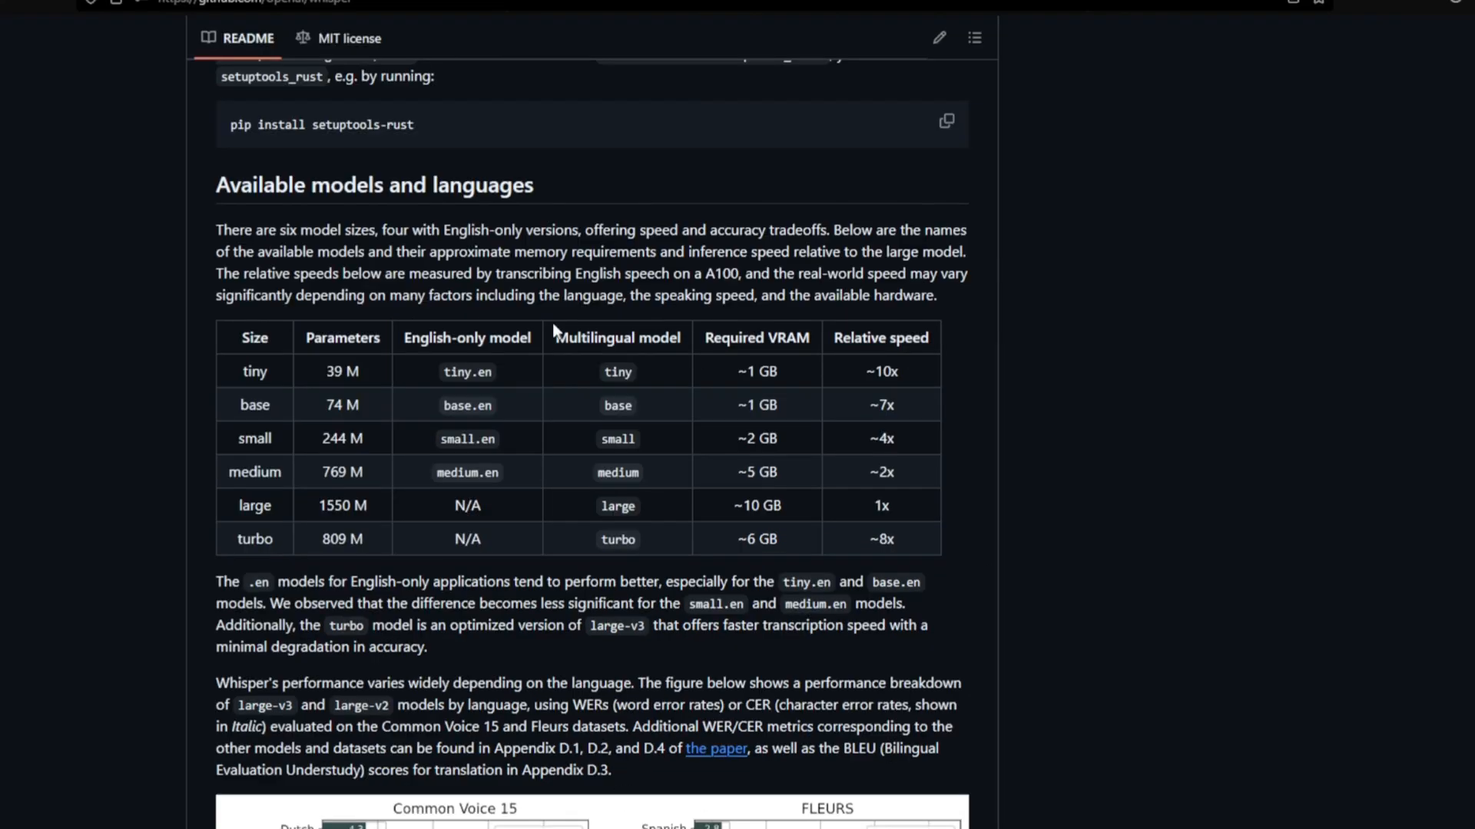
mouse_move(851, 408)
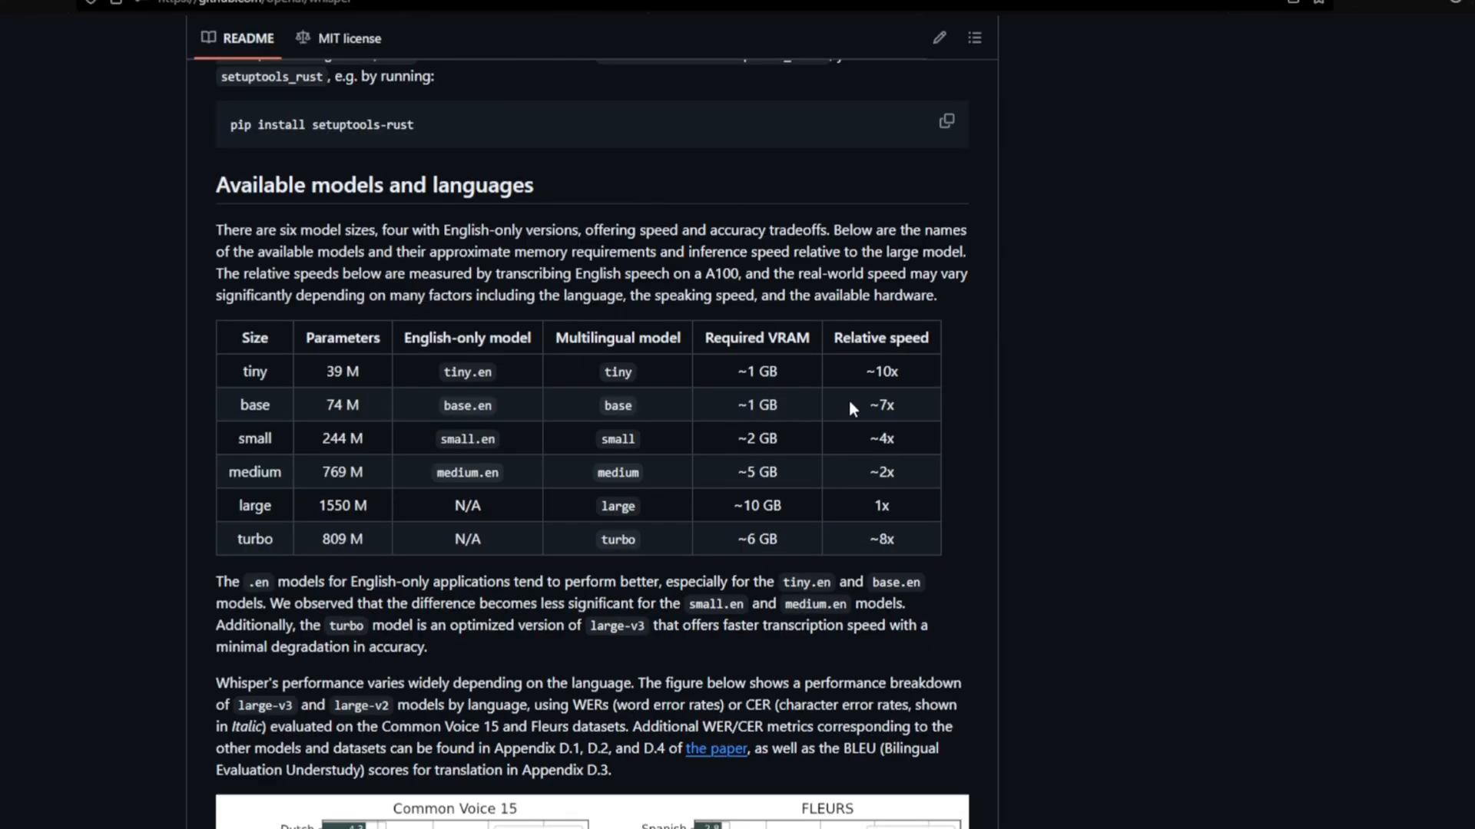
mouse_move(869, 398)
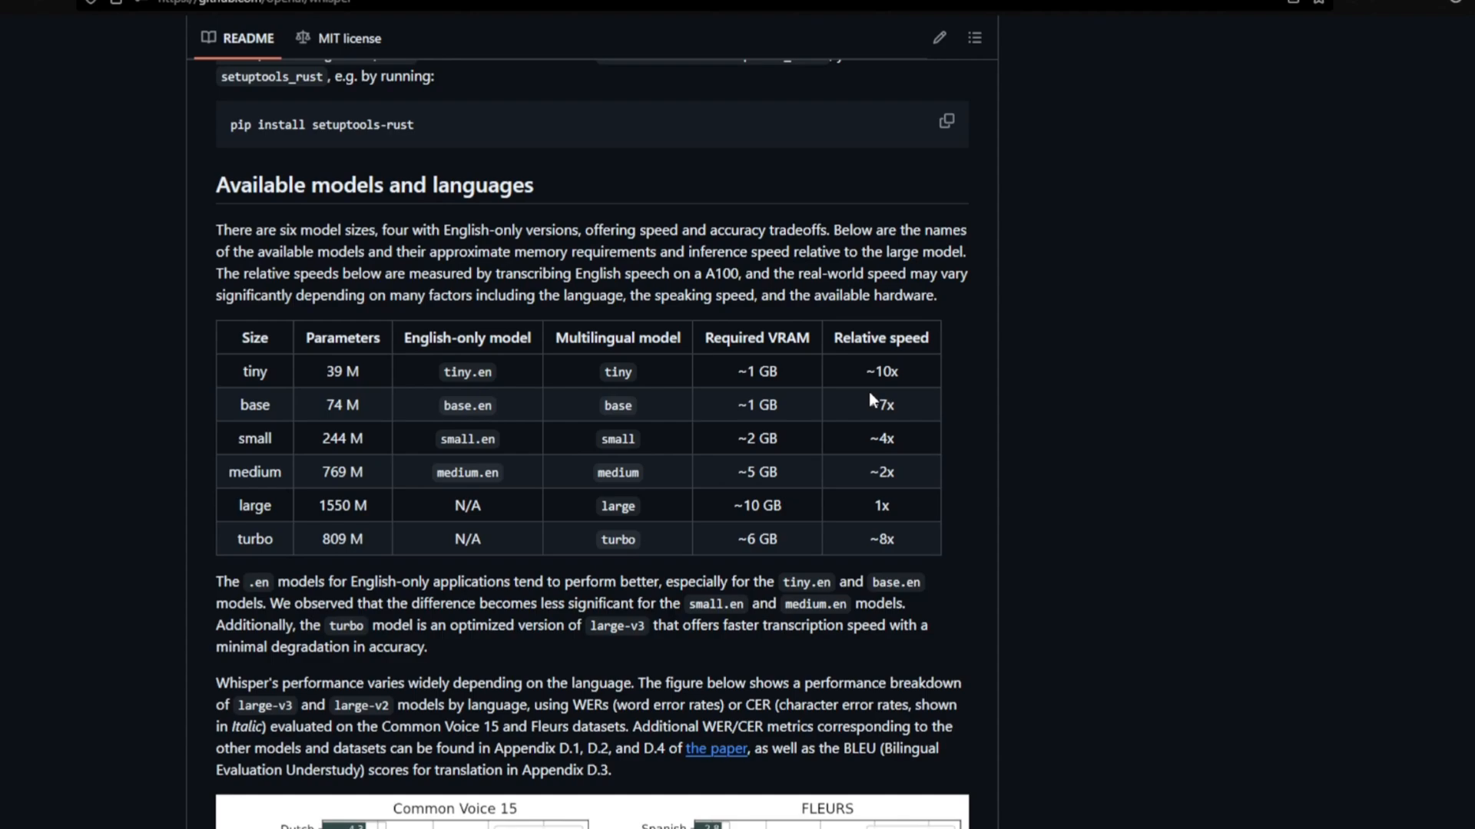
click(957, 810)
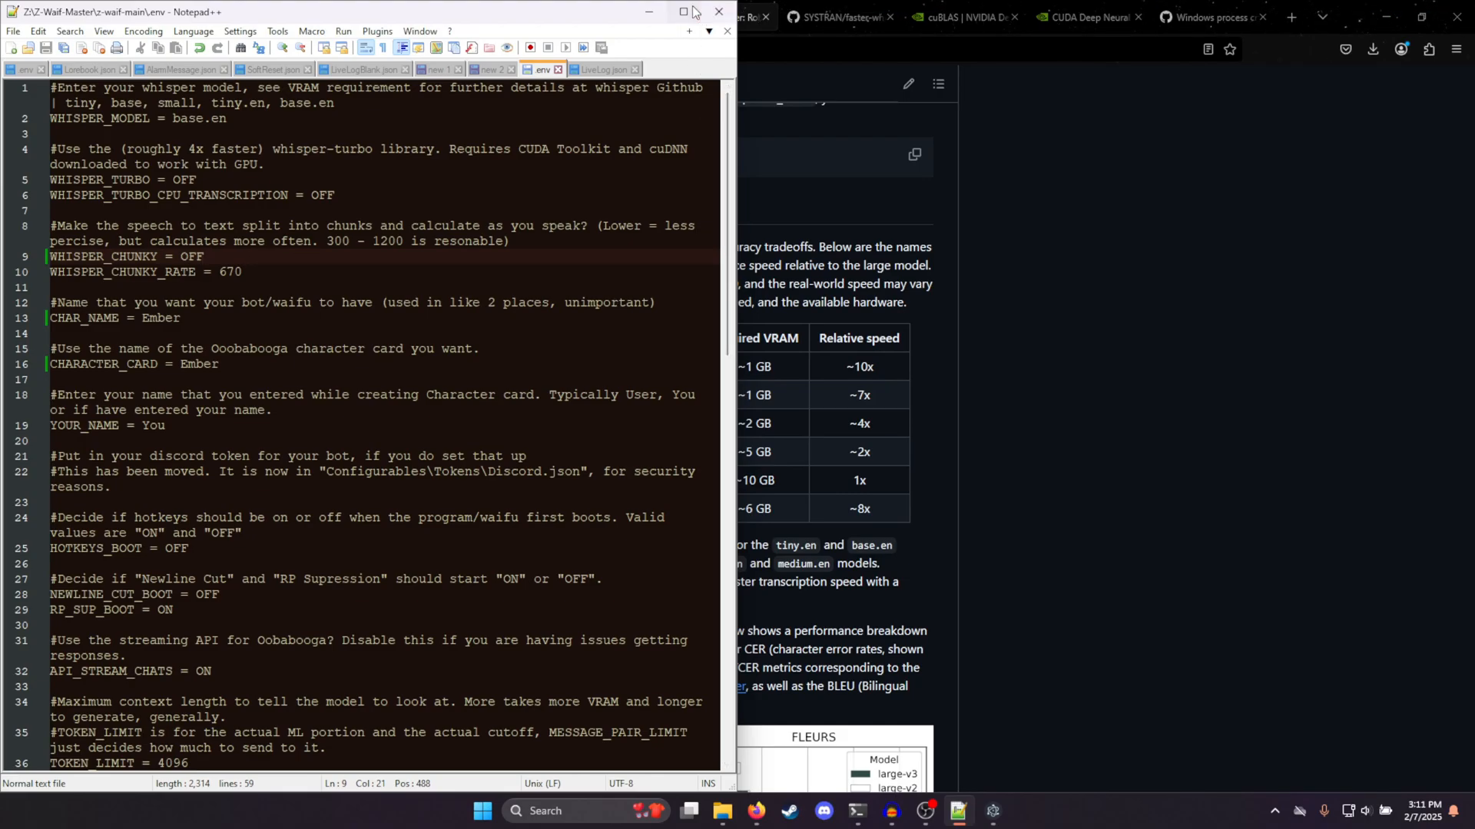
Maximize the .env settings file so it fills the screen
click(680, 11)
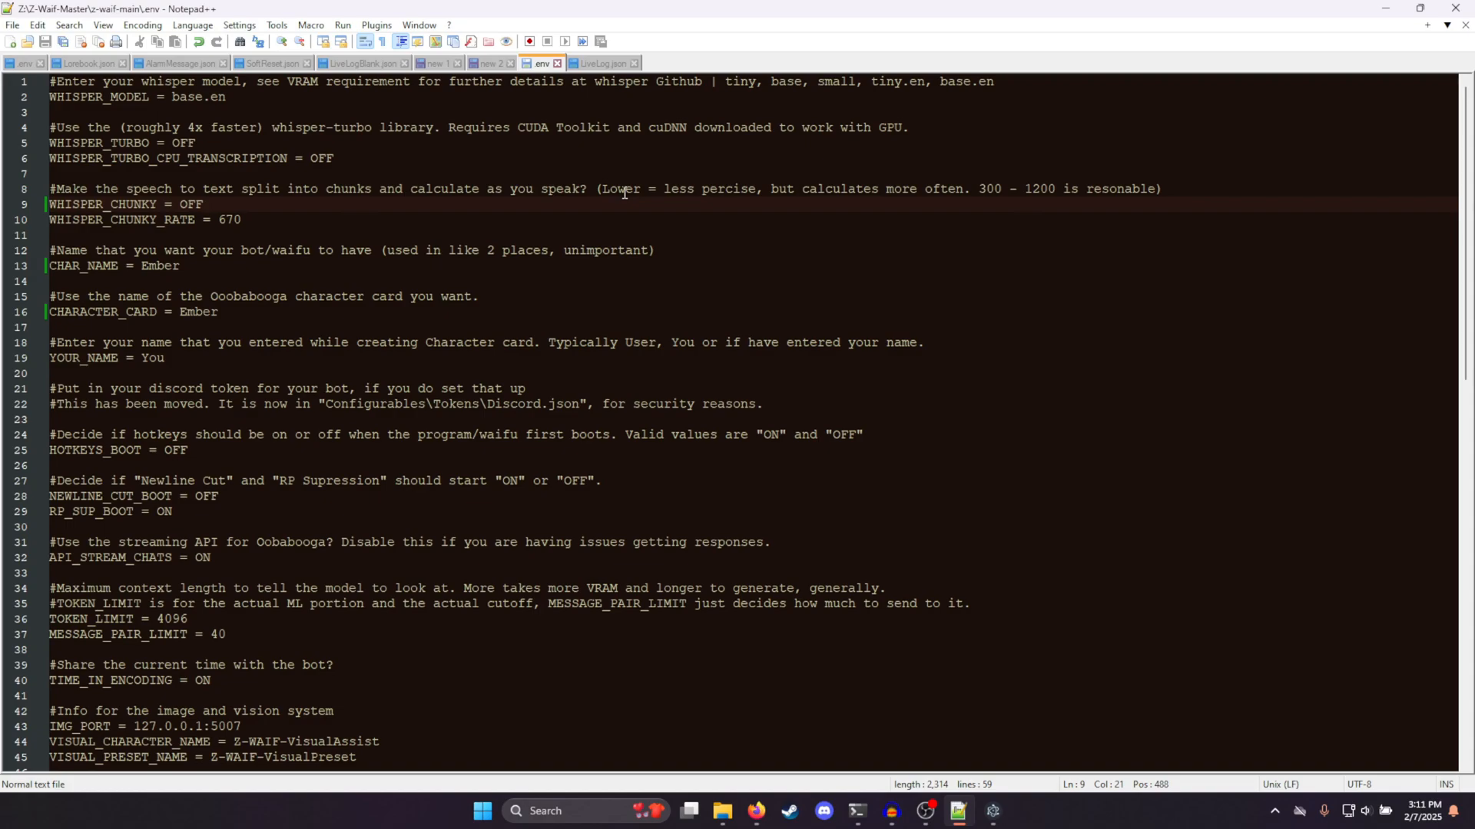
click(978, 187)
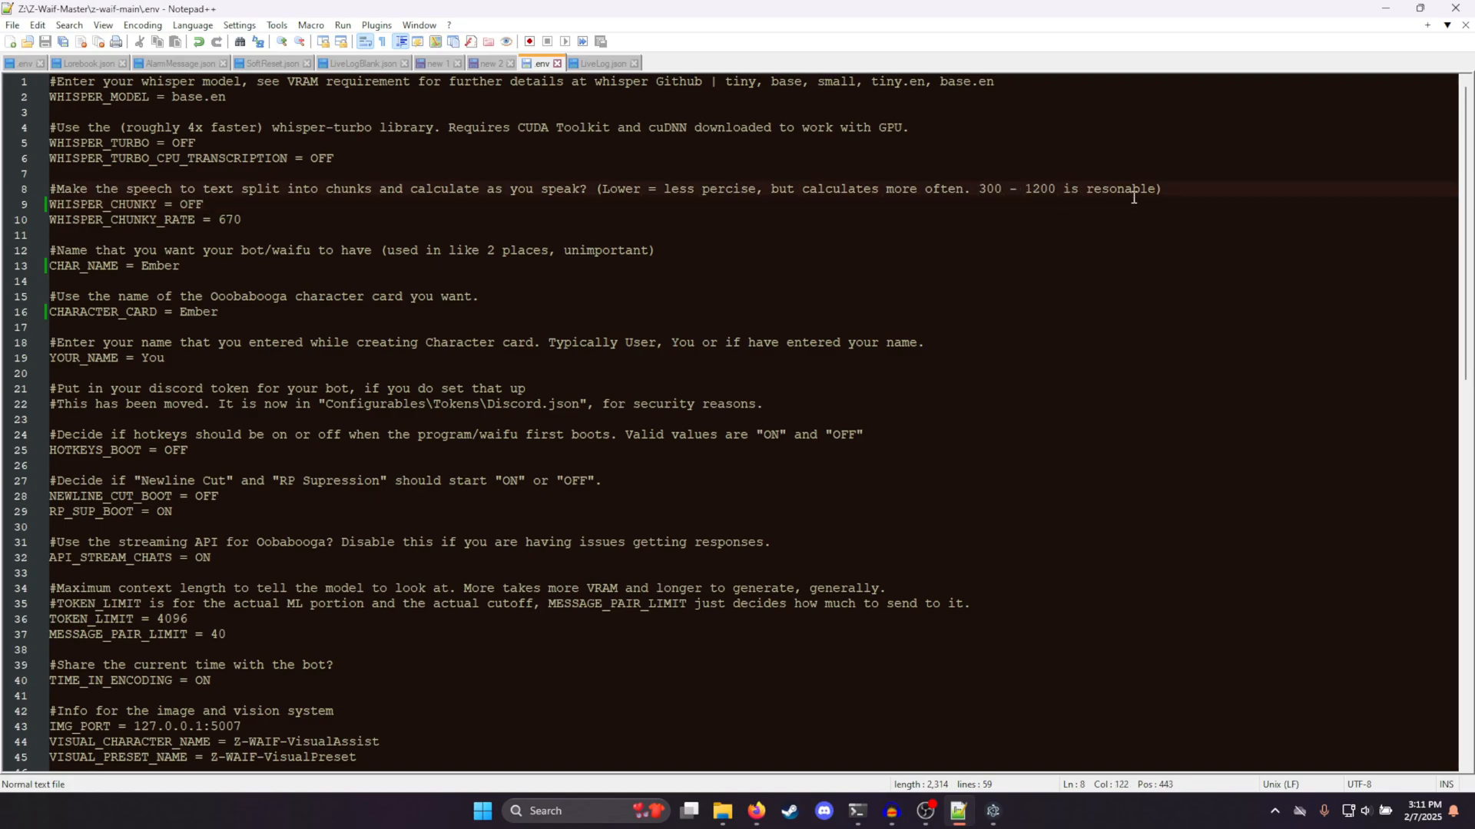
click(242, 220)
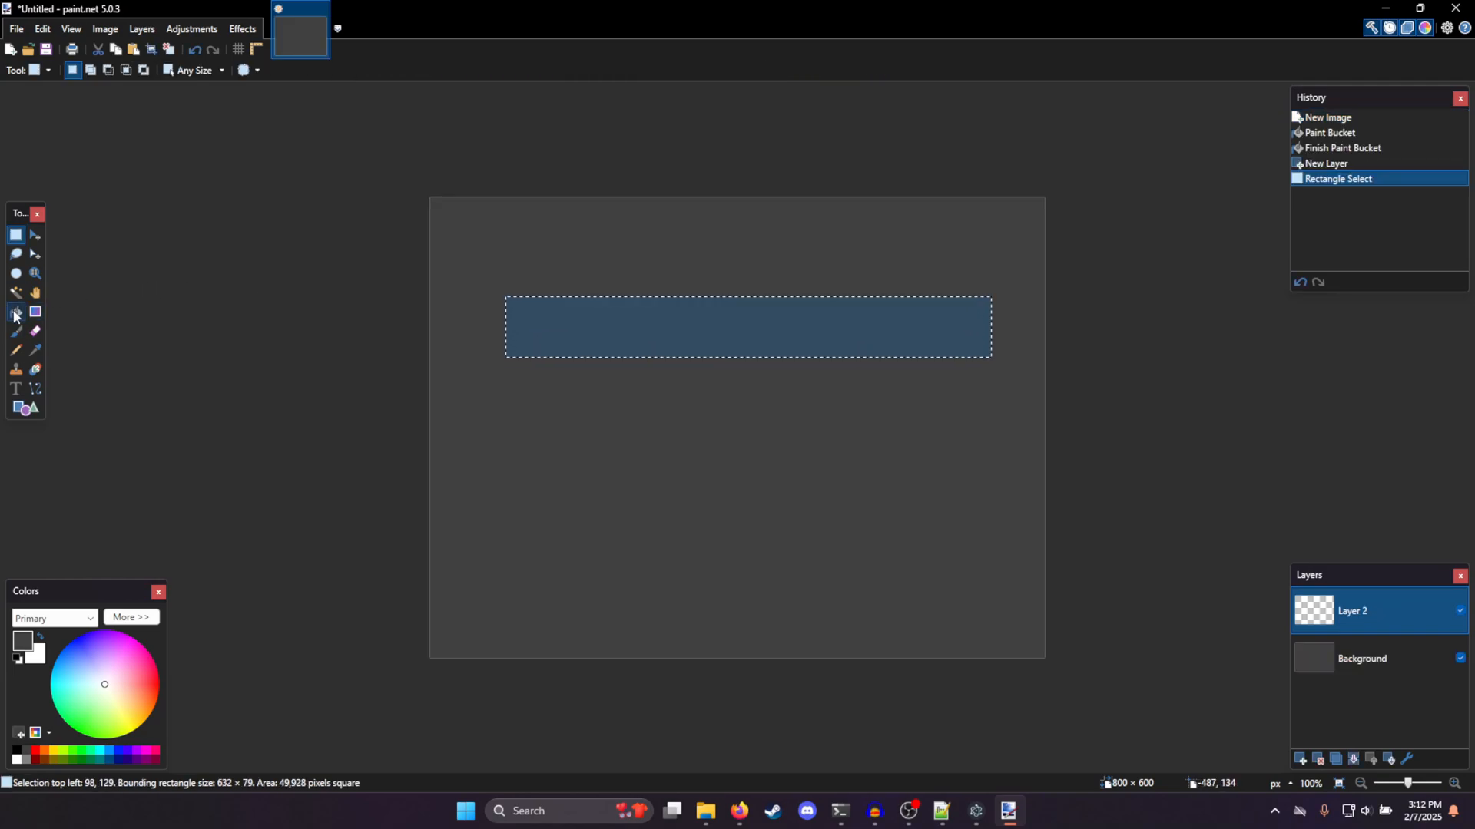
Flood-fill a second wide blue bar lower on the canvas
click(15, 312)
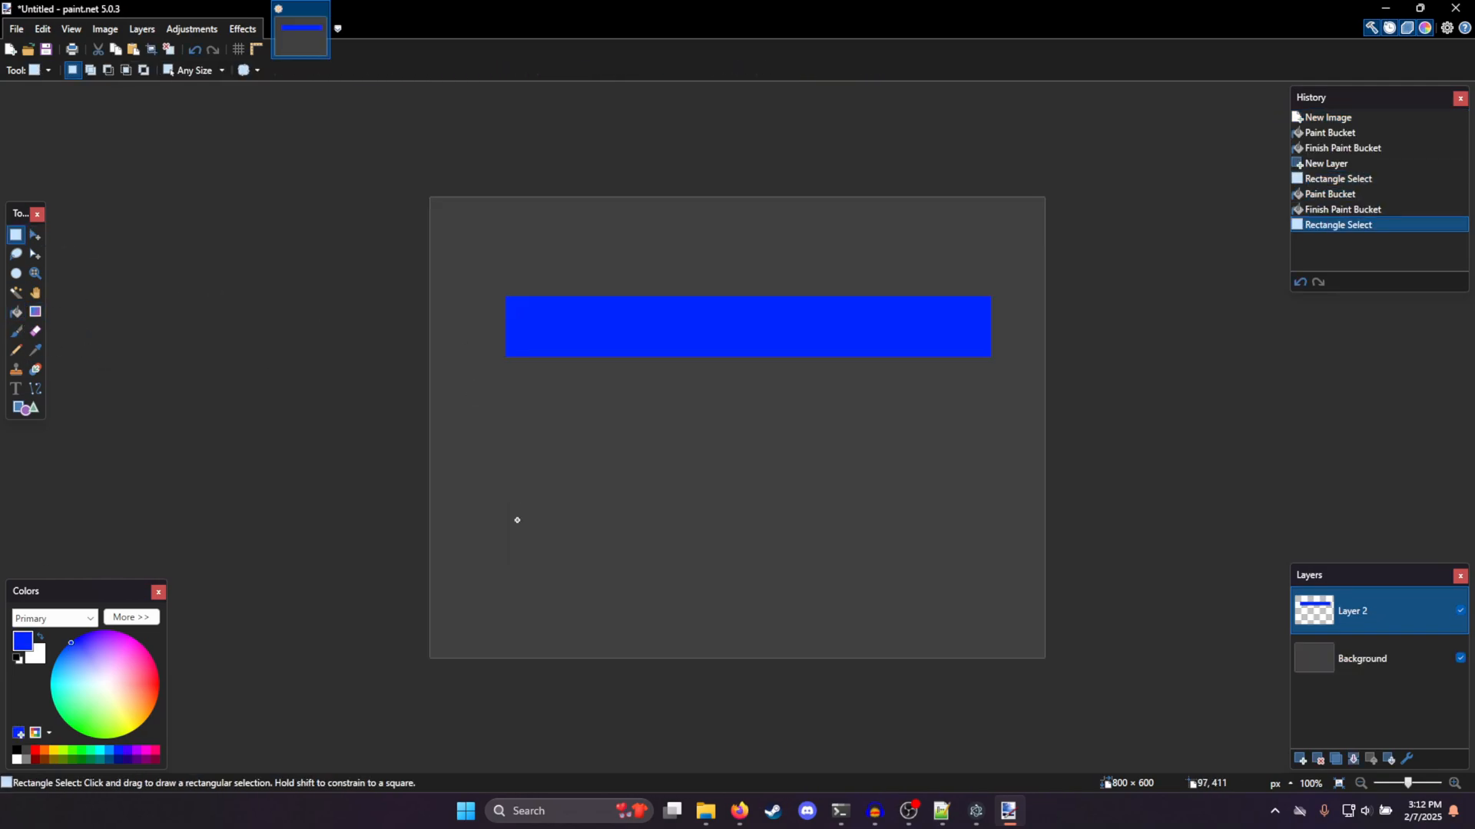
drag(506, 517, 997, 579)
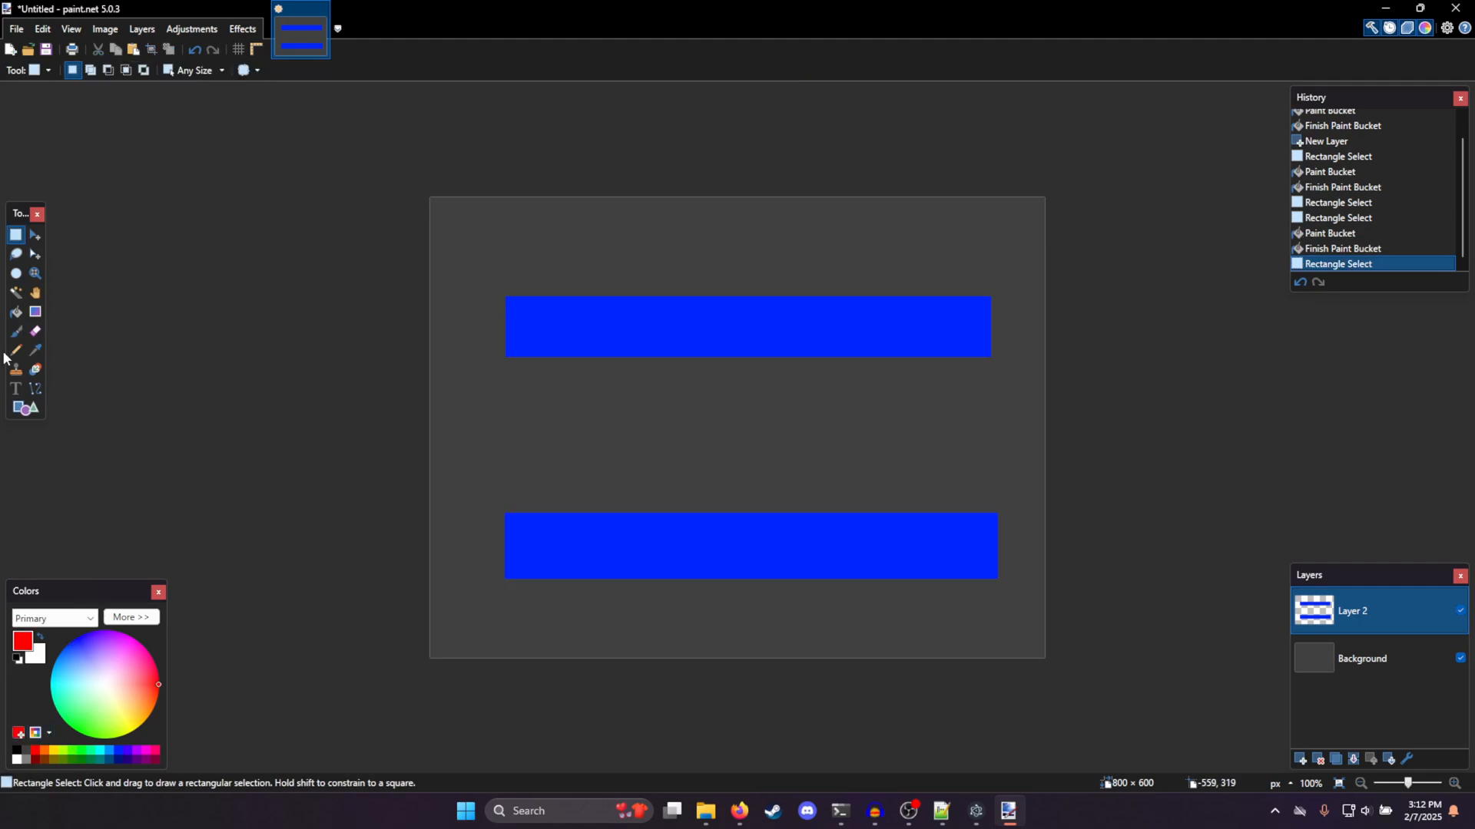
Label the lower bar 'Chunky' and centre the label above it
click(16, 332)
text(Default)
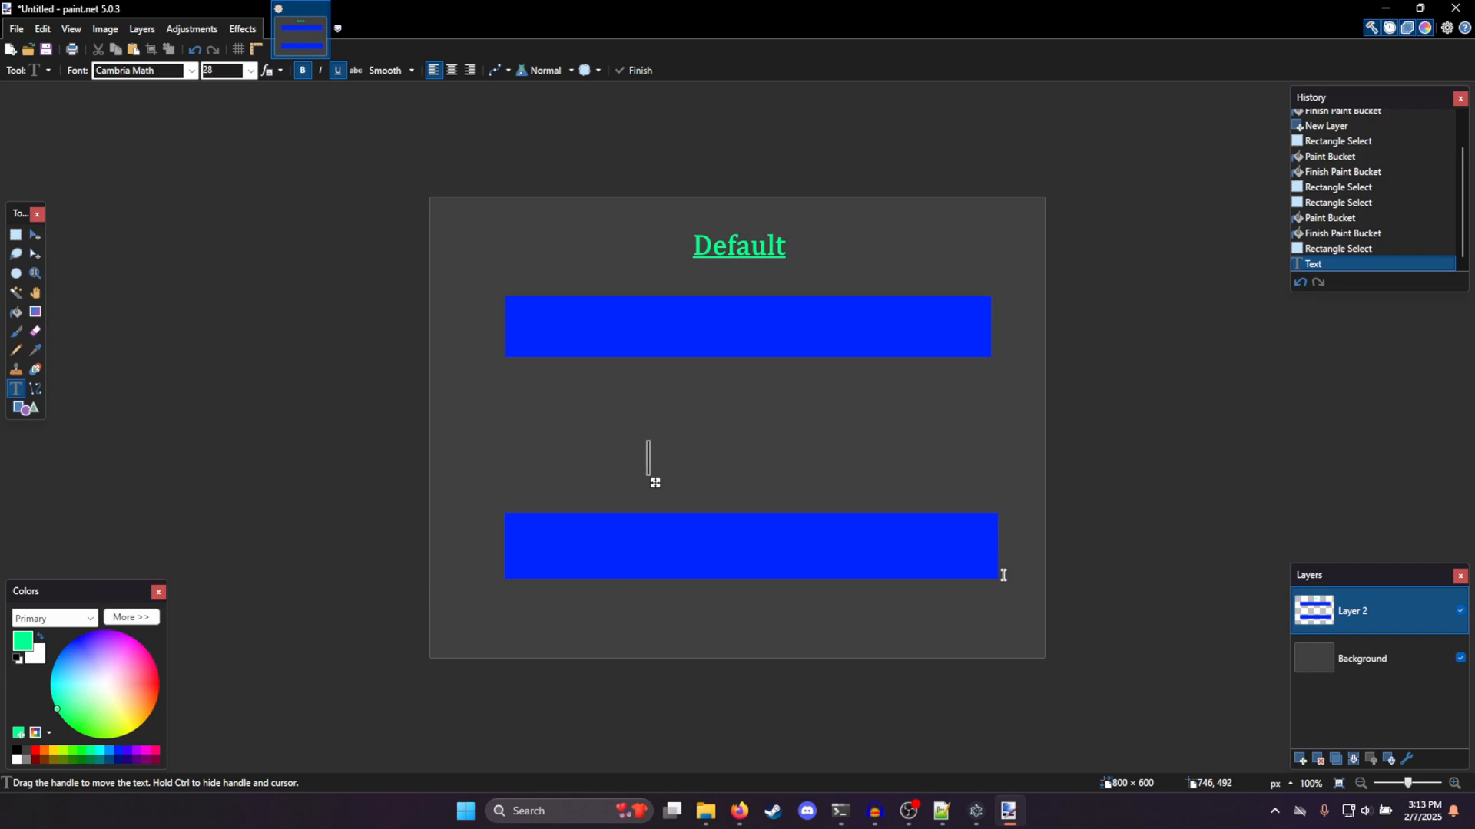
text(Chu)
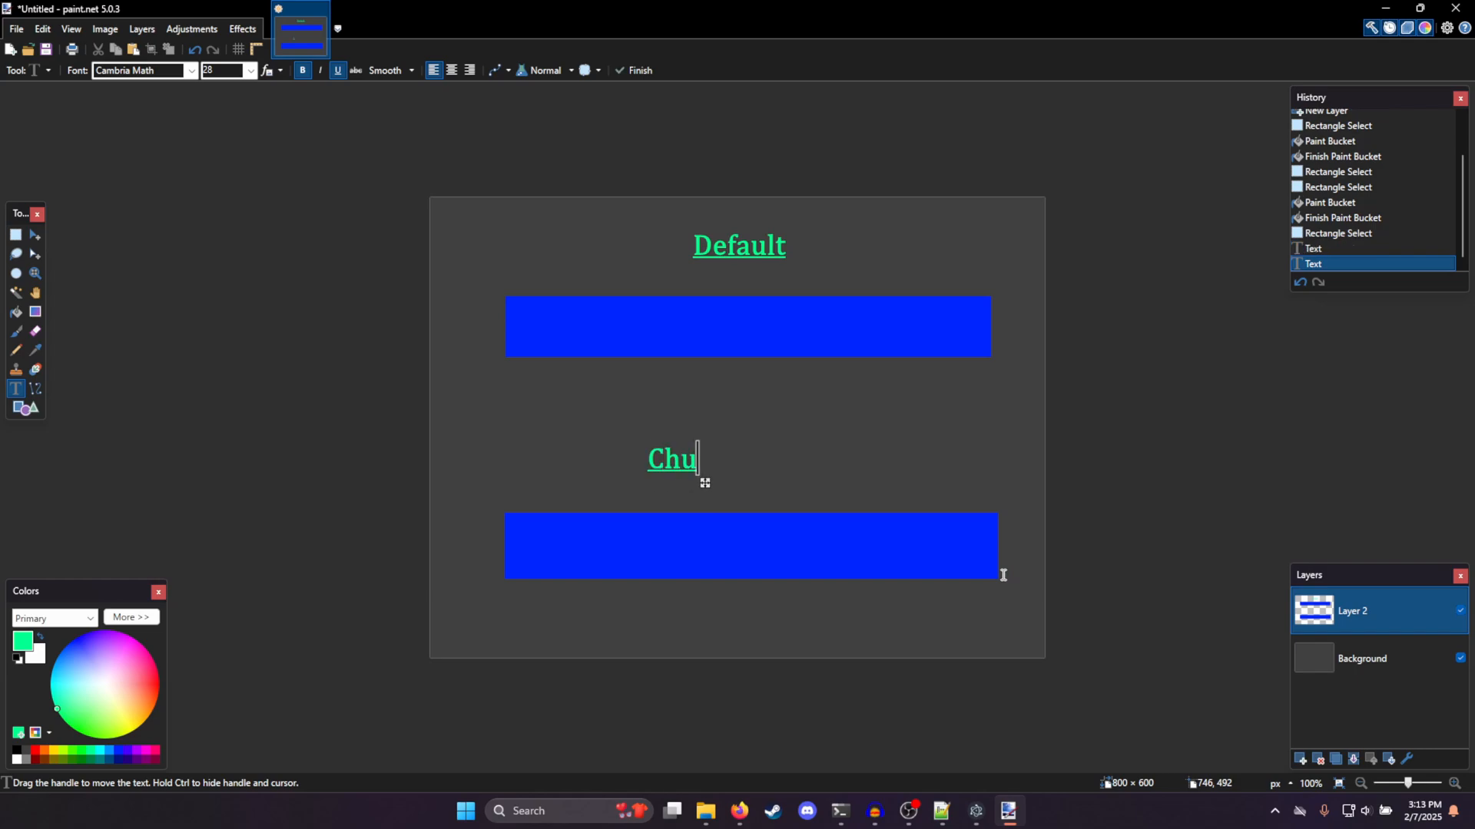
text(nky)
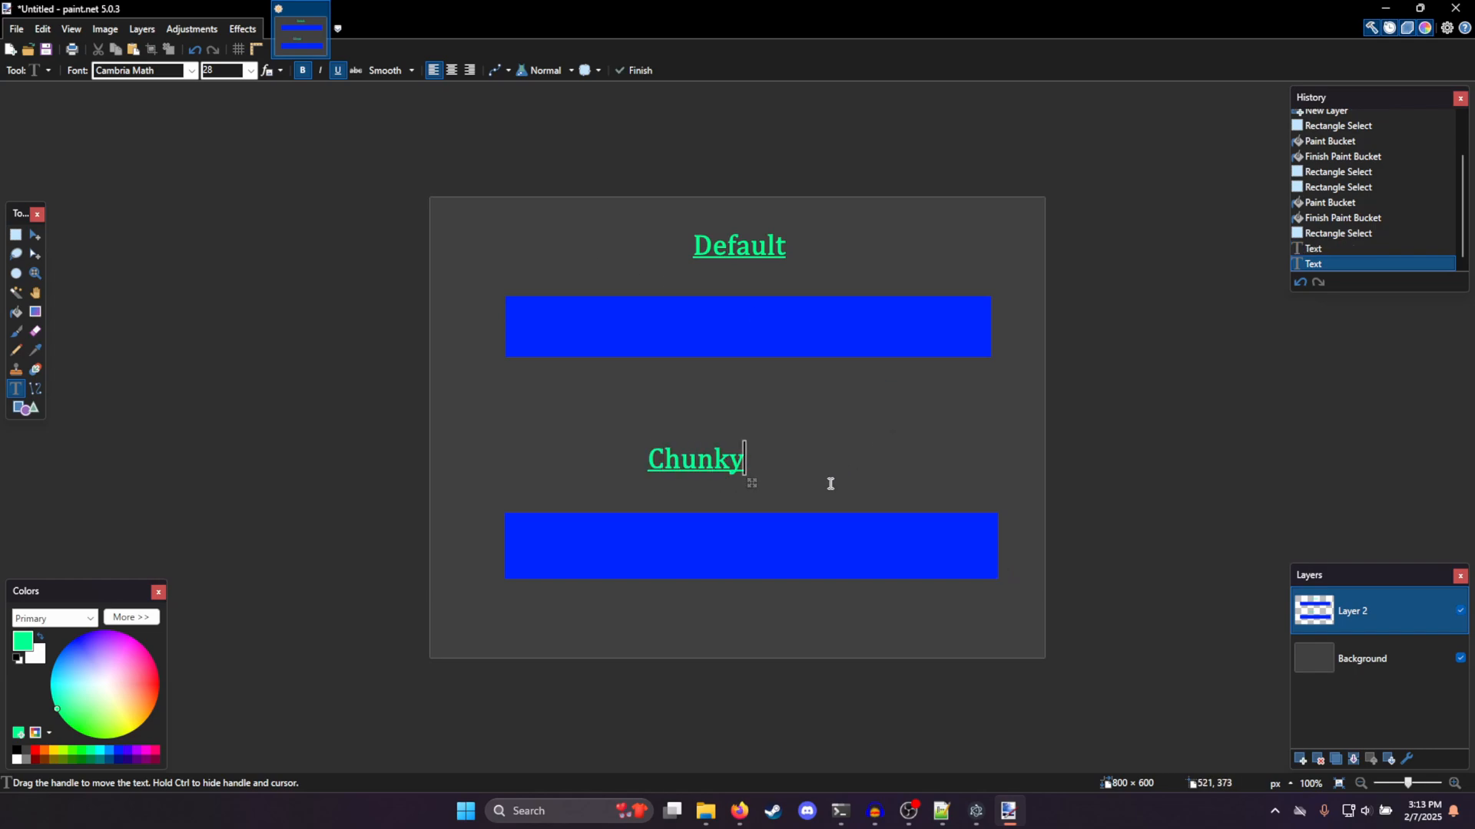
drag(751, 482, 825, 487)
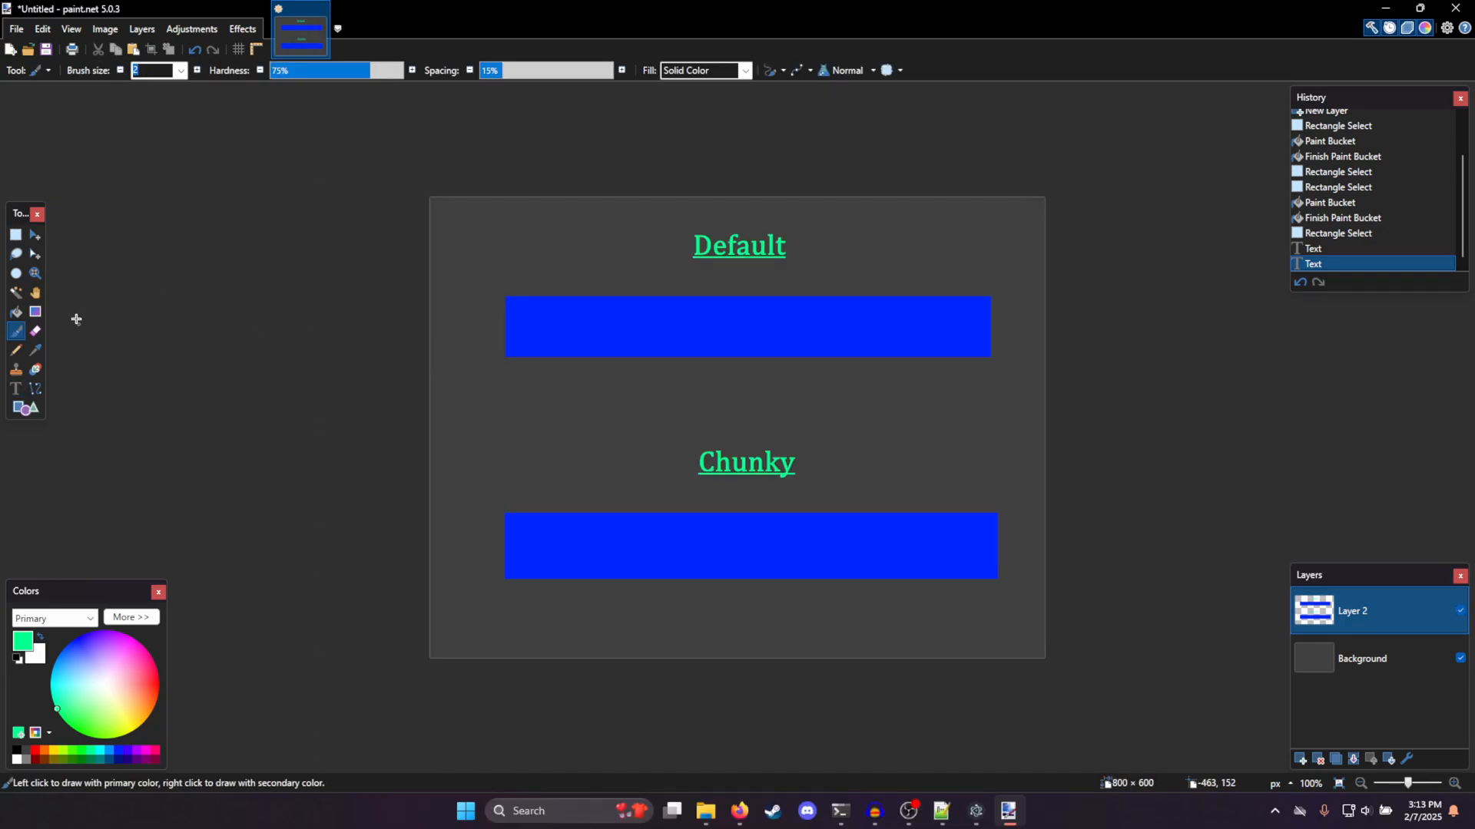
Sketch a continuous green wavy waveform under the Default bar
drag(509, 378, 635, 384)
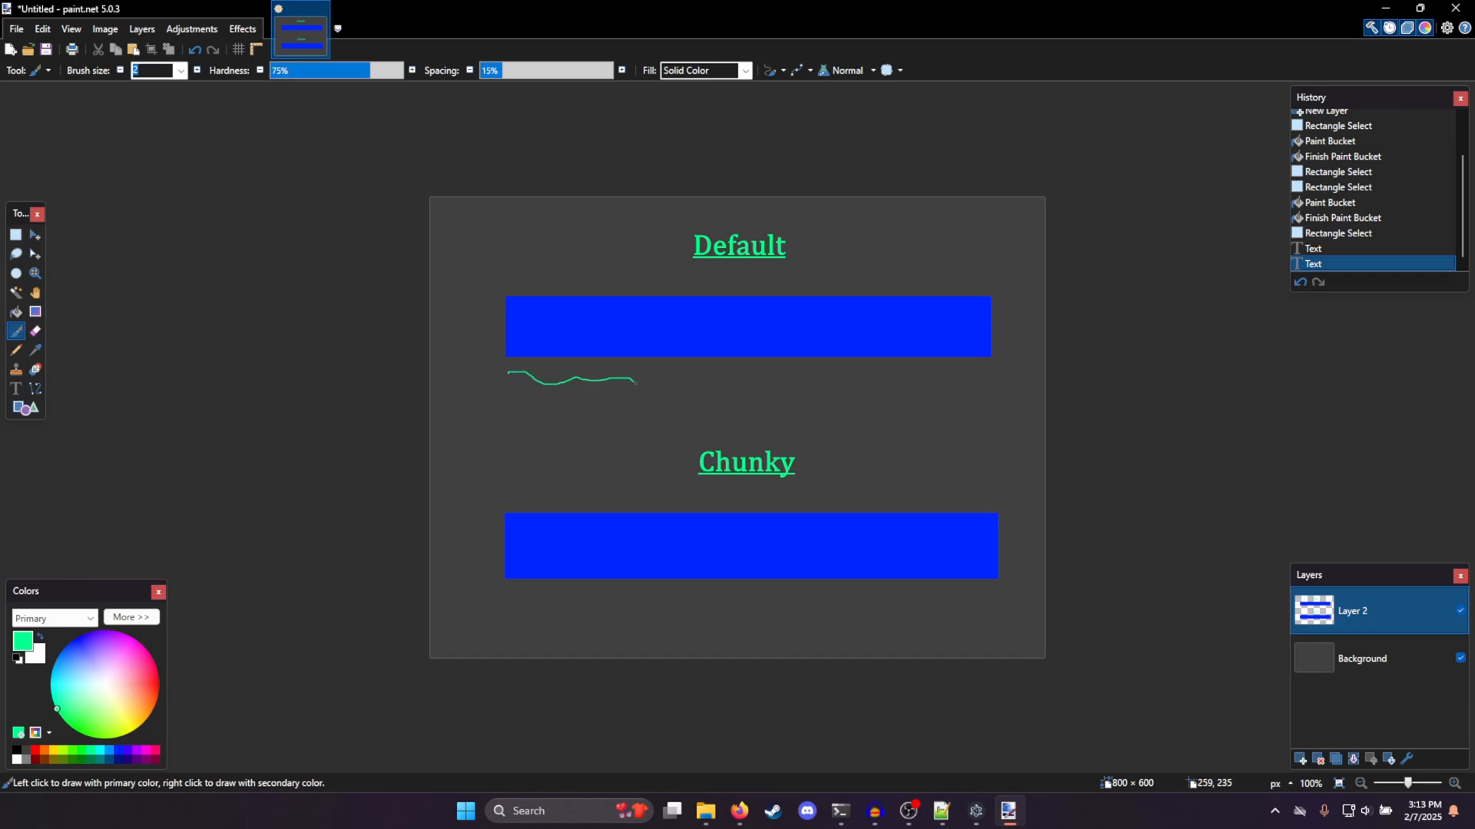
drag(634, 381, 931, 384)
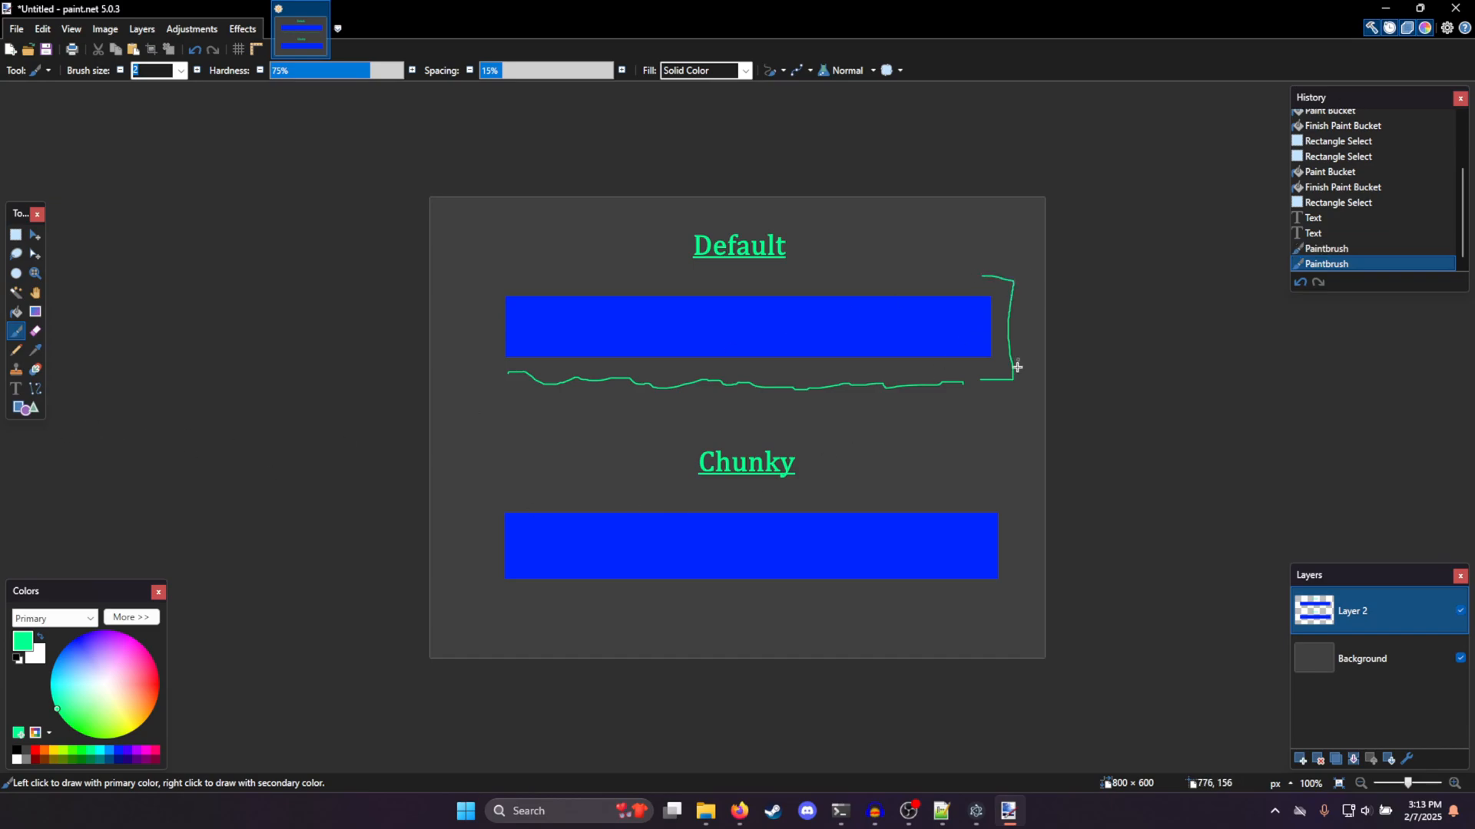
mouse_move(491, 325)
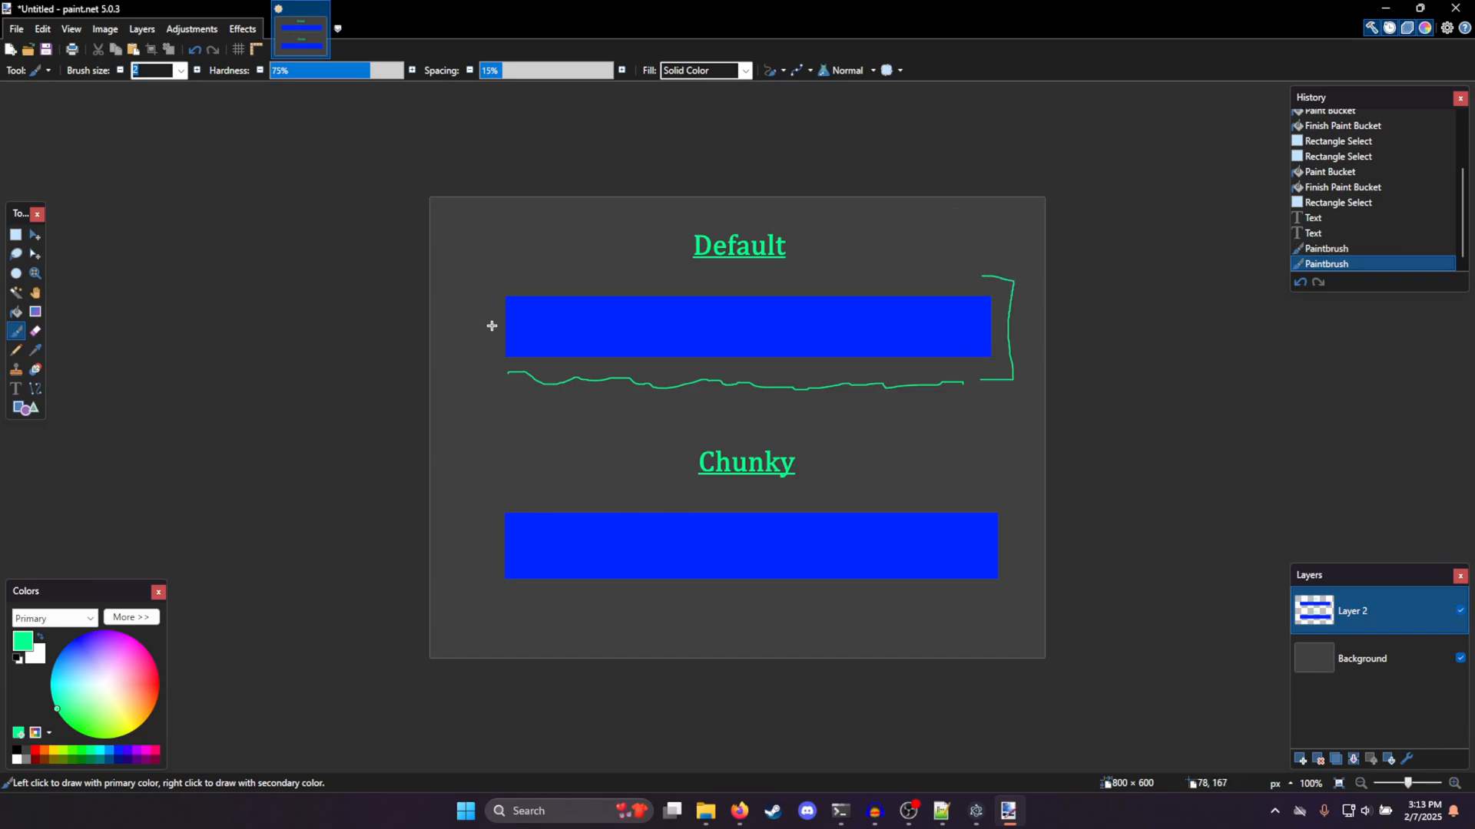
drag(508, 376, 958, 382)
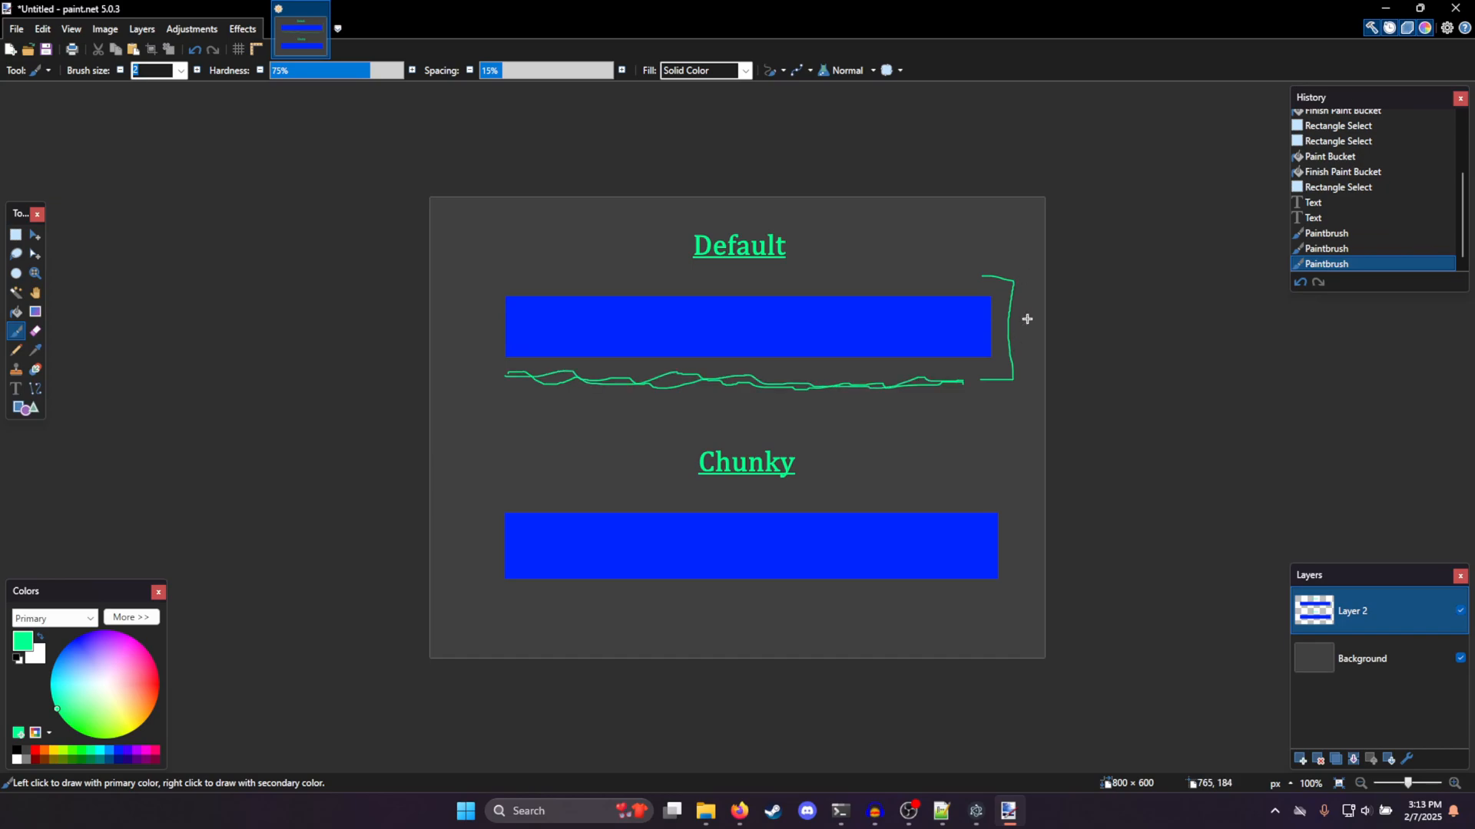
mouse_move(1017, 330)
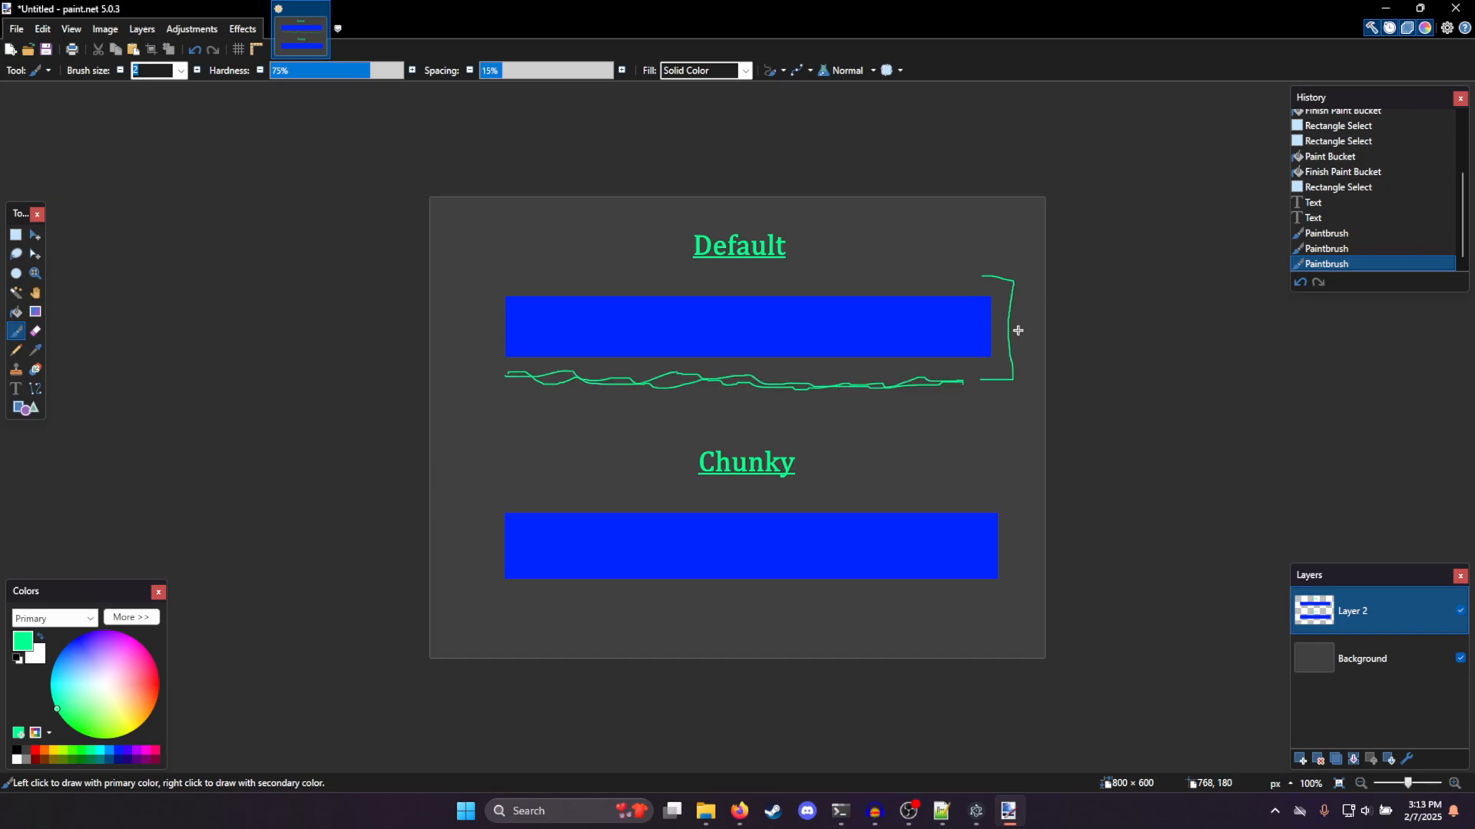
mouse_move(1019, 334)
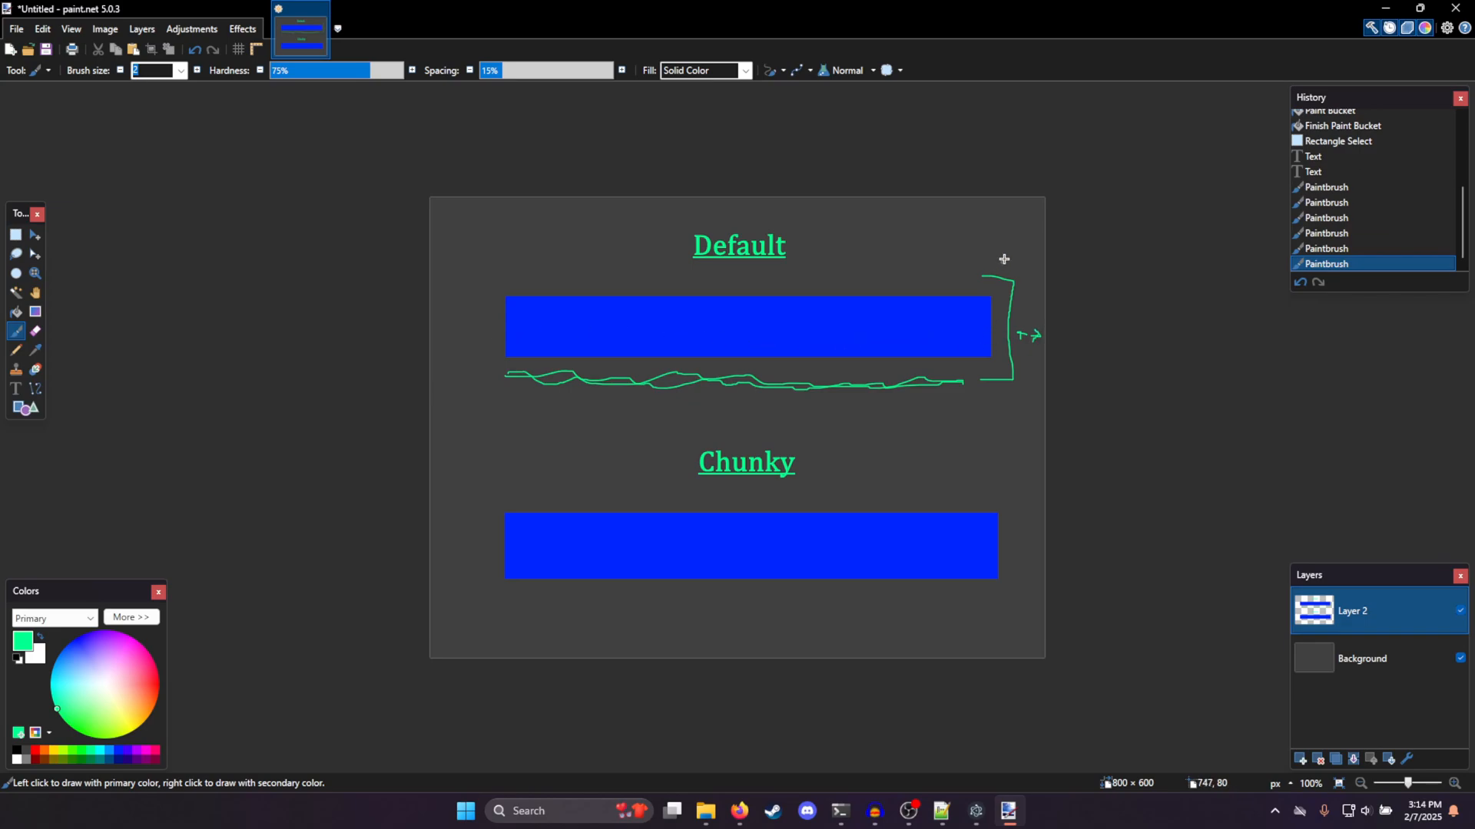
mouse_move(1013, 358)
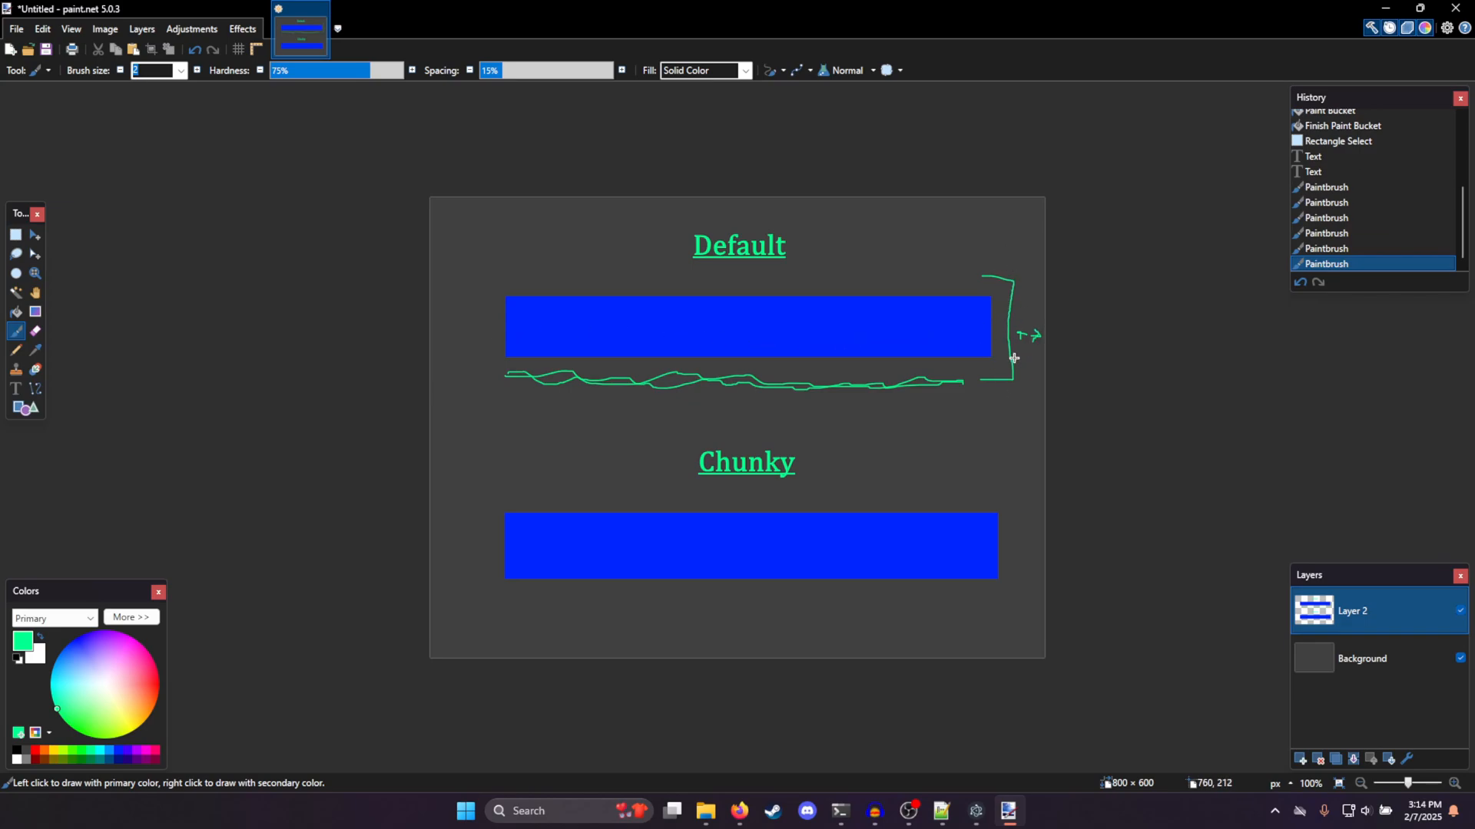
mouse_move(506, 630)
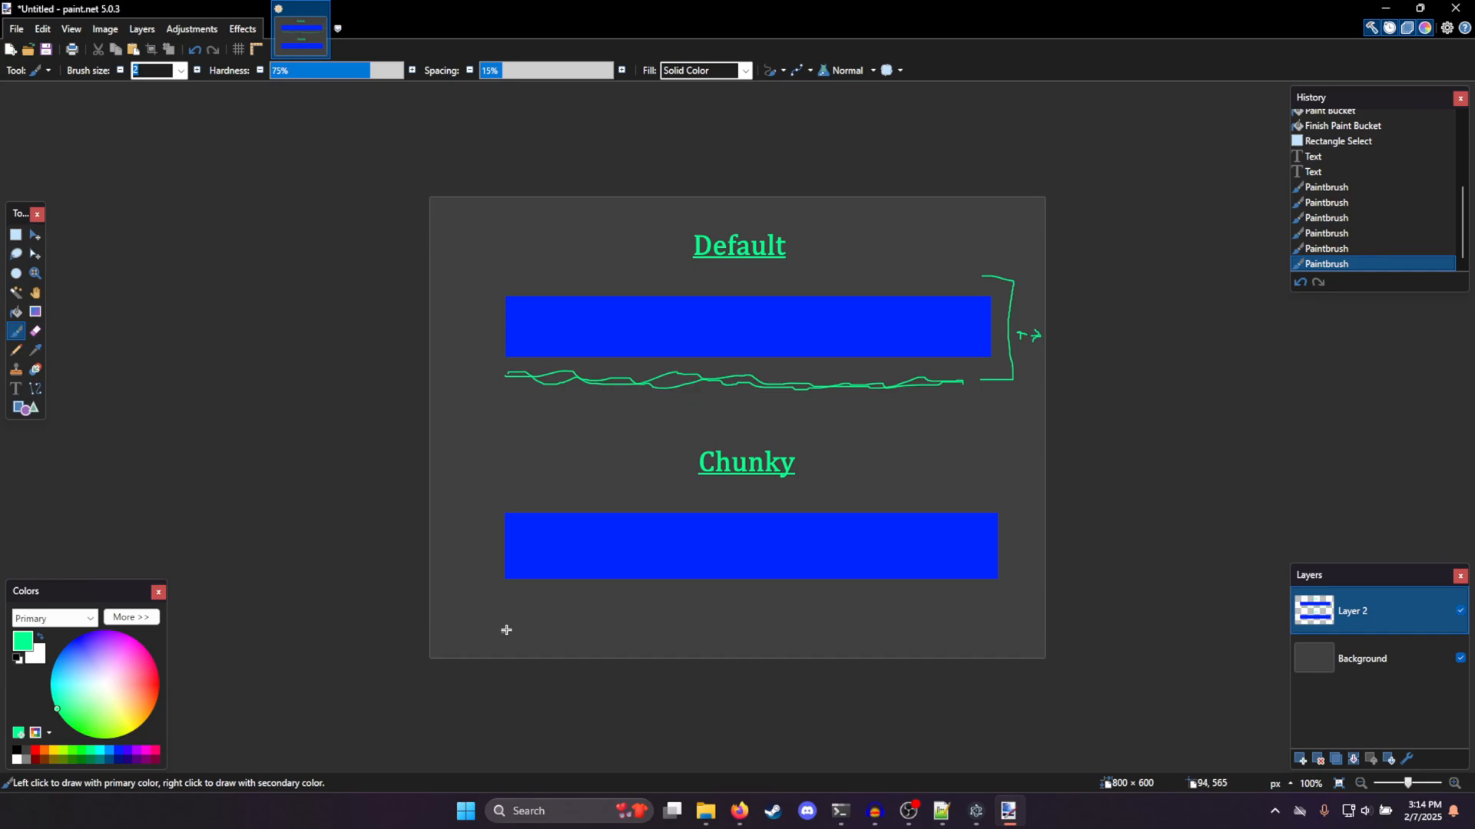
mouse_move(504, 595)
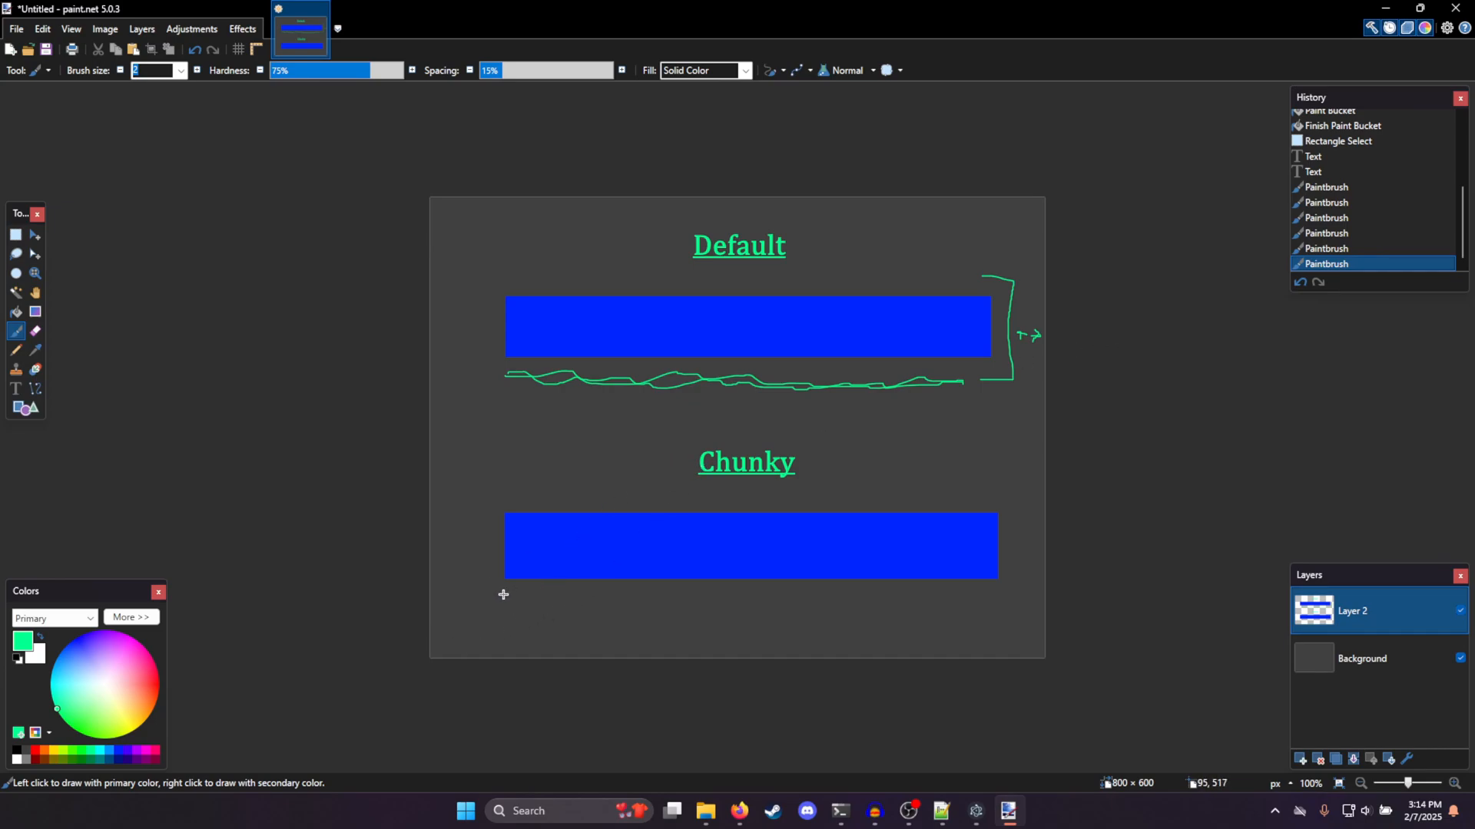
Sketch a waveform under the Chunky bar split by vertical dividers into chunks
drag(506, 593, 602, 593)
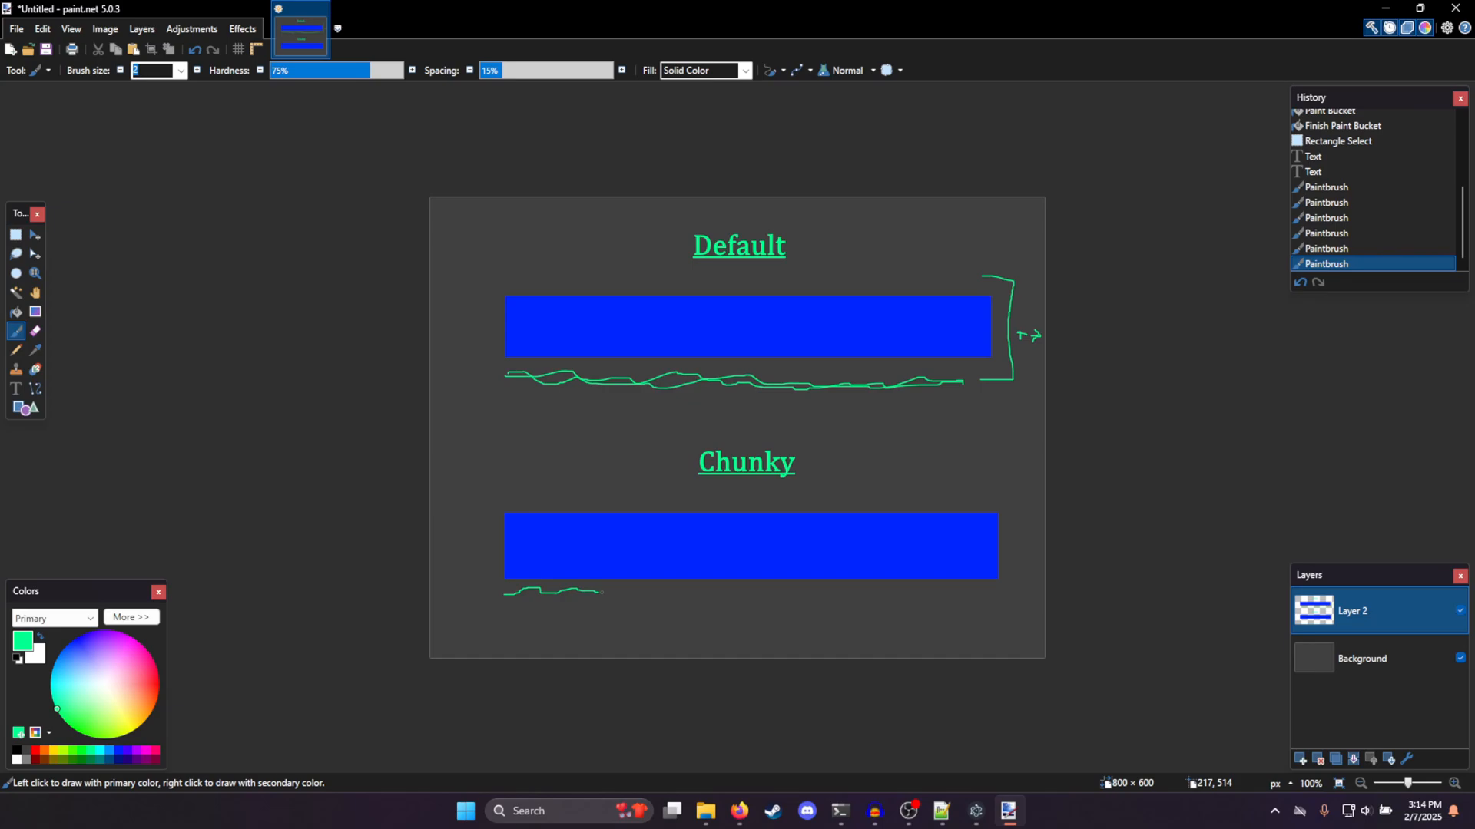
drag(593, 593, 643, 593)
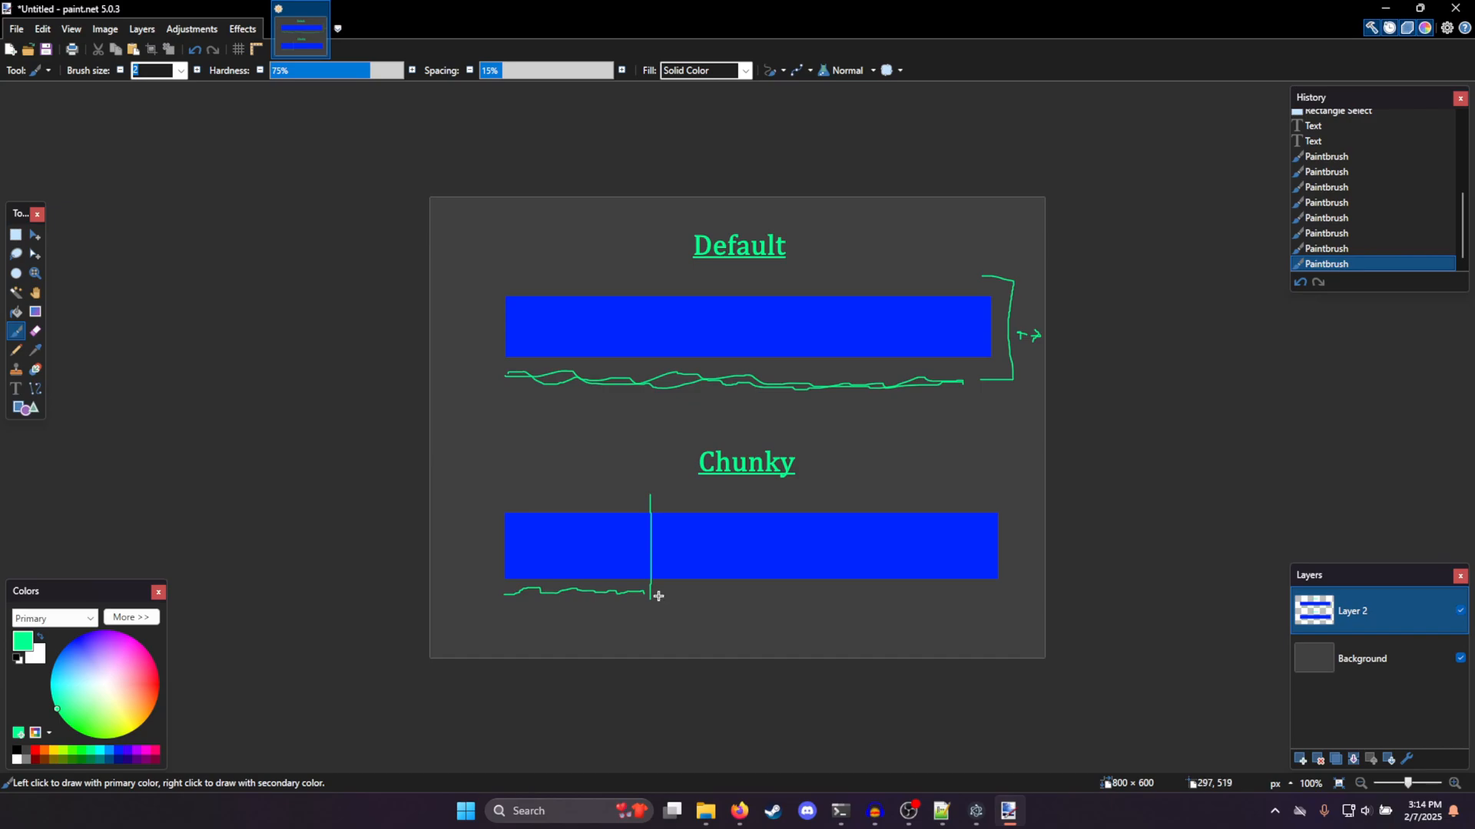
drag(659, 598, 743, 595)
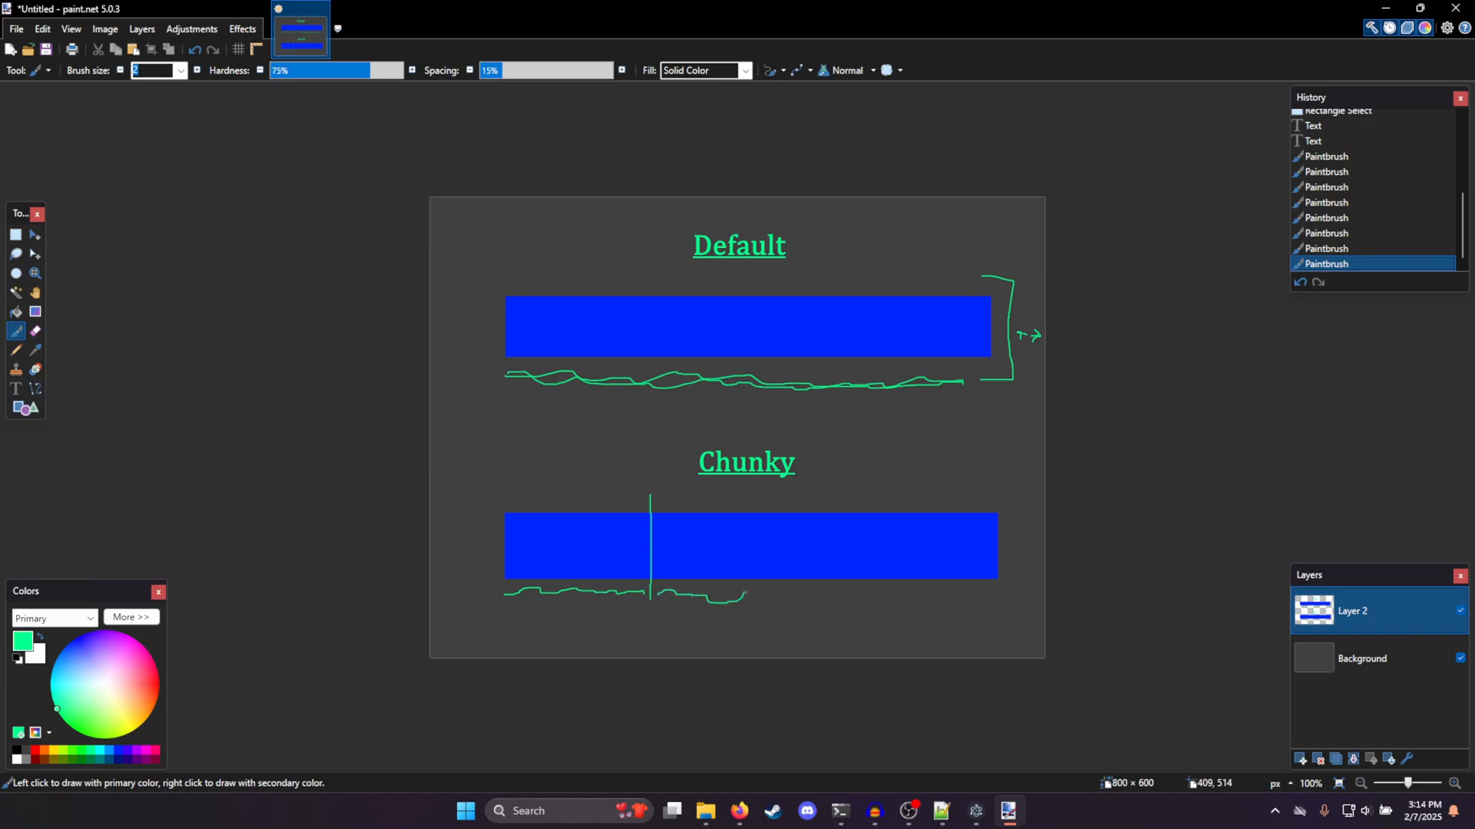
drag(774, 524, 774, 607)
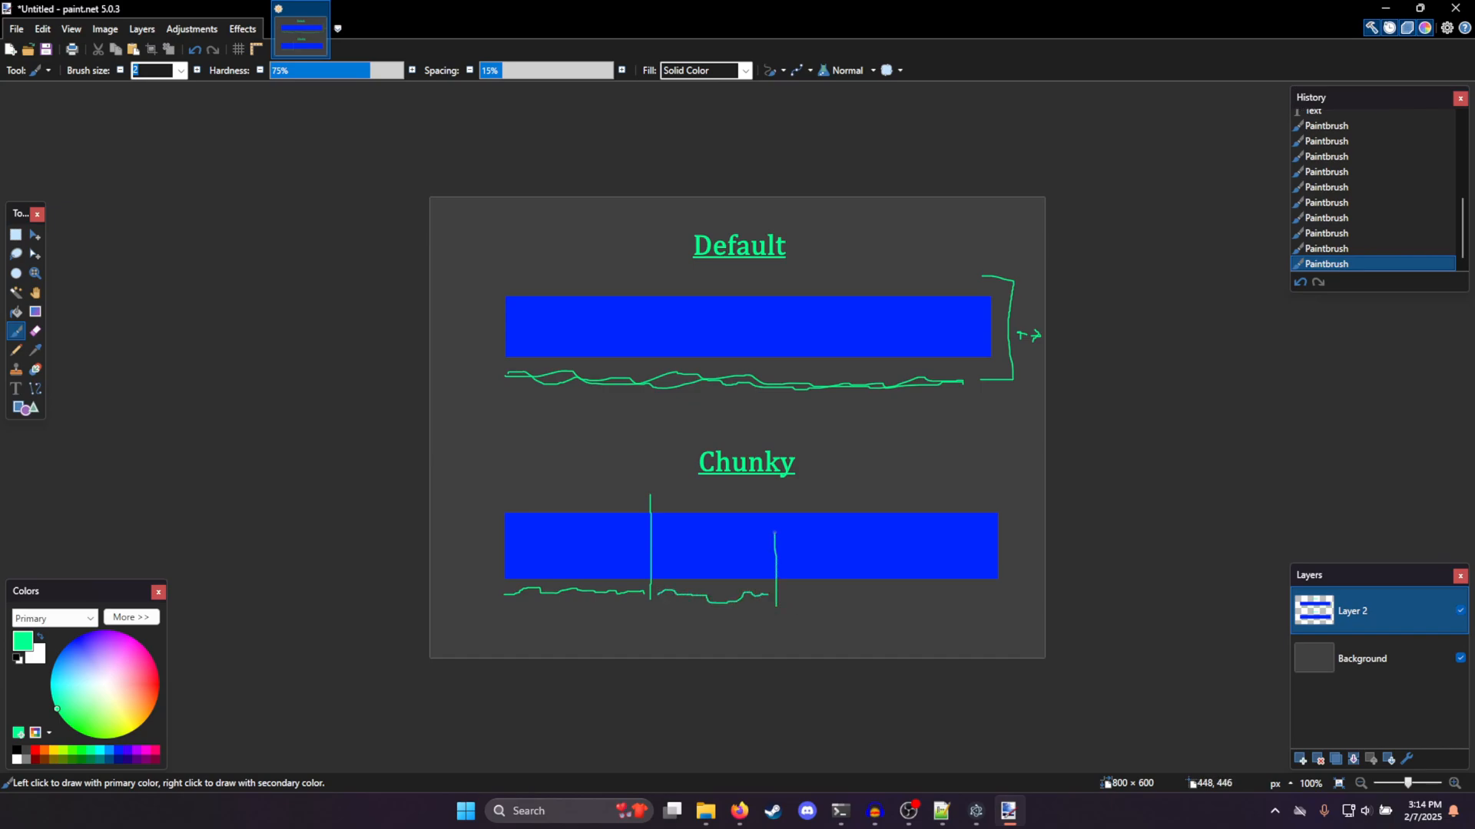
drag(799, 594, 879, 599)
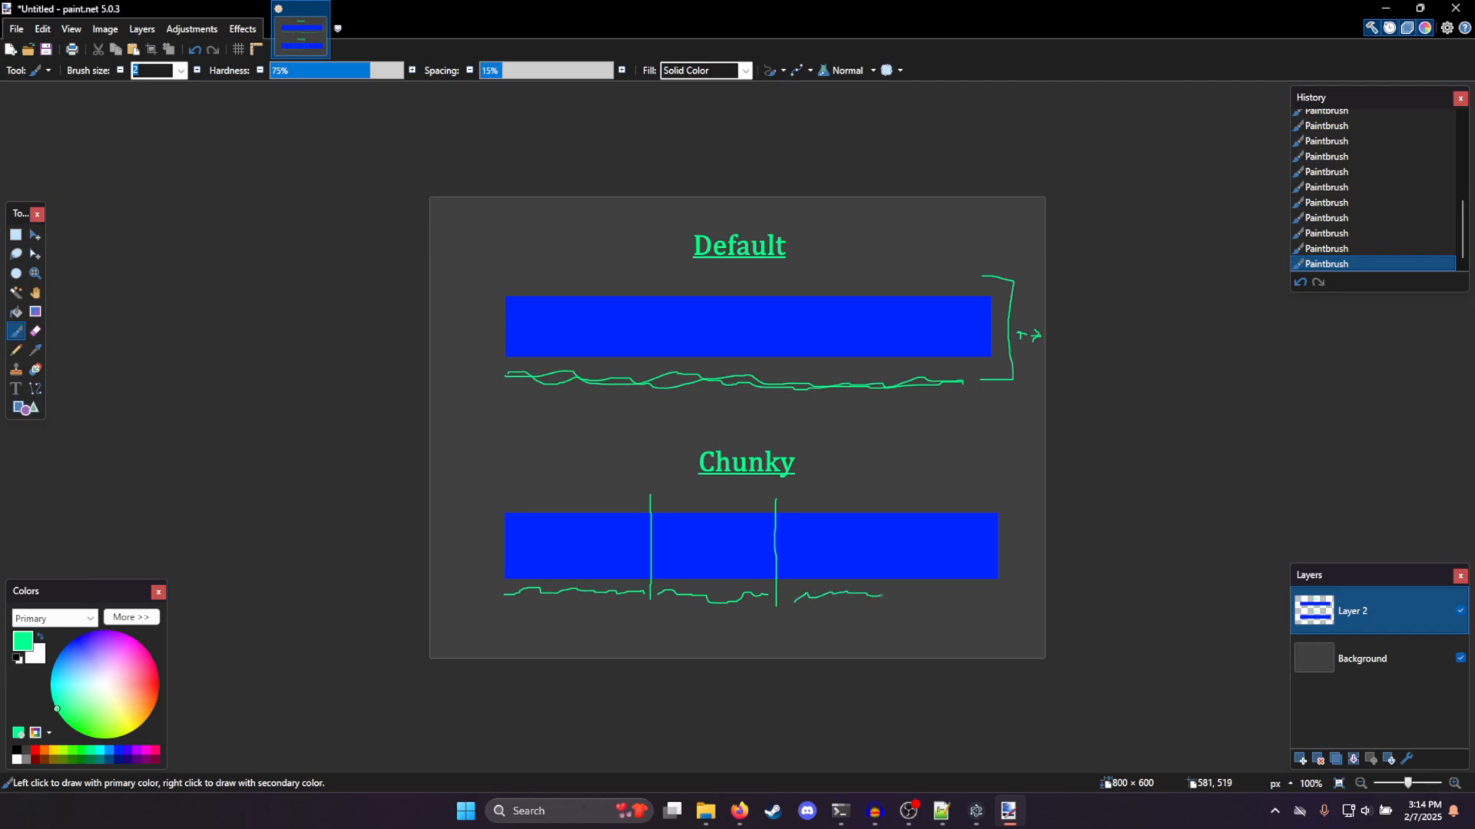
drag(920, 488, 920, 611)
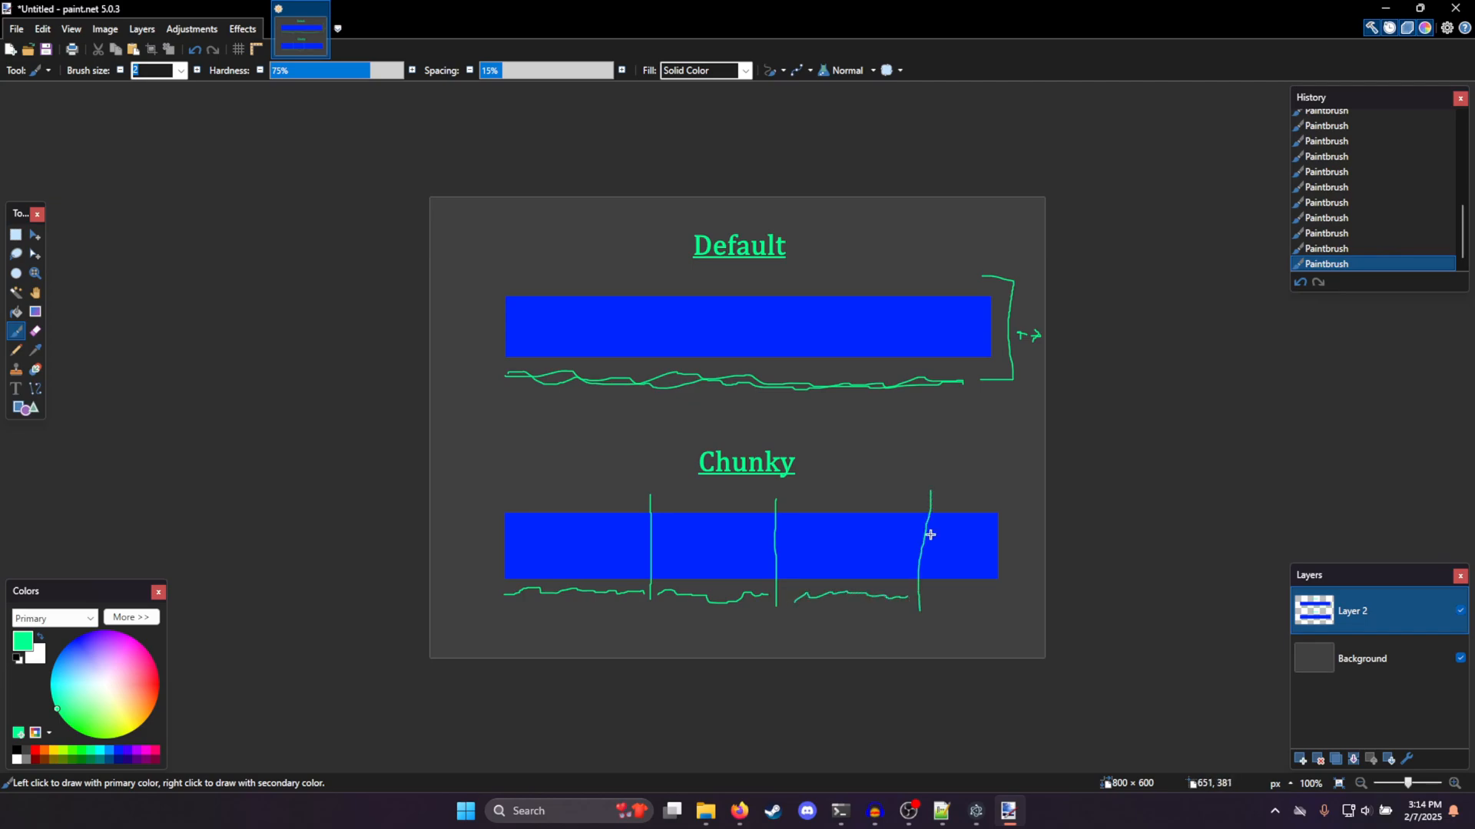
drag(931, 598, 993, 598)
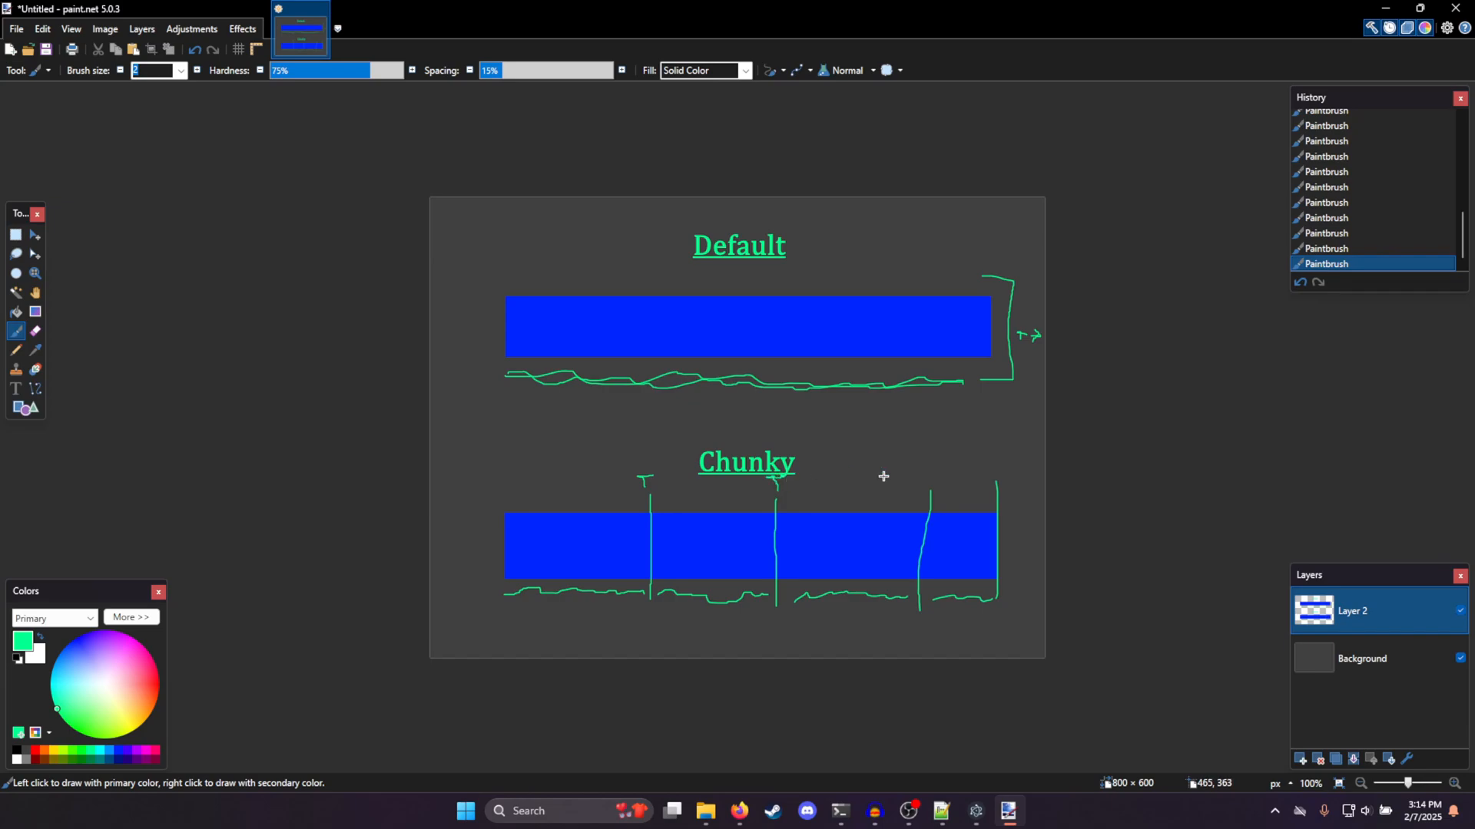
Add curved arrows from the dividers sweeping up toward the upper right
click(926, 470)
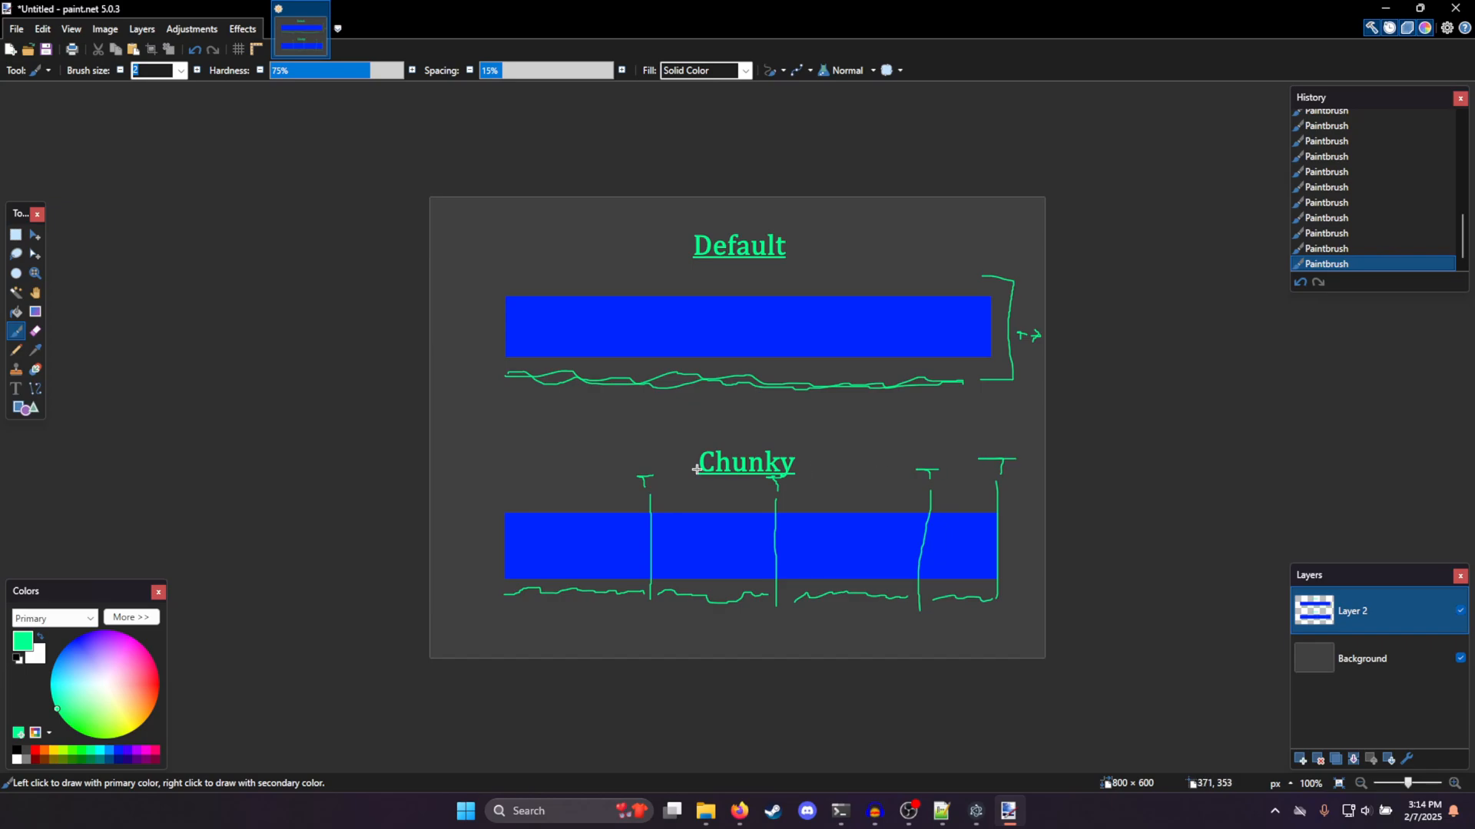
drag(646, 469, 993, 433)
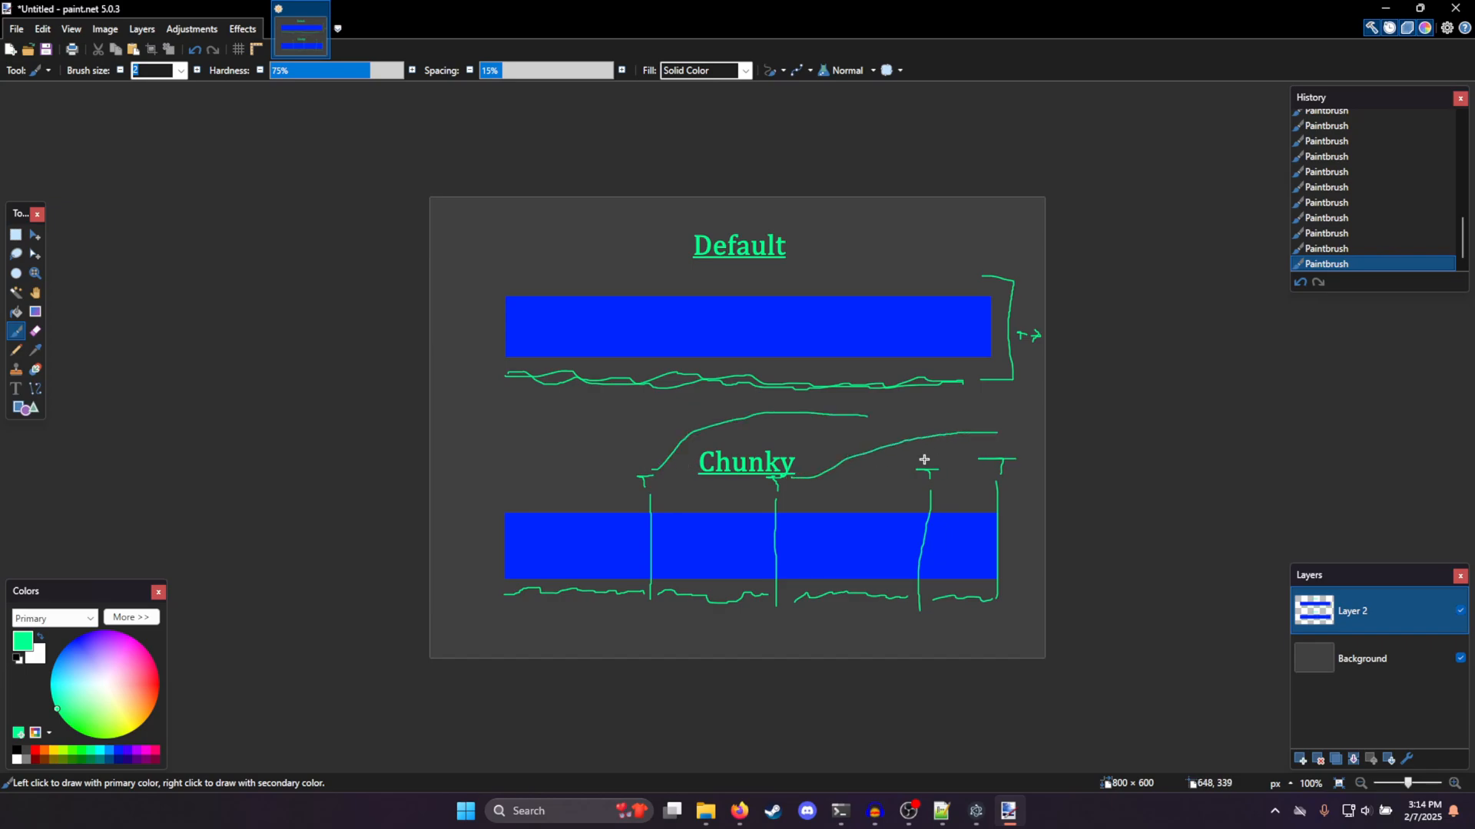
drag(926, 461, 1015, 452)
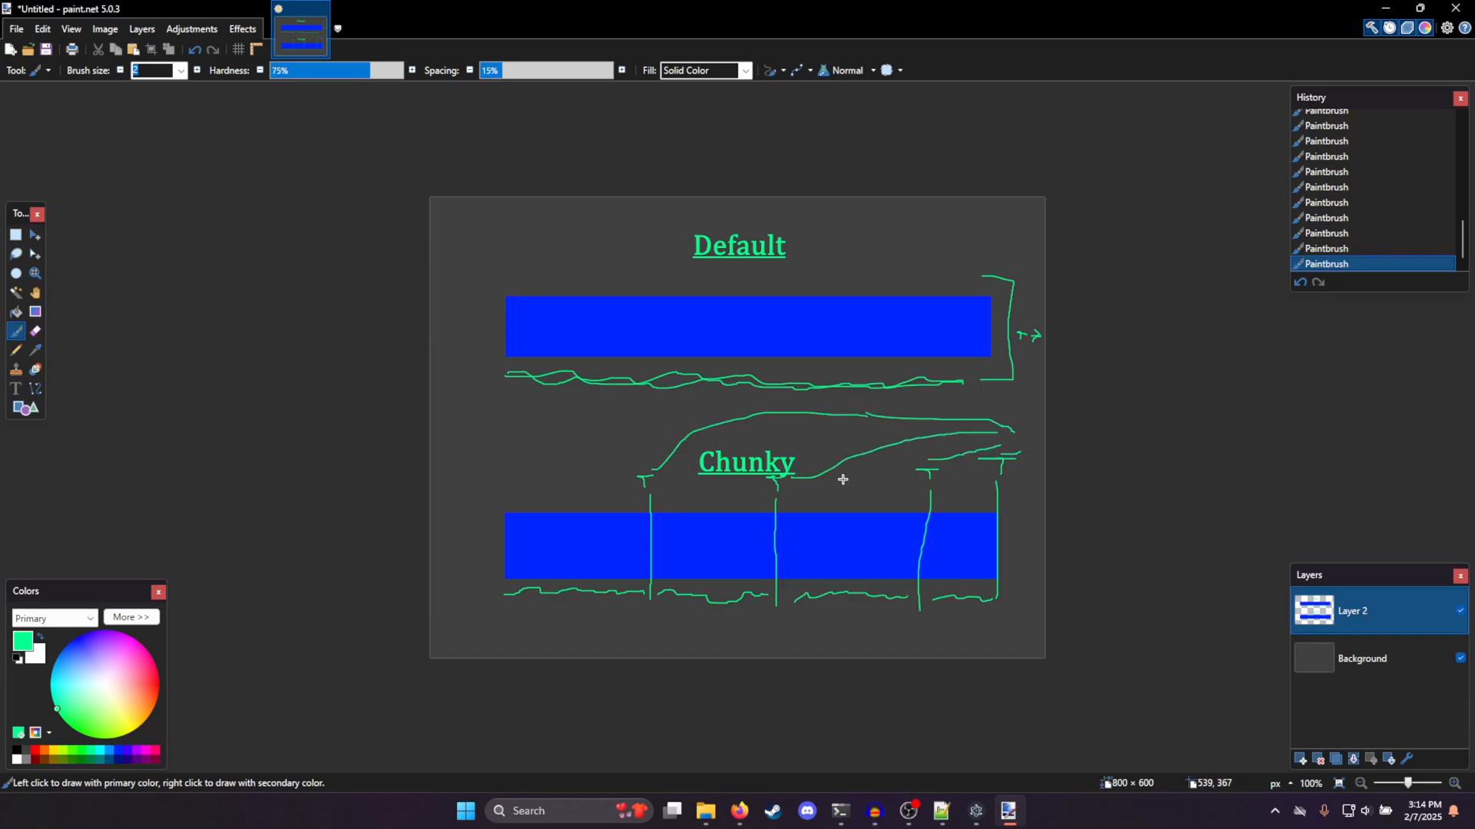
mouse_move(836, 479)
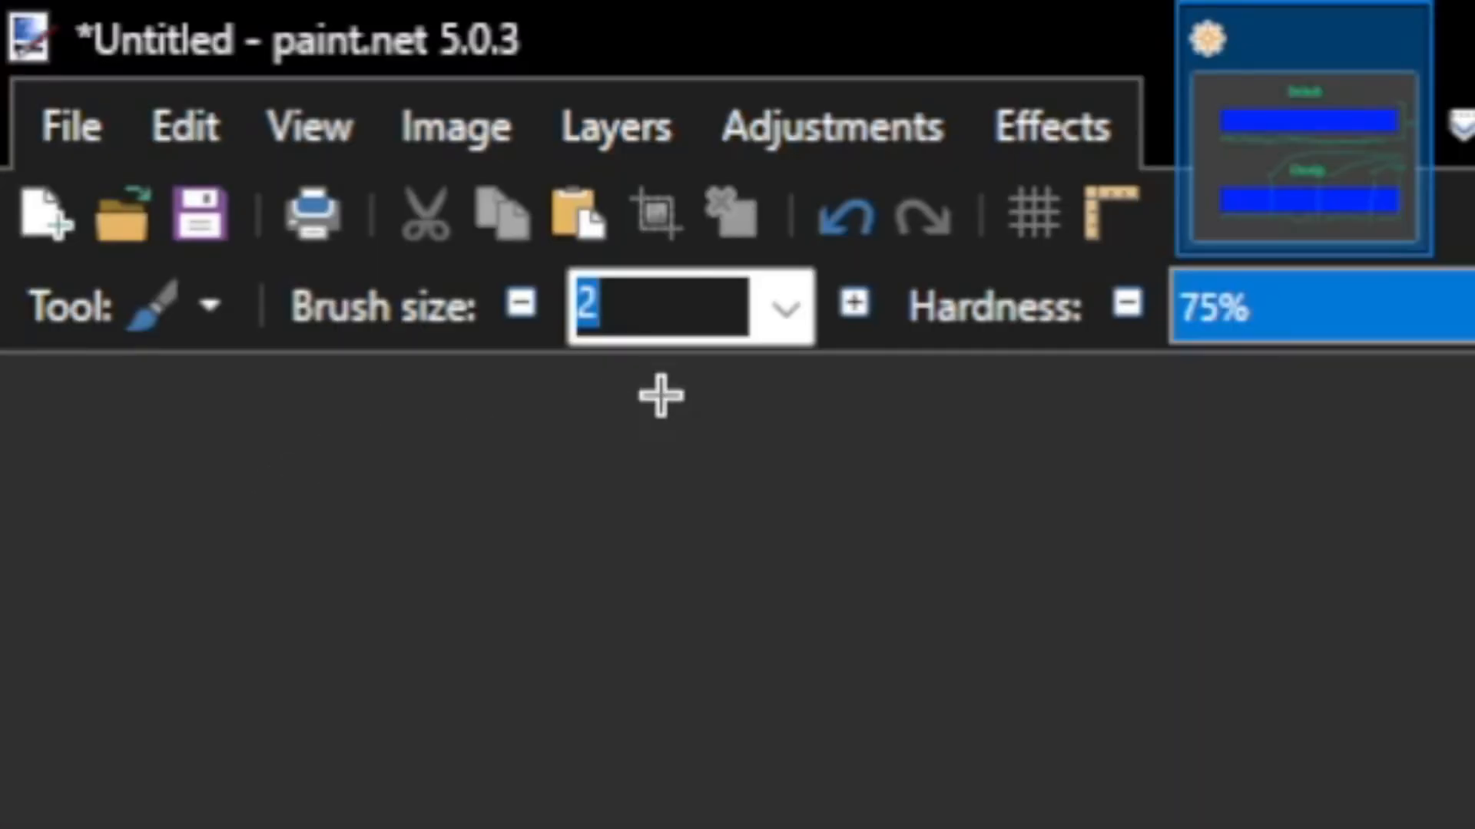
With brush size 8, draw thick squiggles inside the Chunky bar's chunks
text(8)
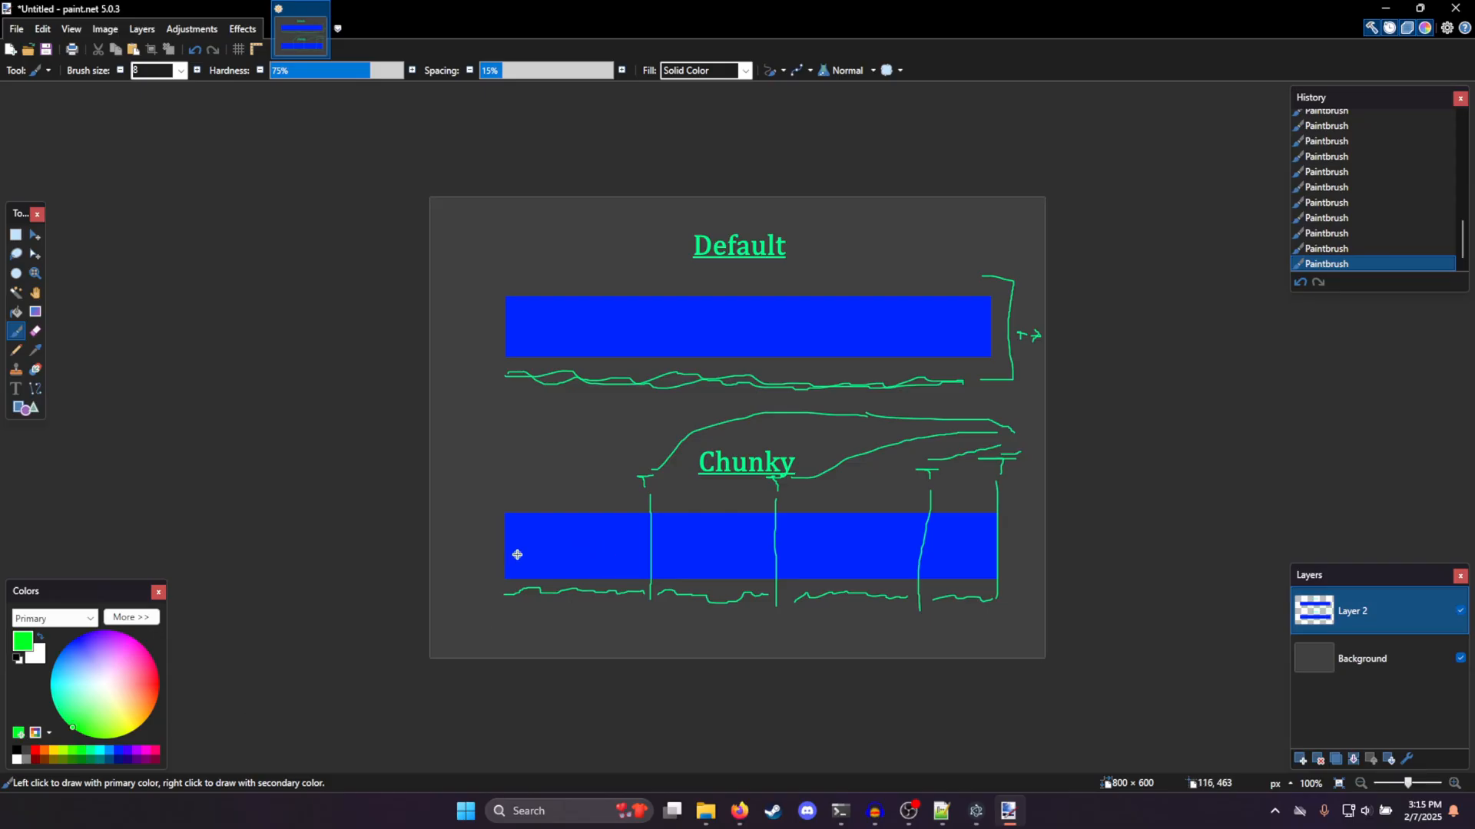
drag(513, 554, 703, 539)
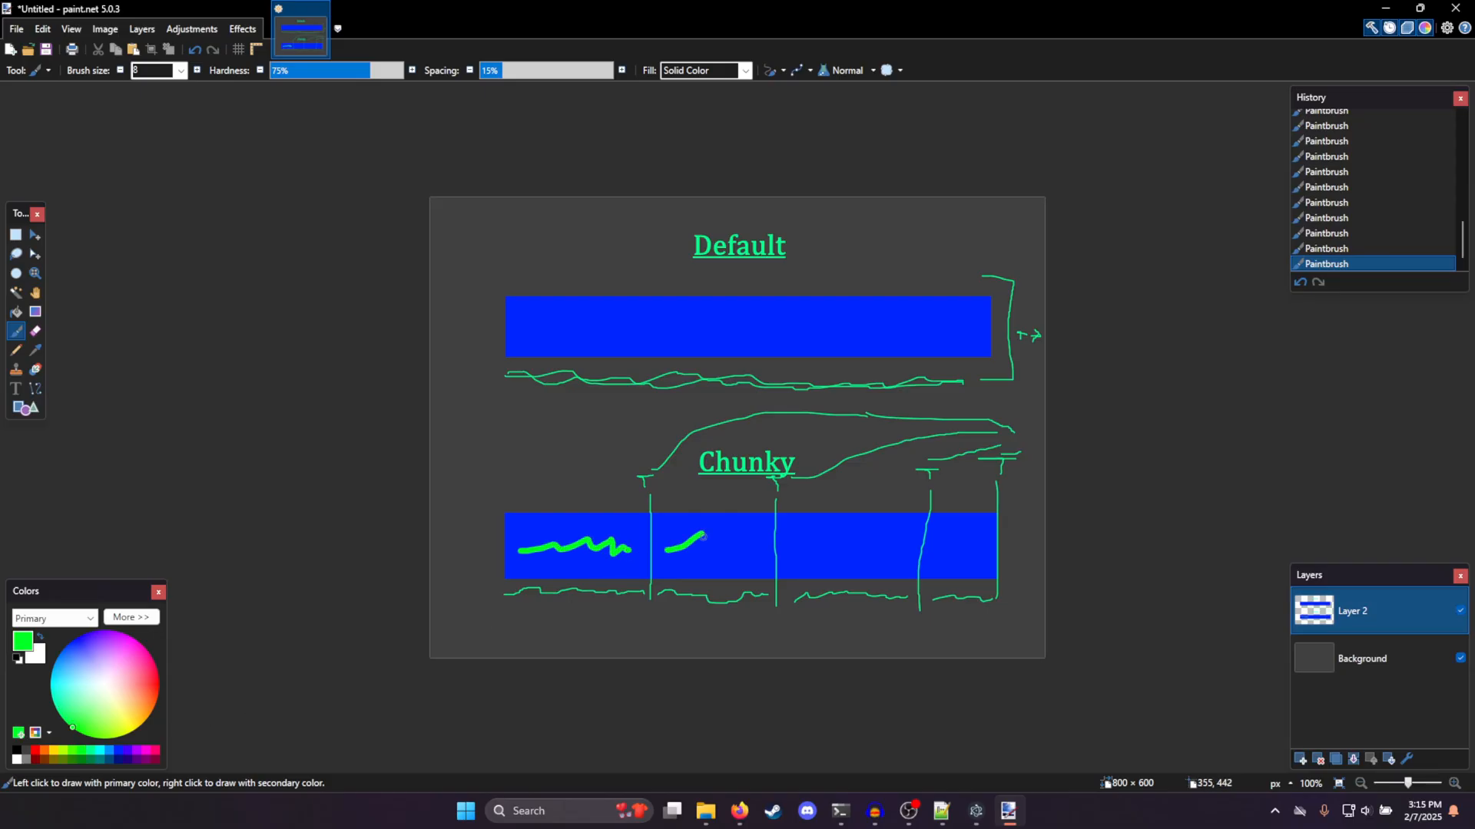
drag(677, 546, 903, 544)
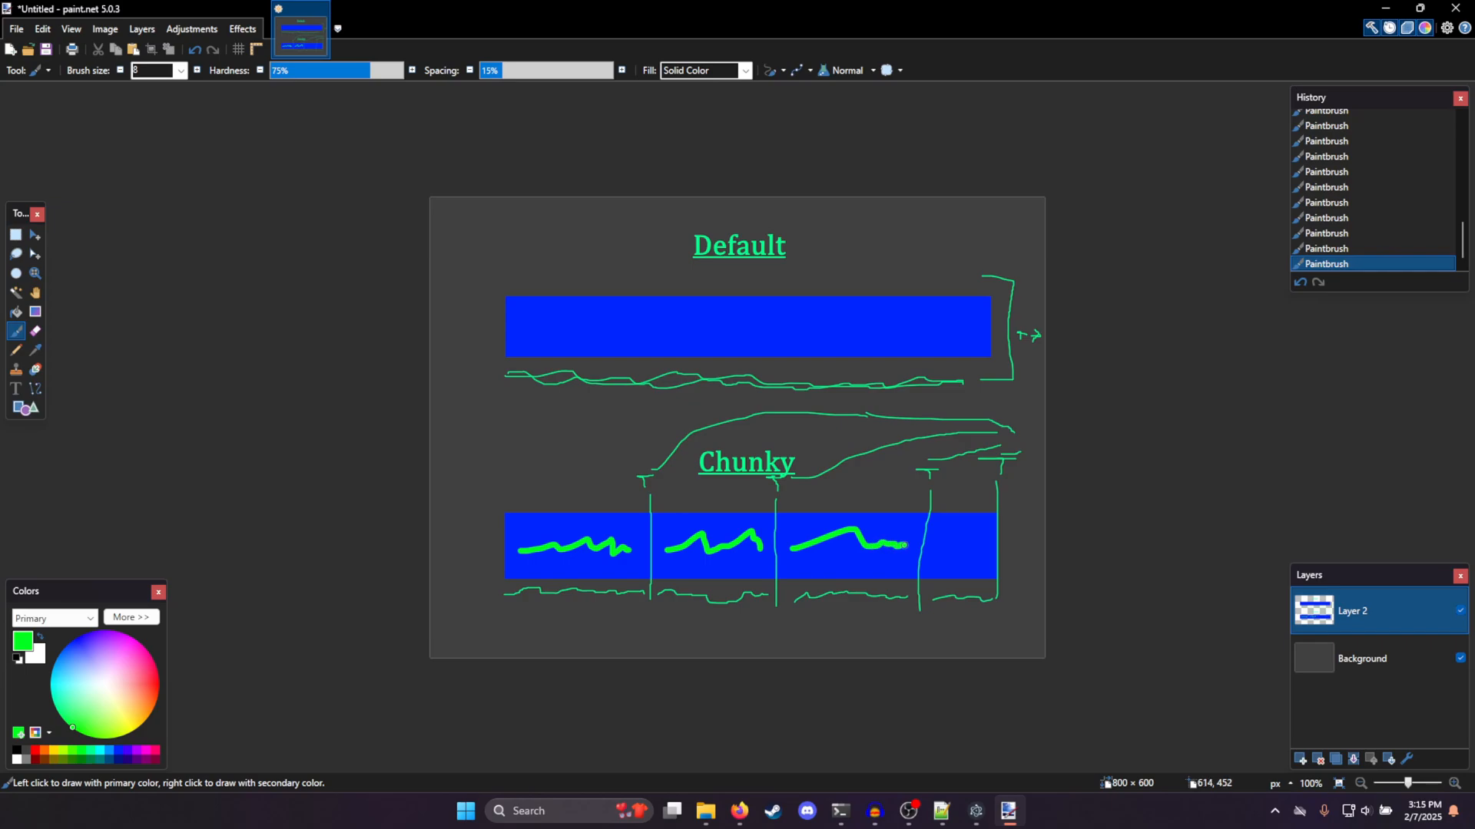
mouse_move(925, 581)
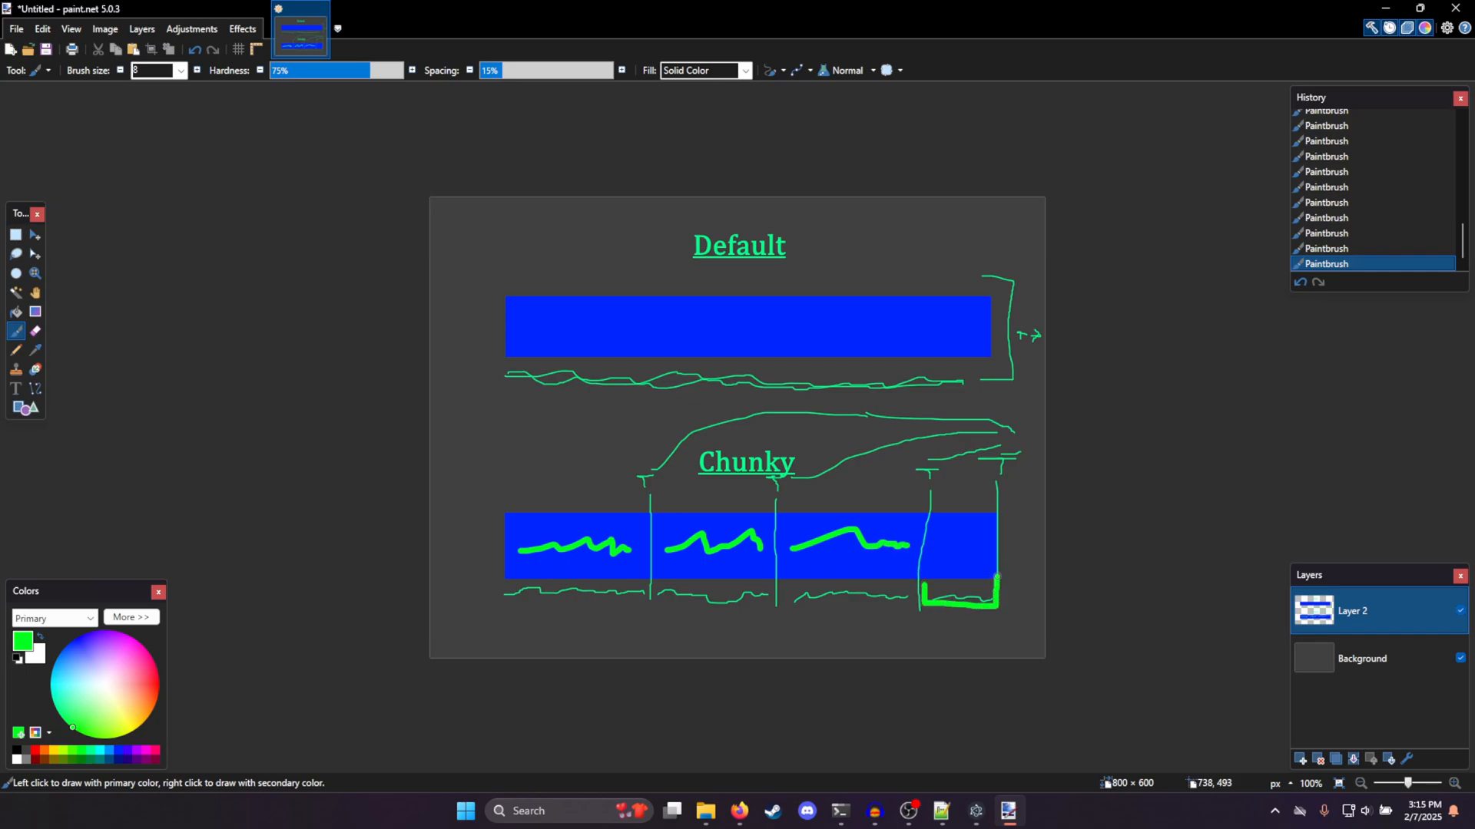
mouse_move(894, 564)
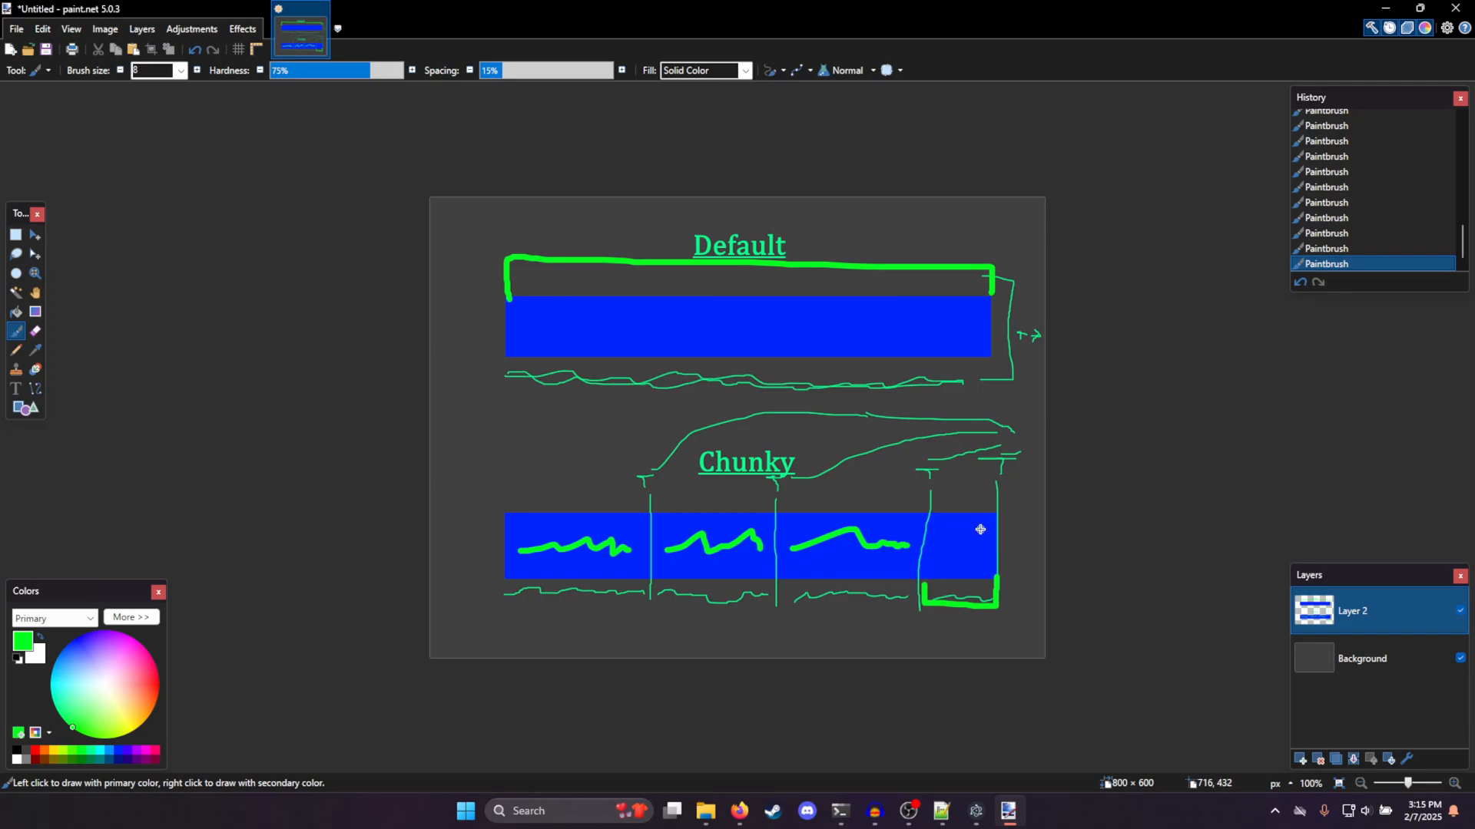
mouse_move(882, 490)
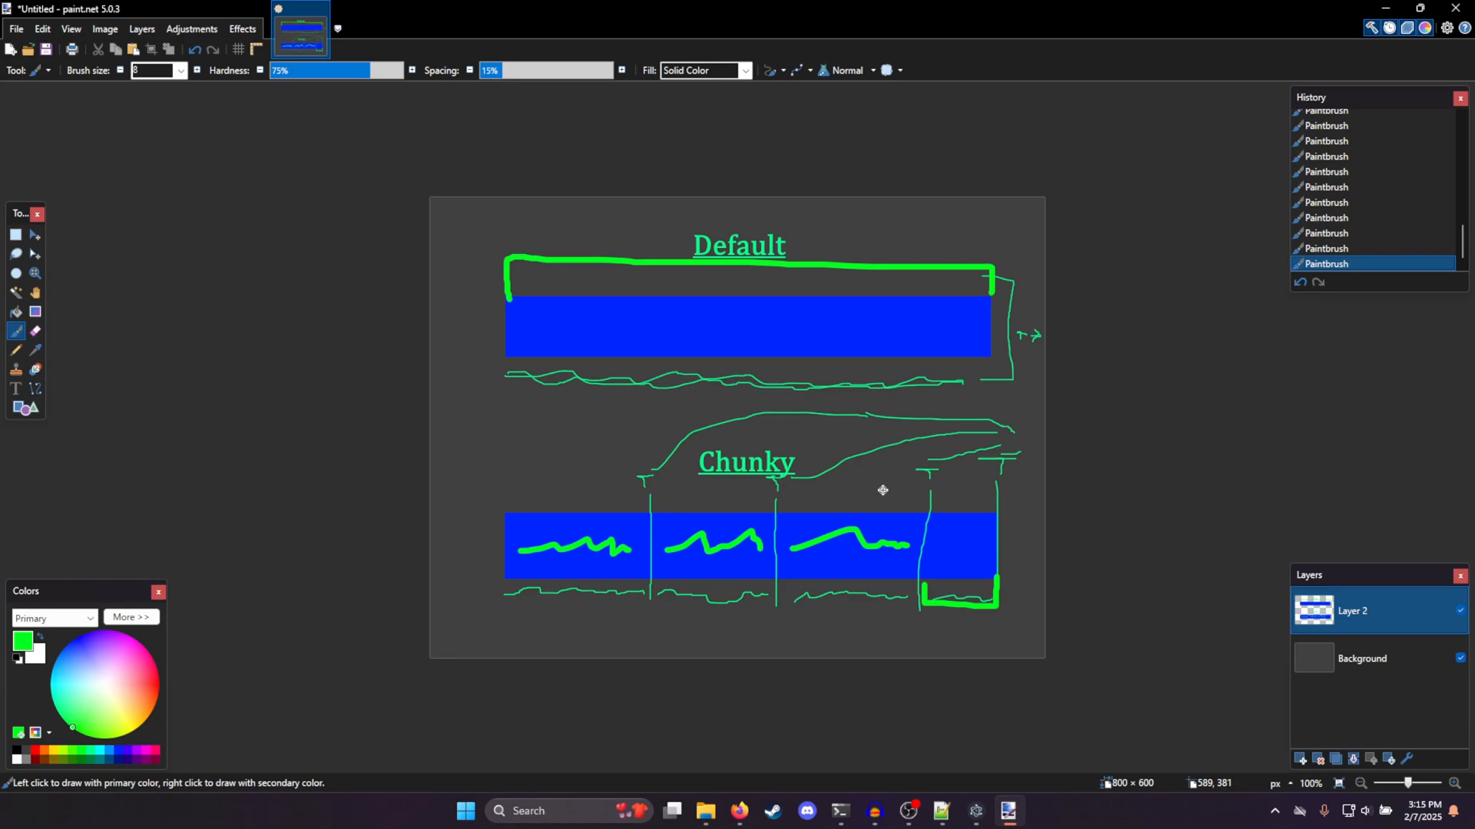
mouse_move(709, 467)
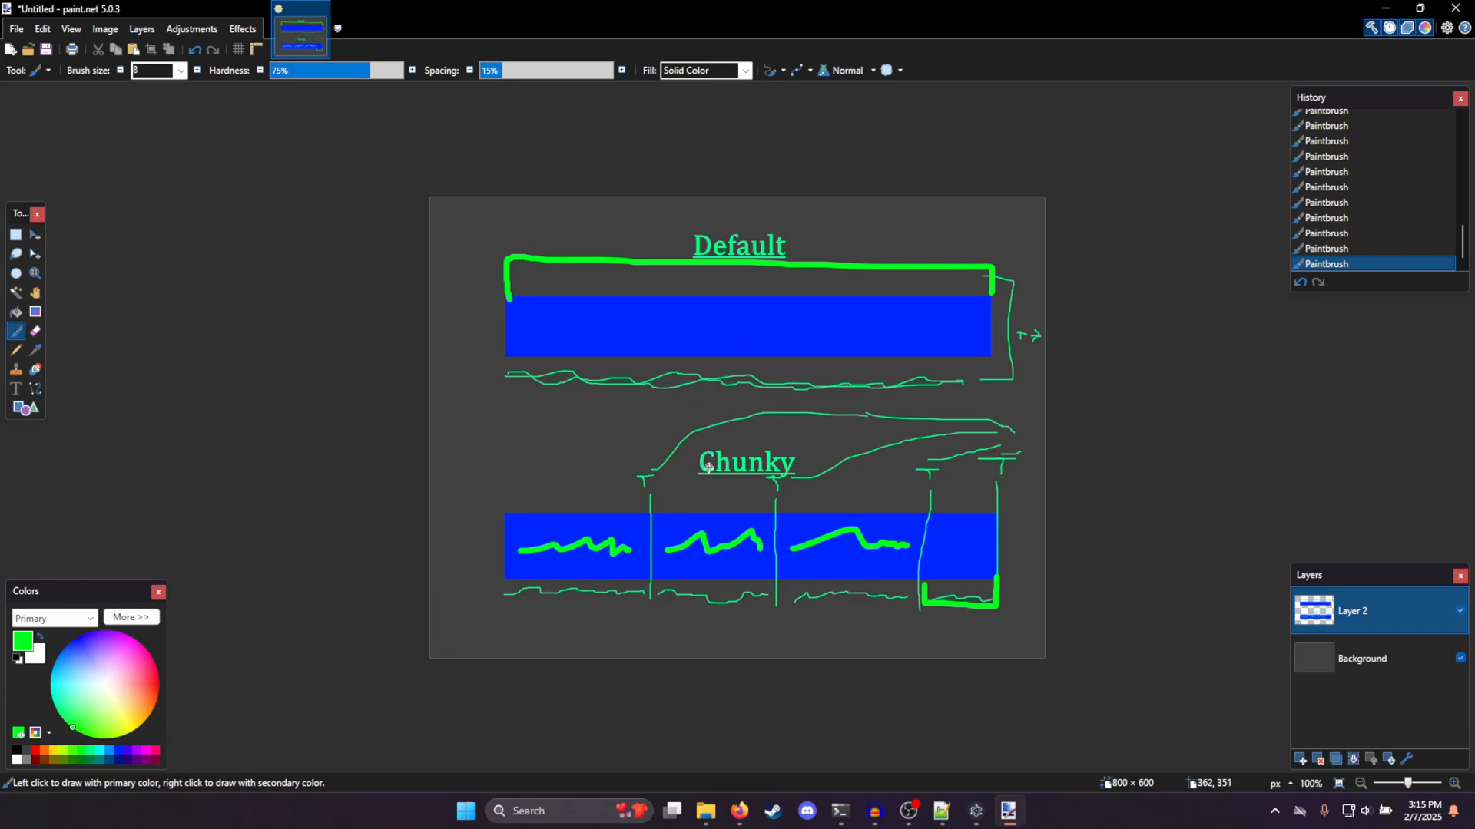
mouse_move(646, 500)
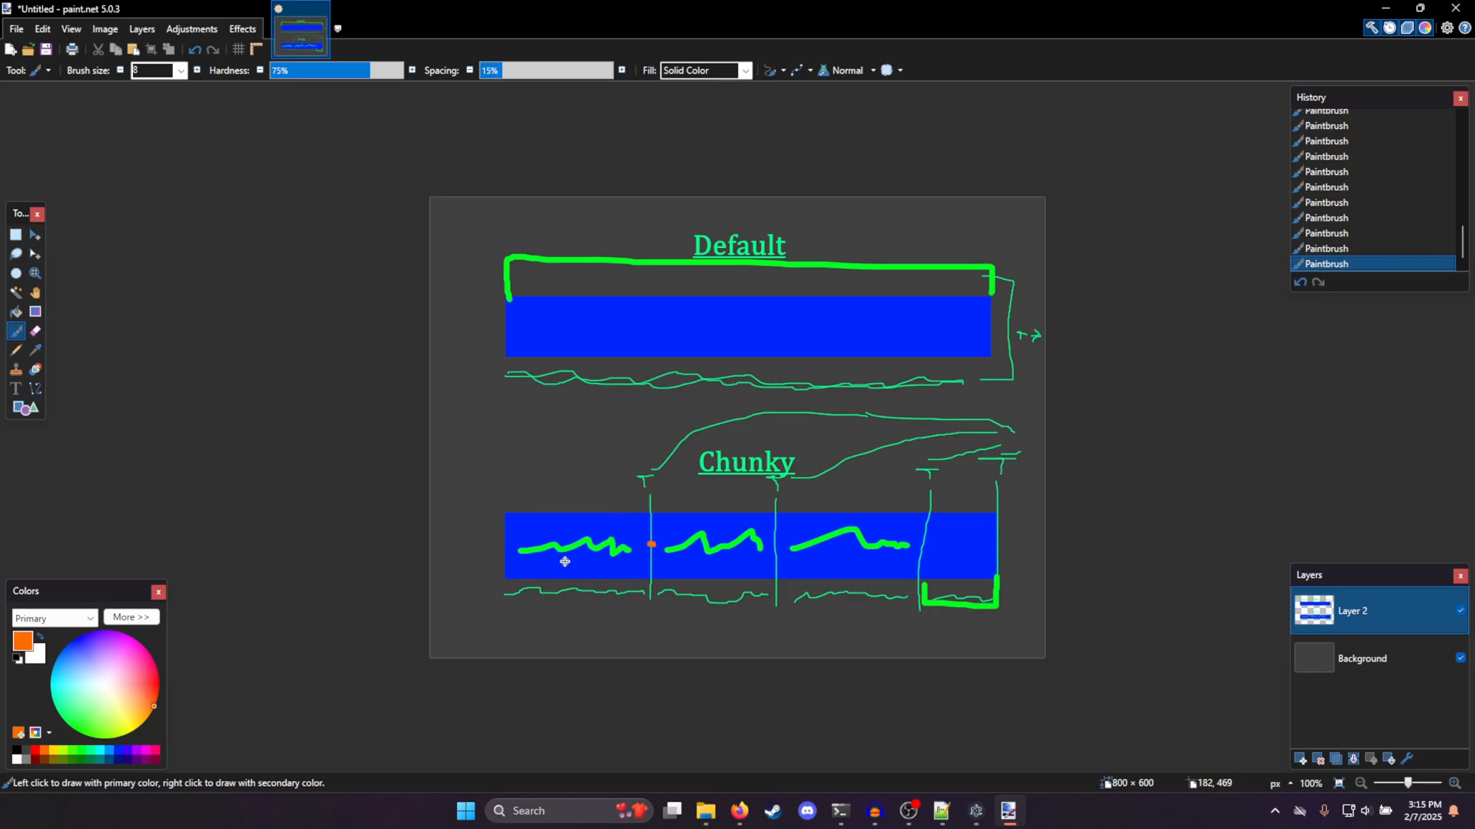
mouse_move(651, 537)
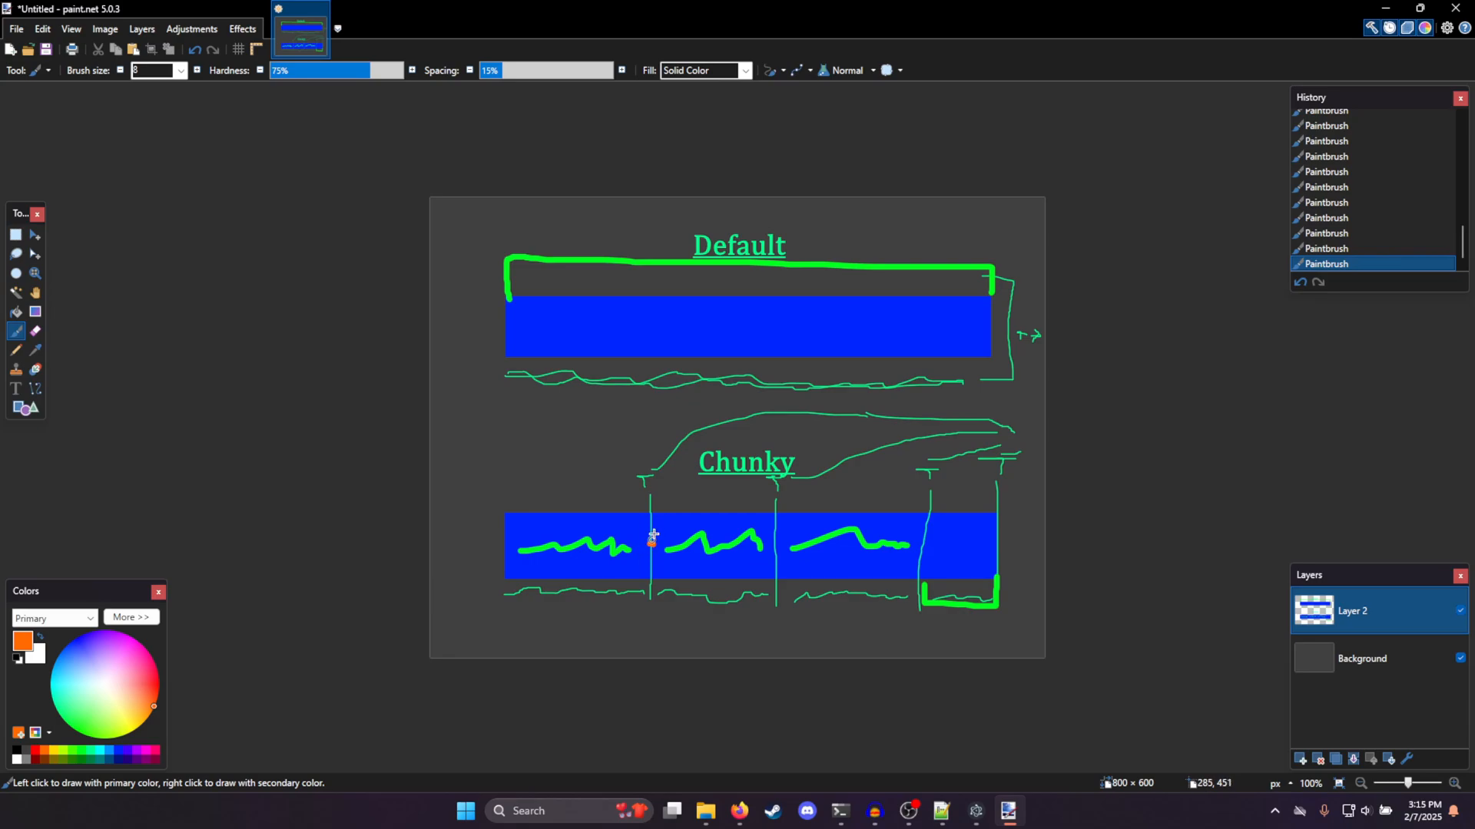
mouse_move(677, 518)
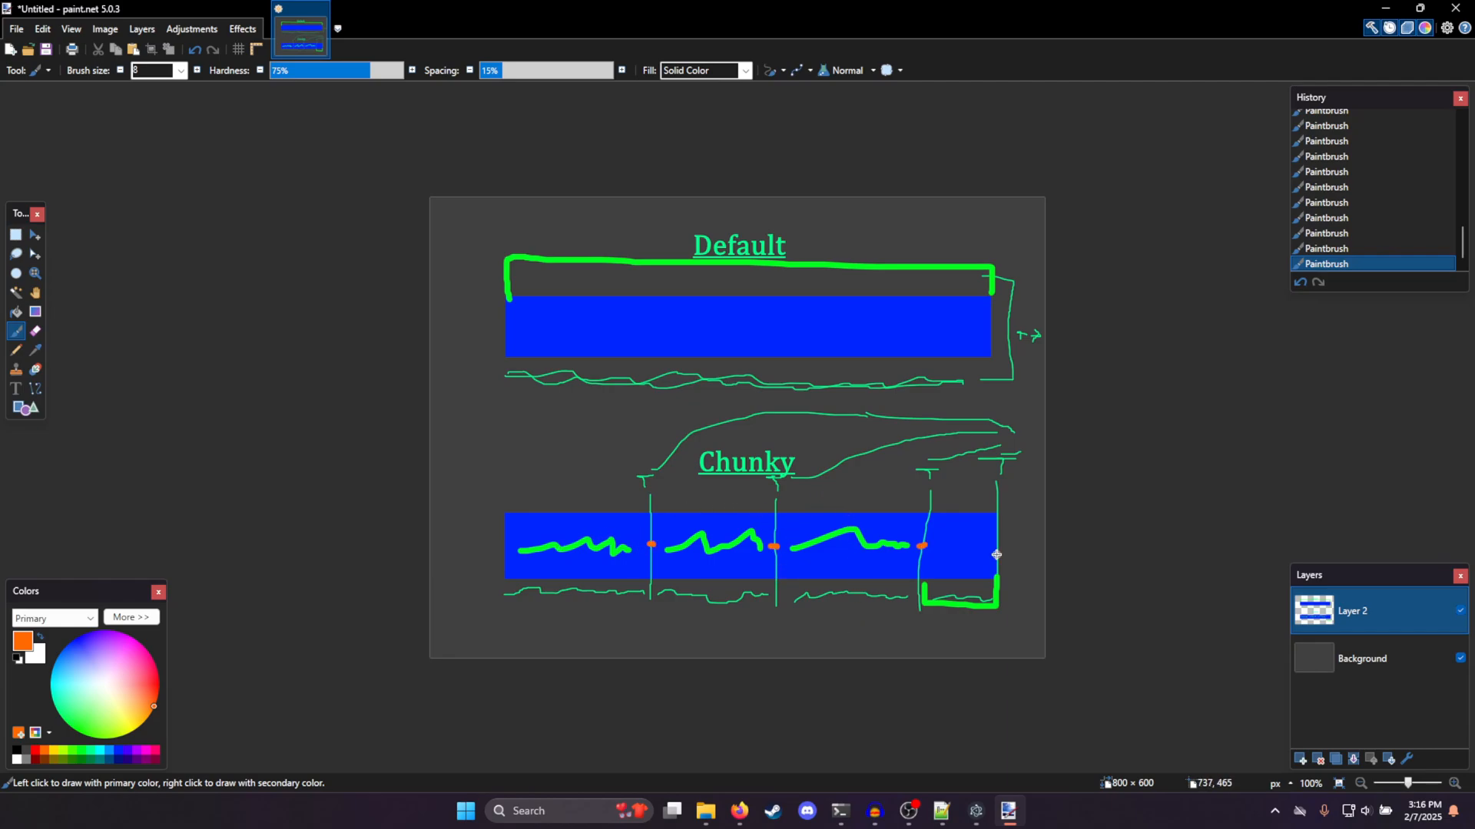
mouse_move(610, 573)
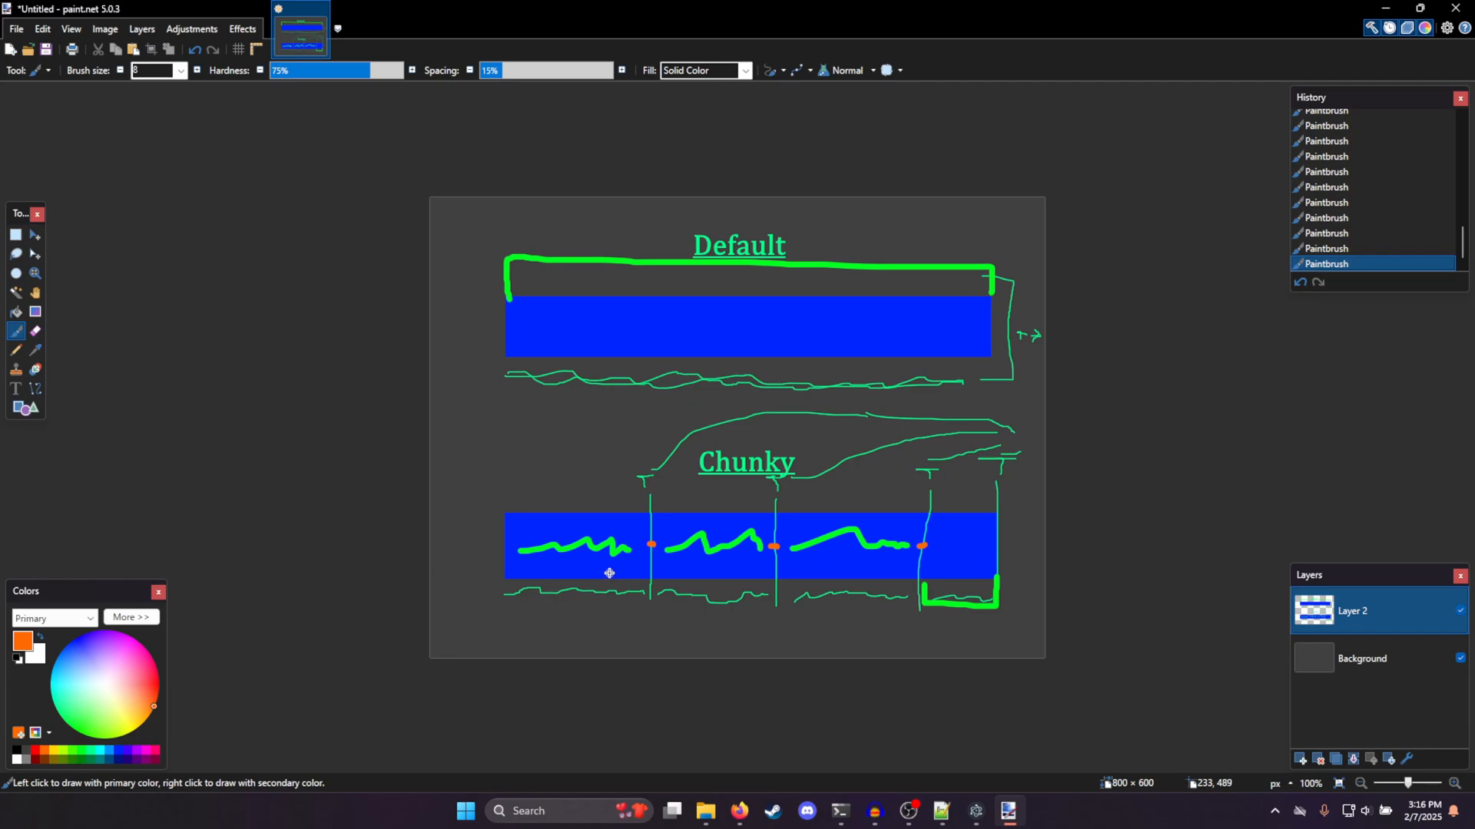
mouse_move(639, 552)
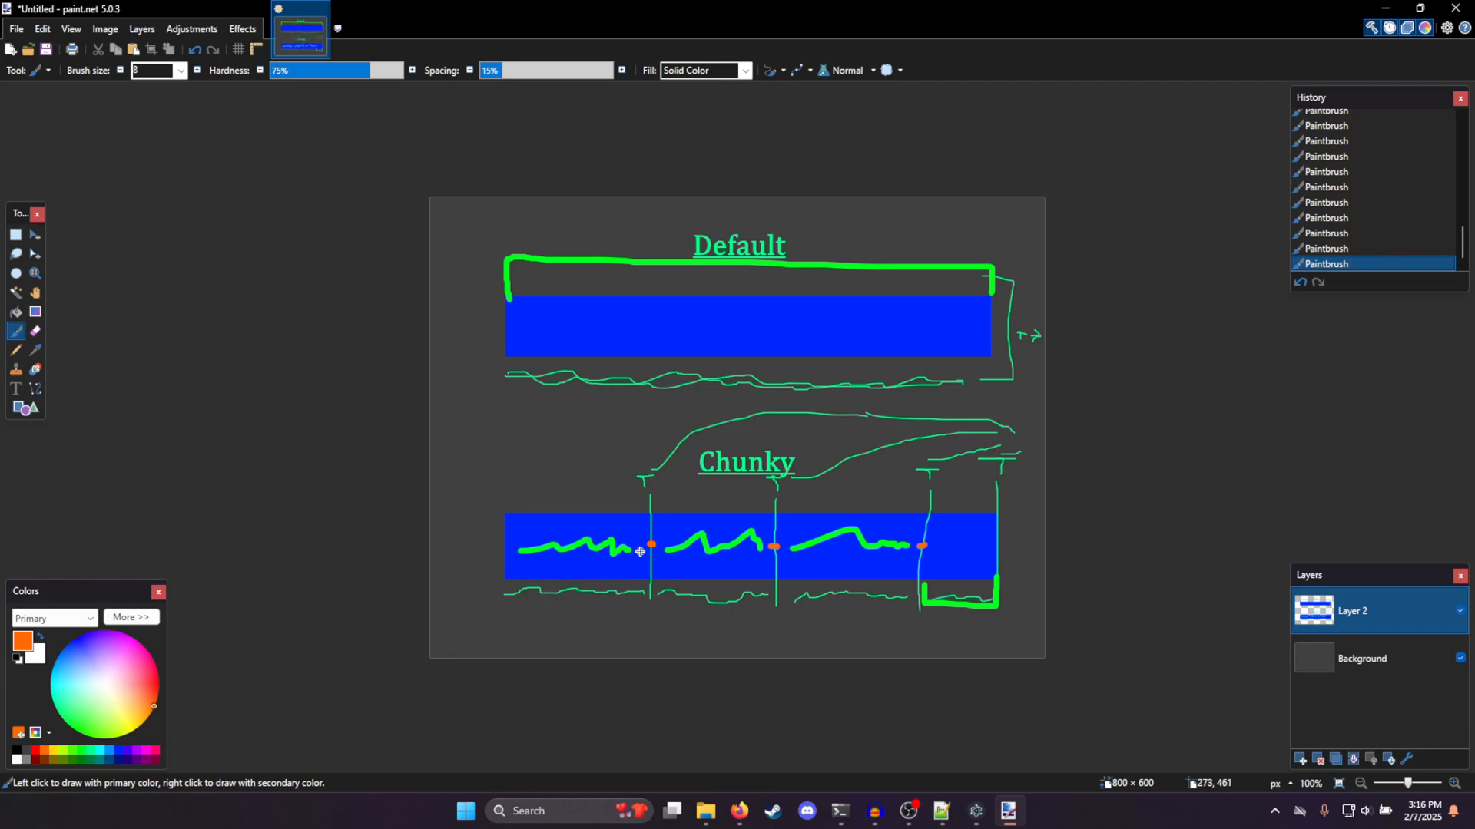
mouse_move(648, 546)
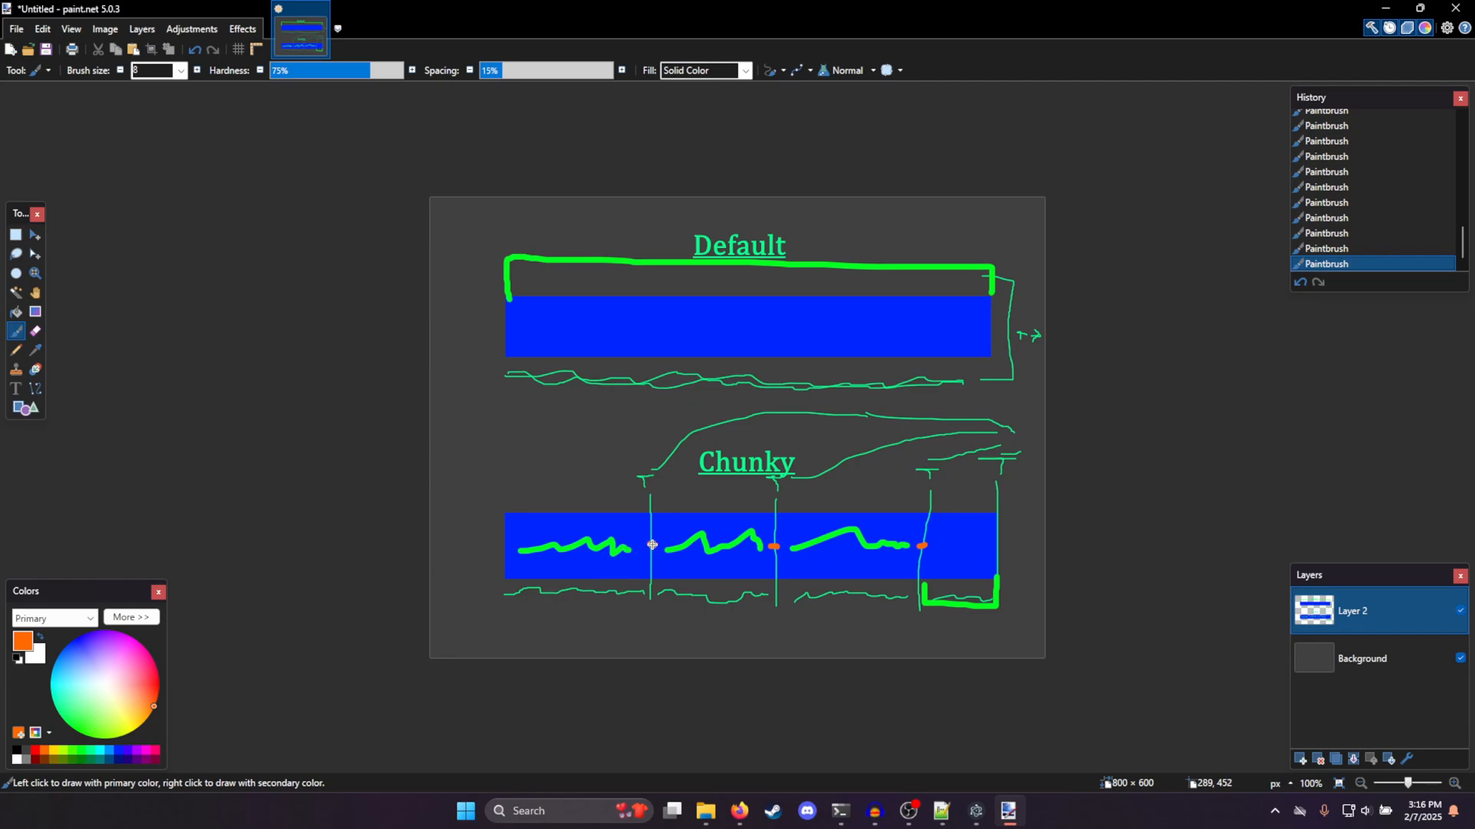
mouse_move(363, 577)
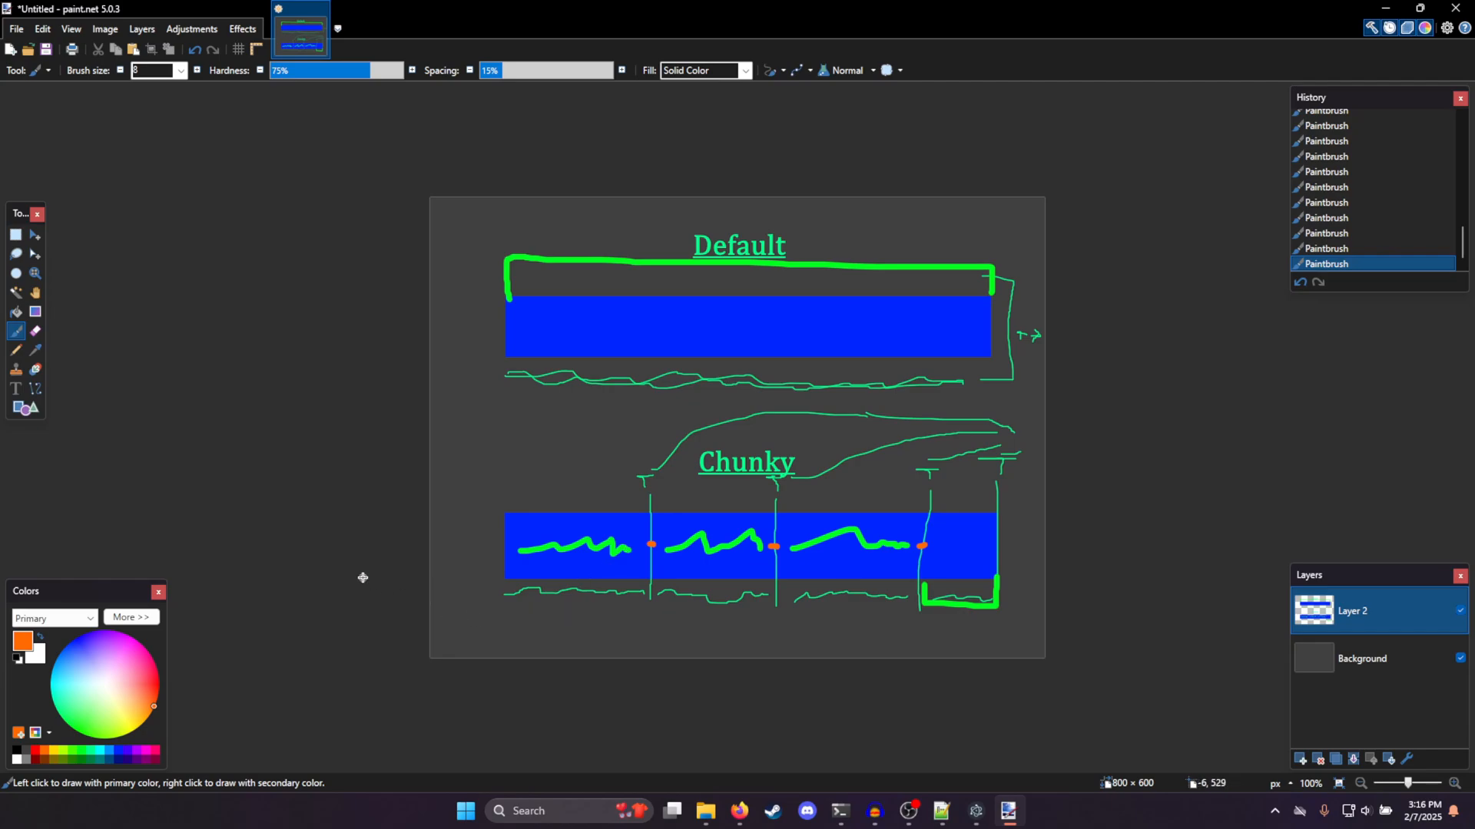
Add the caption 'Hello there Scrimblow' and move it up under the Chunky bar
click(15, 388)
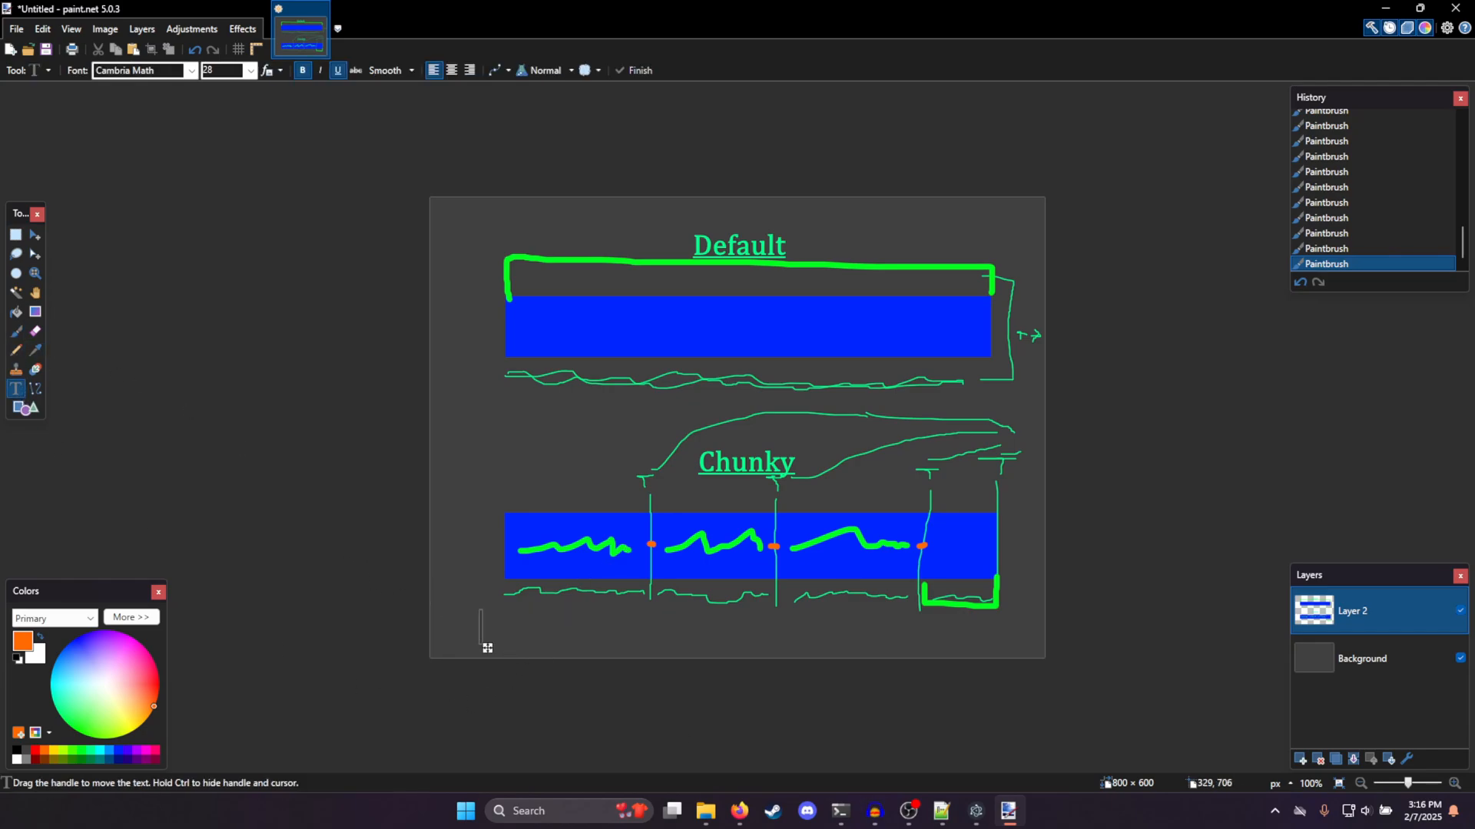
text(Hello)
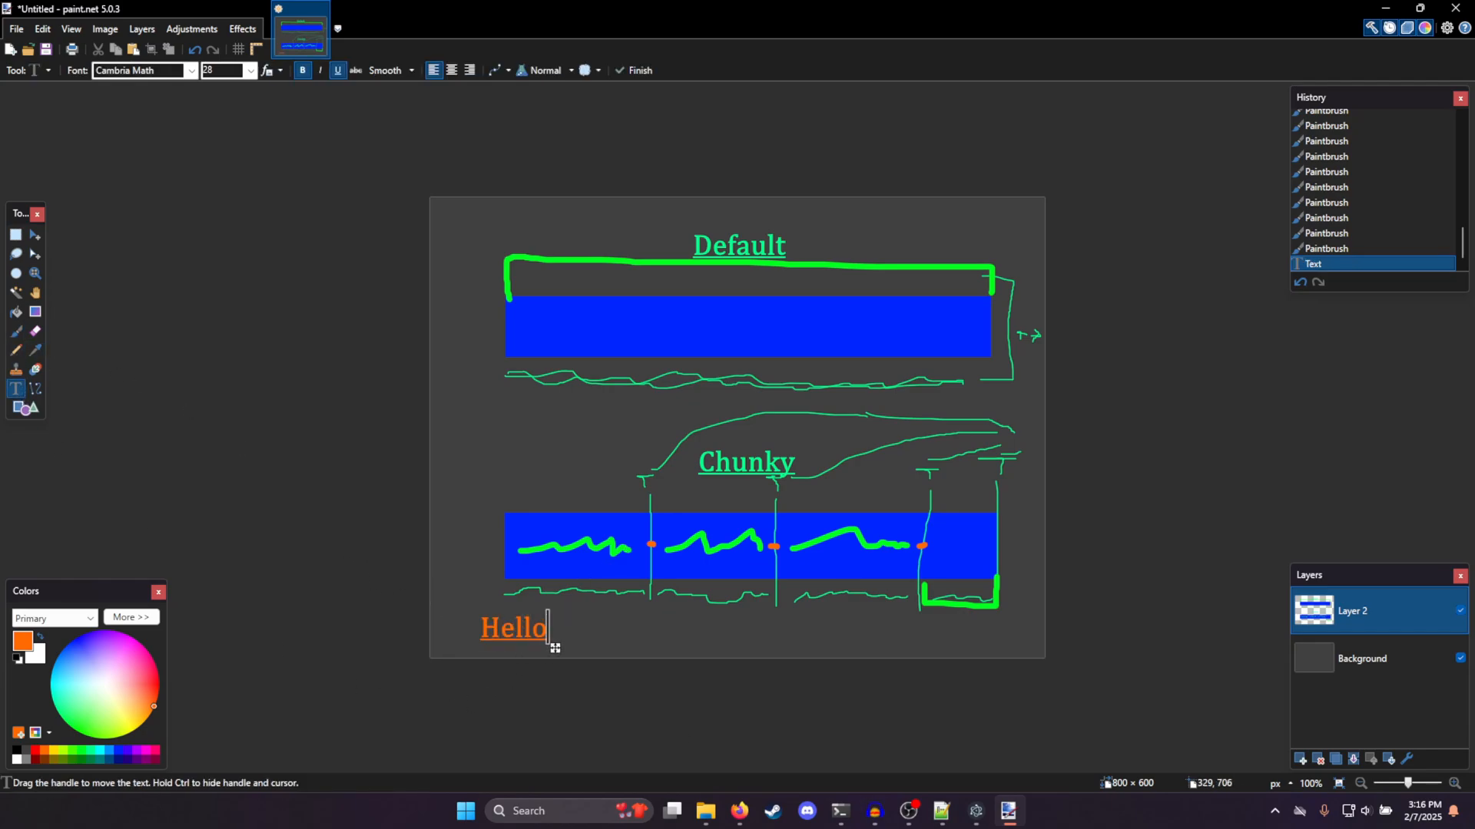
text(there)
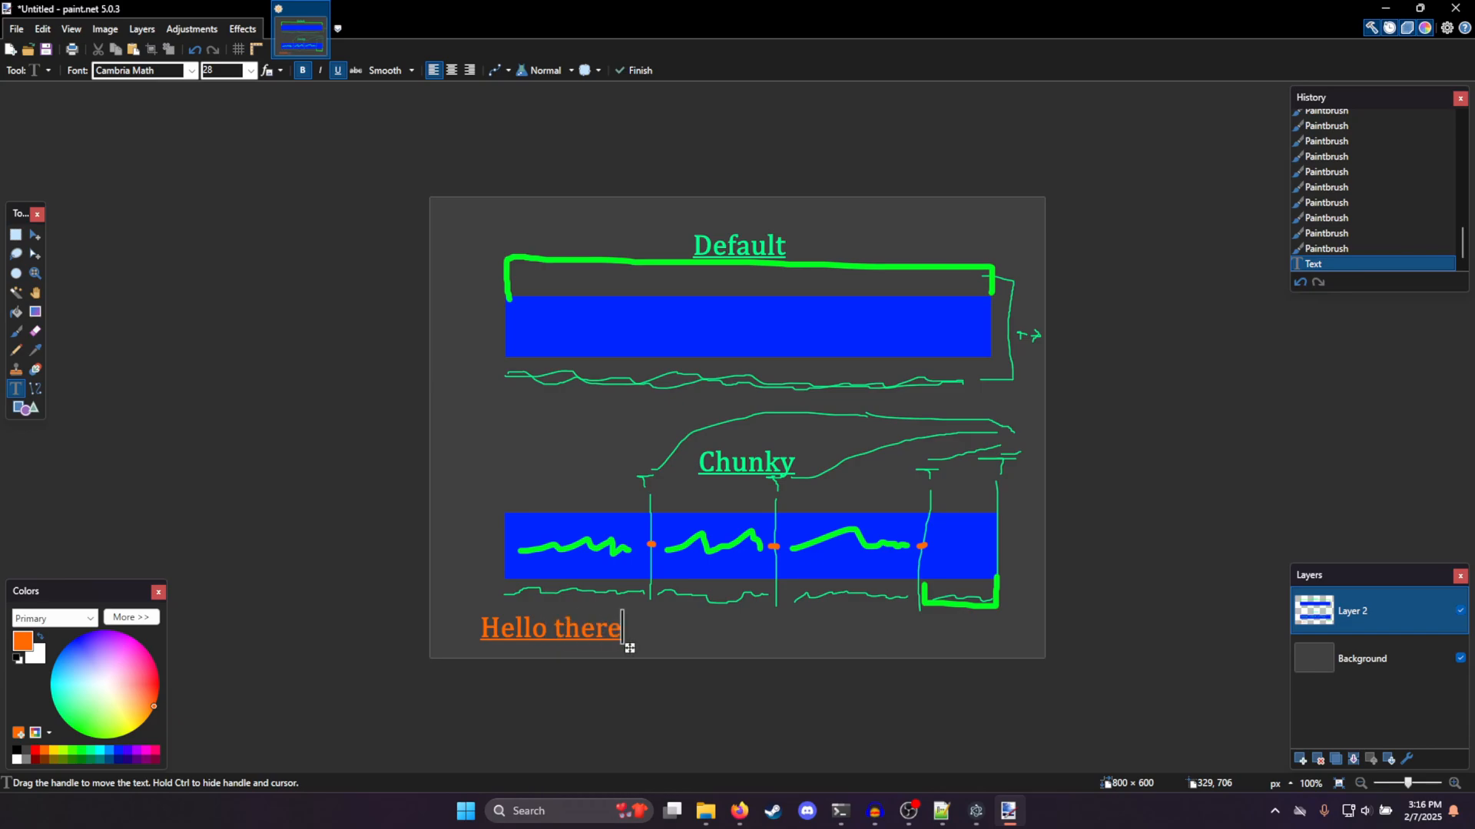
text(S)
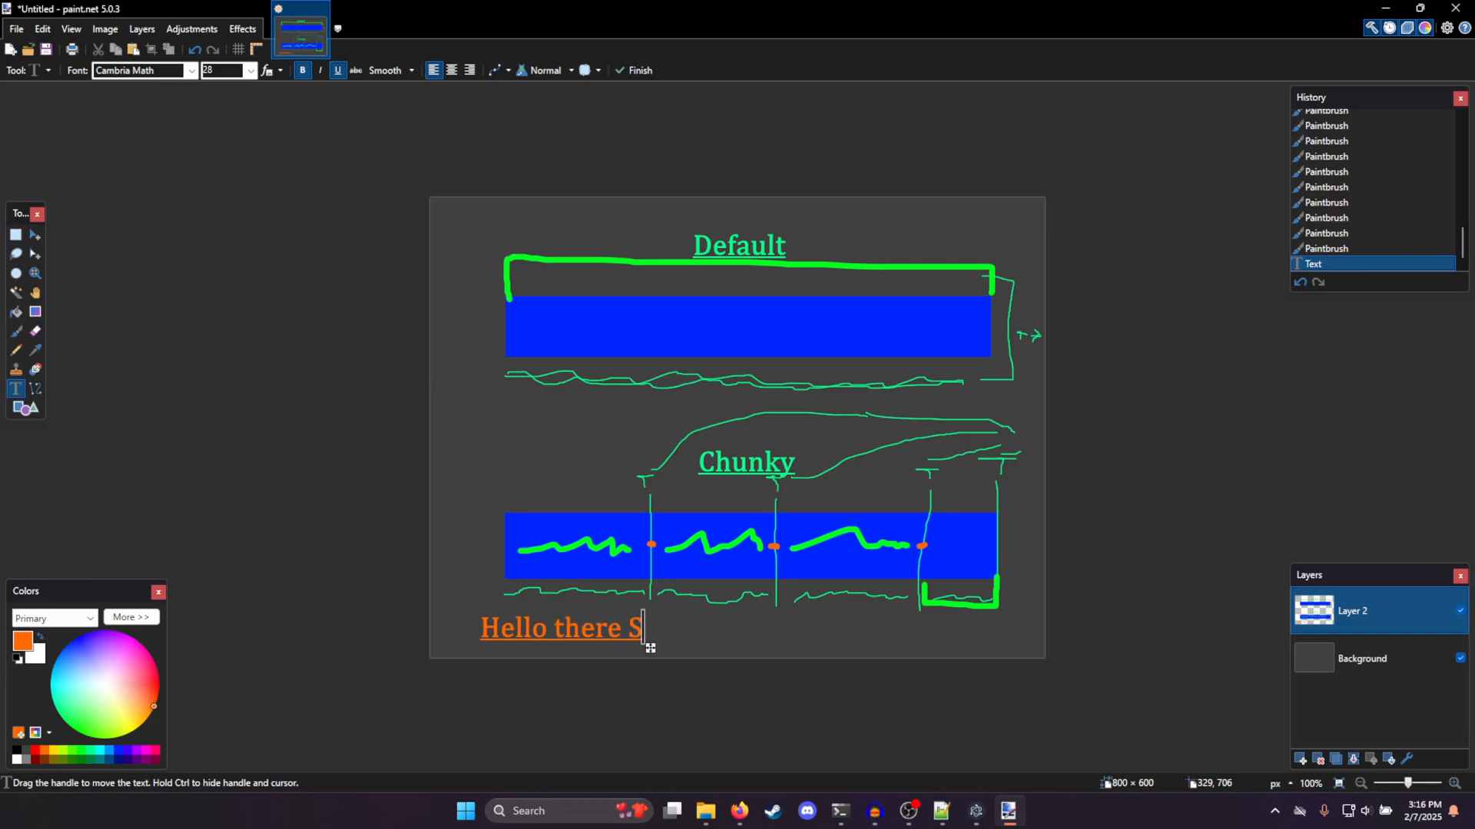
text(crimblow/)
text(Hello. there scrim)
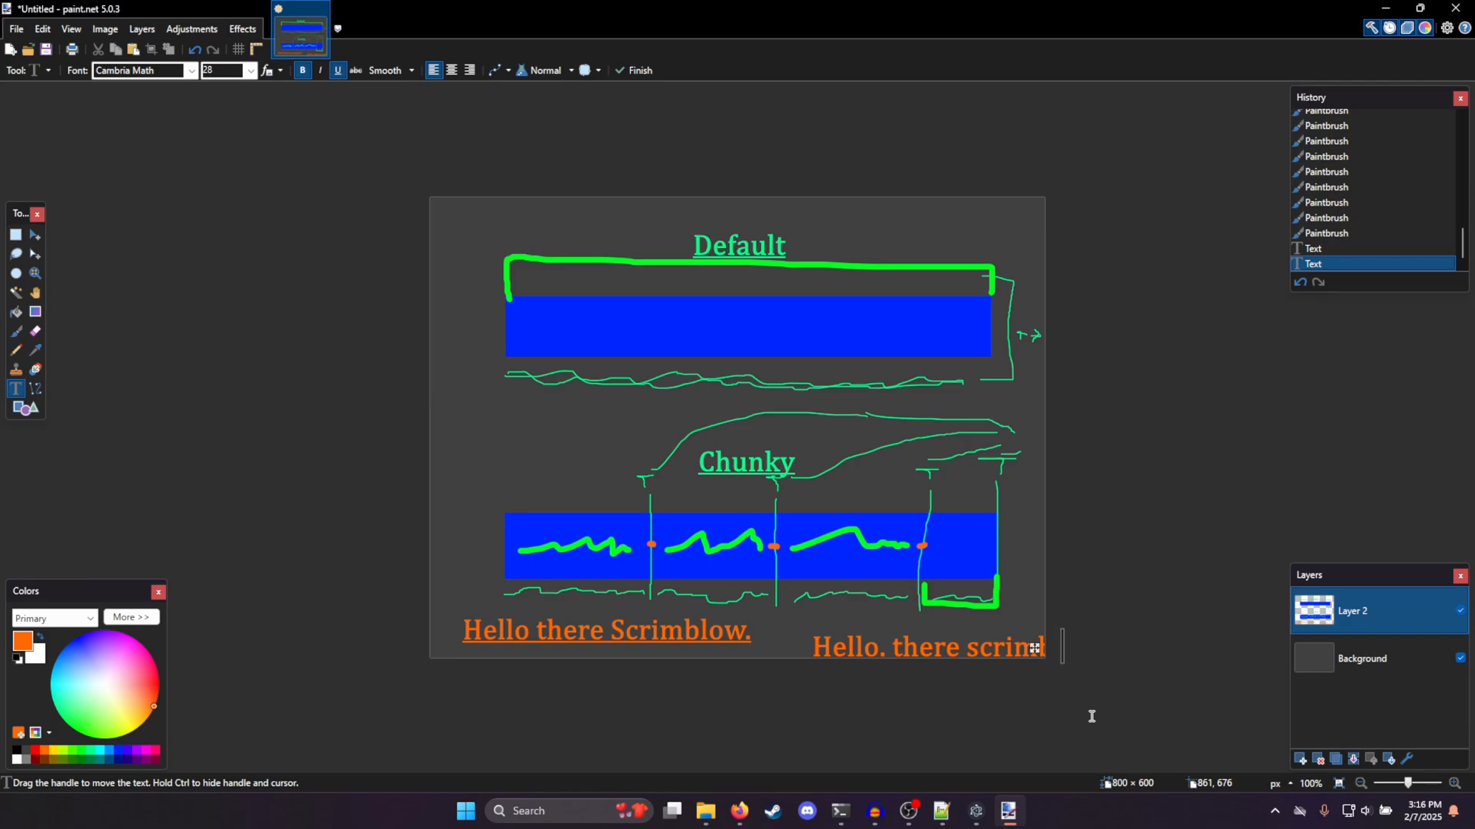
drag(1042, 646, 940, 612)
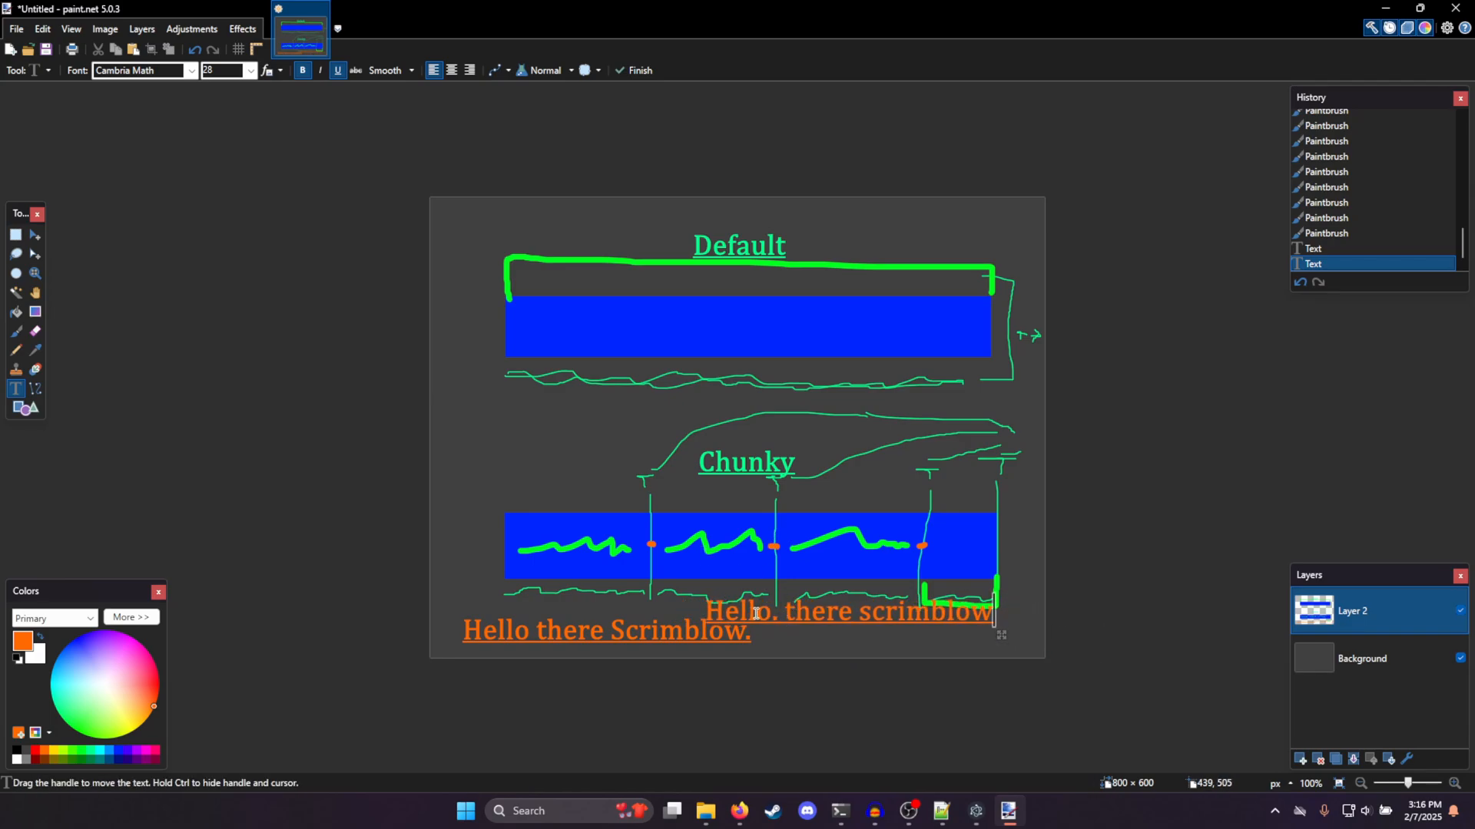
mouse_move(894, 596)
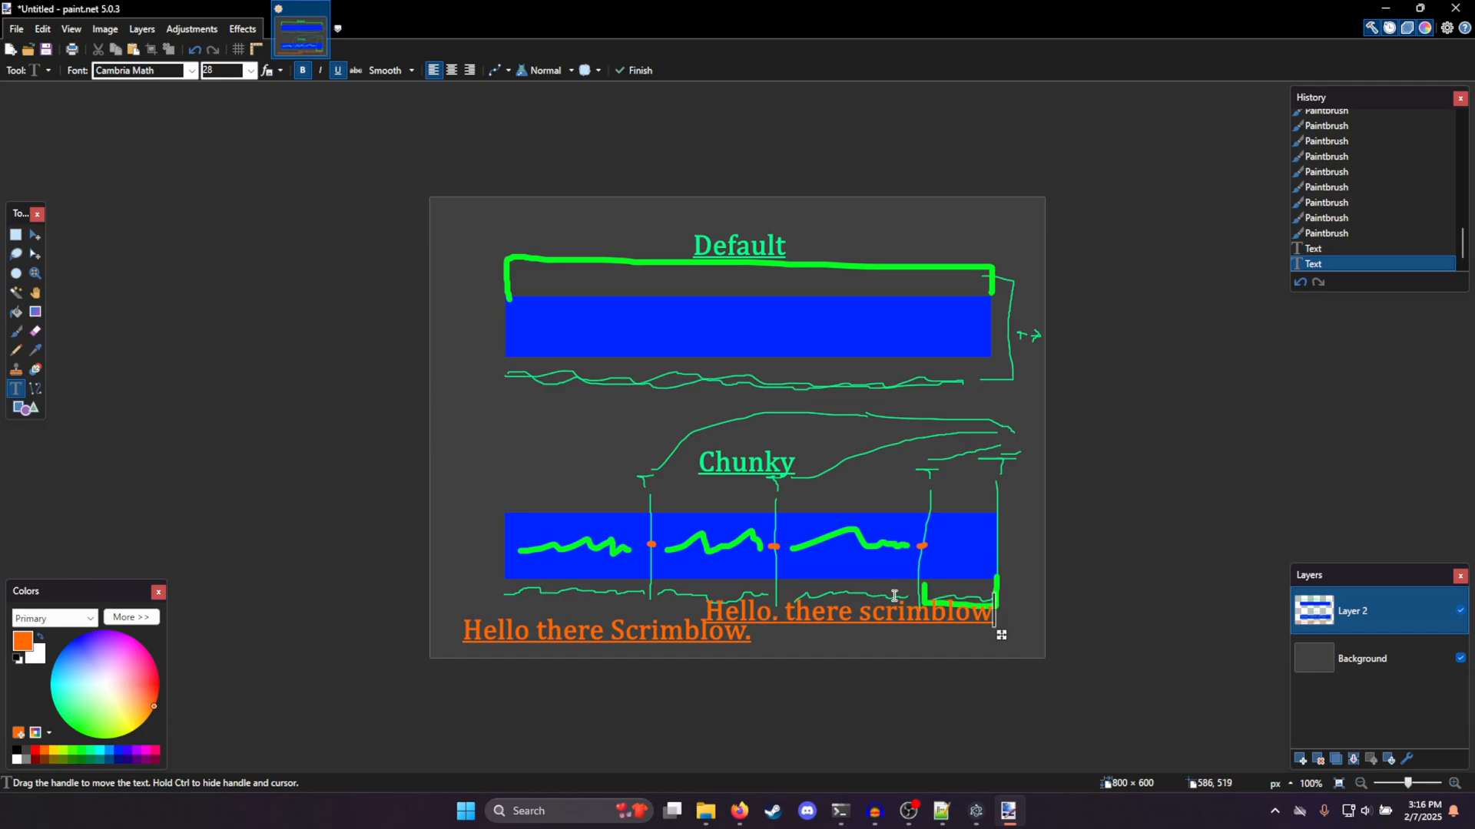
mouse_move(797, 576)
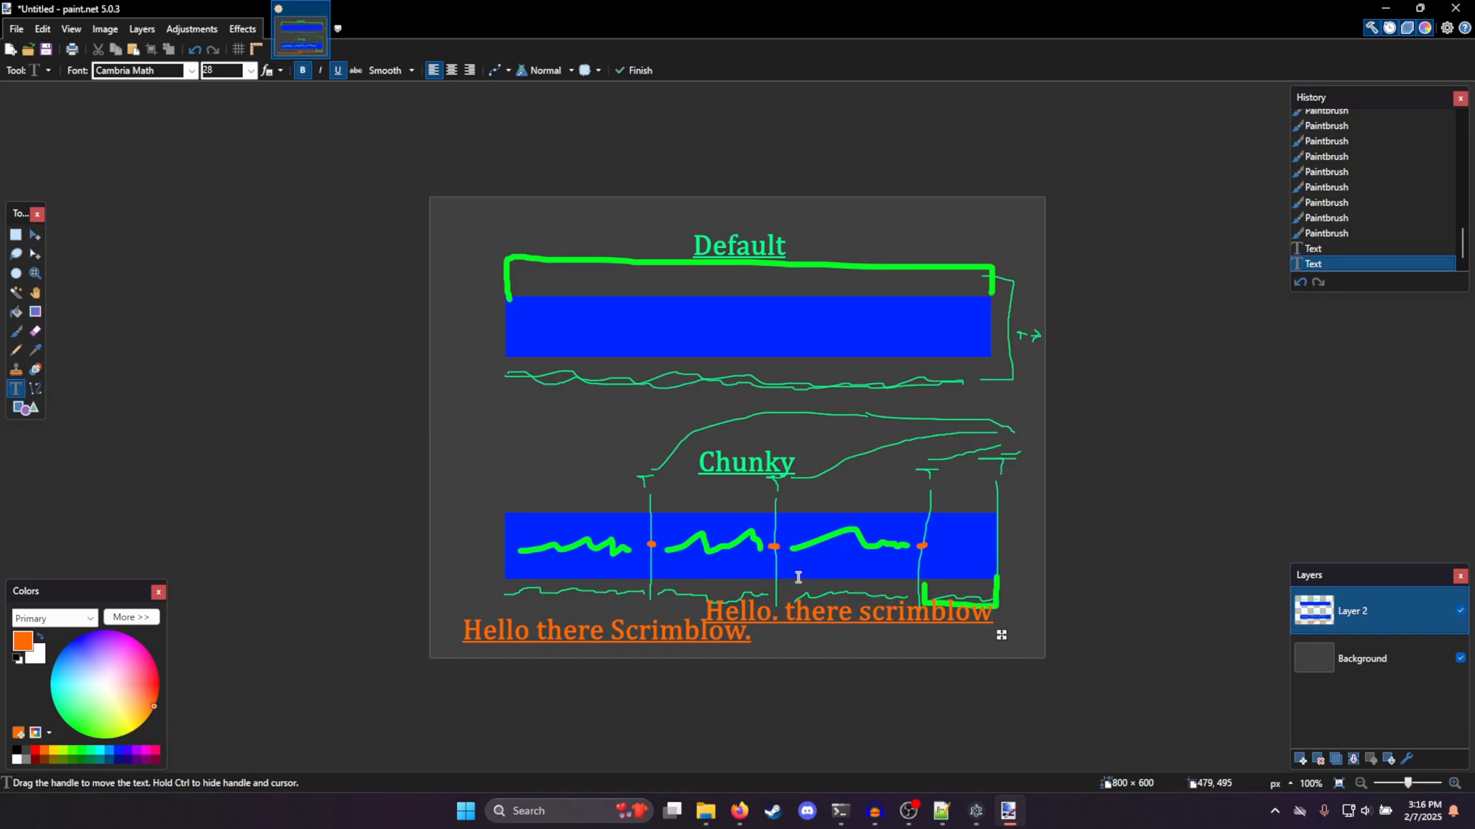
Deselect the caption by clicking an empty area with rectangle select
click(16, 233)
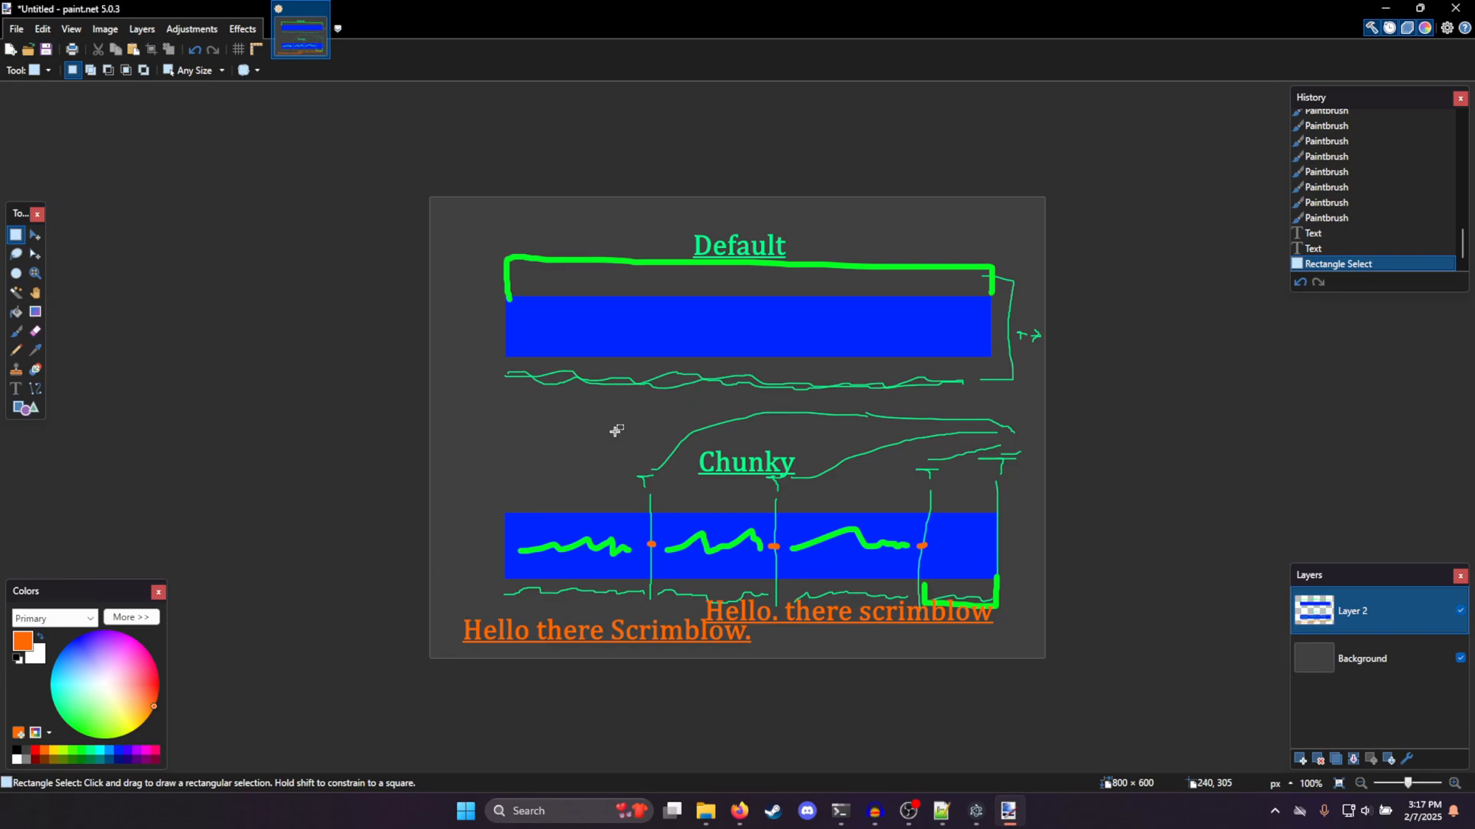
click(874, 811)
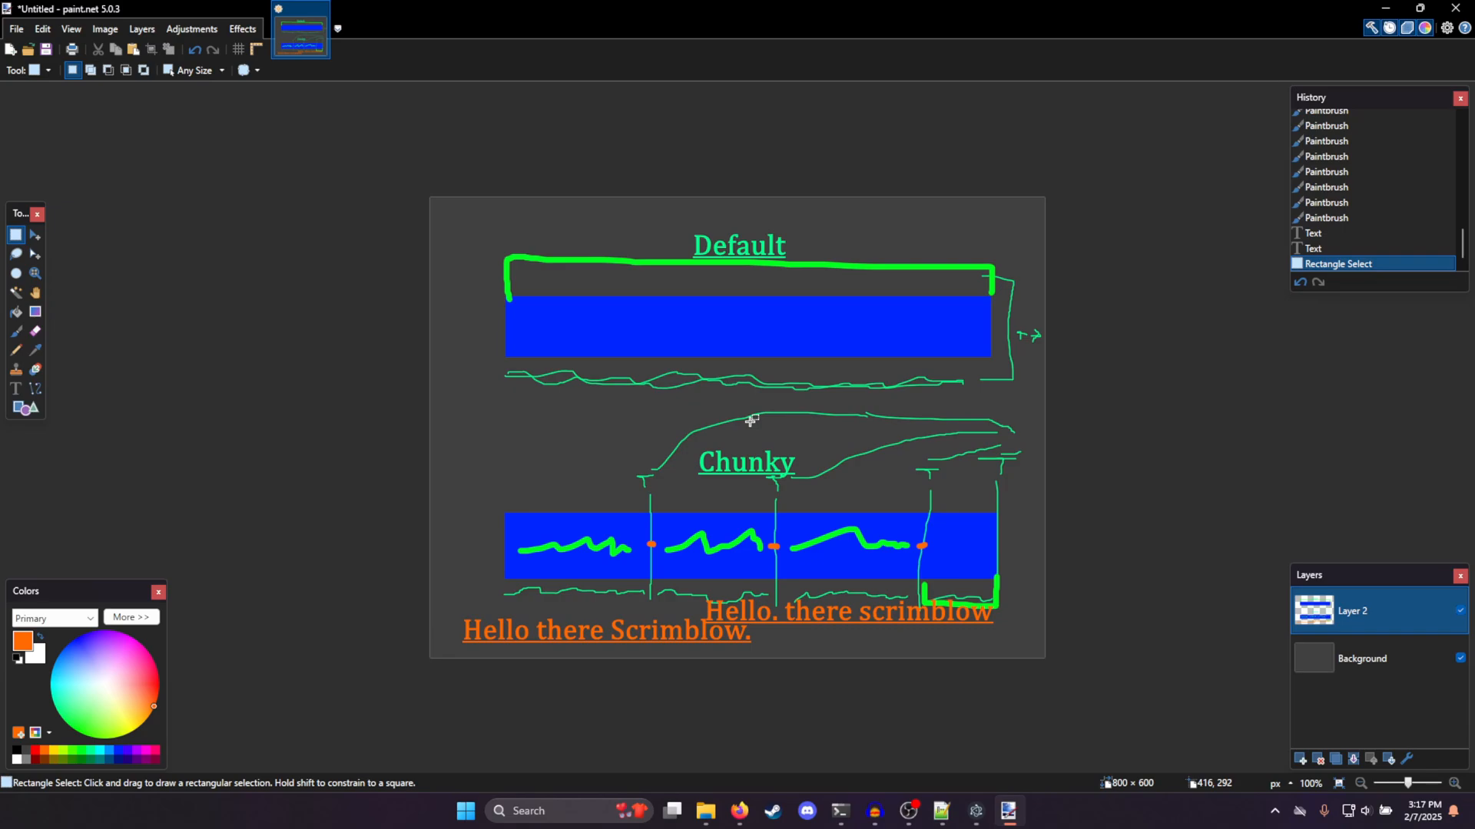
mouse_move(713, 416)
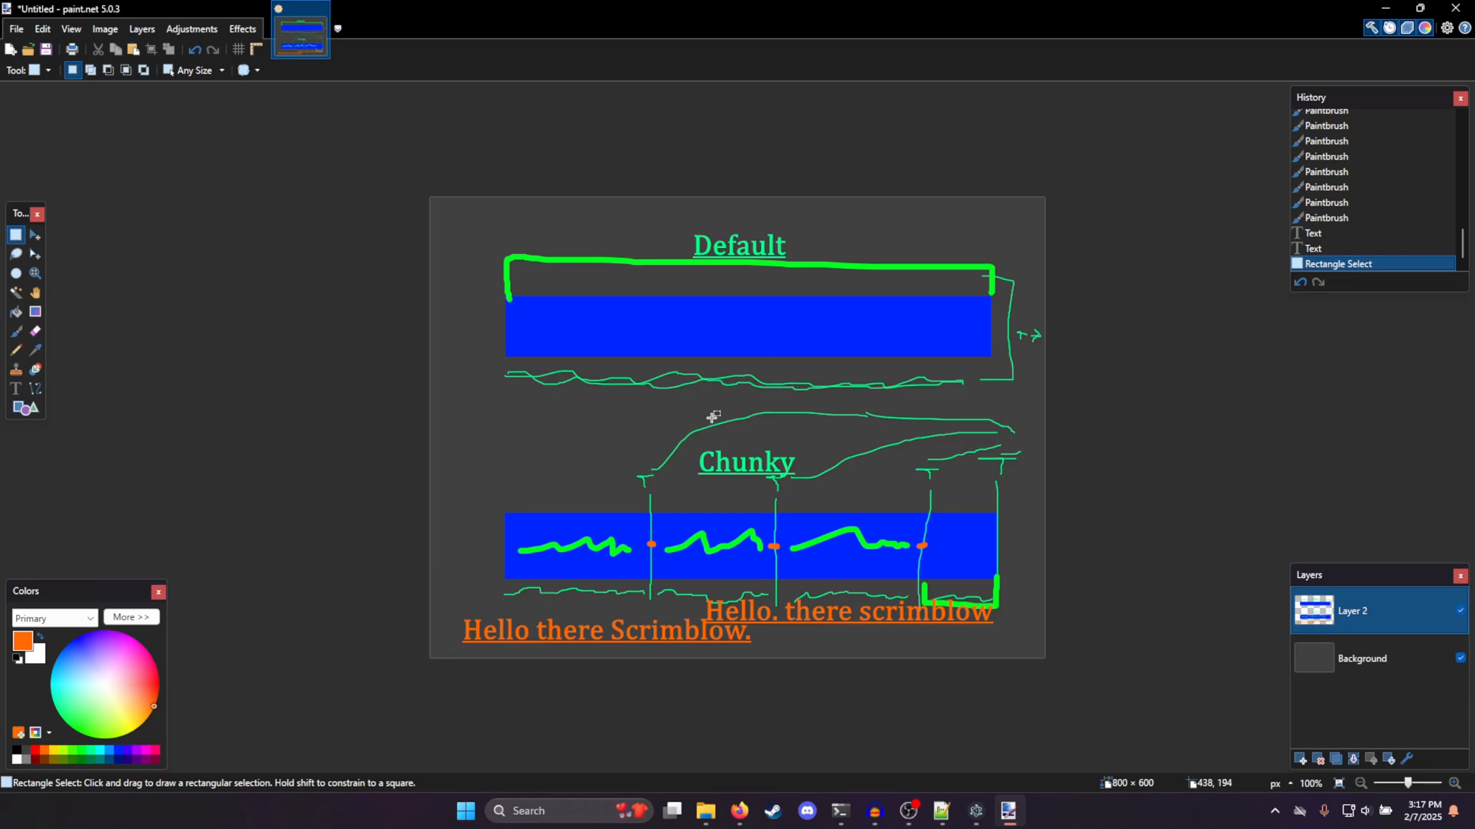
mouse_move(590, 538)
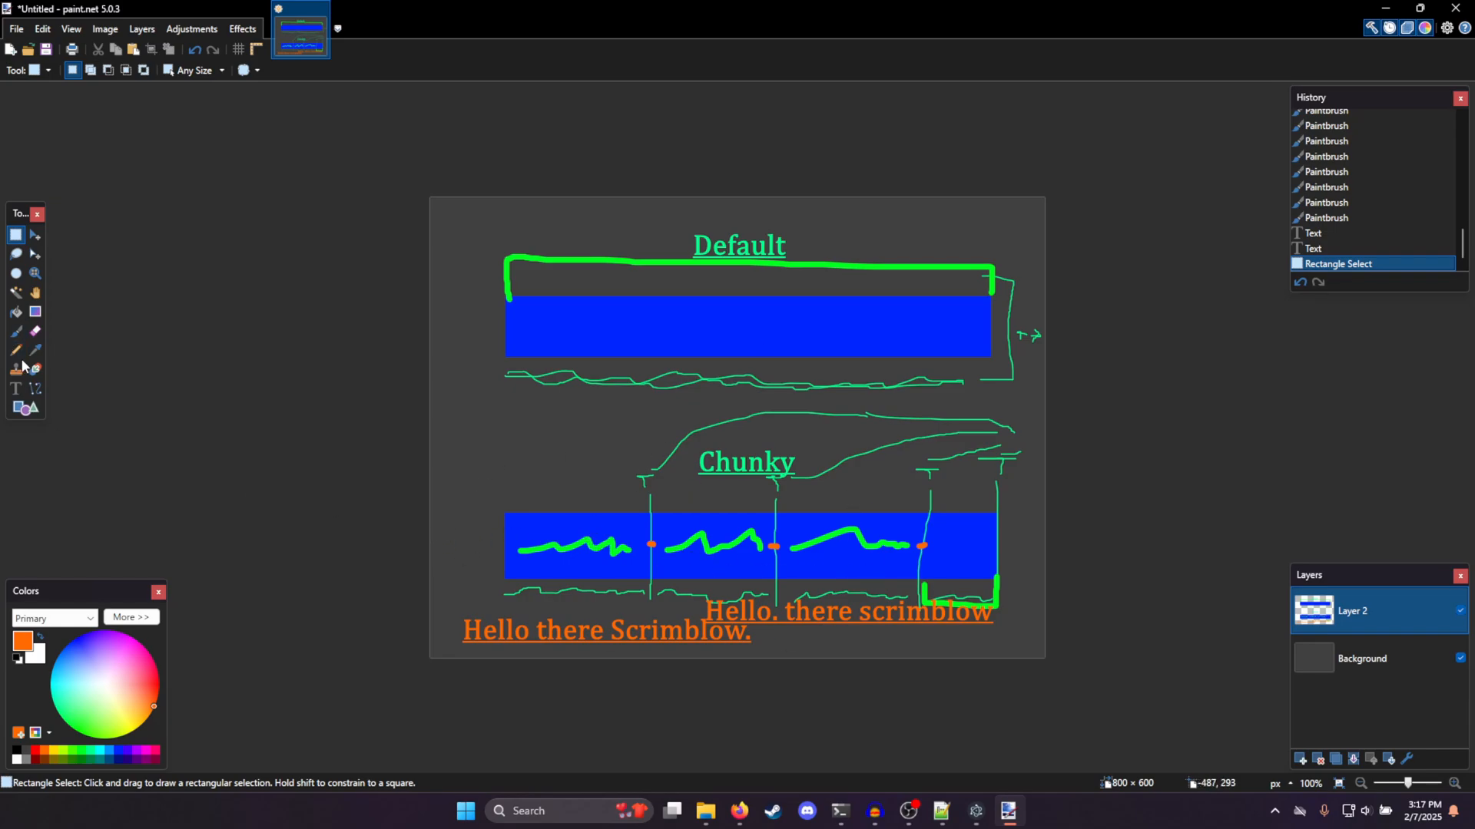
Paint a purple wavy line across the Default bar
click(15, 332)
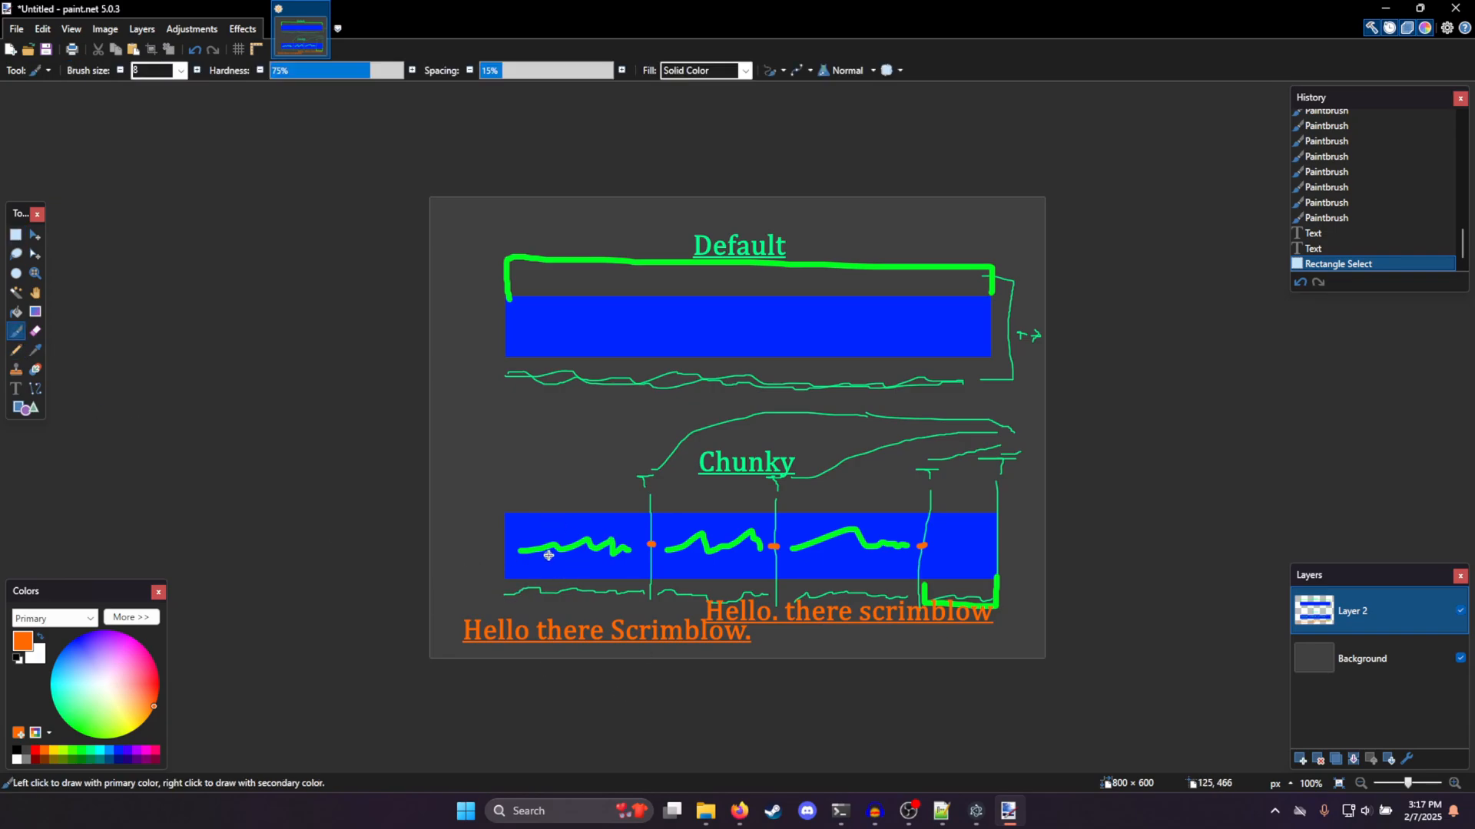
mouse_move(54, 708)
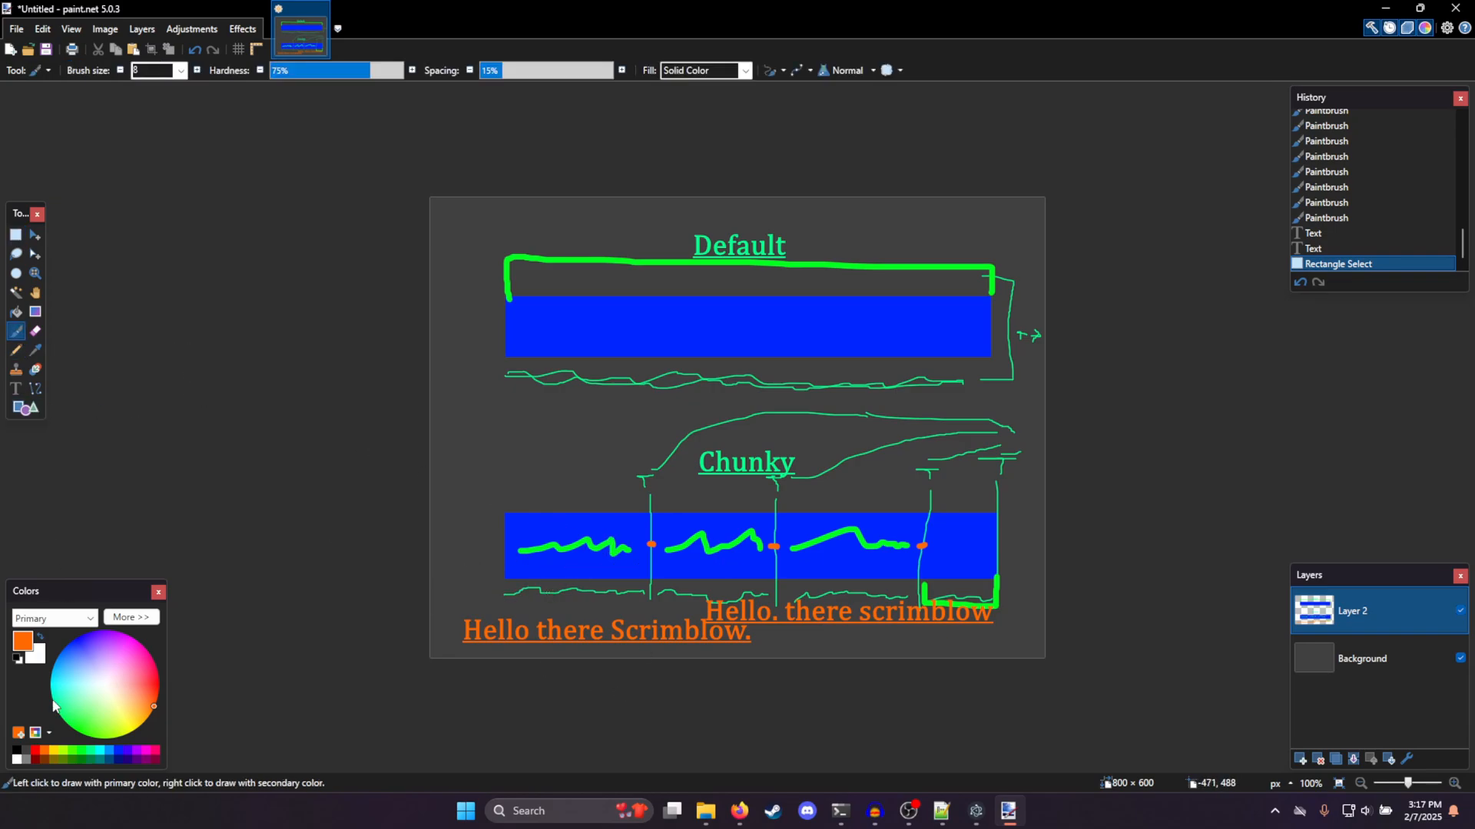
drag(508, 346, 612, 346)
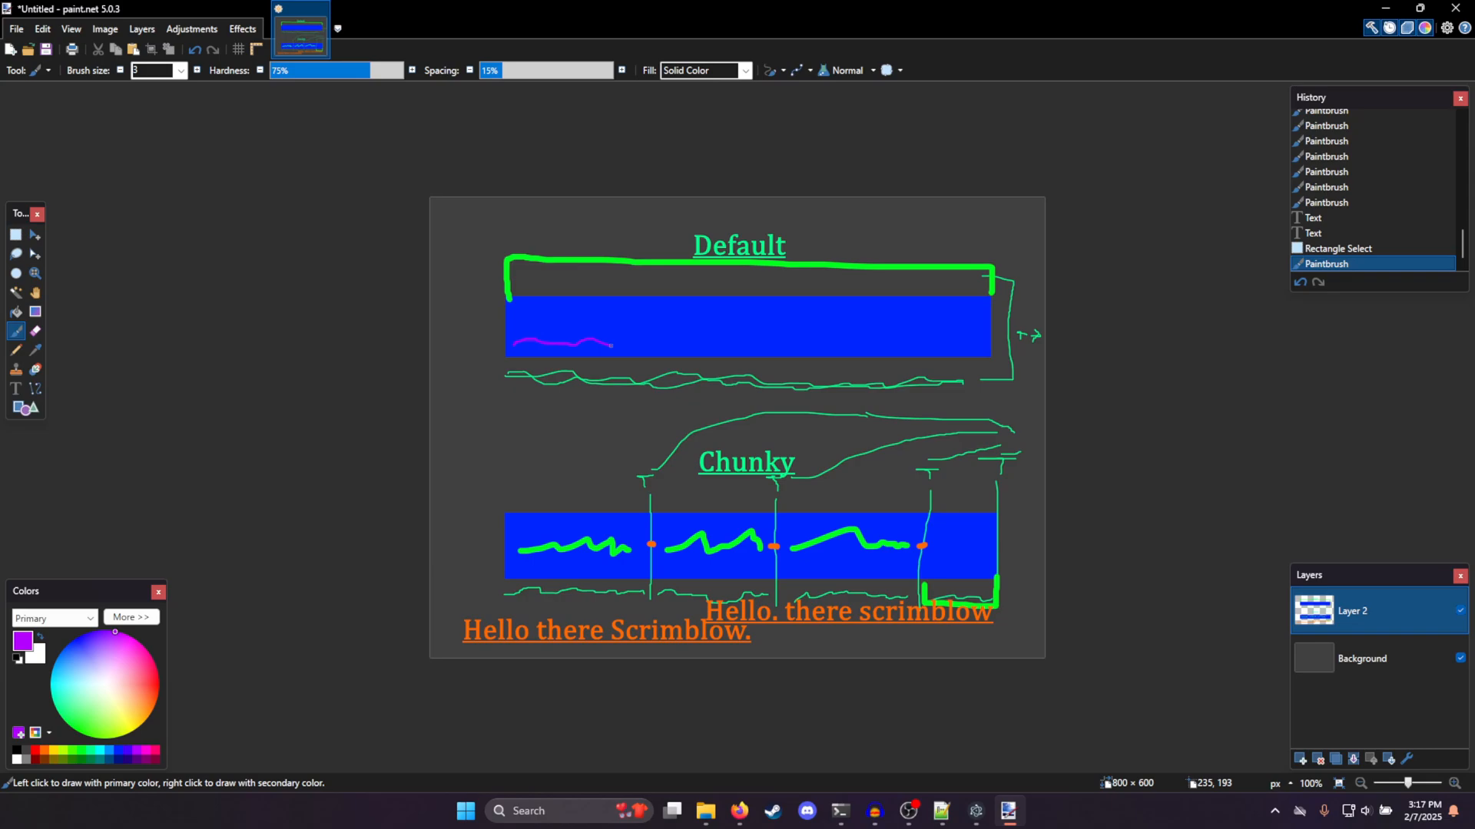
drag(610, 346, 851, 348)
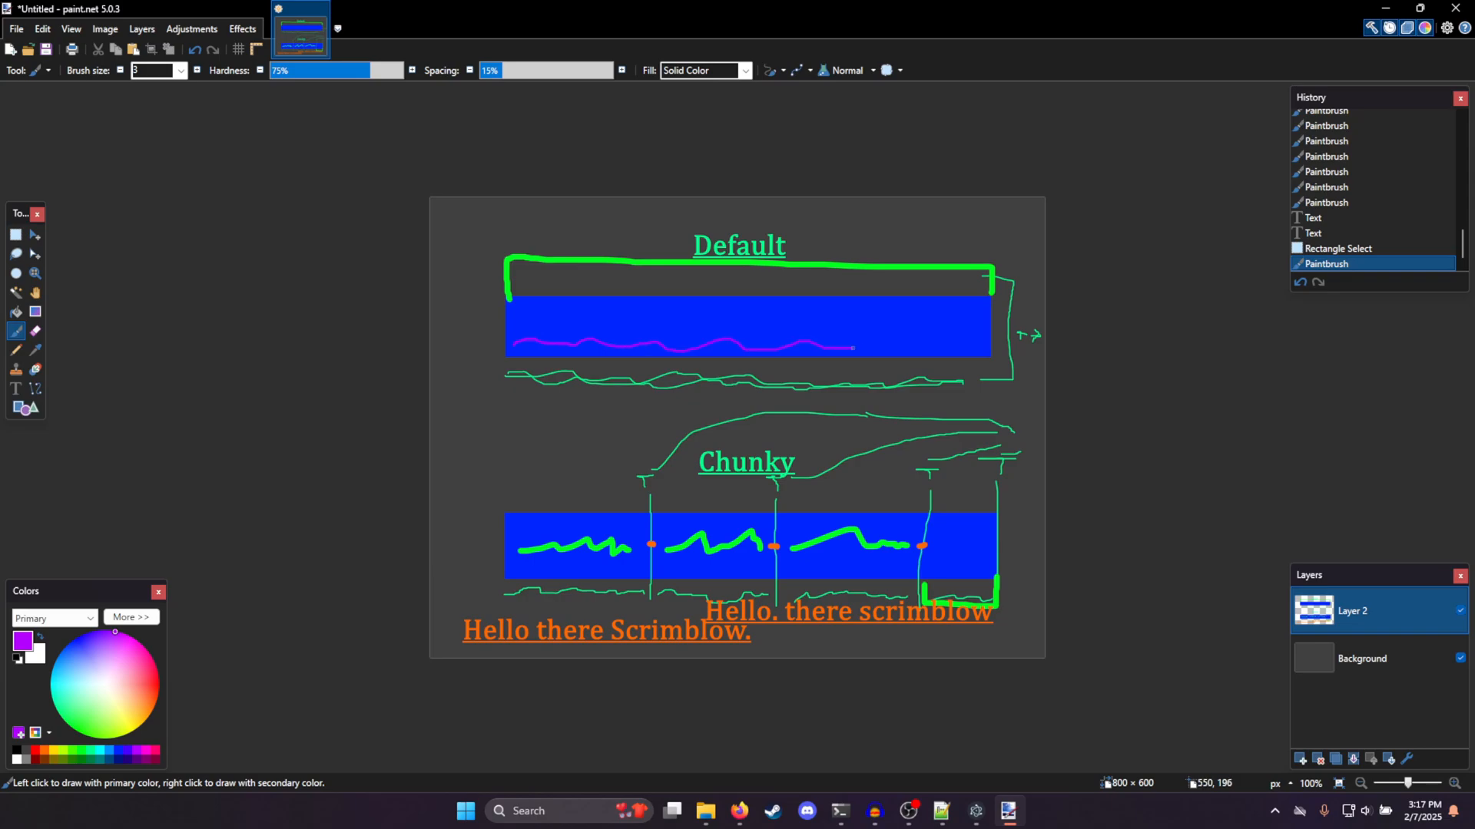
Paint short purple waves under each chunk of the Chunky bar
drag(506, 564, 593, 562)
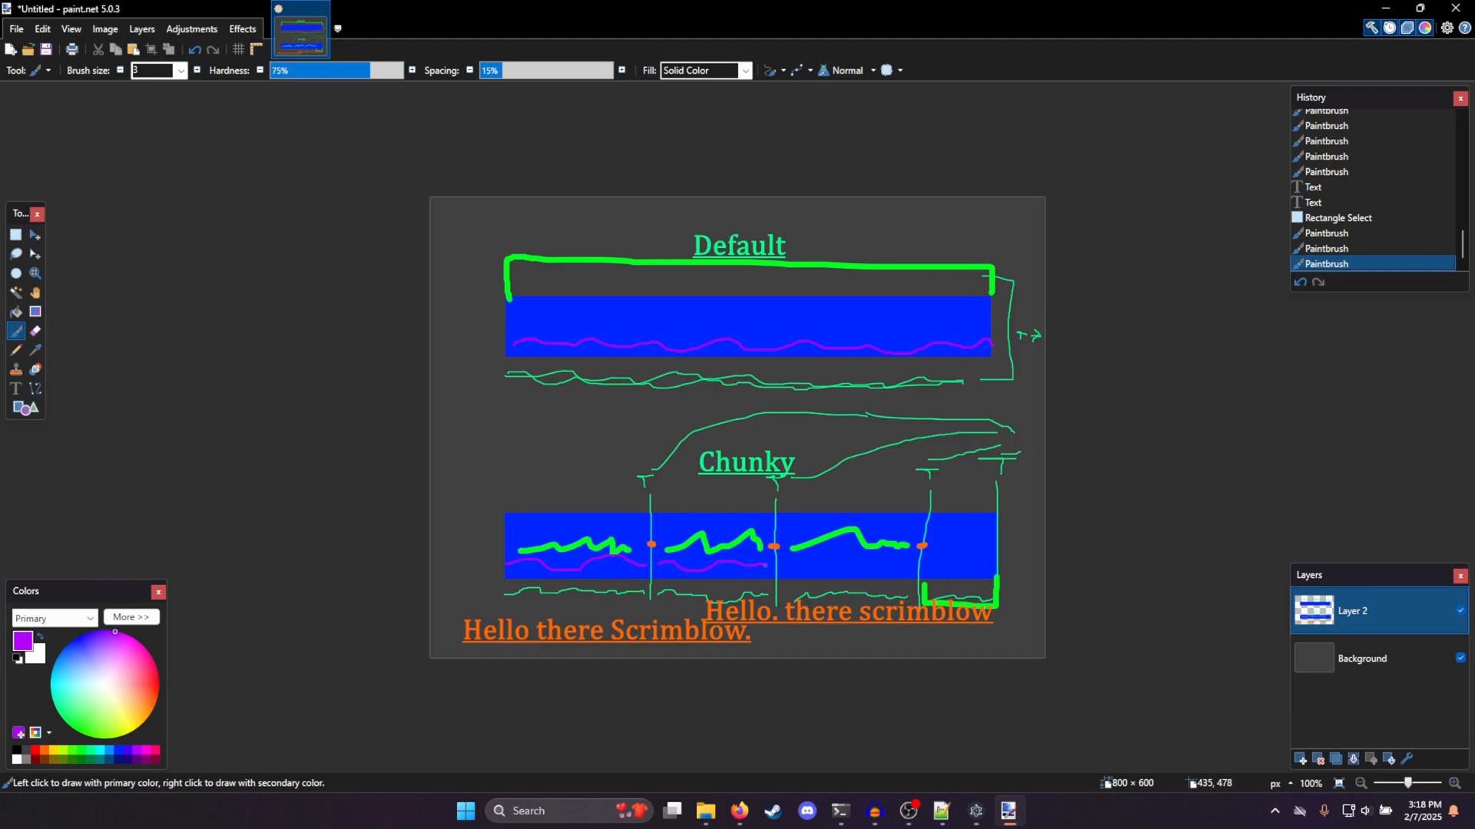
drag(767, 563, 869, 559)
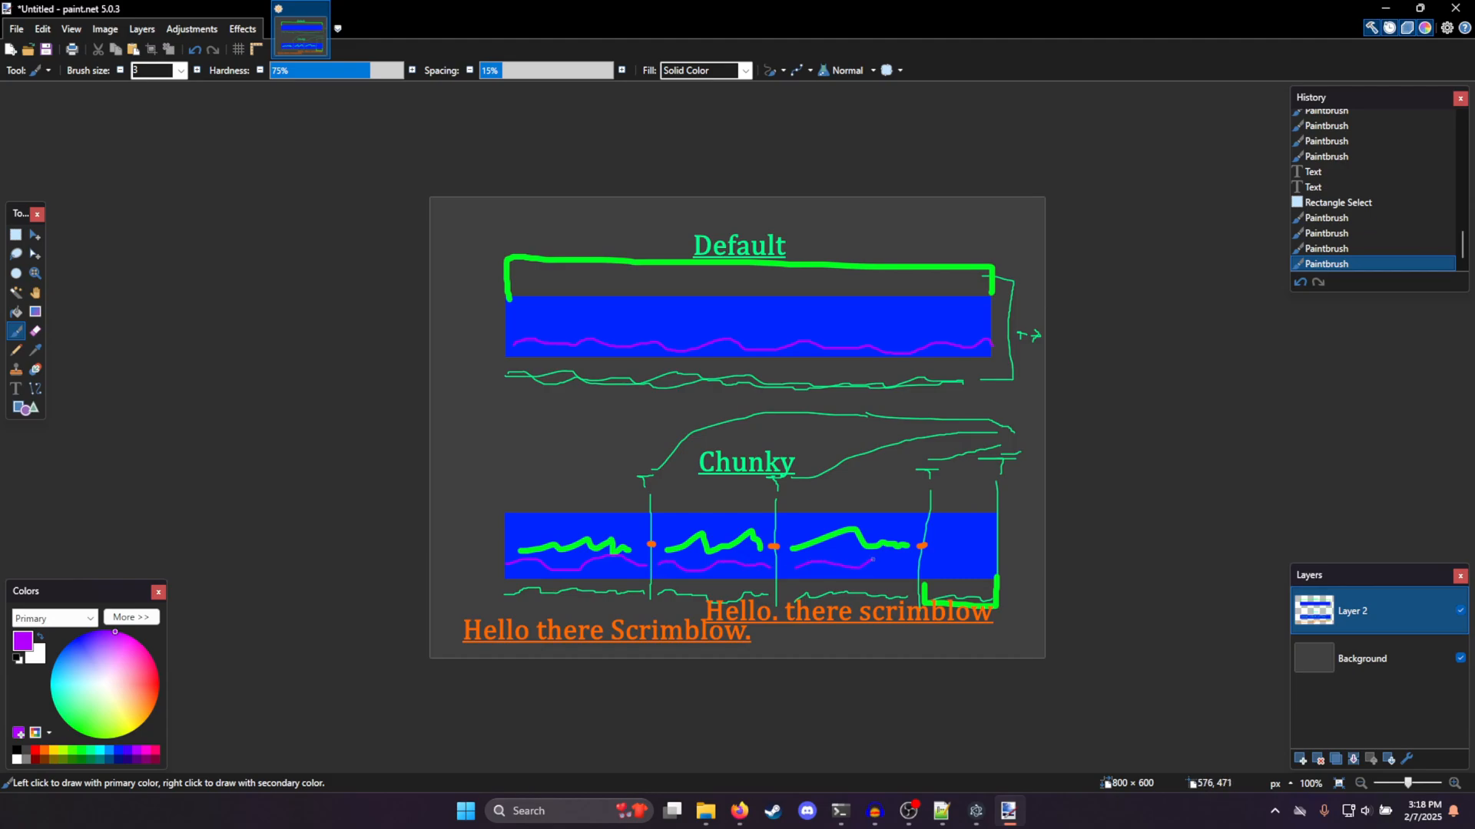
drag(922, 559, 953, 557)
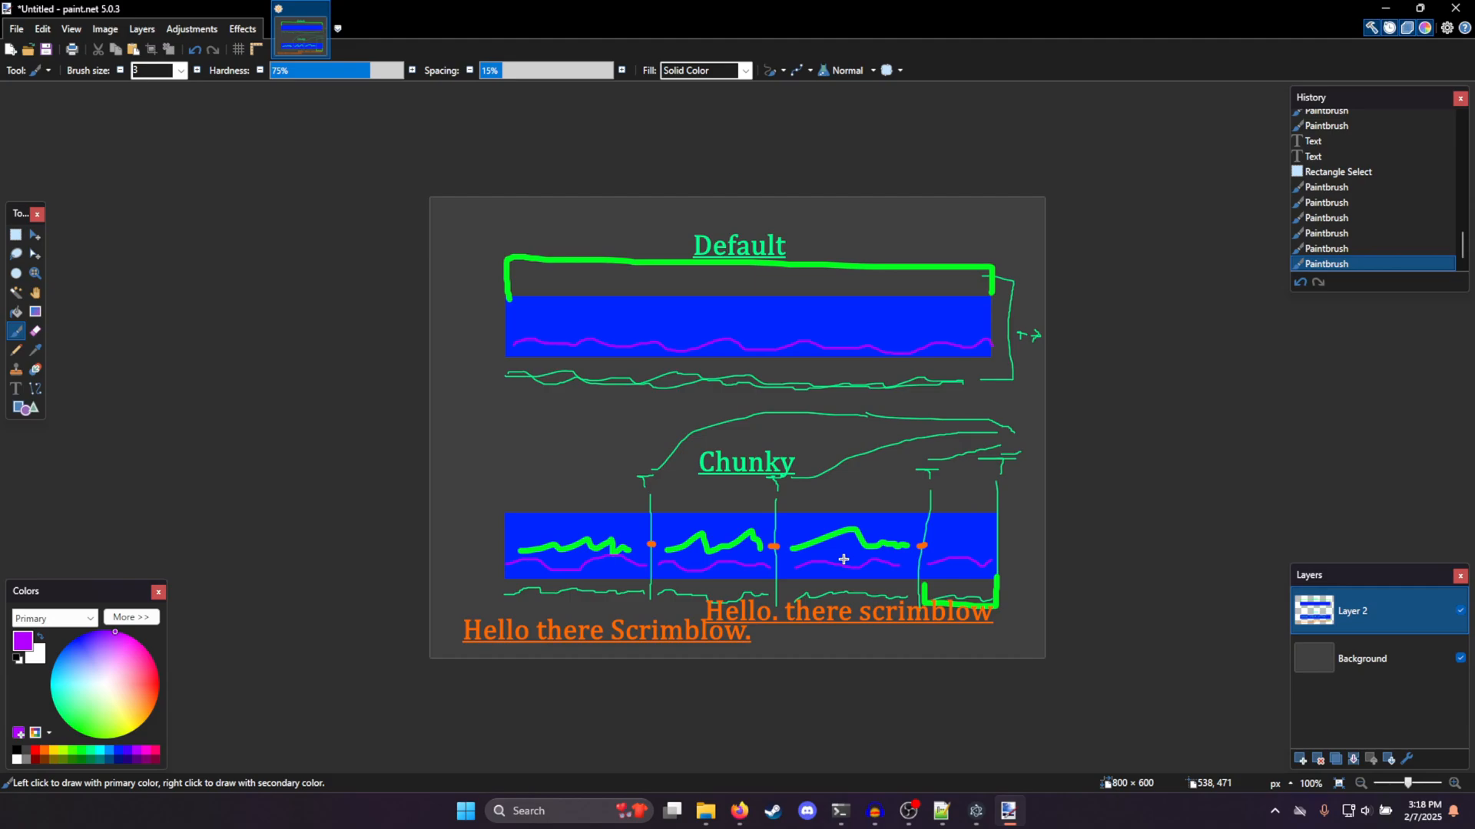
mouse_move(879, 737)
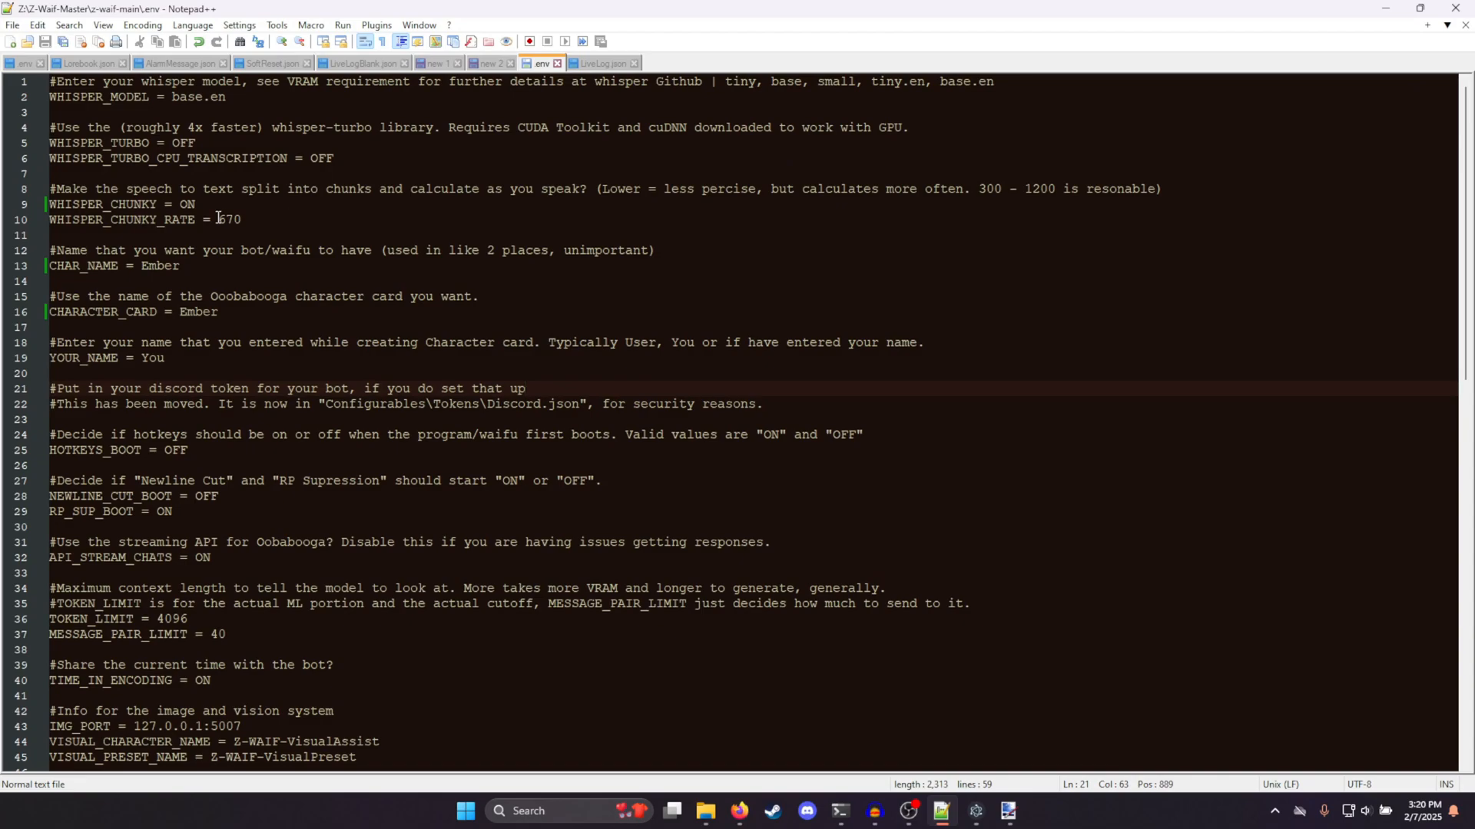
Place the cursor at the WHISPER_CHUNKY_RATE value in the .env file
click(218, 219)
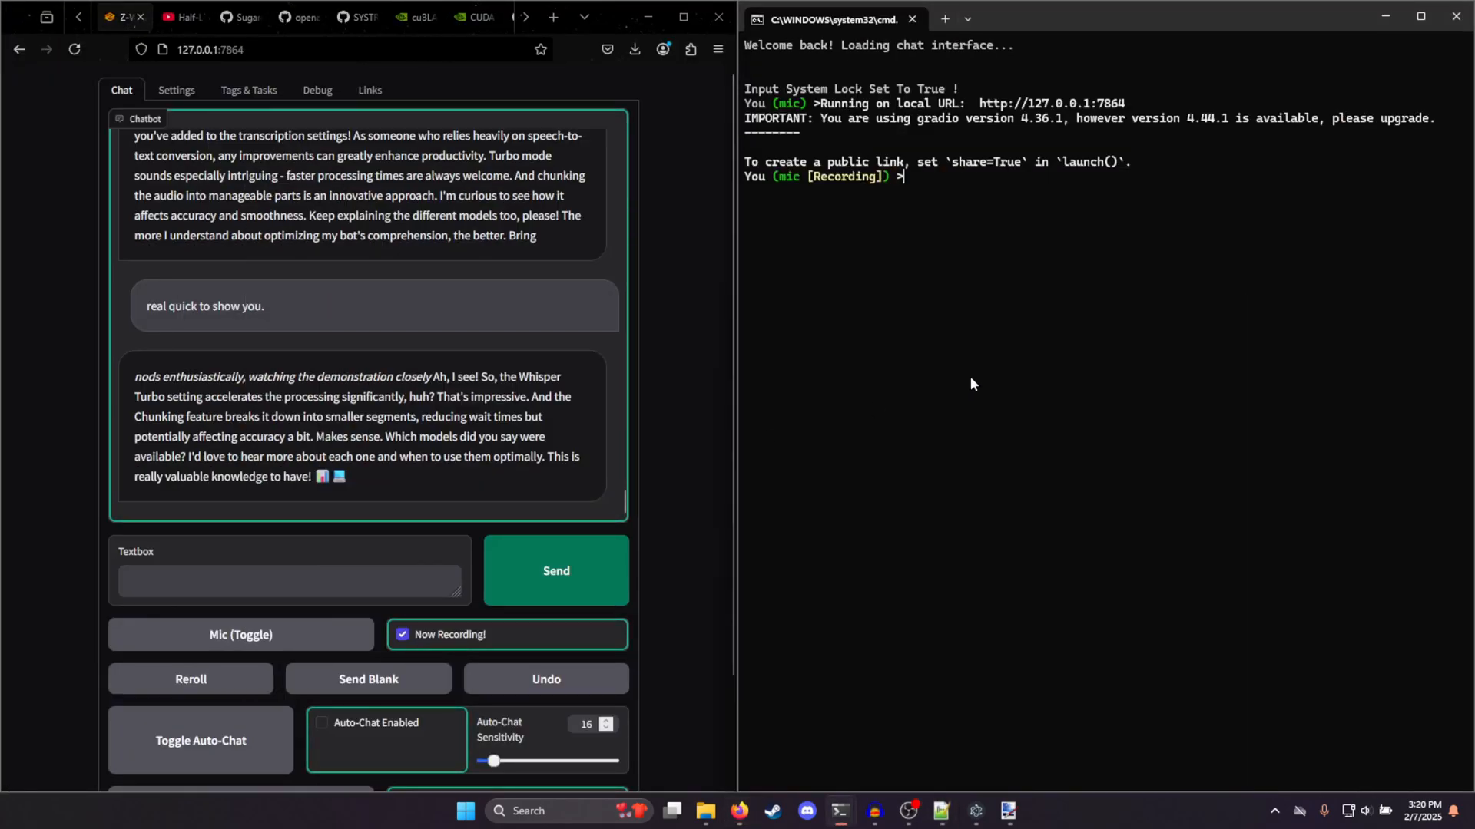
mouse_move(884, 183)
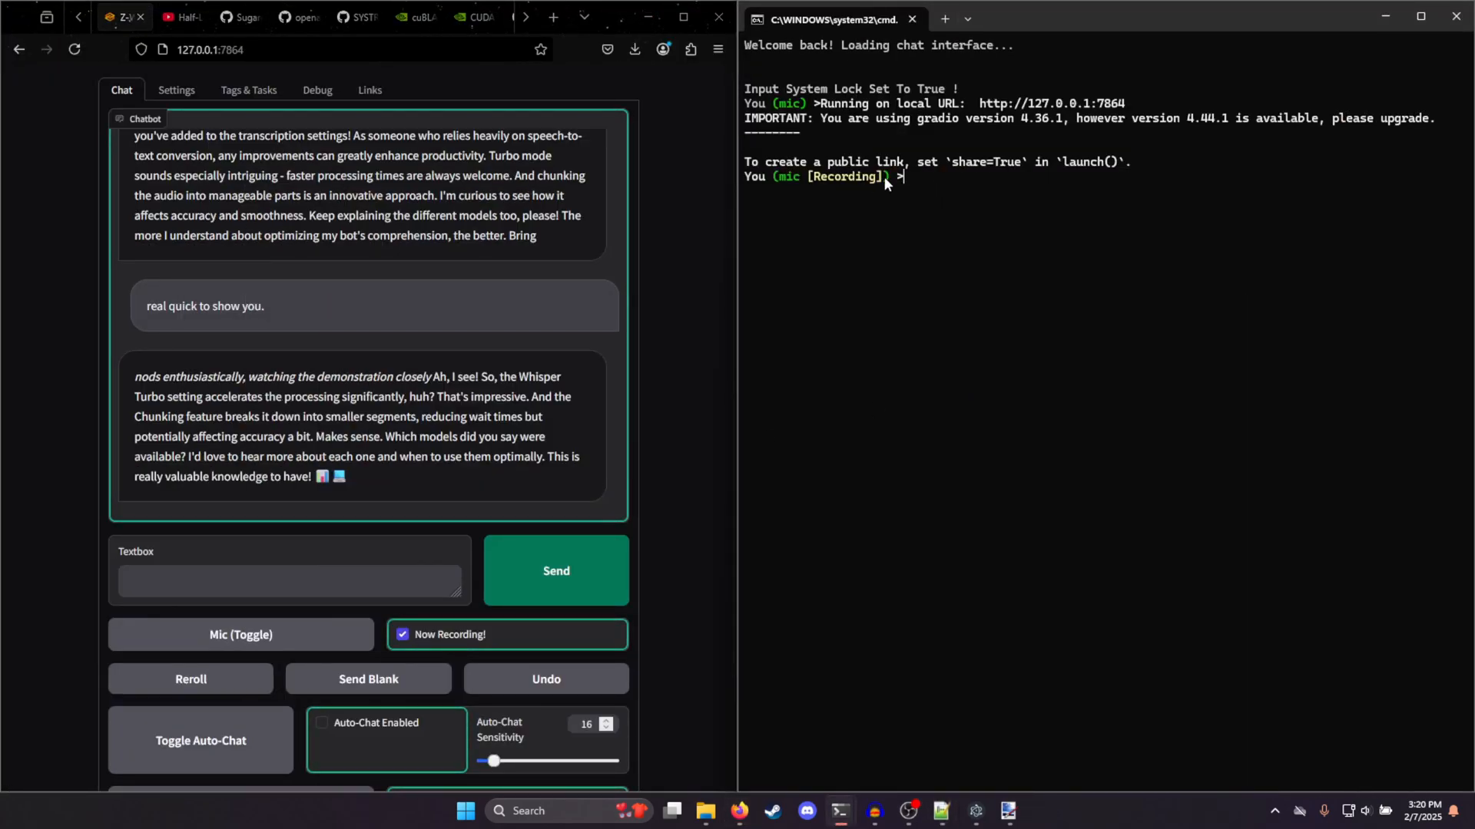
mouse_move(843, 208)
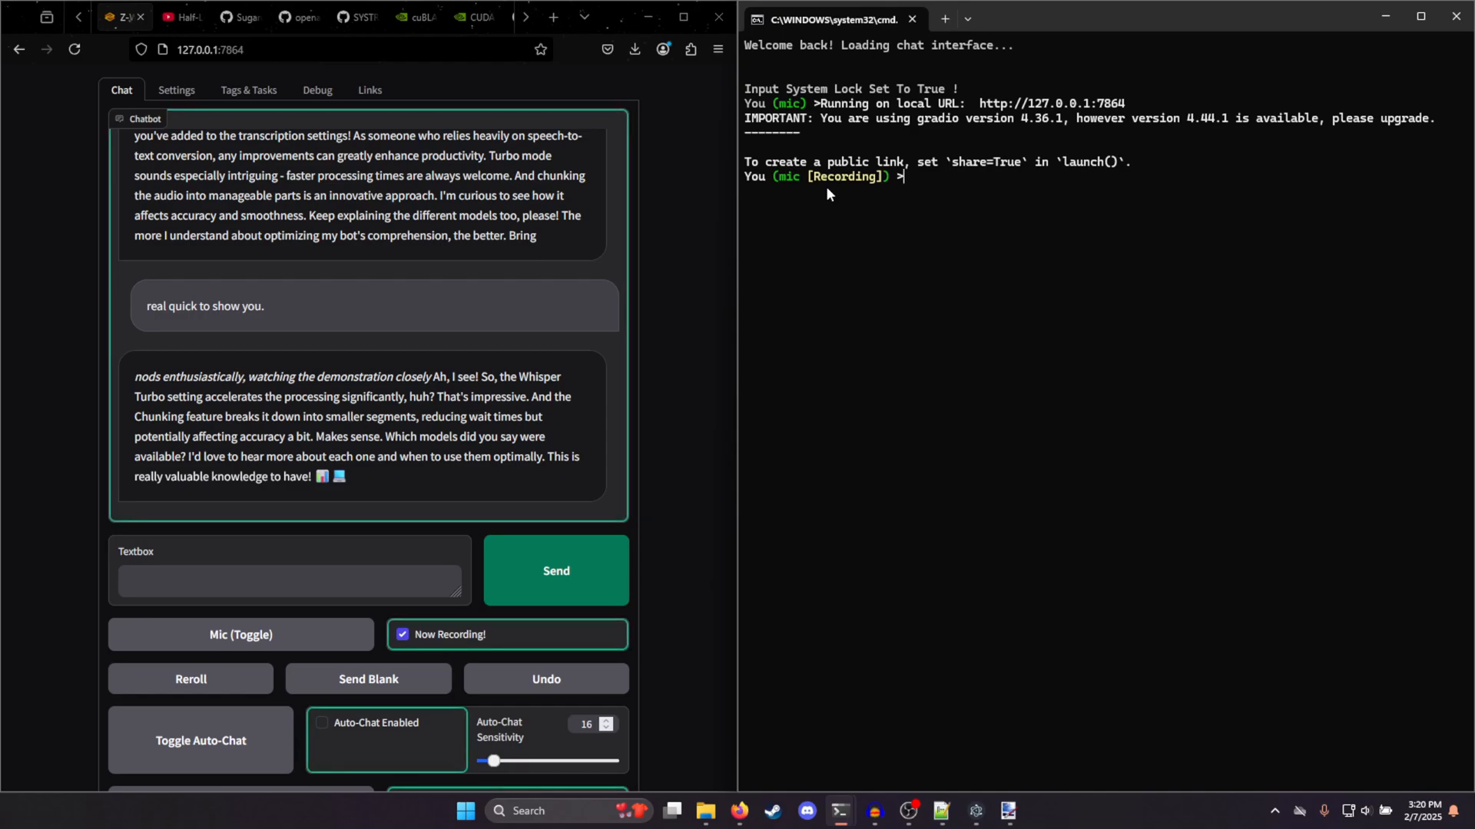
mouse_move(884, 207)
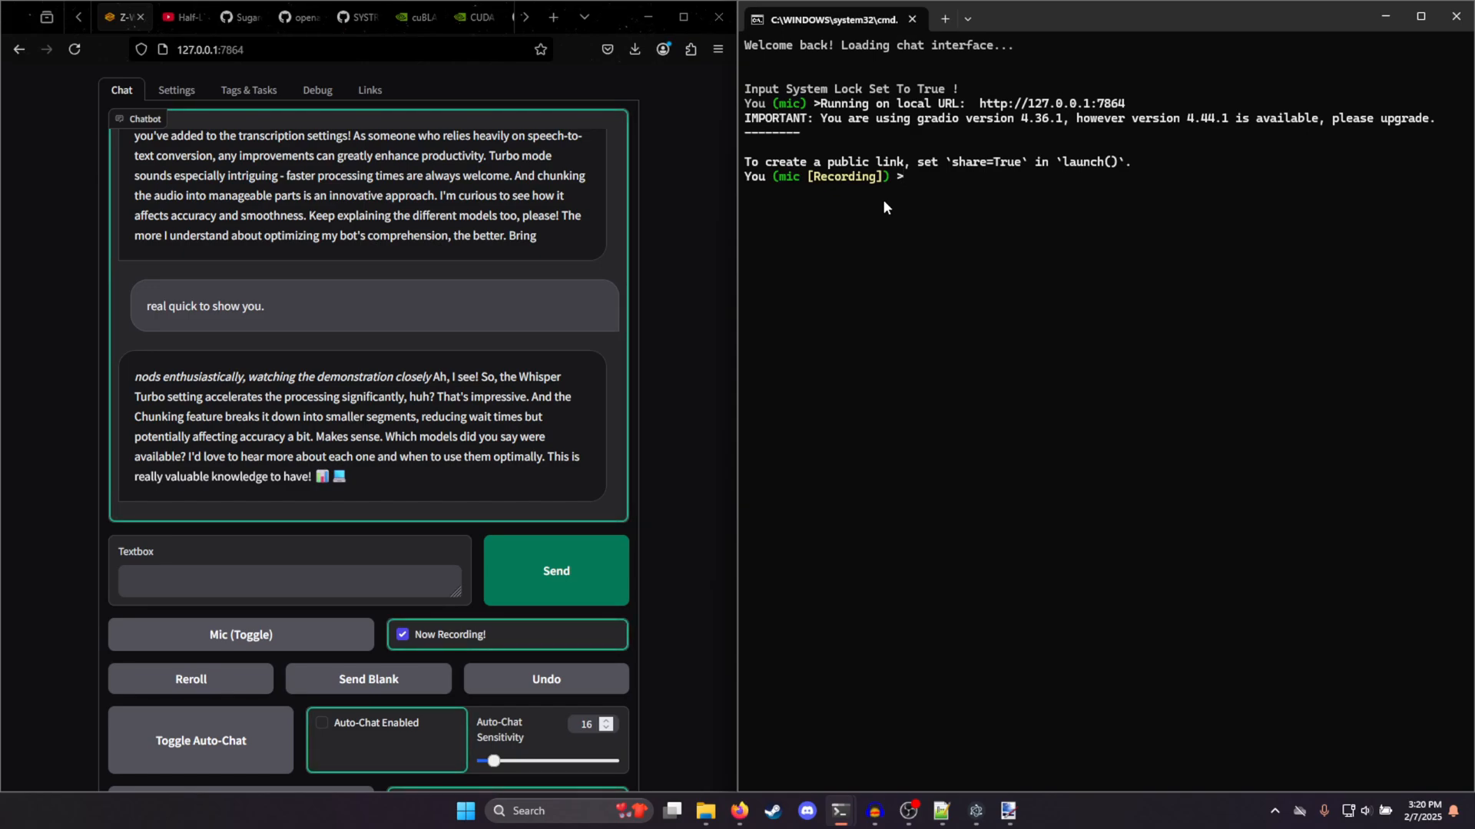
mouse_move(870, 194)
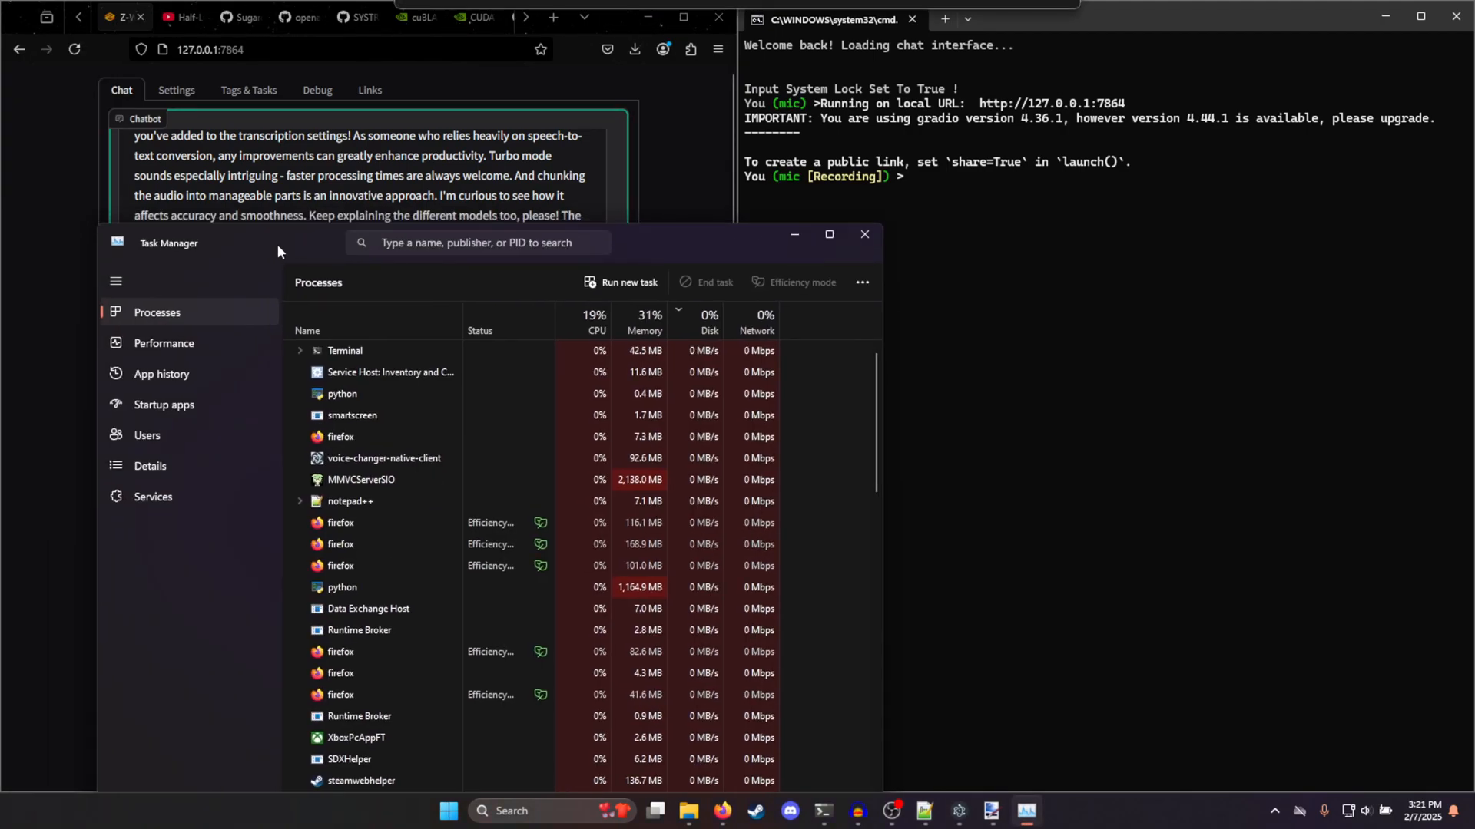
View the NVIDIA GPU's utilization and memory graphs, then return to the sketch
click(164, 342)
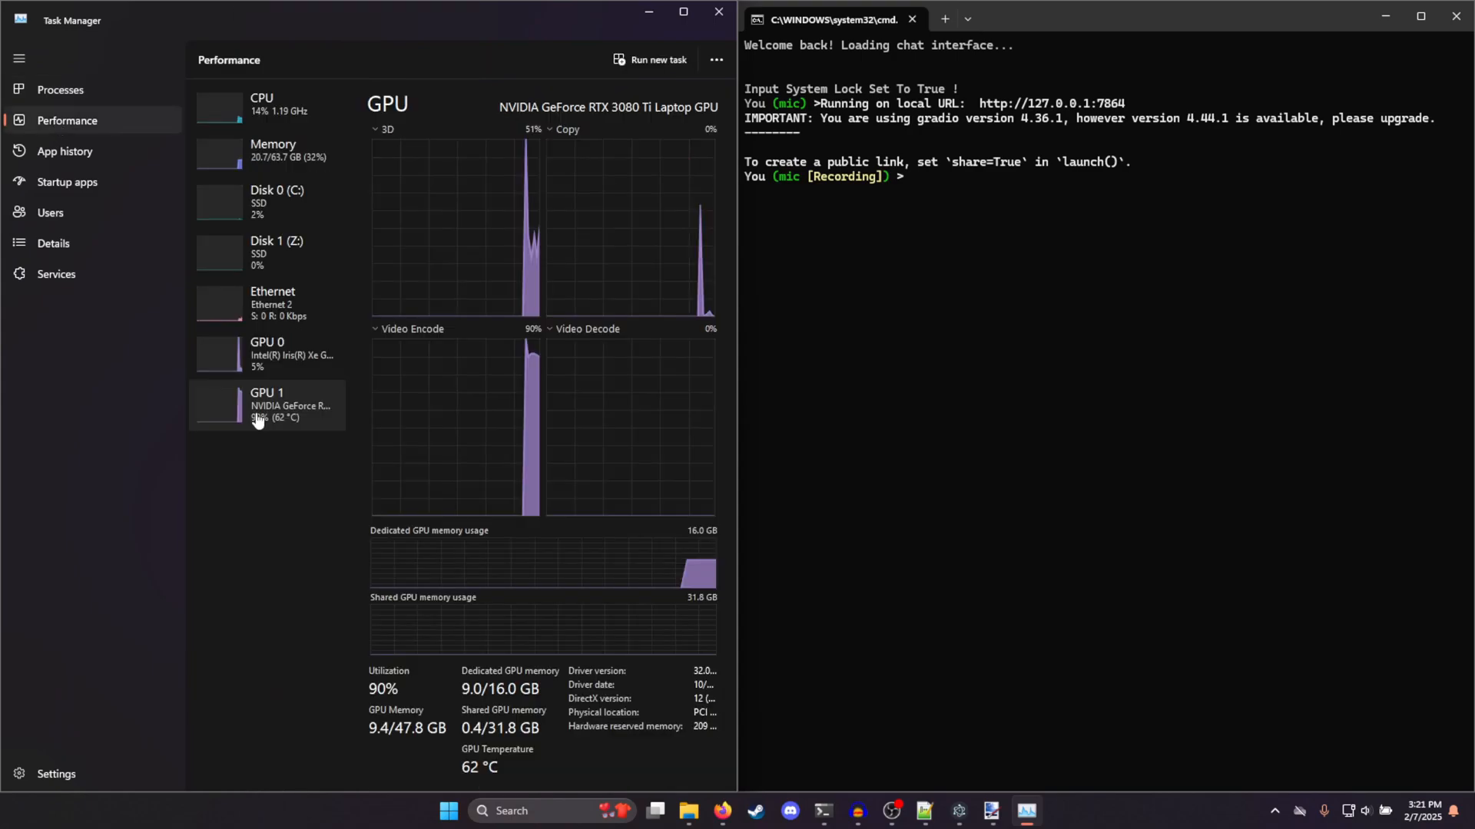
mouse_move(329, 435)
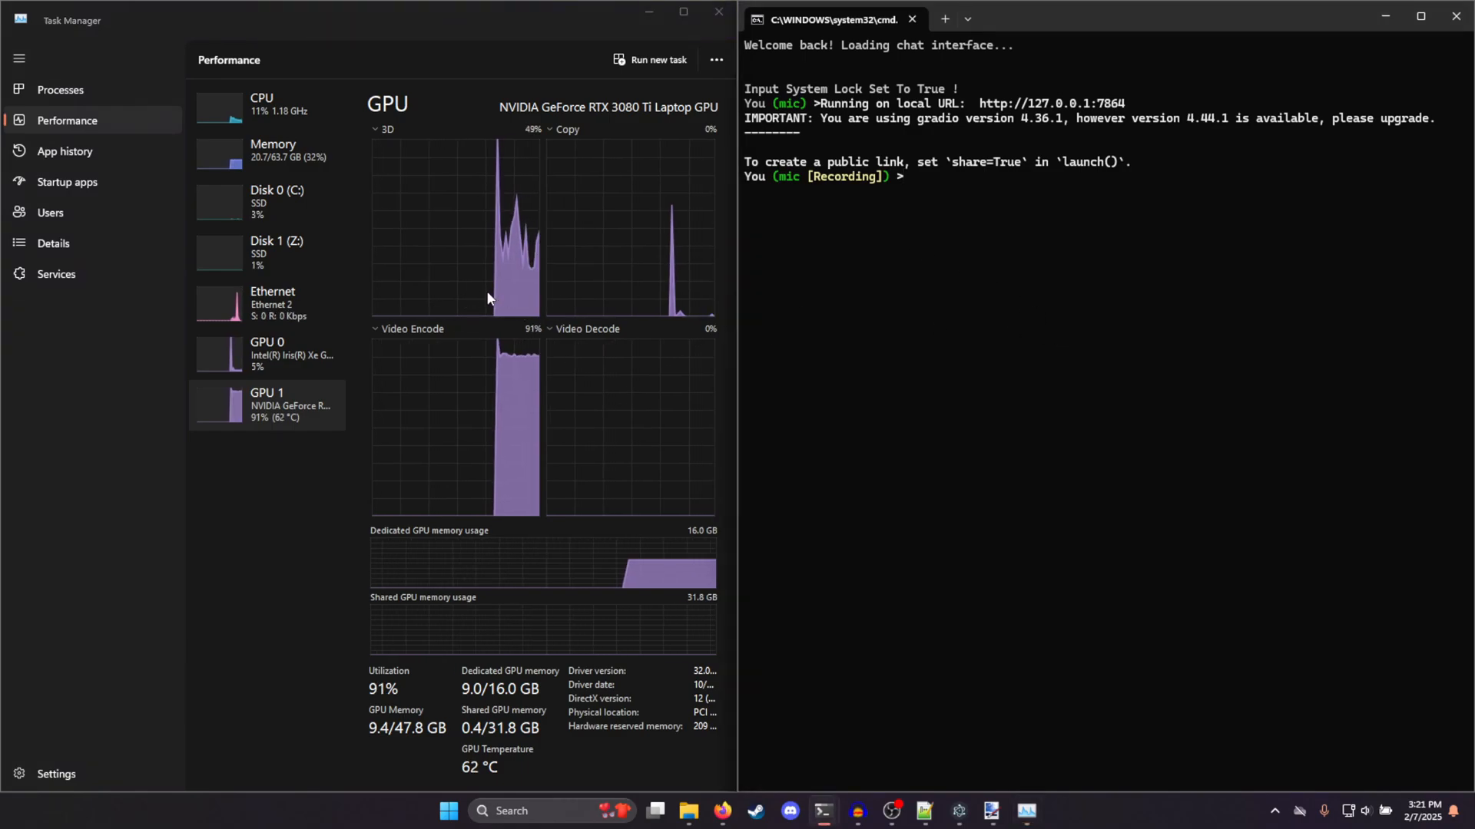
mouse_move(961, 377)
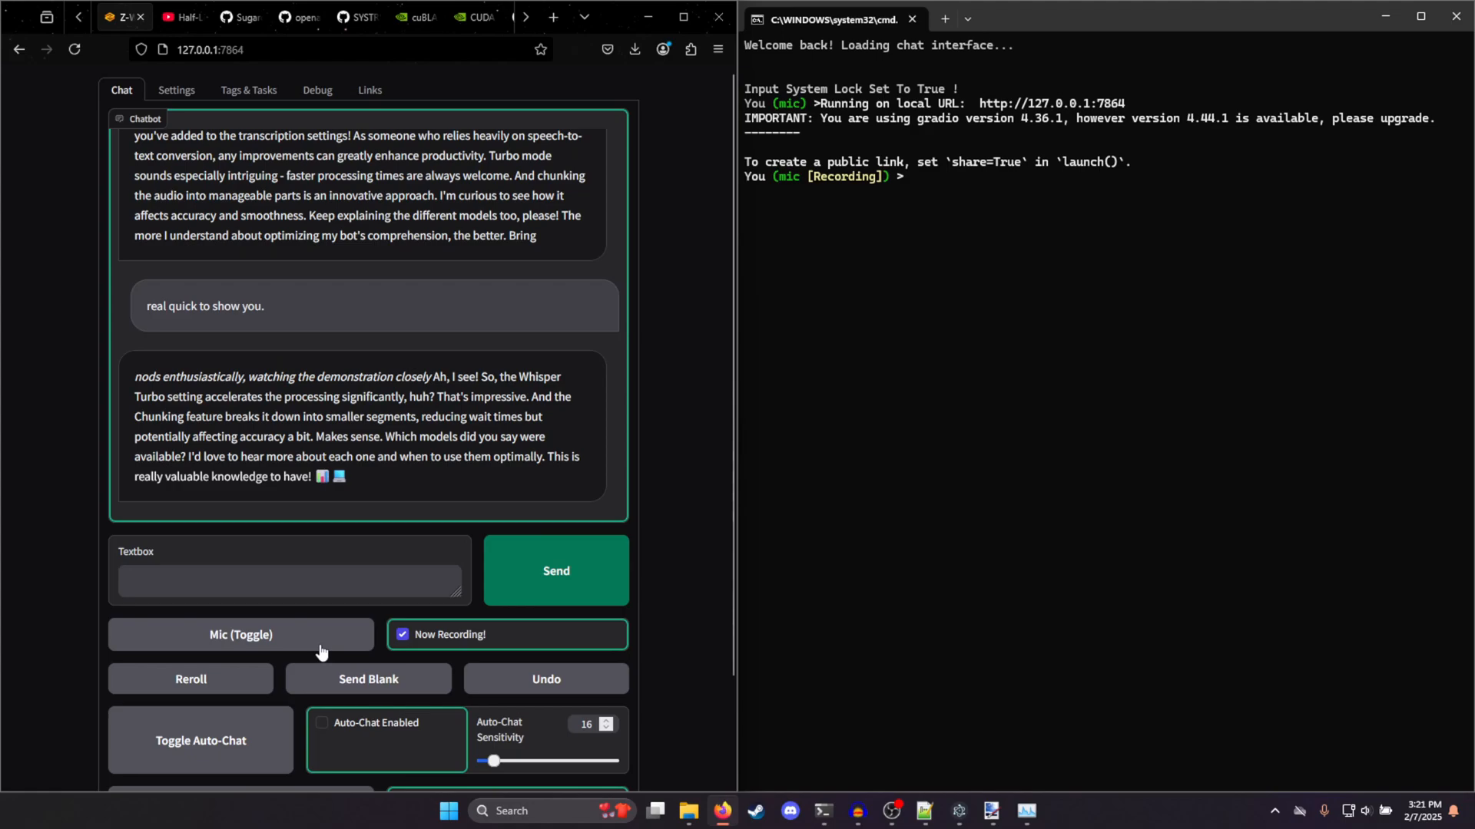
click(402, 635)
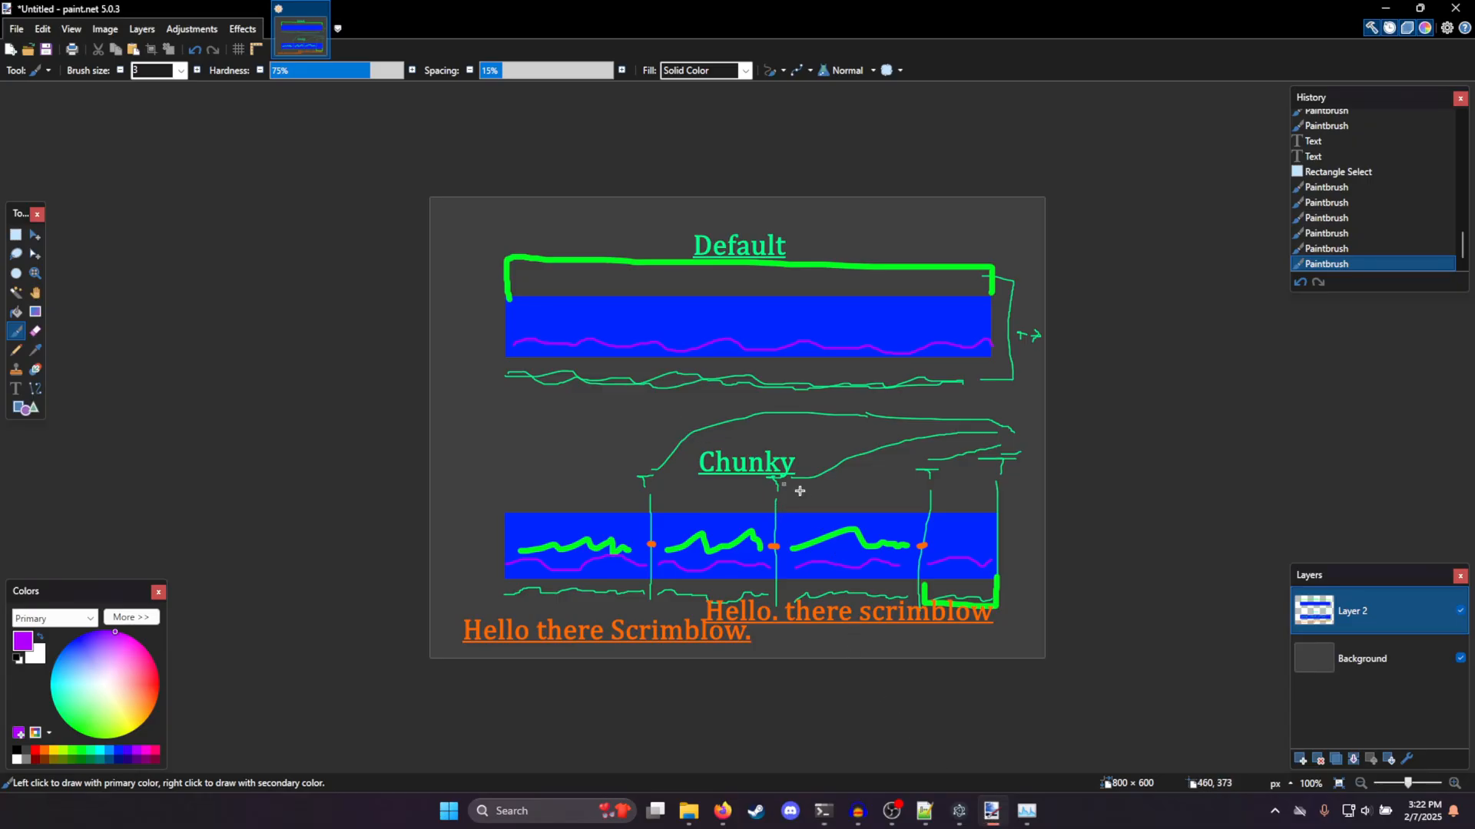
Draw yellow lines above each chunk of the Chunky waveform
scroll(down, 3)
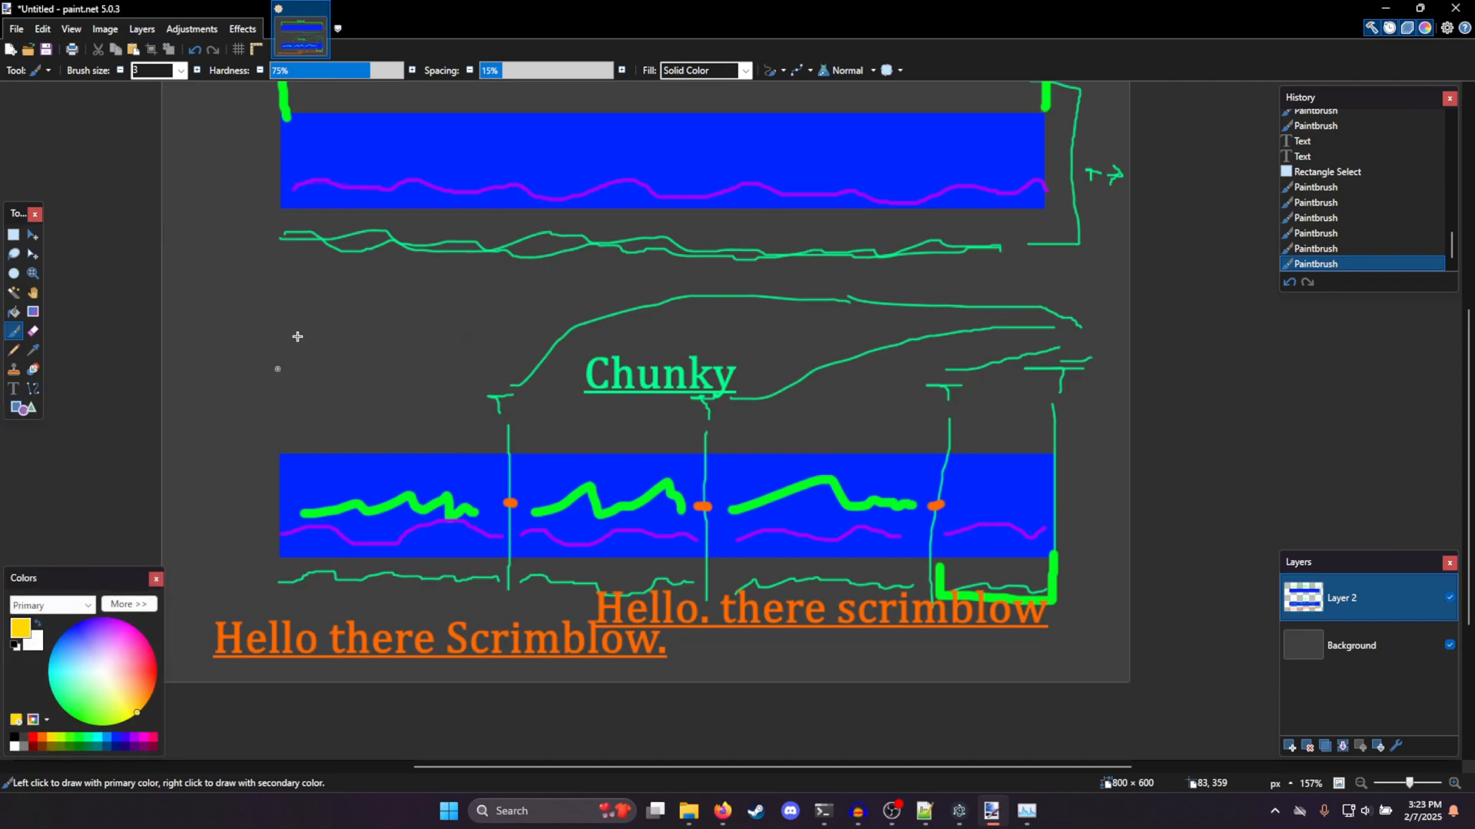
mouse_move(350, 442)
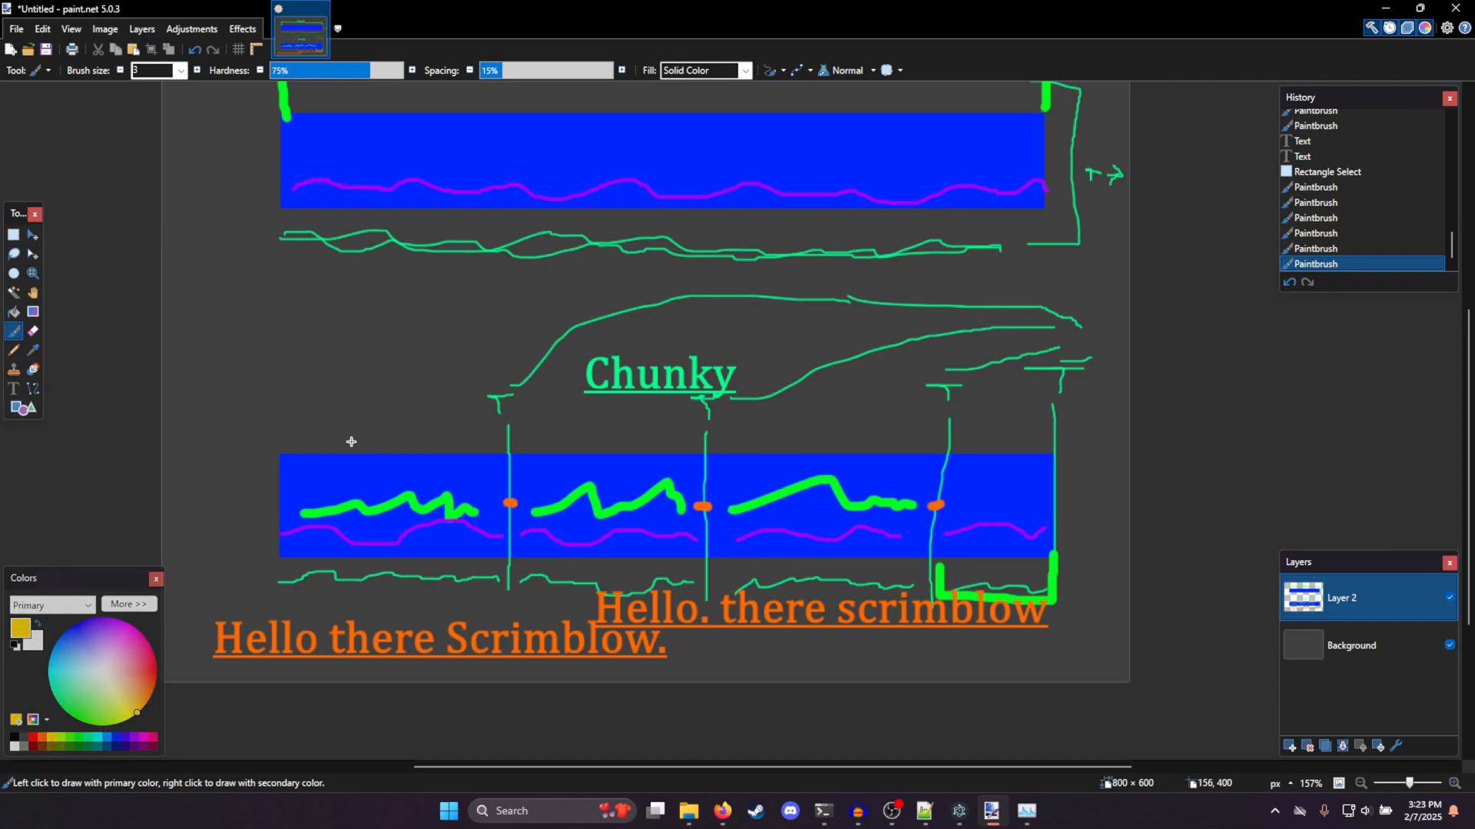
mouse_move(329, 441)
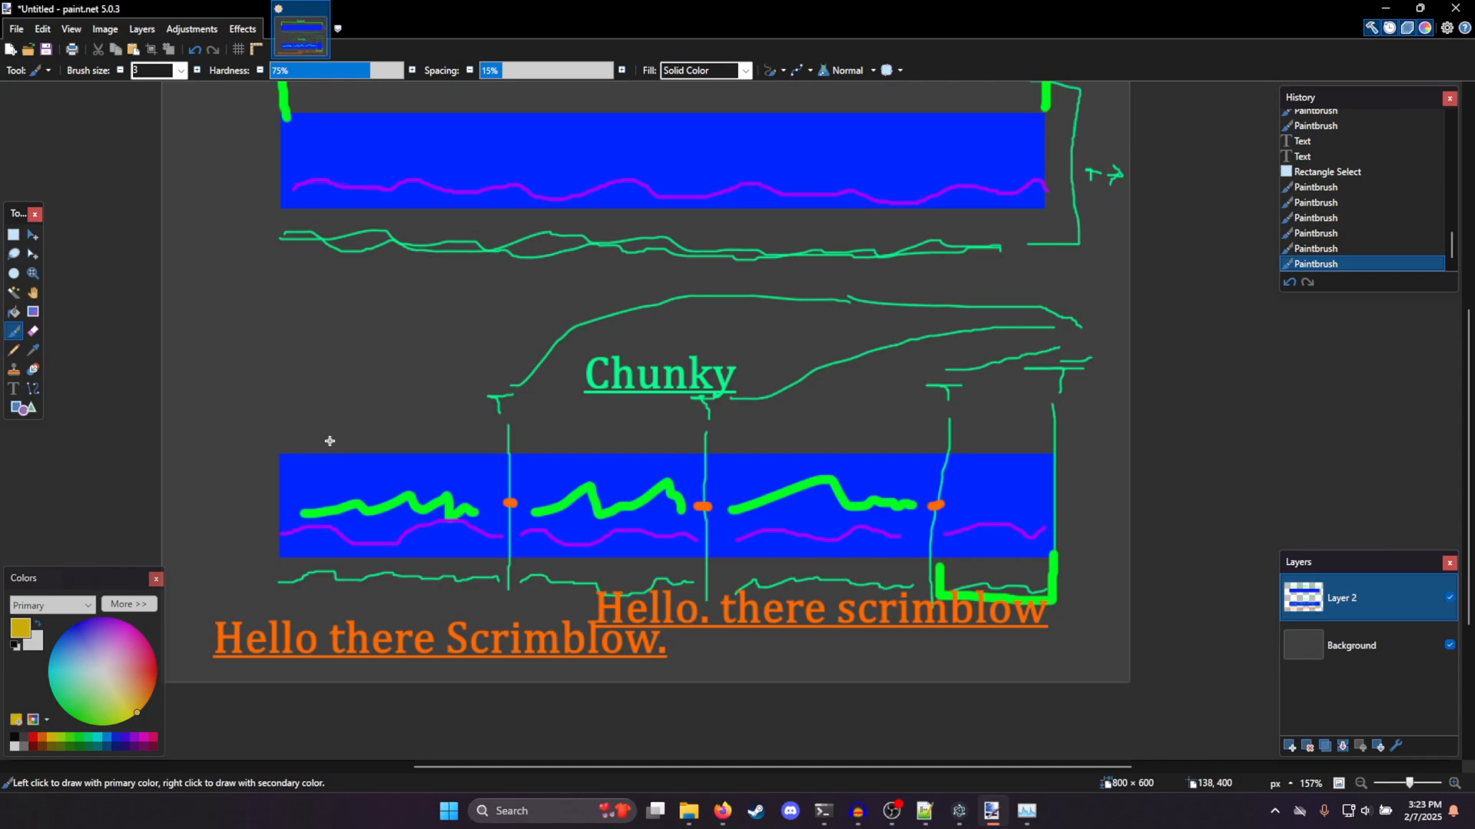
mouse_move(292, 432)
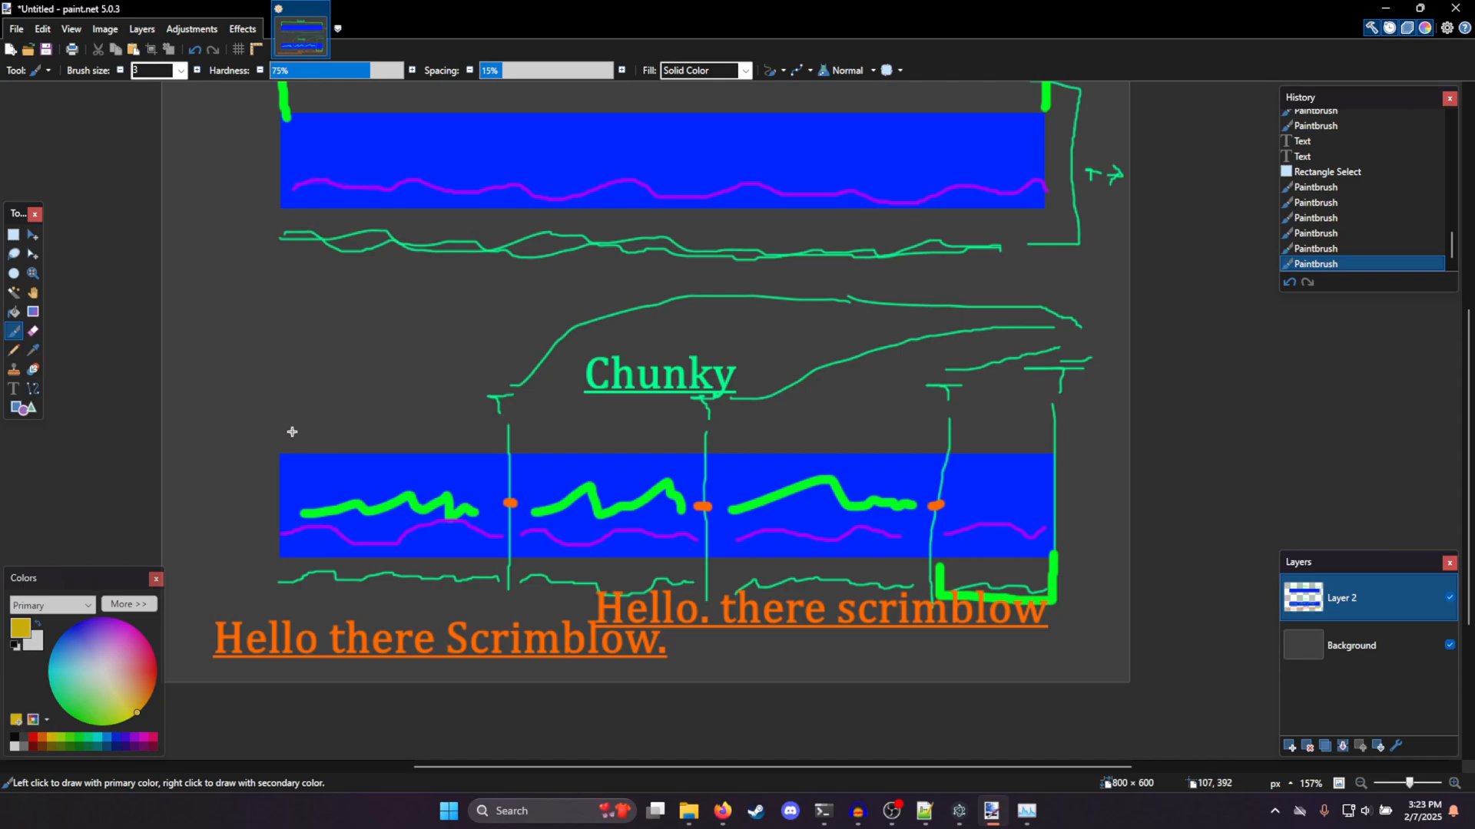
mouse_move(281, 421)
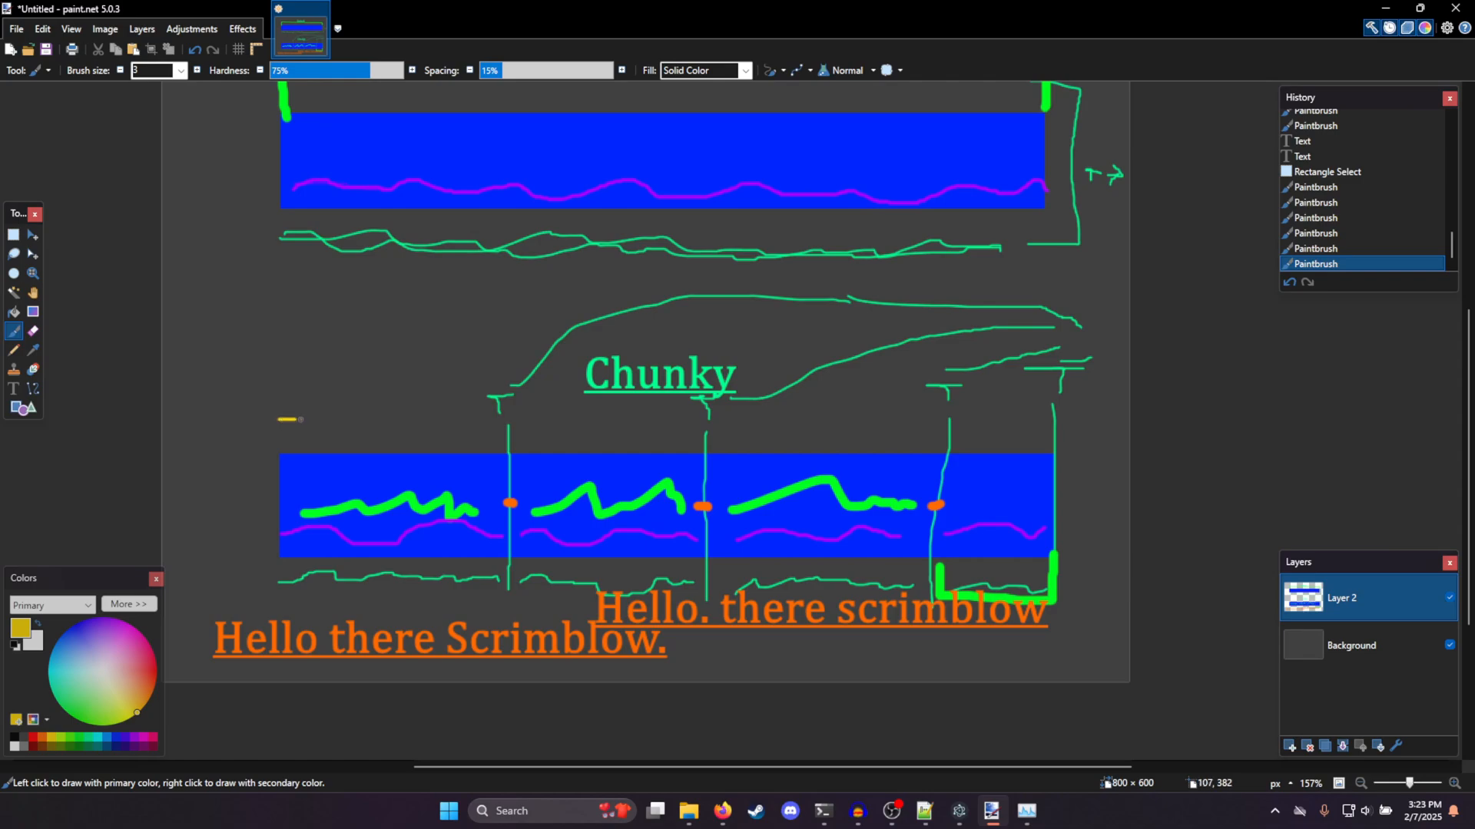
drag(297, 419, 523, 419)
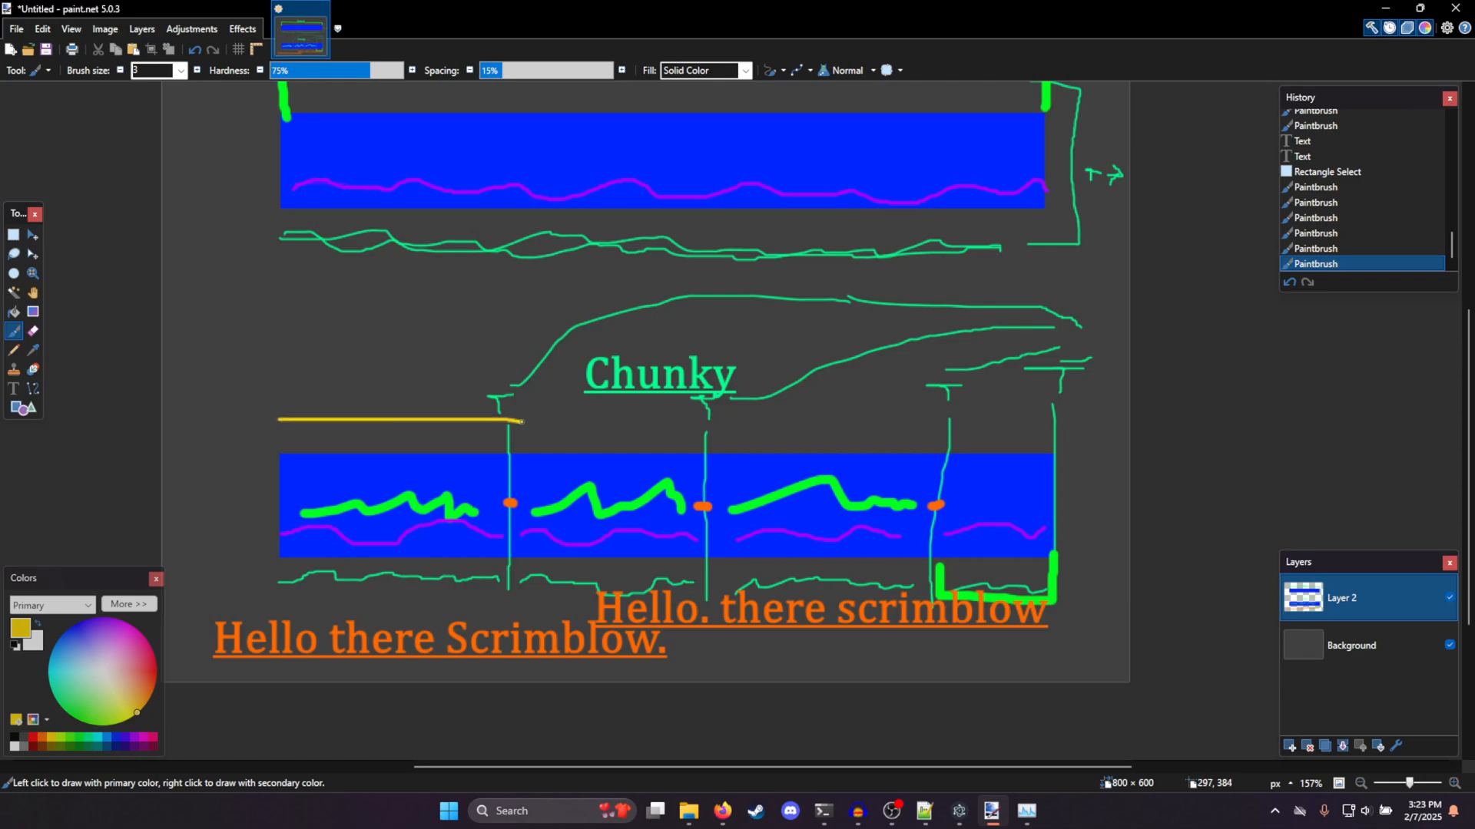
drag(493, 419, 536, 420)
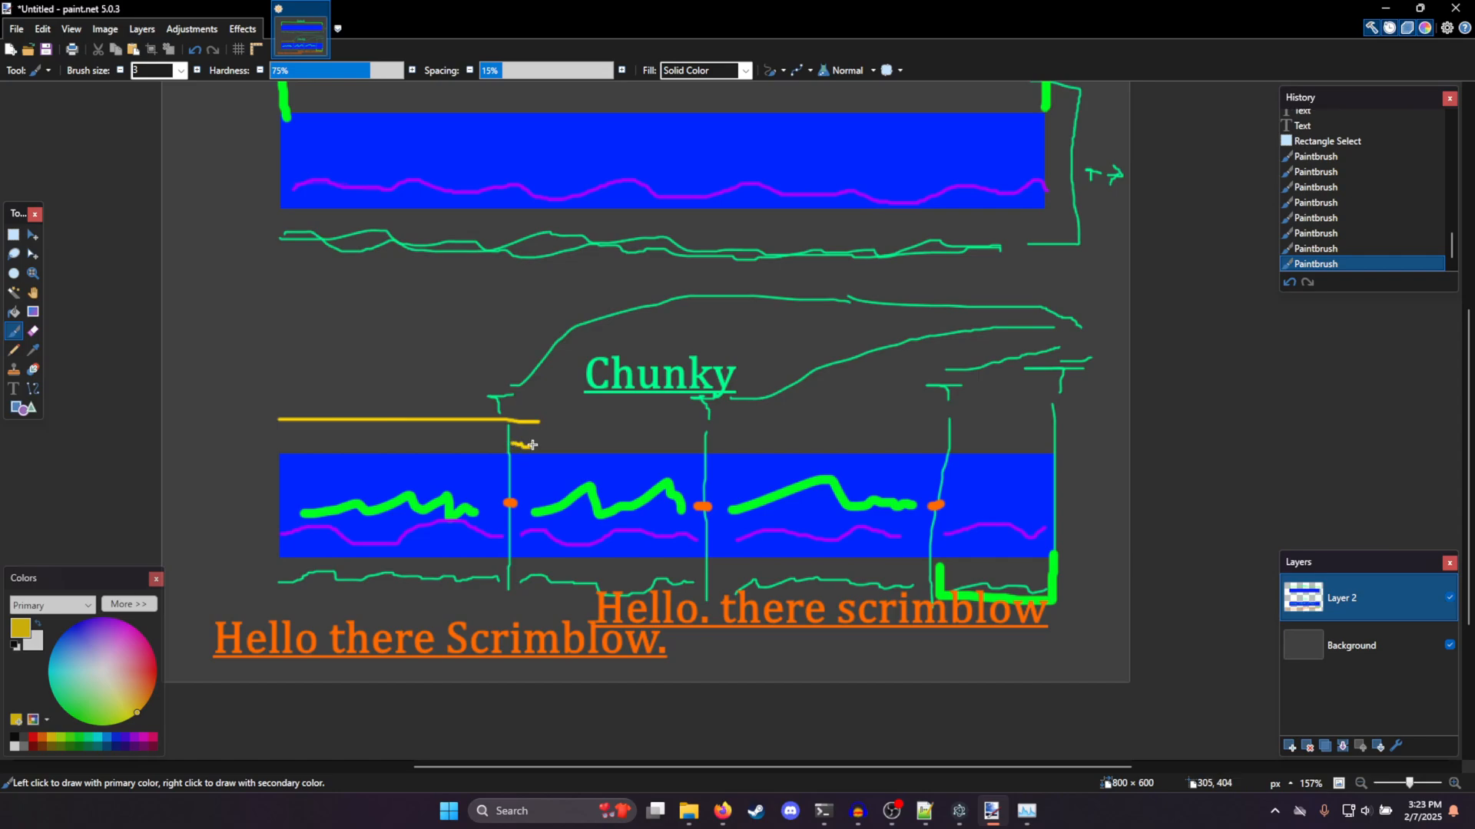
drag(556, 421, 731, 428)
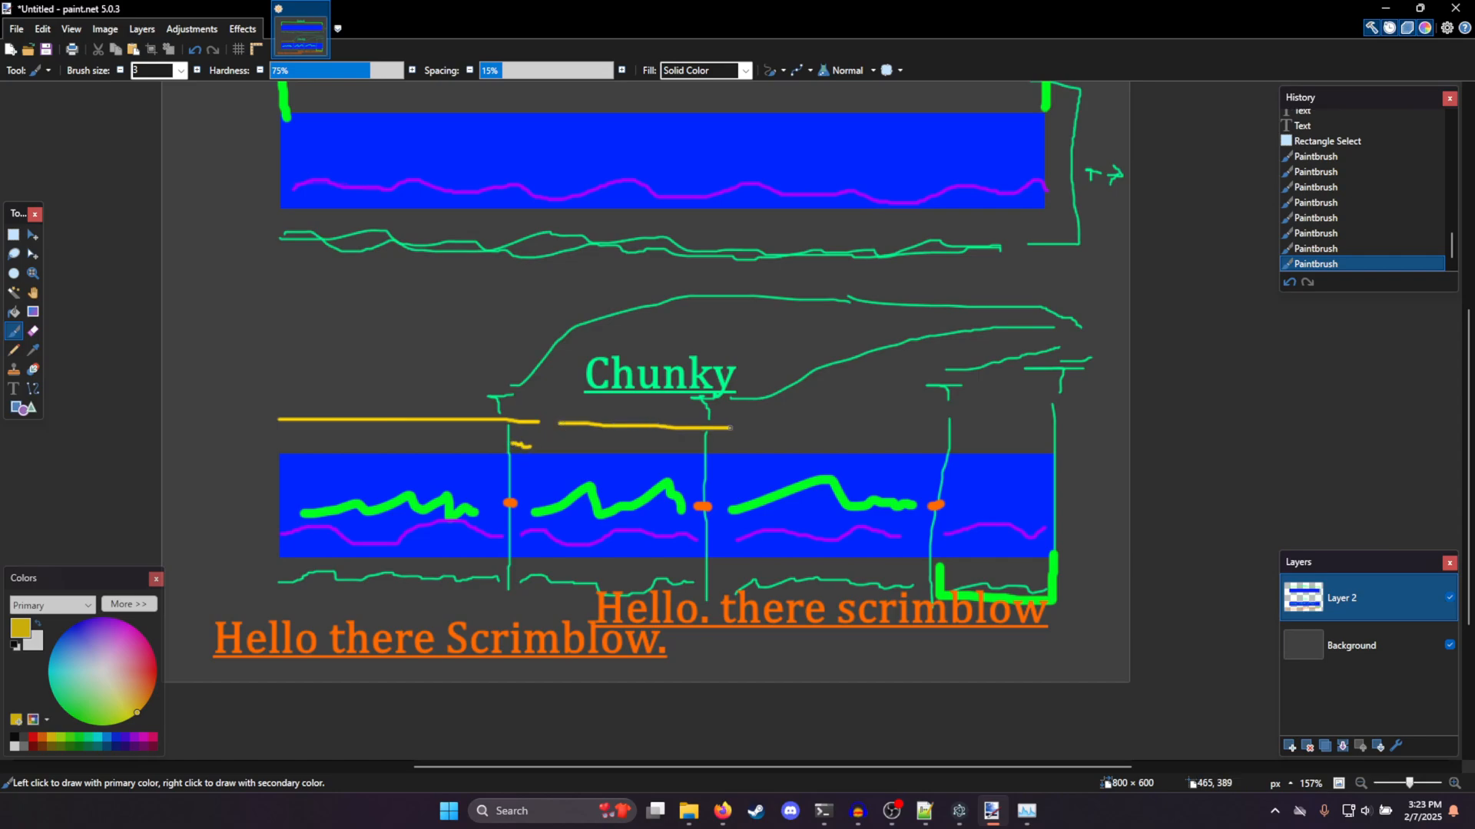
drag(719, 444, 766, 435)
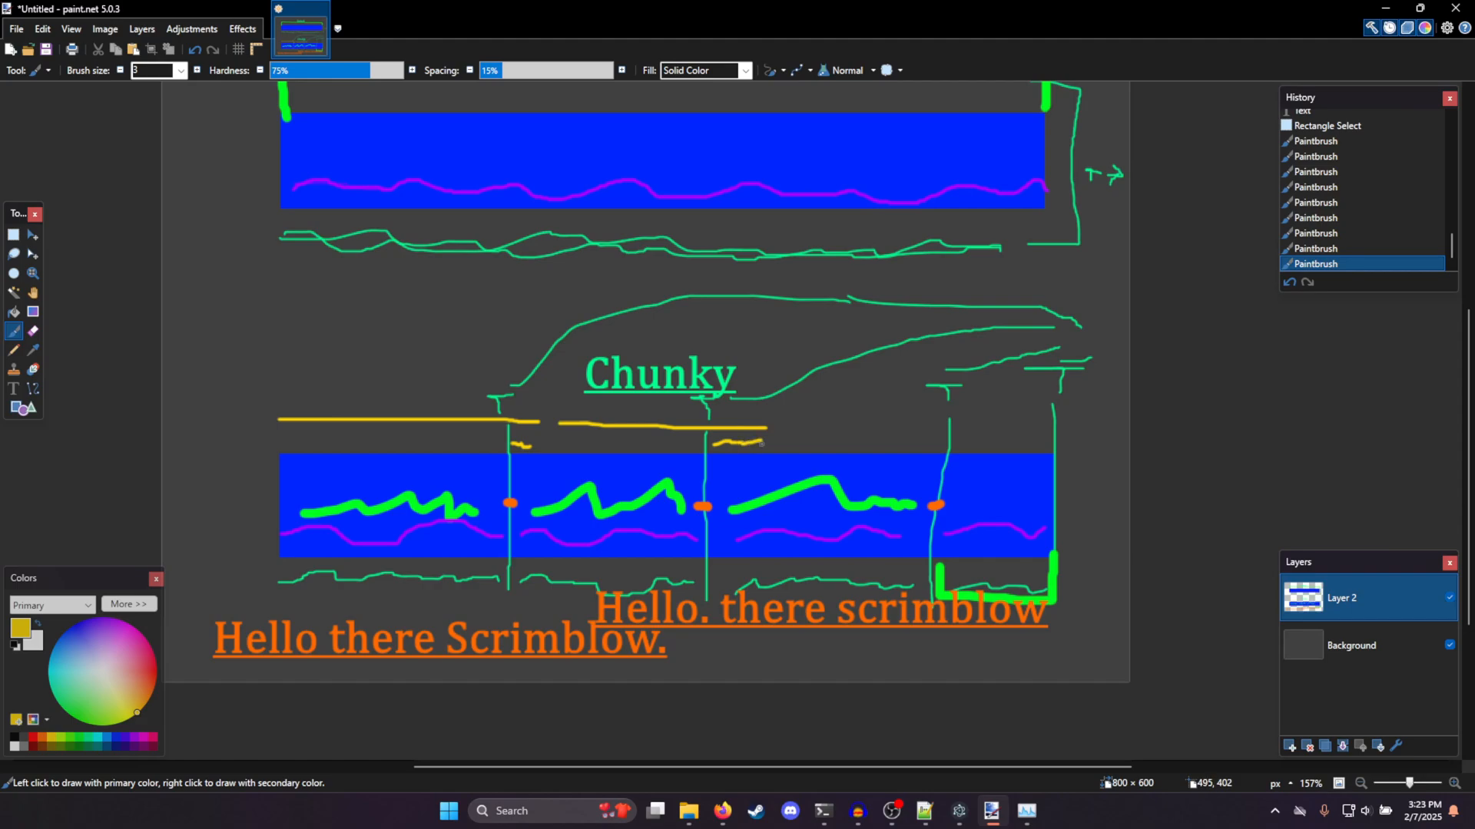
drag(762, 434, 979, 431)
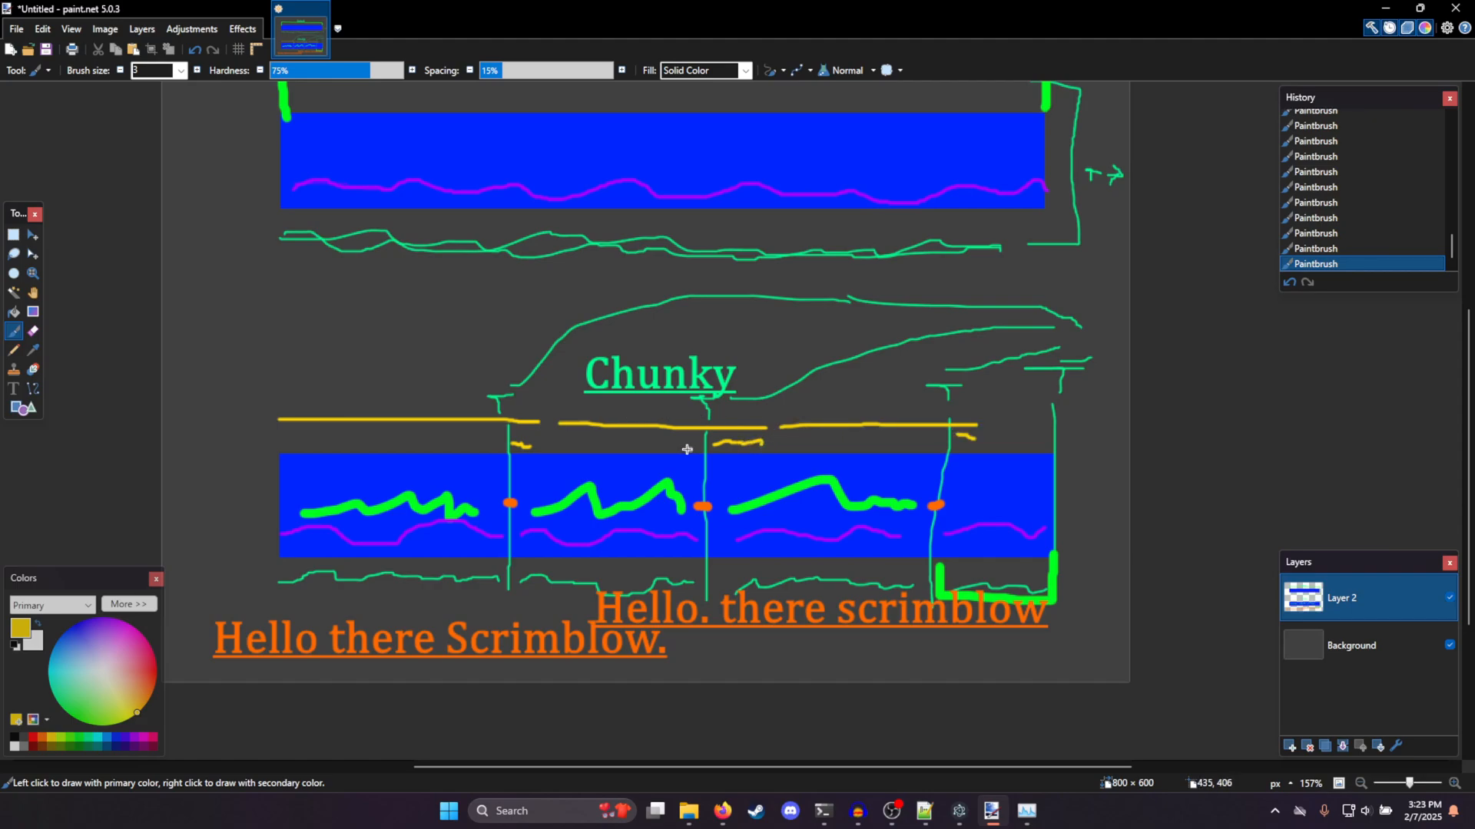
mouse_move(740, 447)
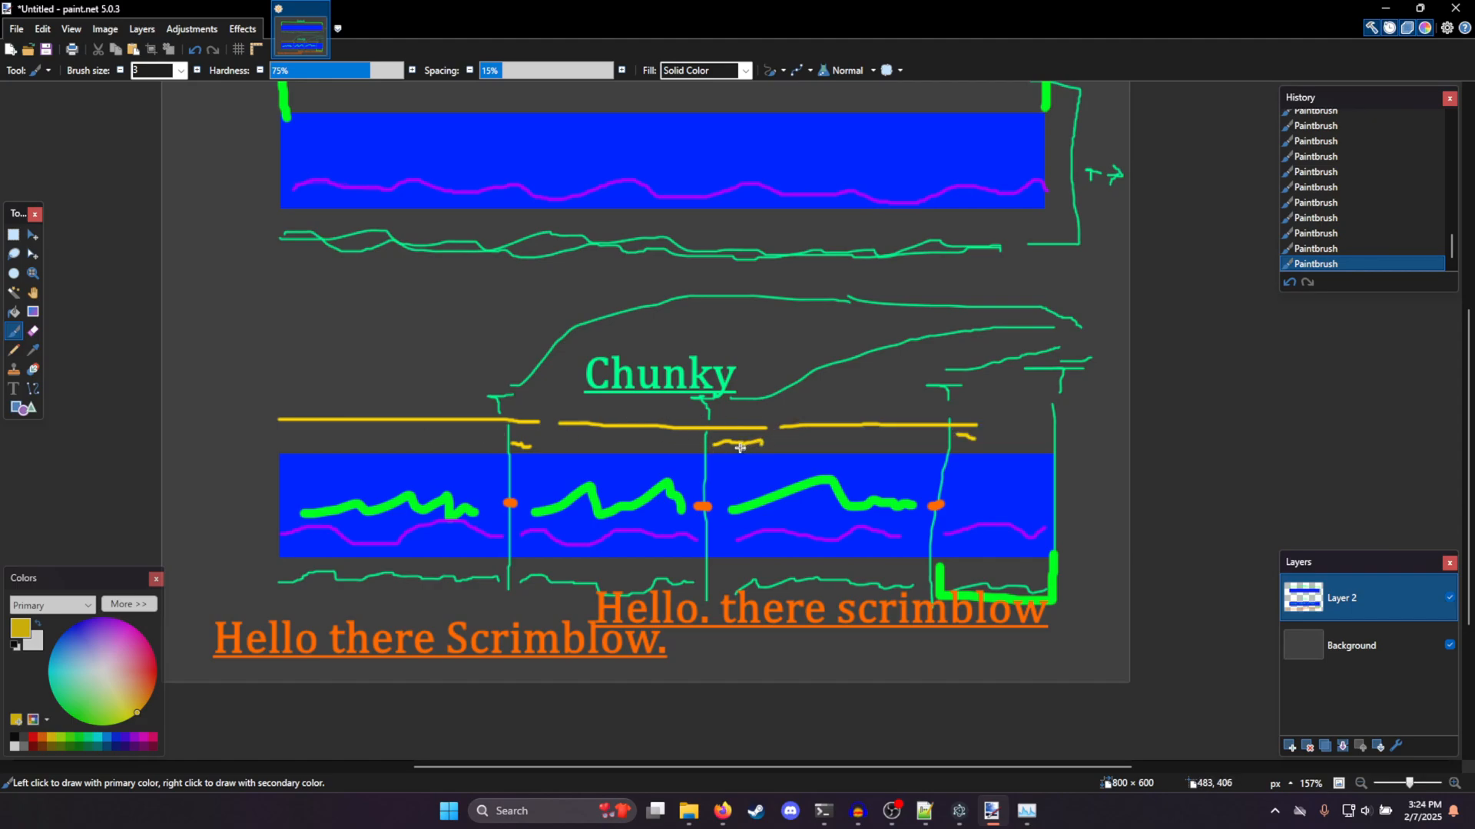
mouse_move(590, 448)
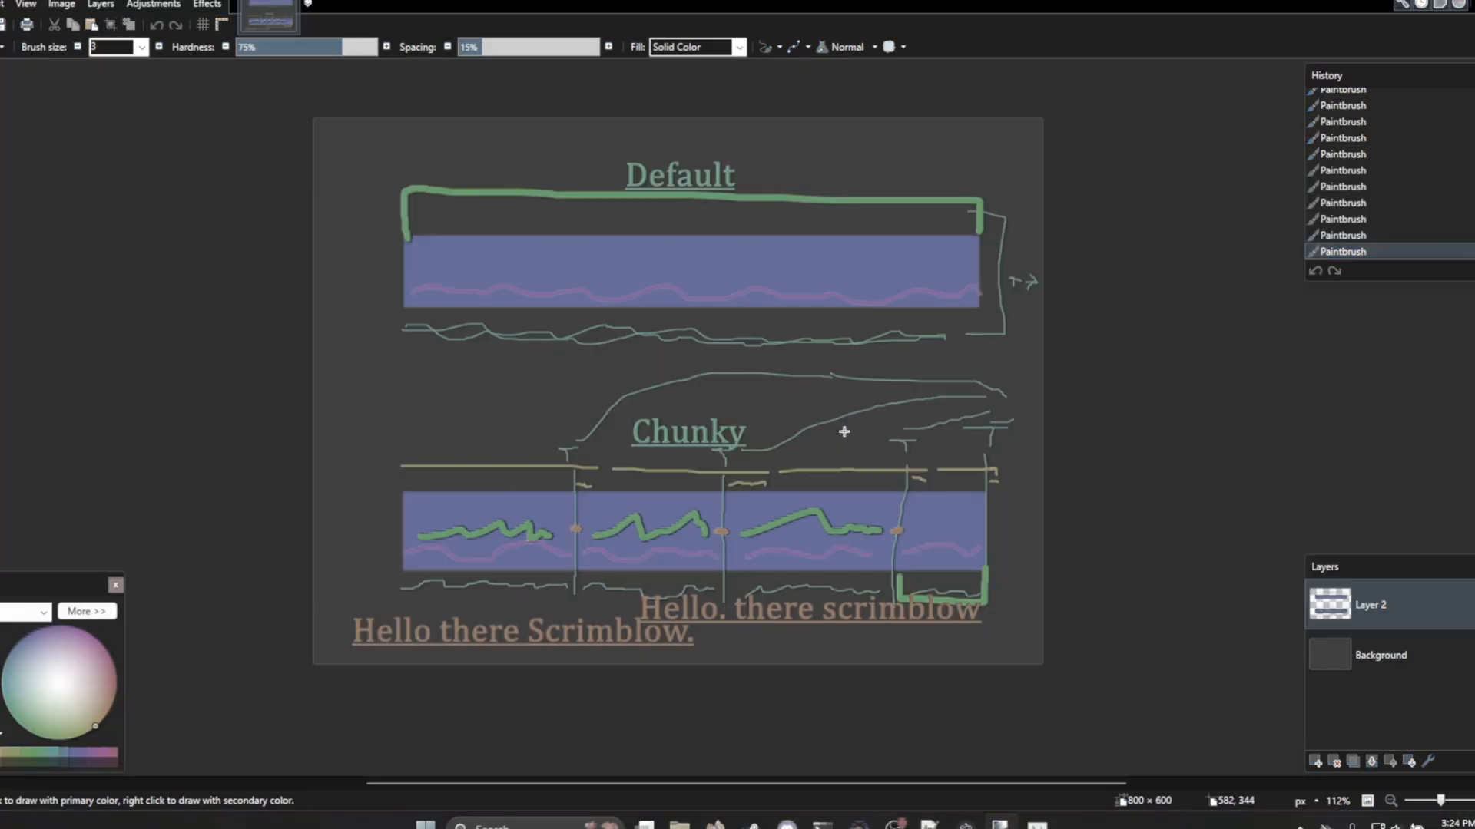
mouse_move(250, 521)
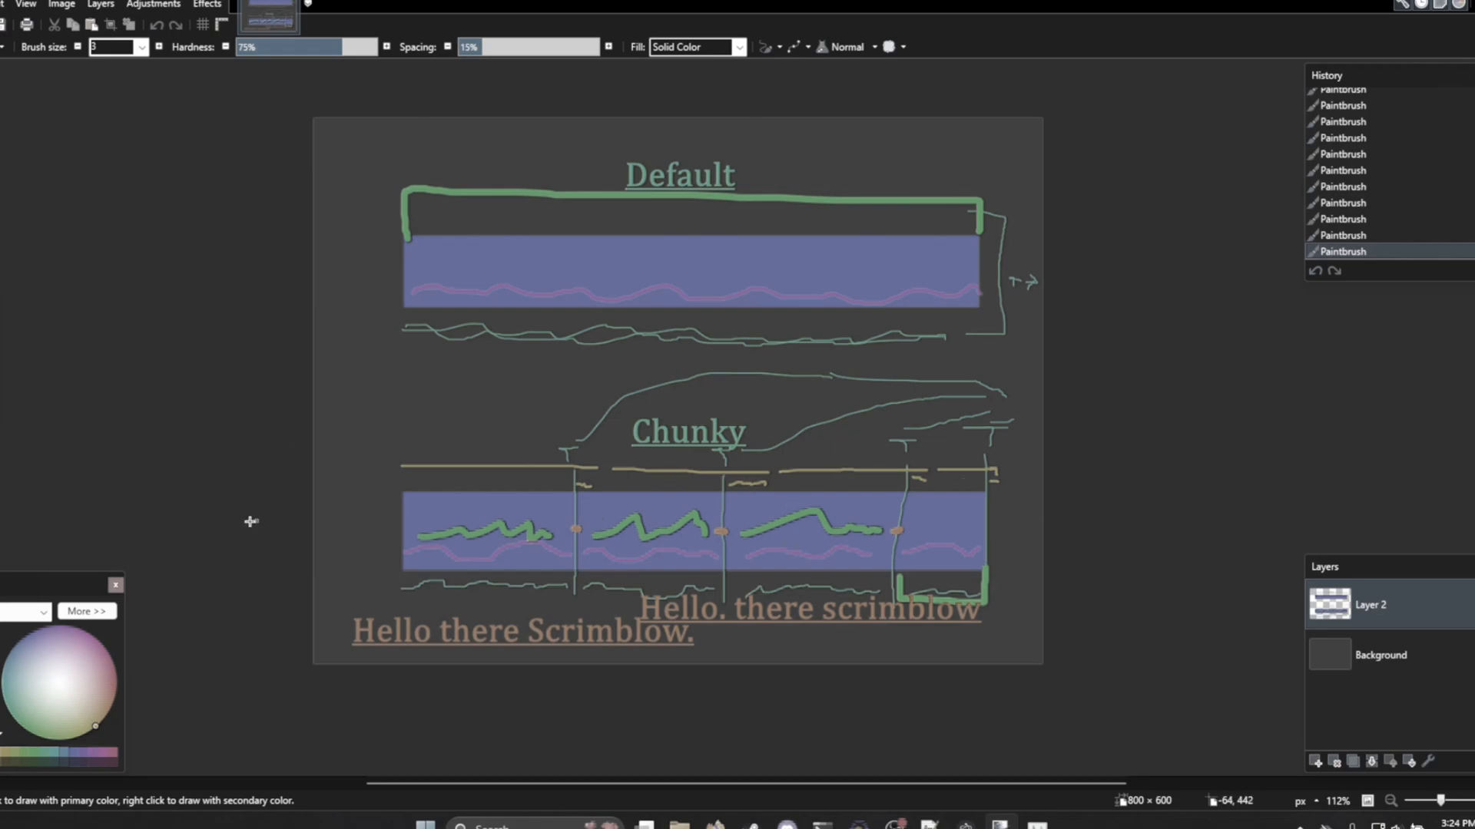
mouse_move(710, 501)
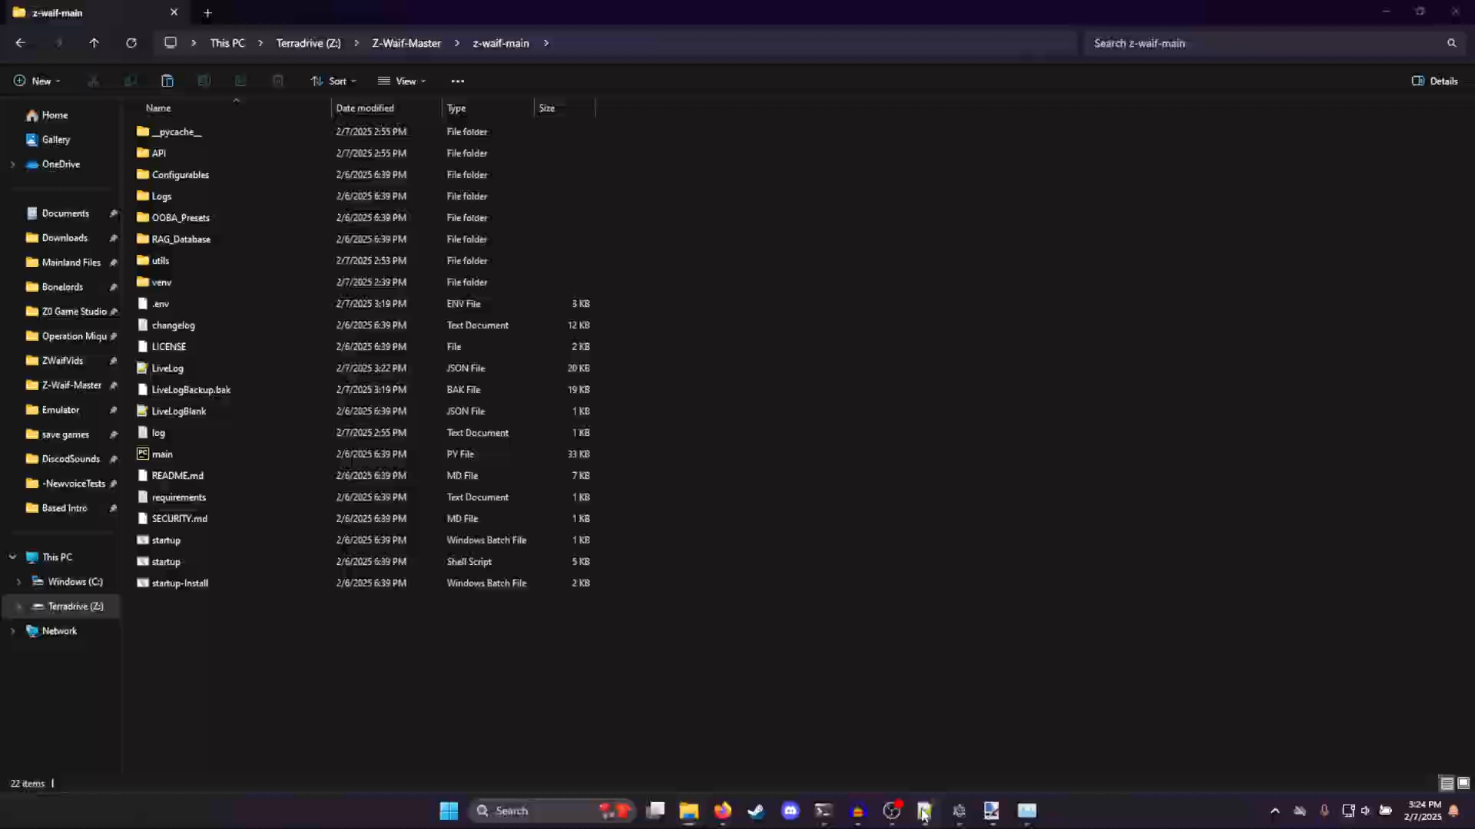
Bring the .env file back up in the editor showing the whisper settings
click(921, 811)
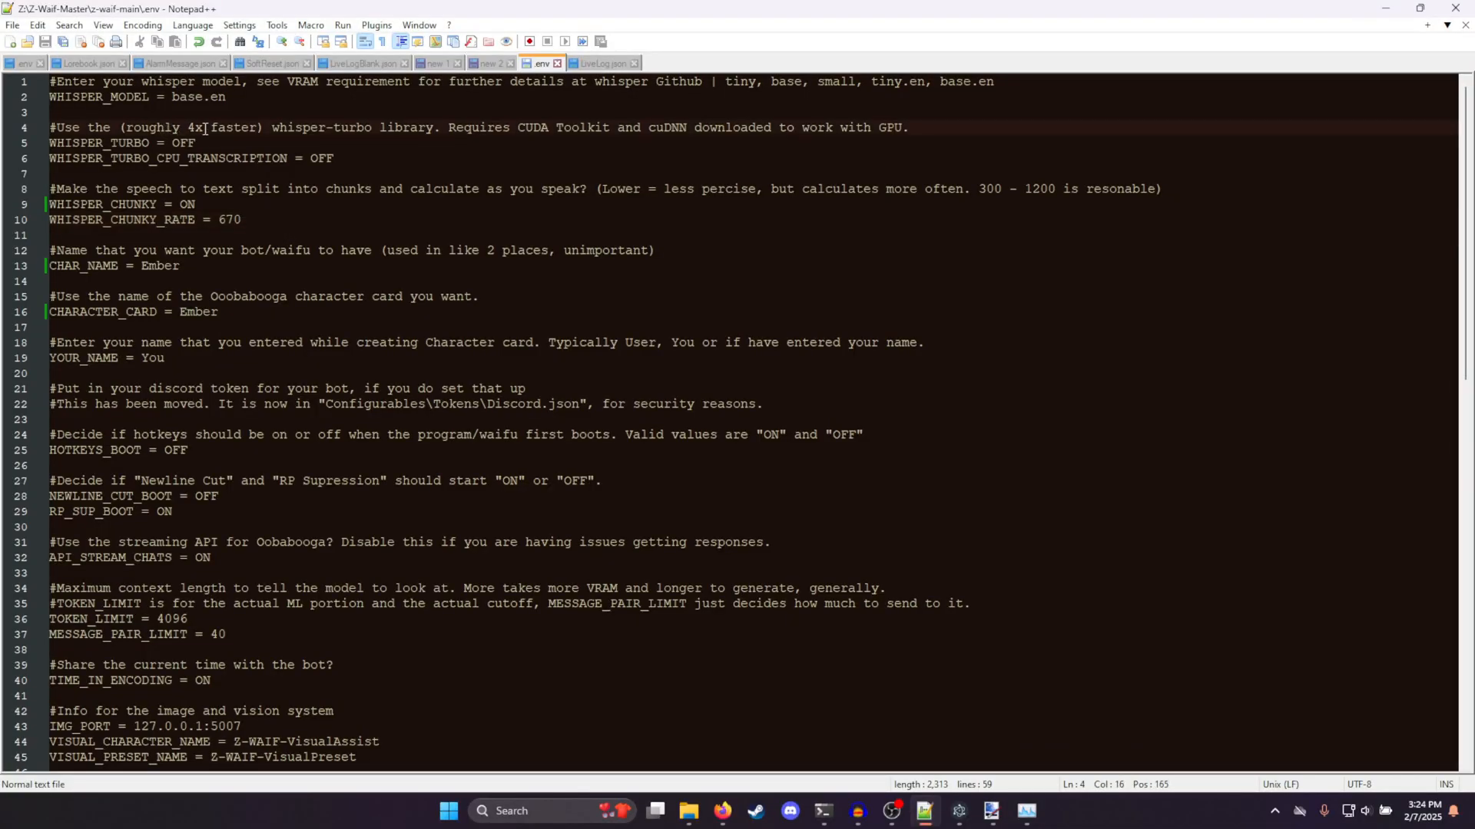
mouse_move(464, 441)
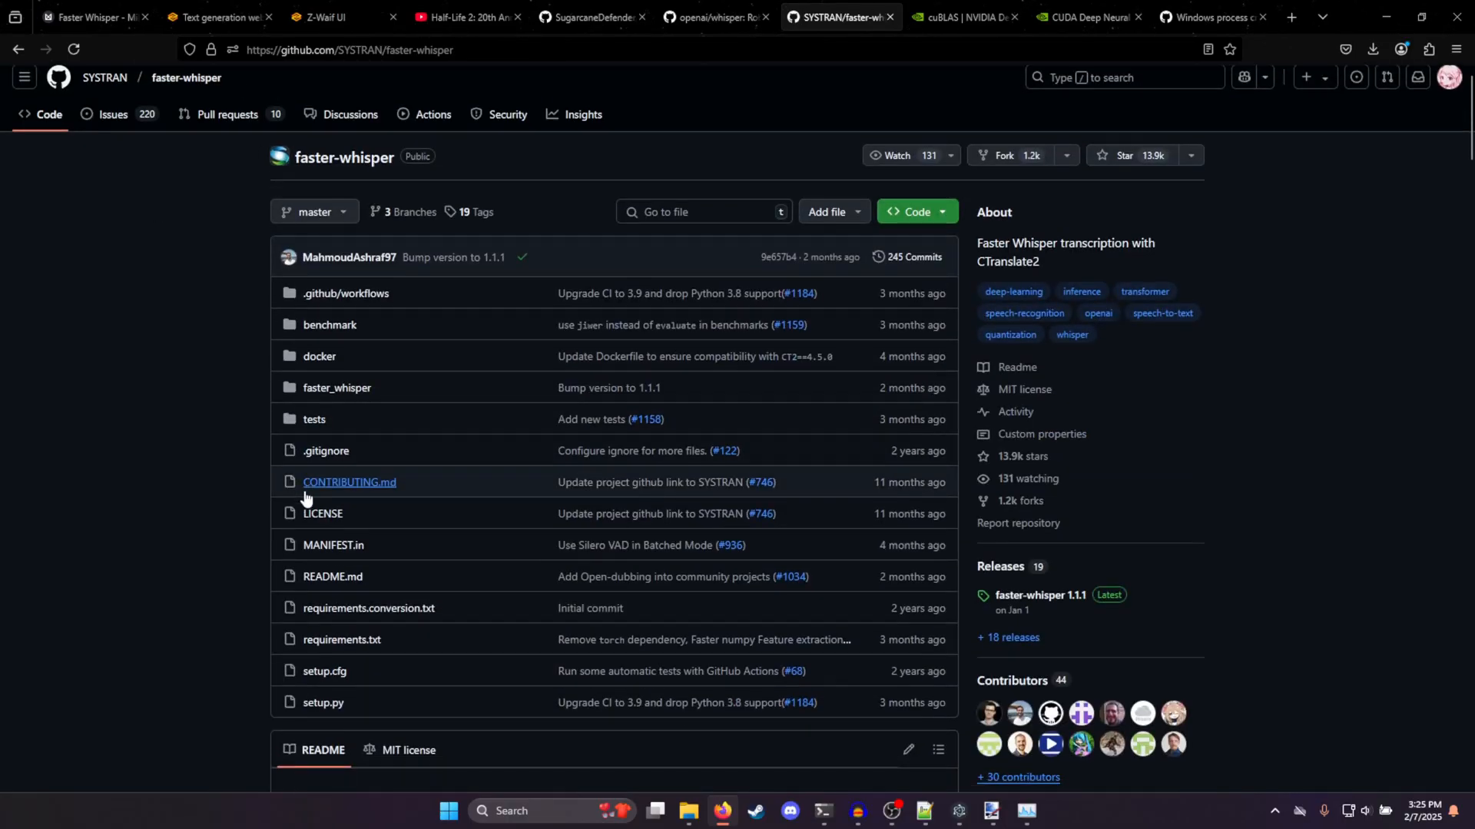
Scroll through the faster-whisper GPU requirements, then return to the Whisper model-size table
scroll(down, 3)
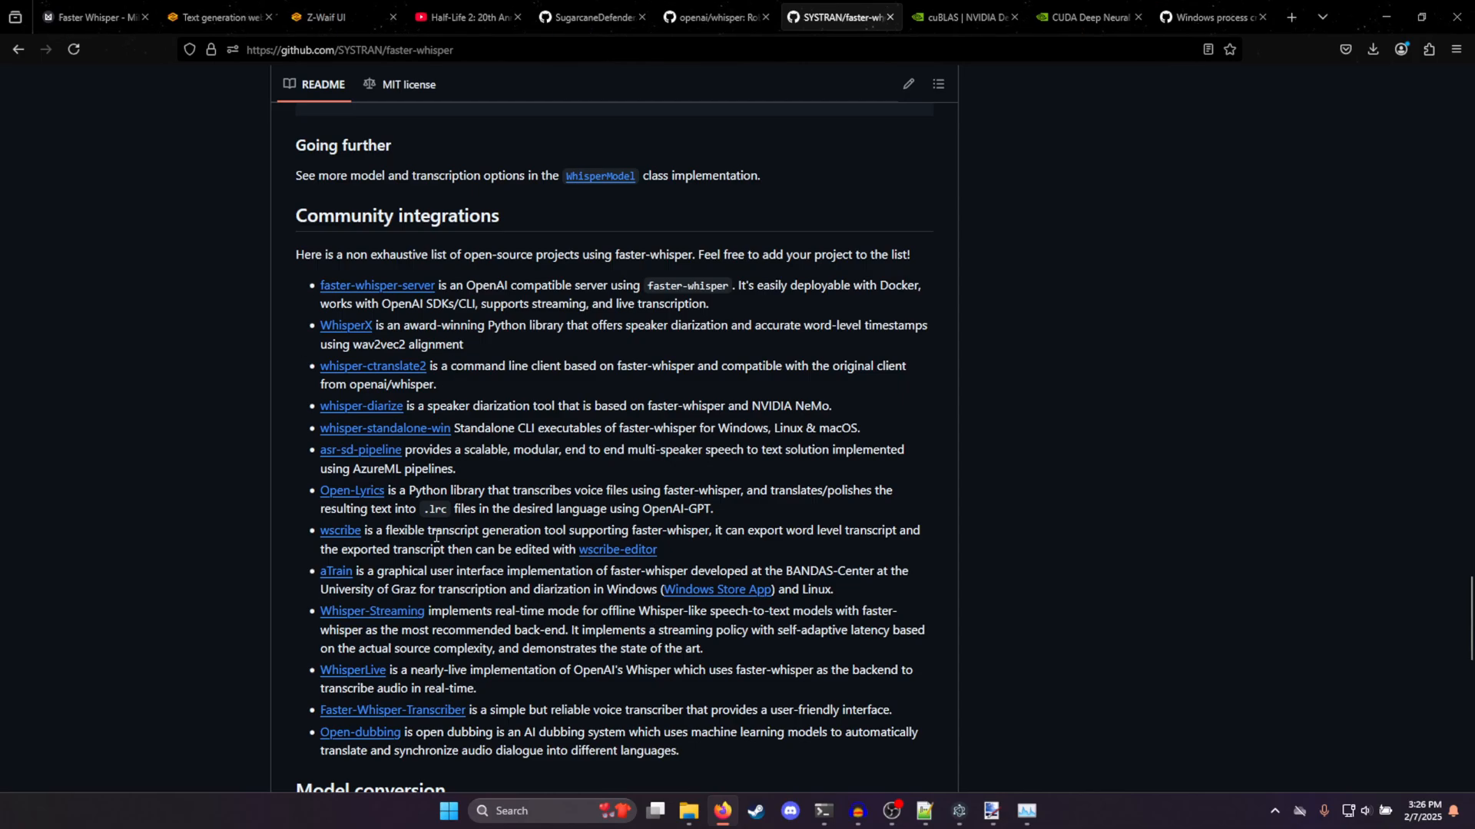
mouse_move(601, 456)
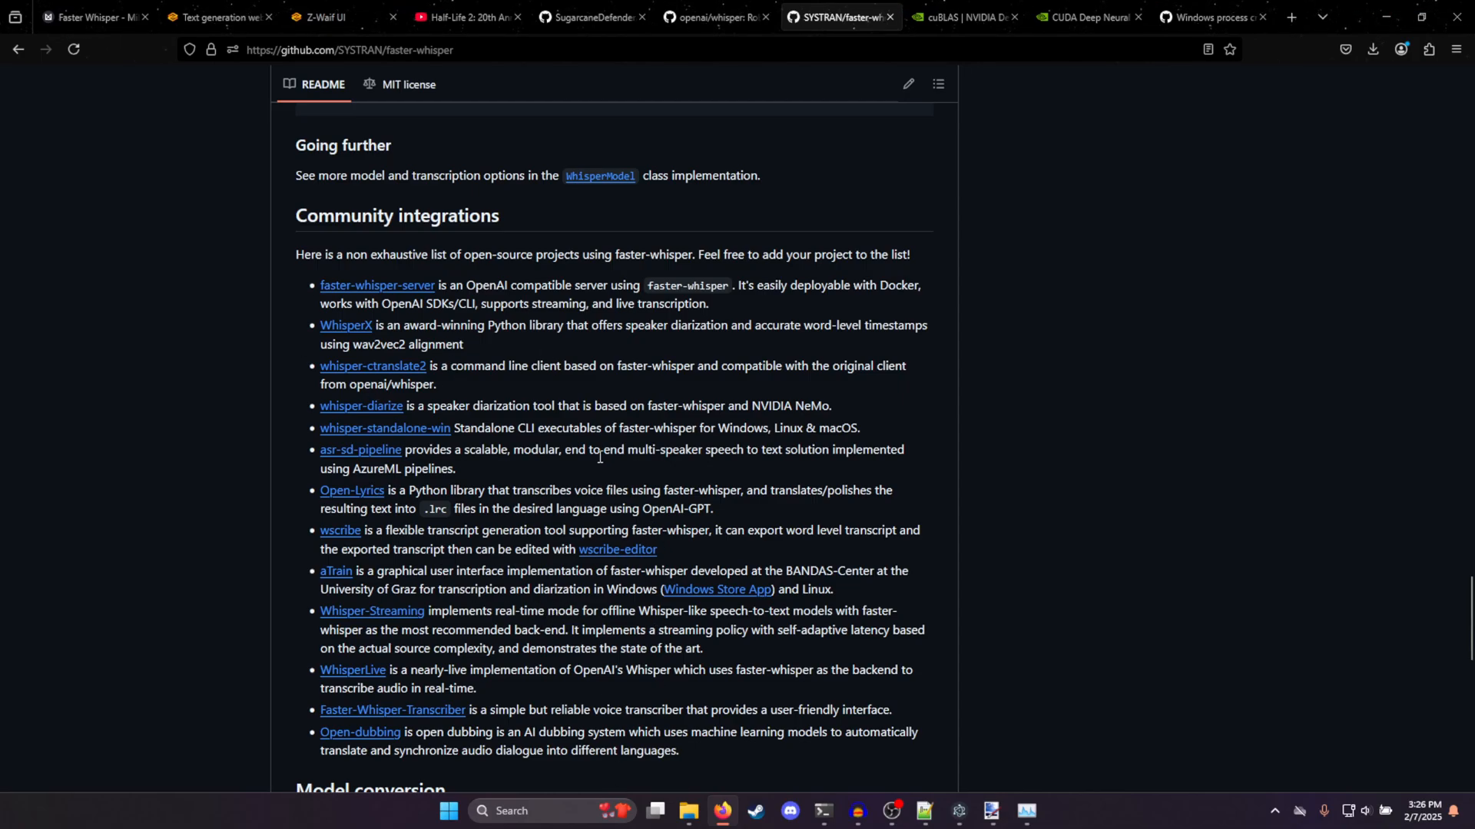
scroll(down, 3)
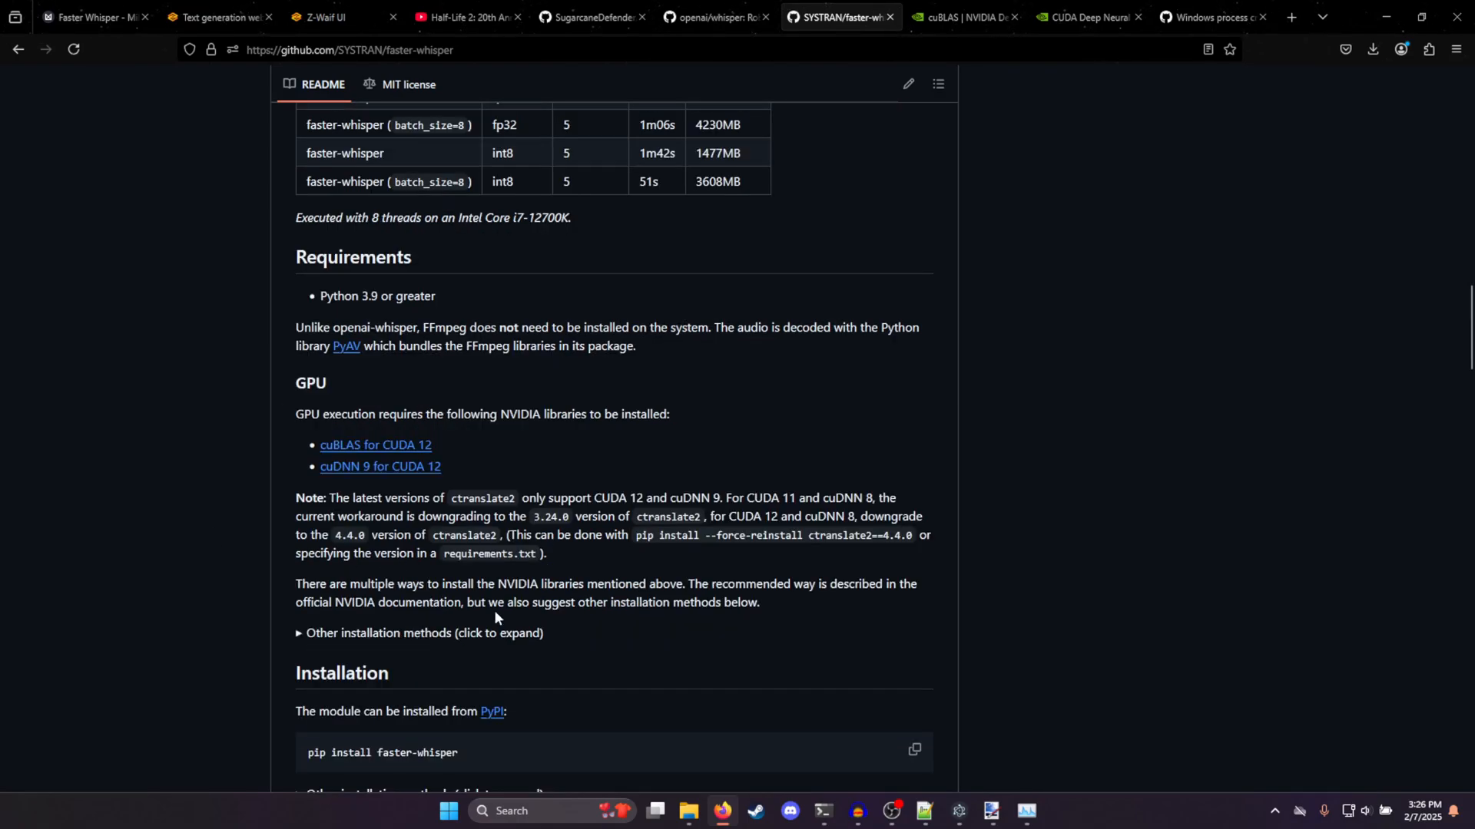
mouse_move(562, 452)
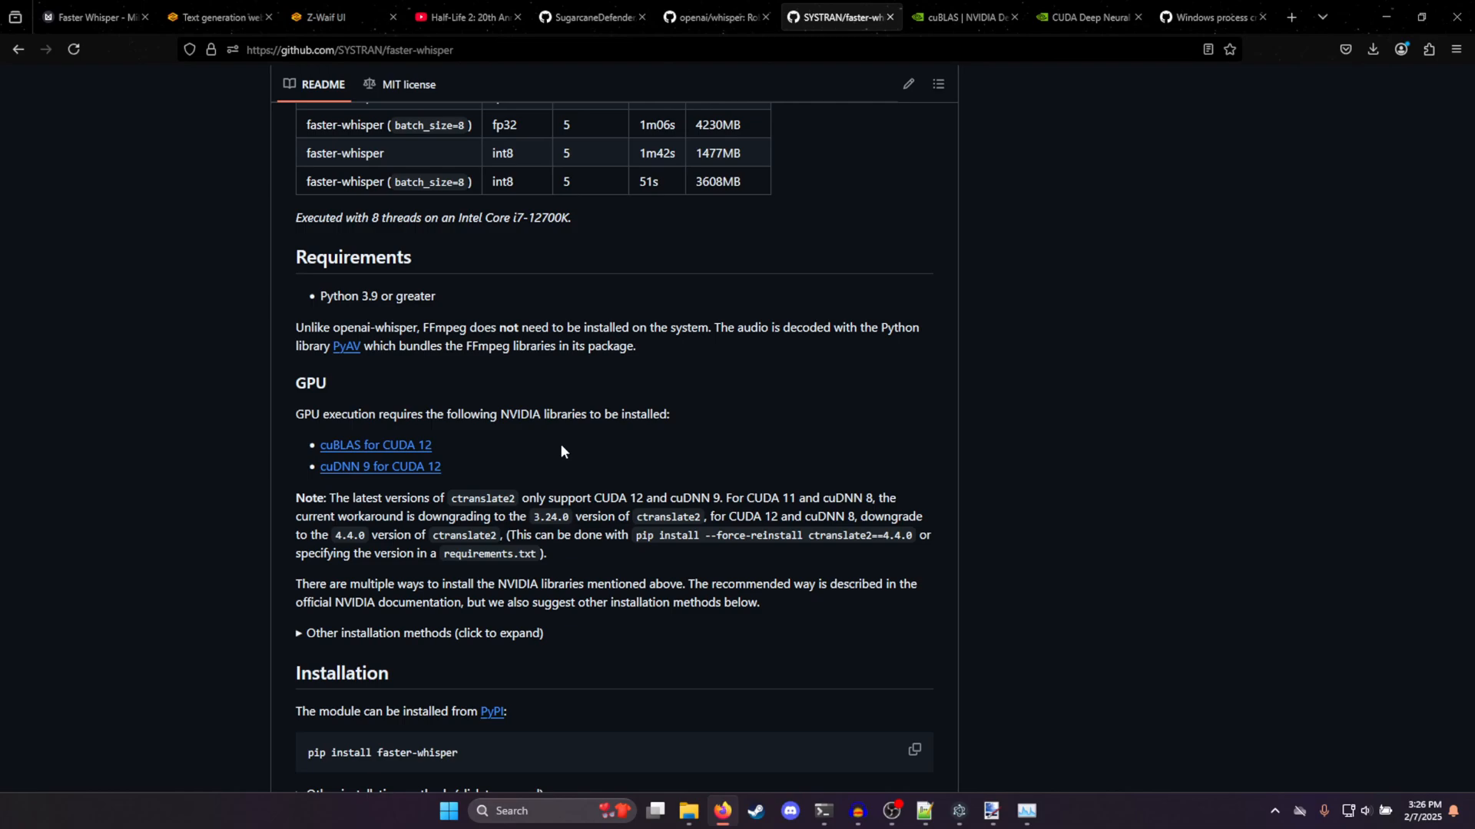
click(715, 17)
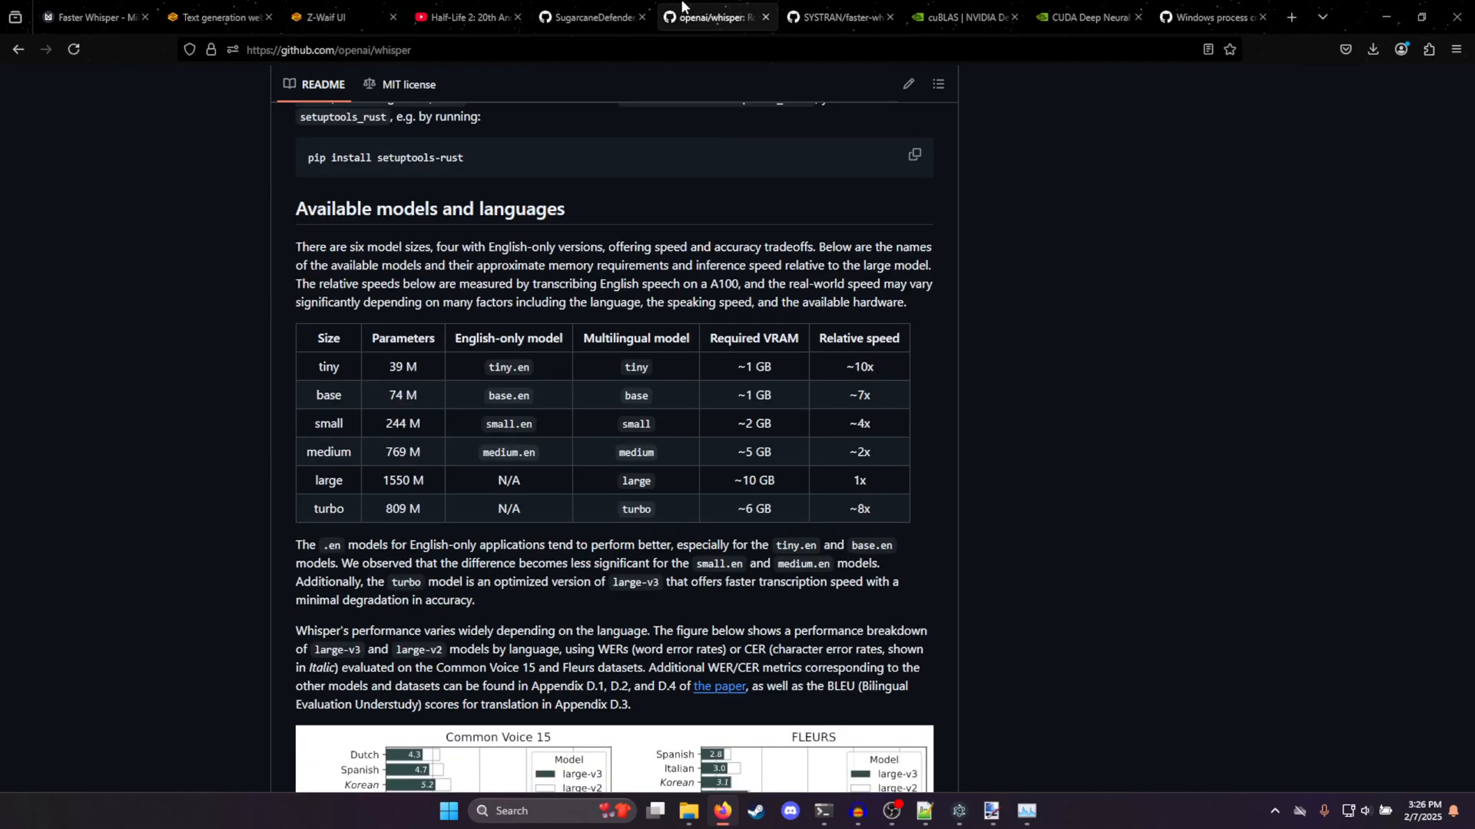
mouse_move(794, 429)
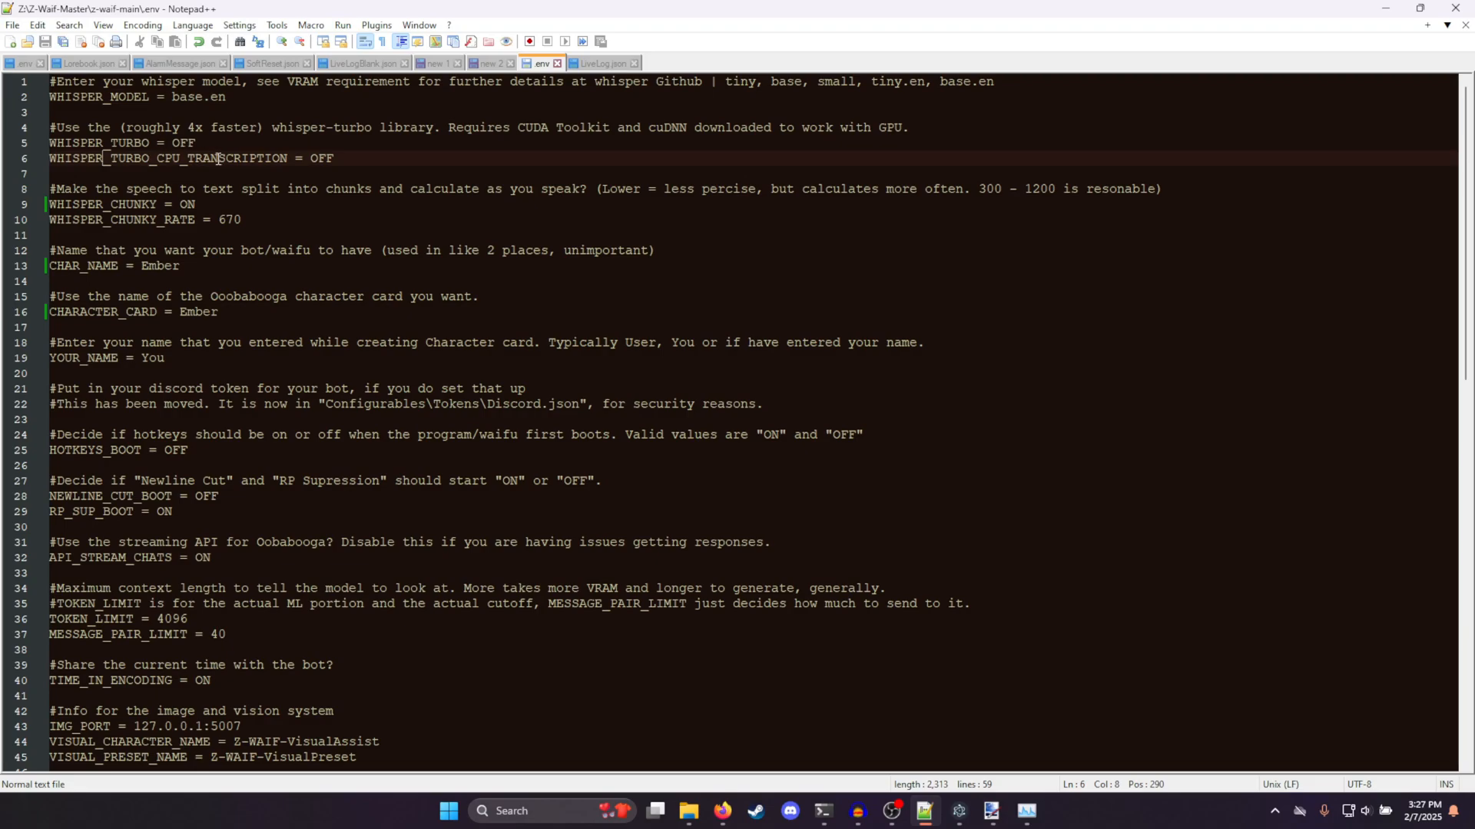
Change WHISPER_TURBO from OFF to ON on line 5 of the .env file
click(338, 158)
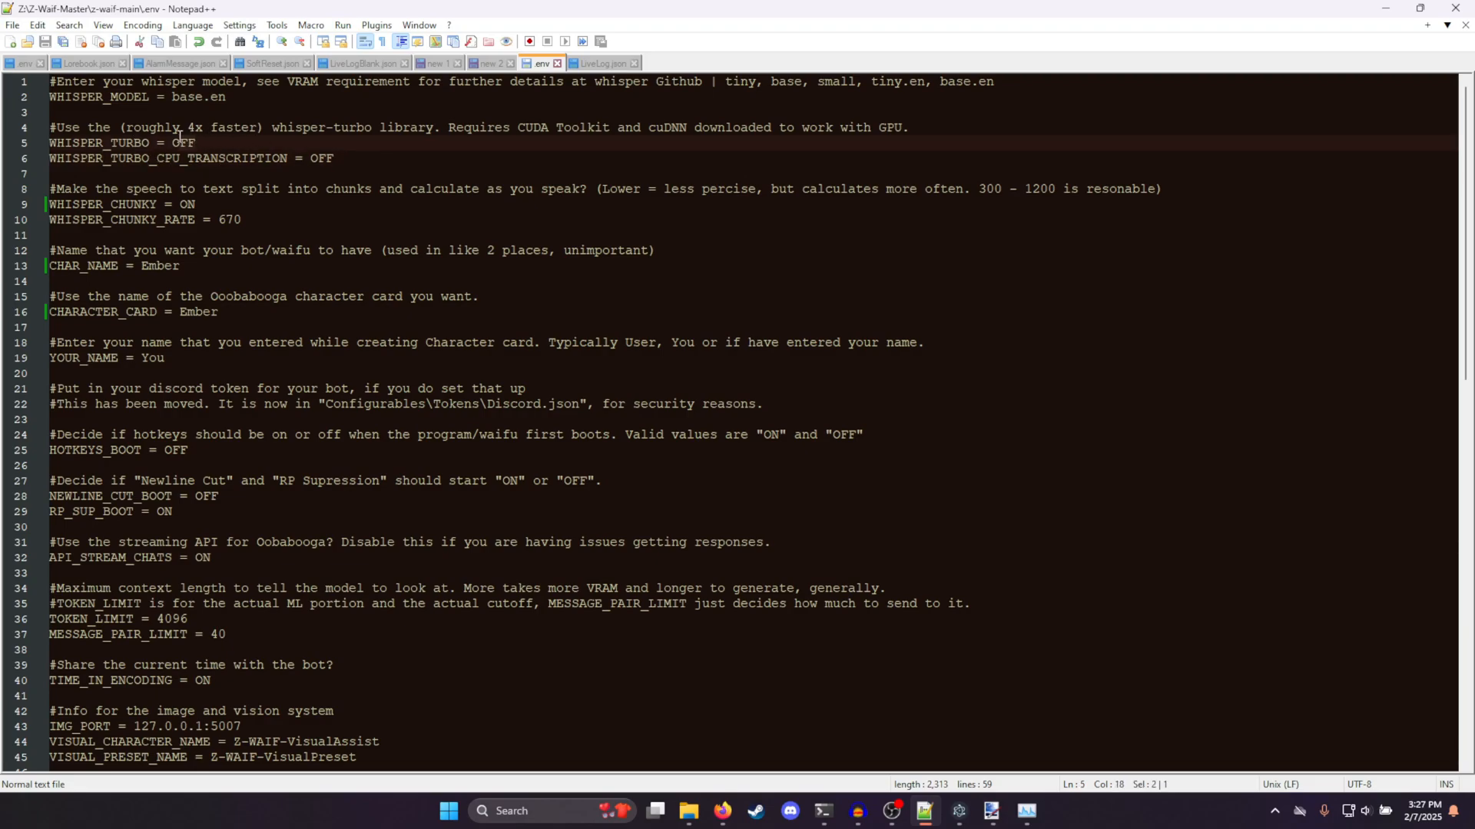
text(ON)
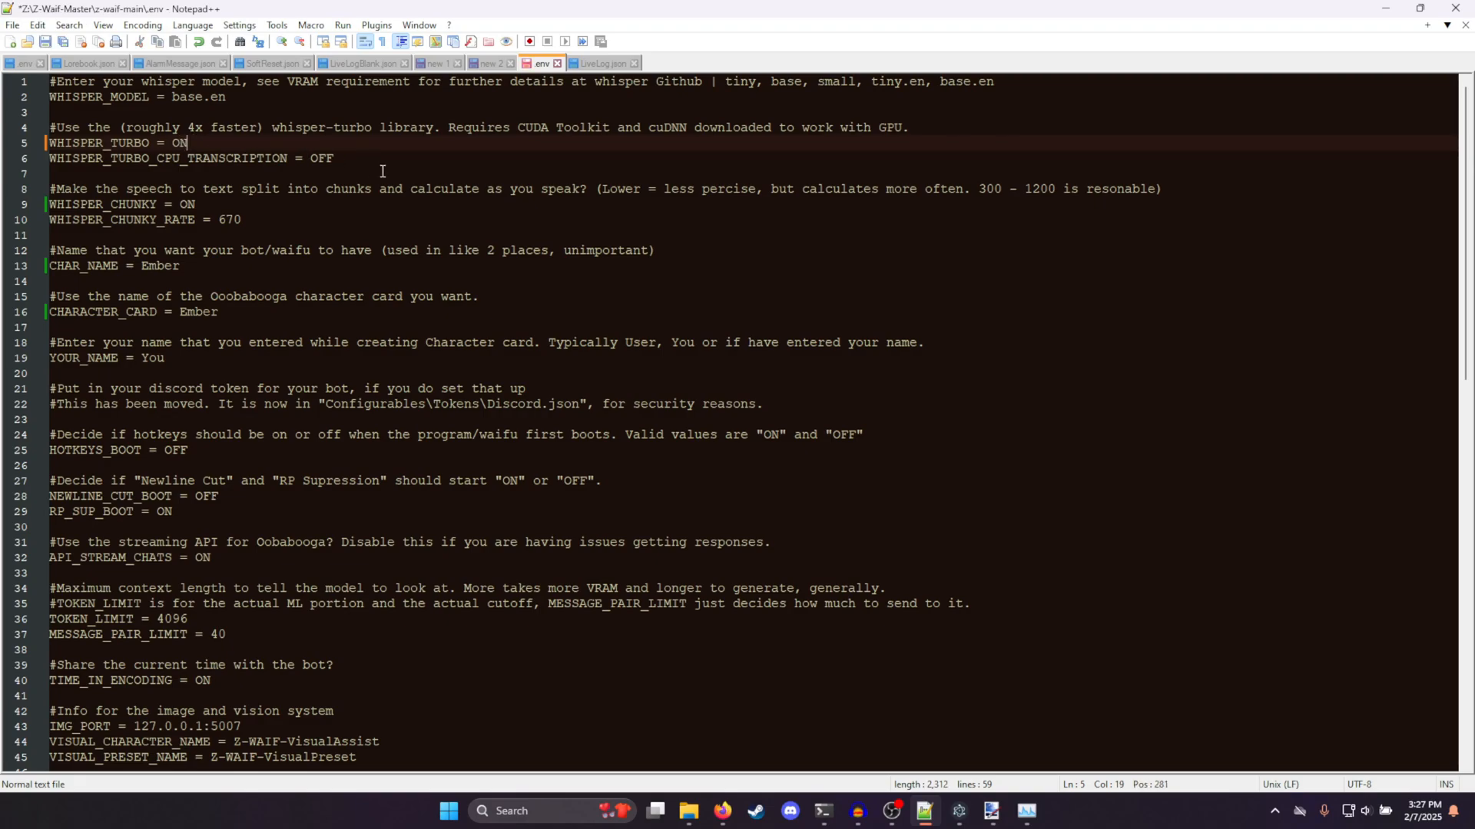
text(ON)
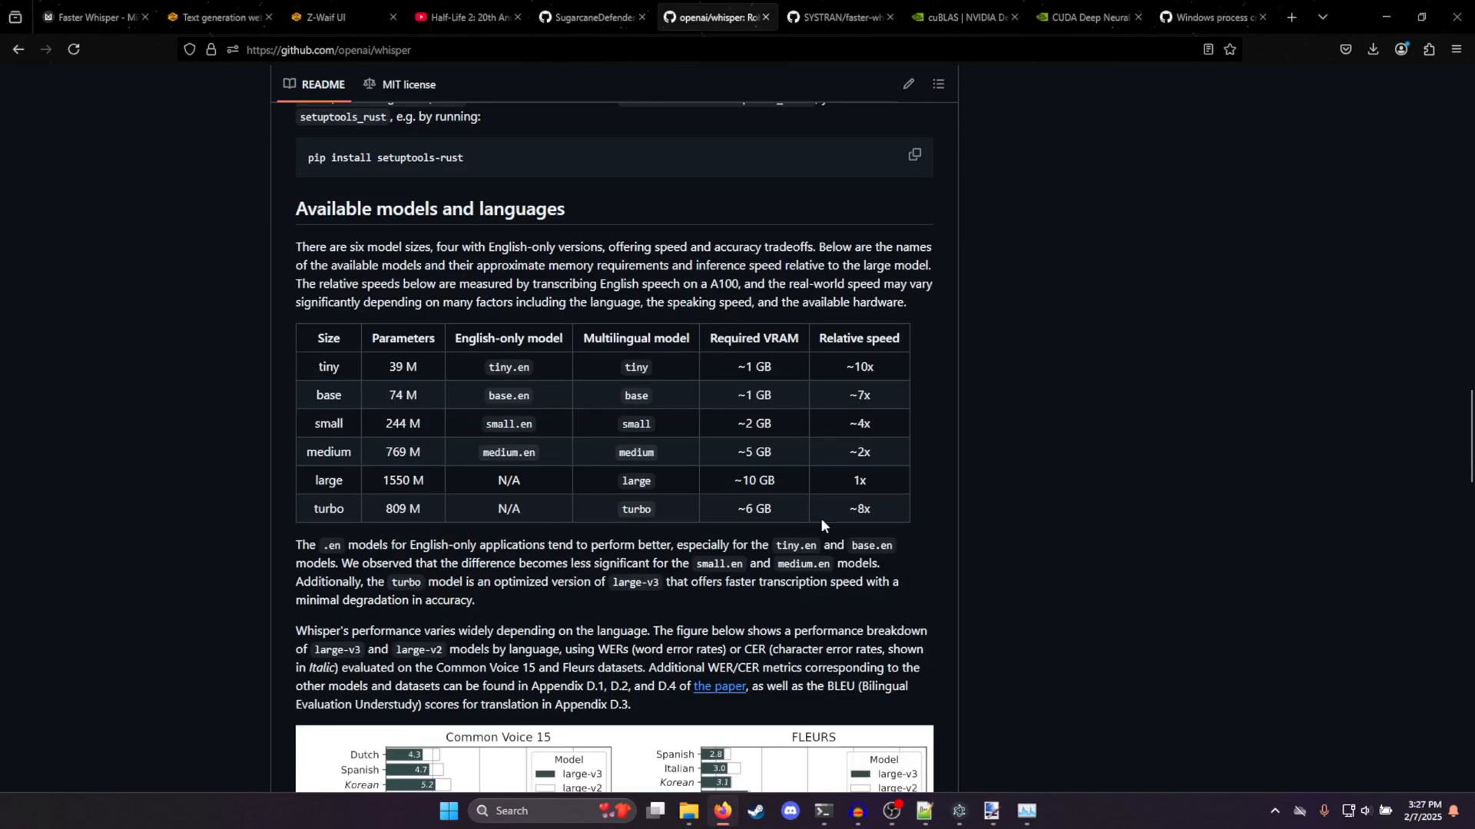
mouse_move(797, 413)
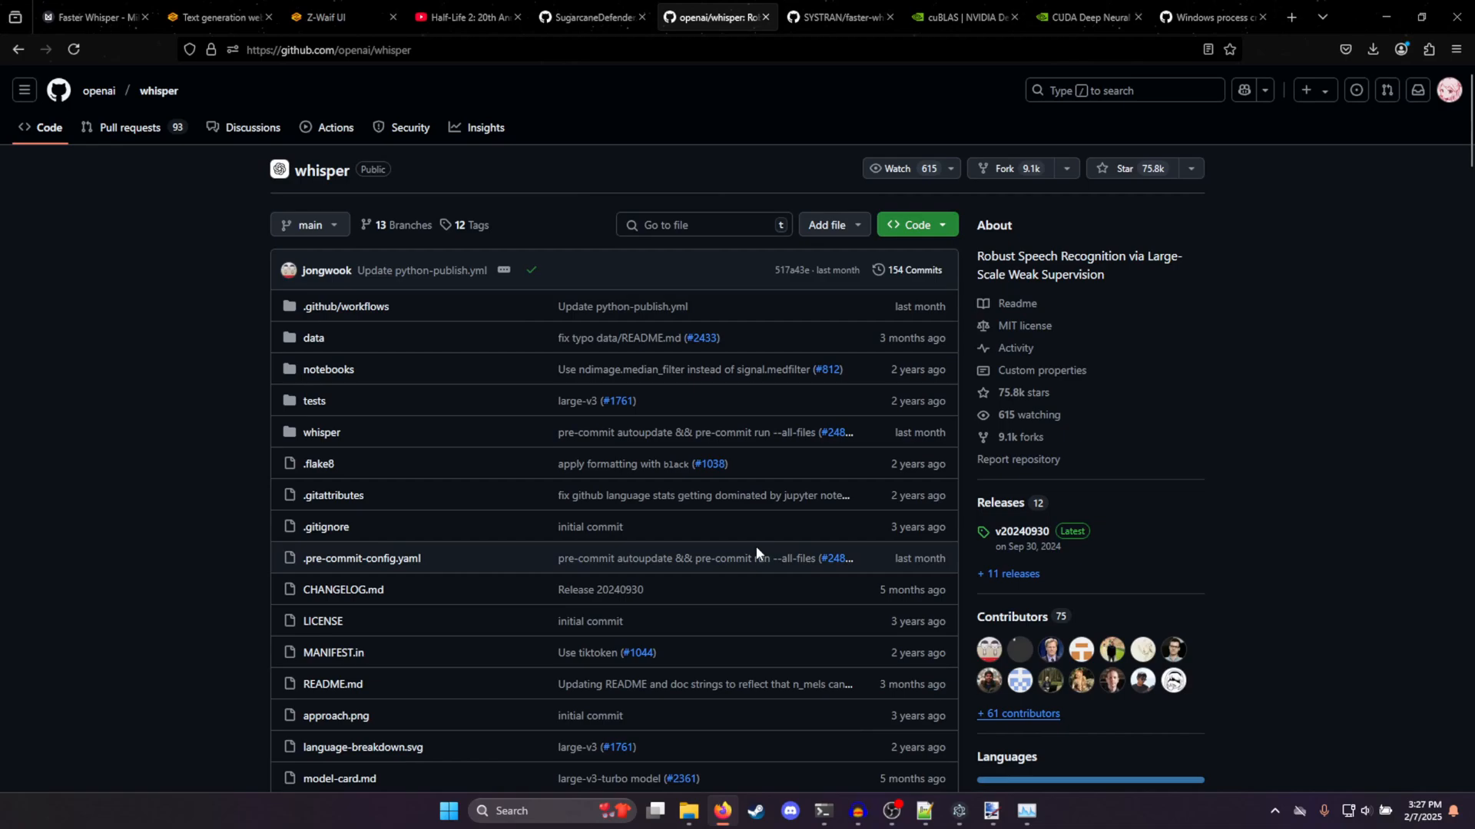
From the faster-whisper requirements, reach the CUDA Toolkit 12.8 Downloads page
click(835, 17)
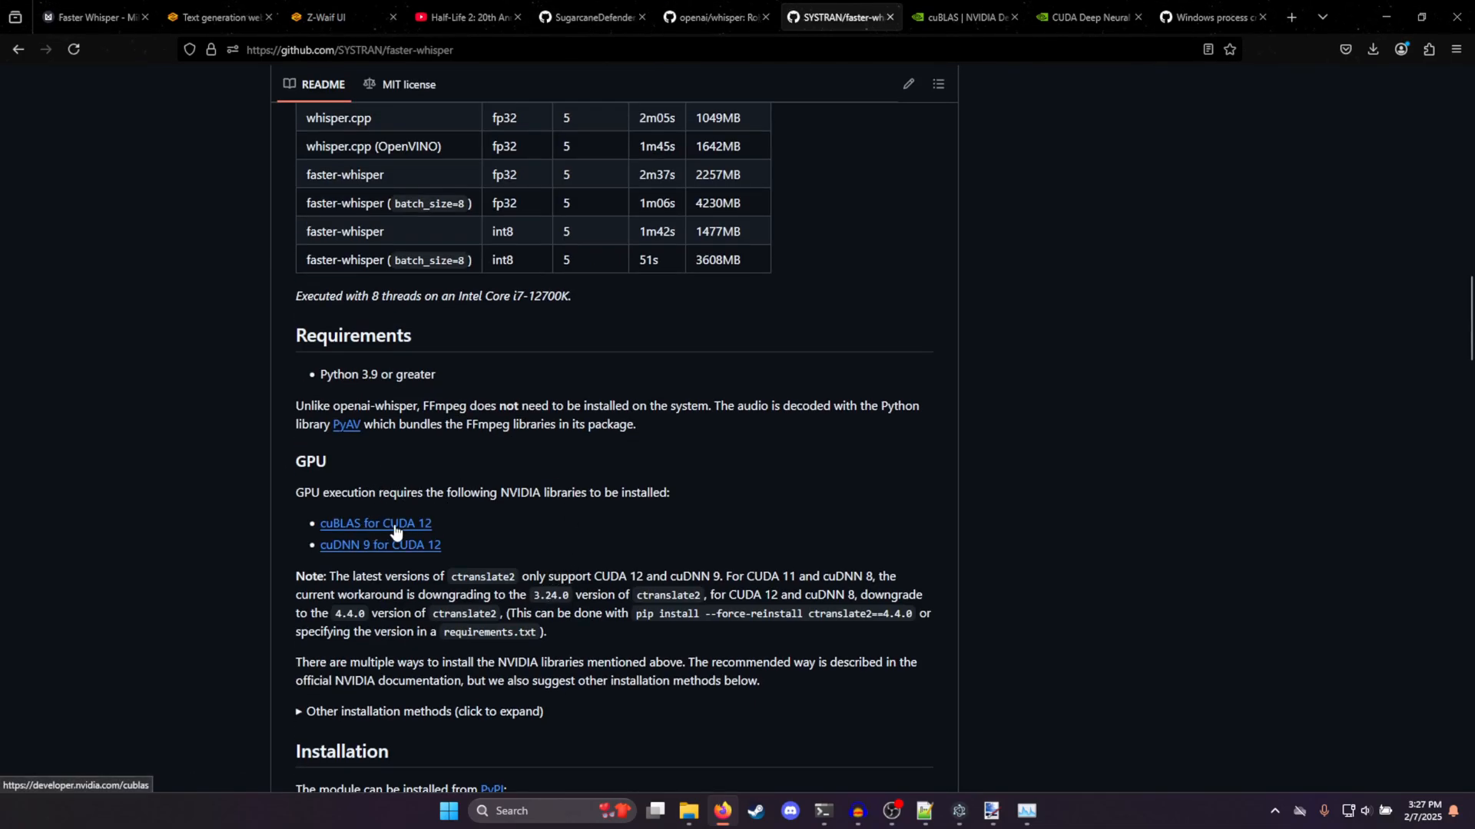
scroll(down, 3)
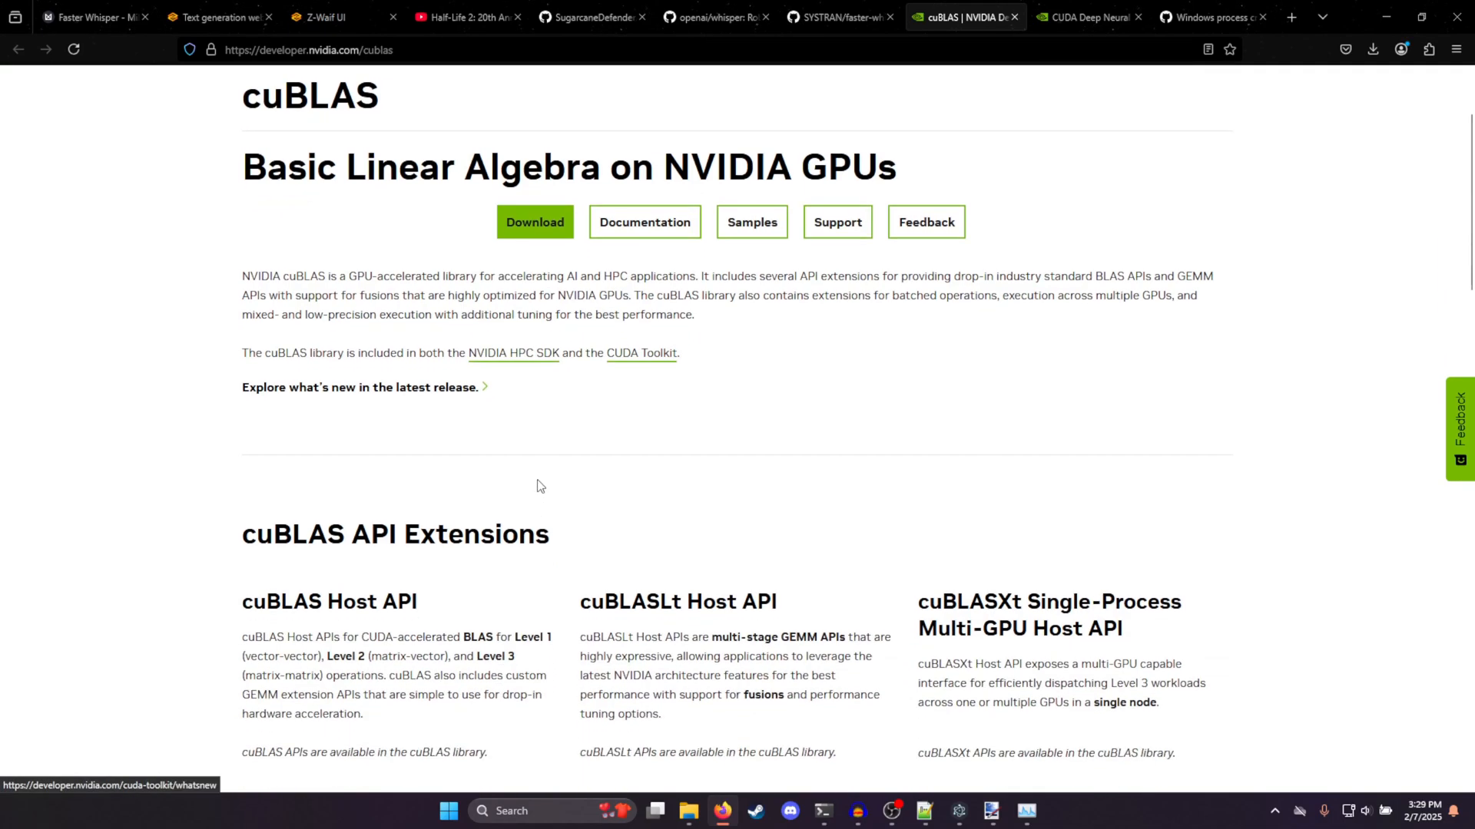
mouse_move(496, 355)
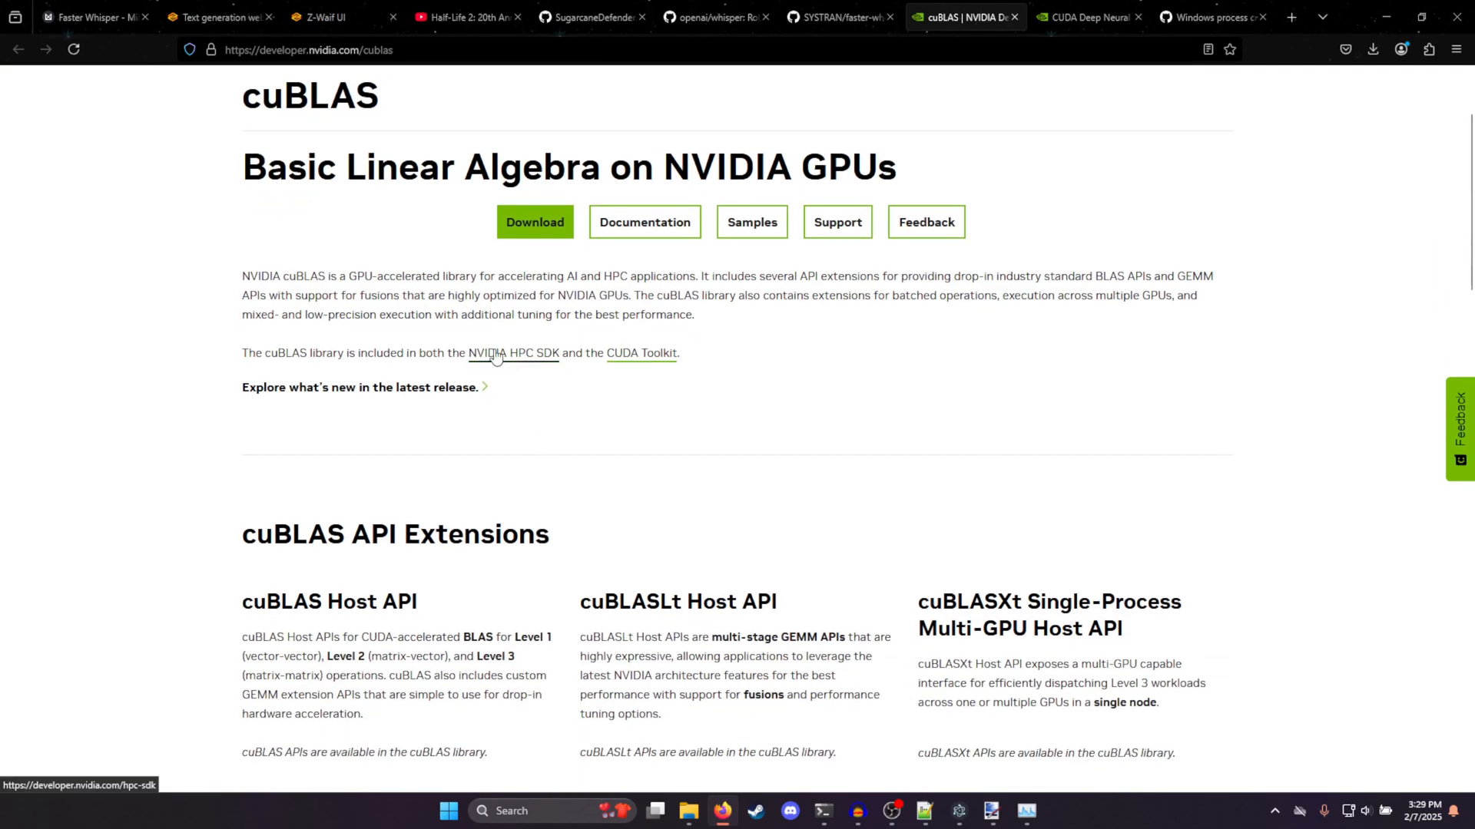
mouse_move(632, 363)
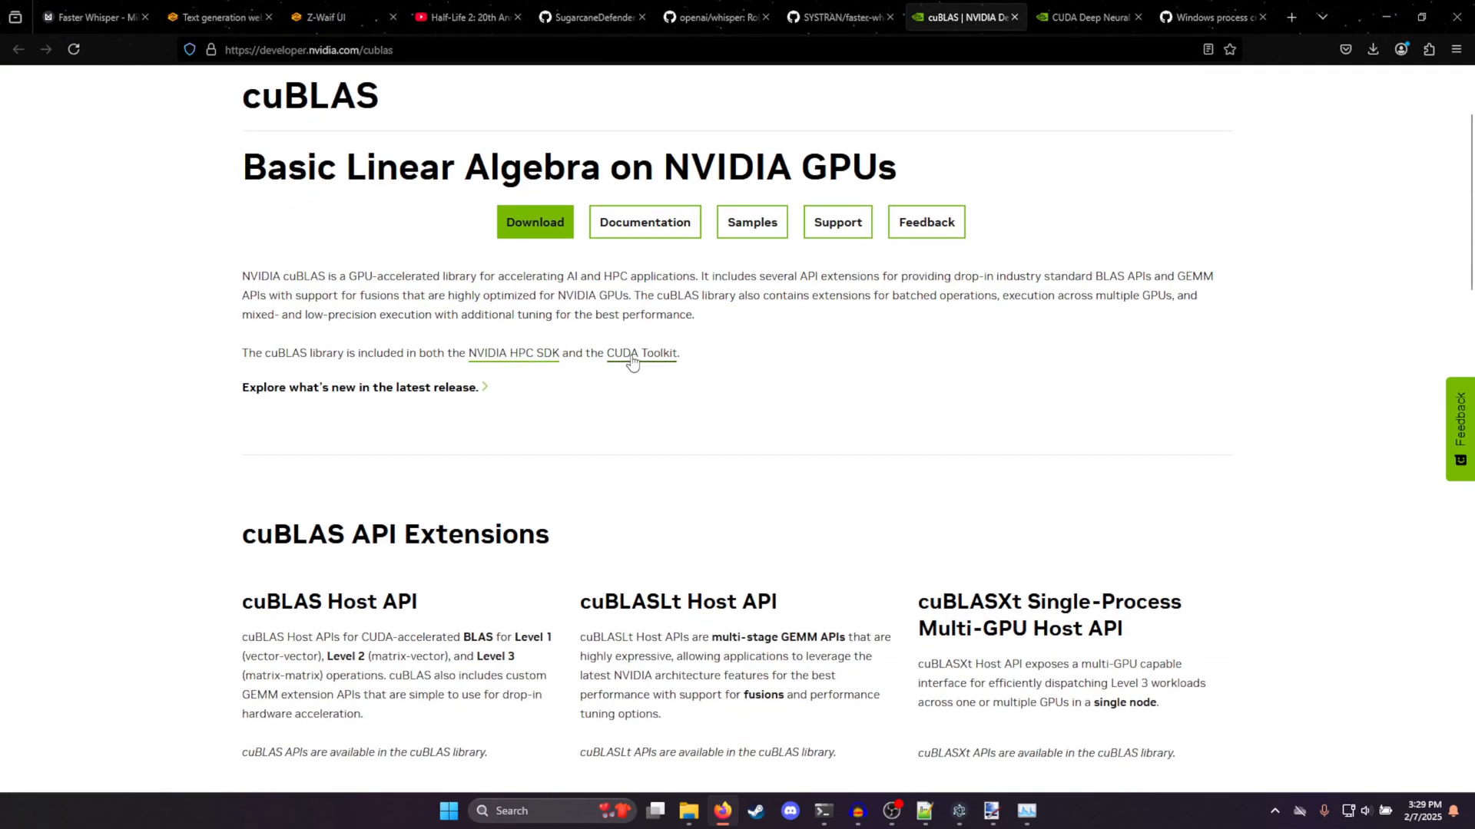
click(535, 221)
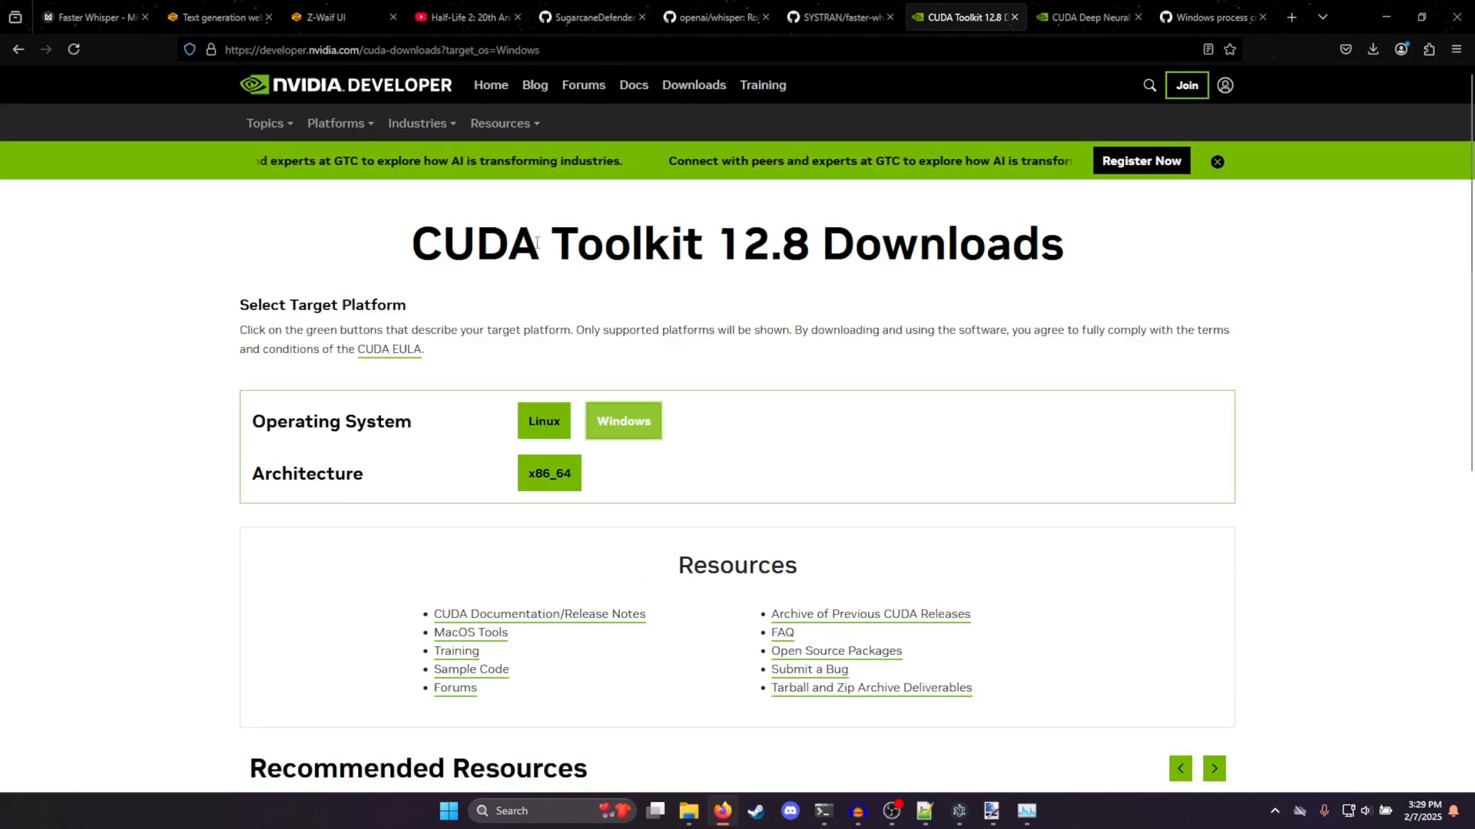
triple_click(736, 245)
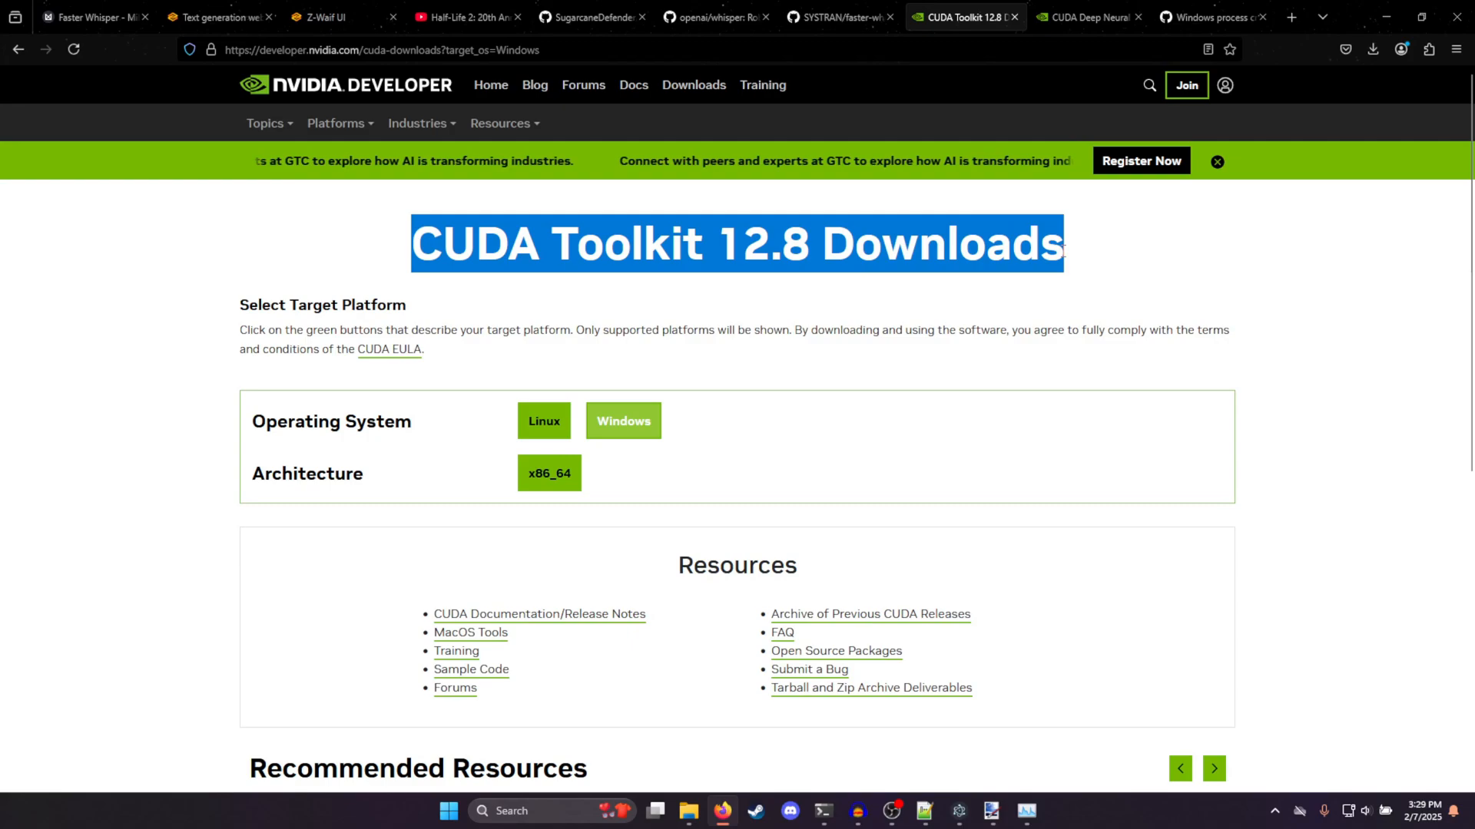
Select x86_64, Windows 11 and the exe (local) installer for CUDA Toolkit 12.8
click(548, 473)
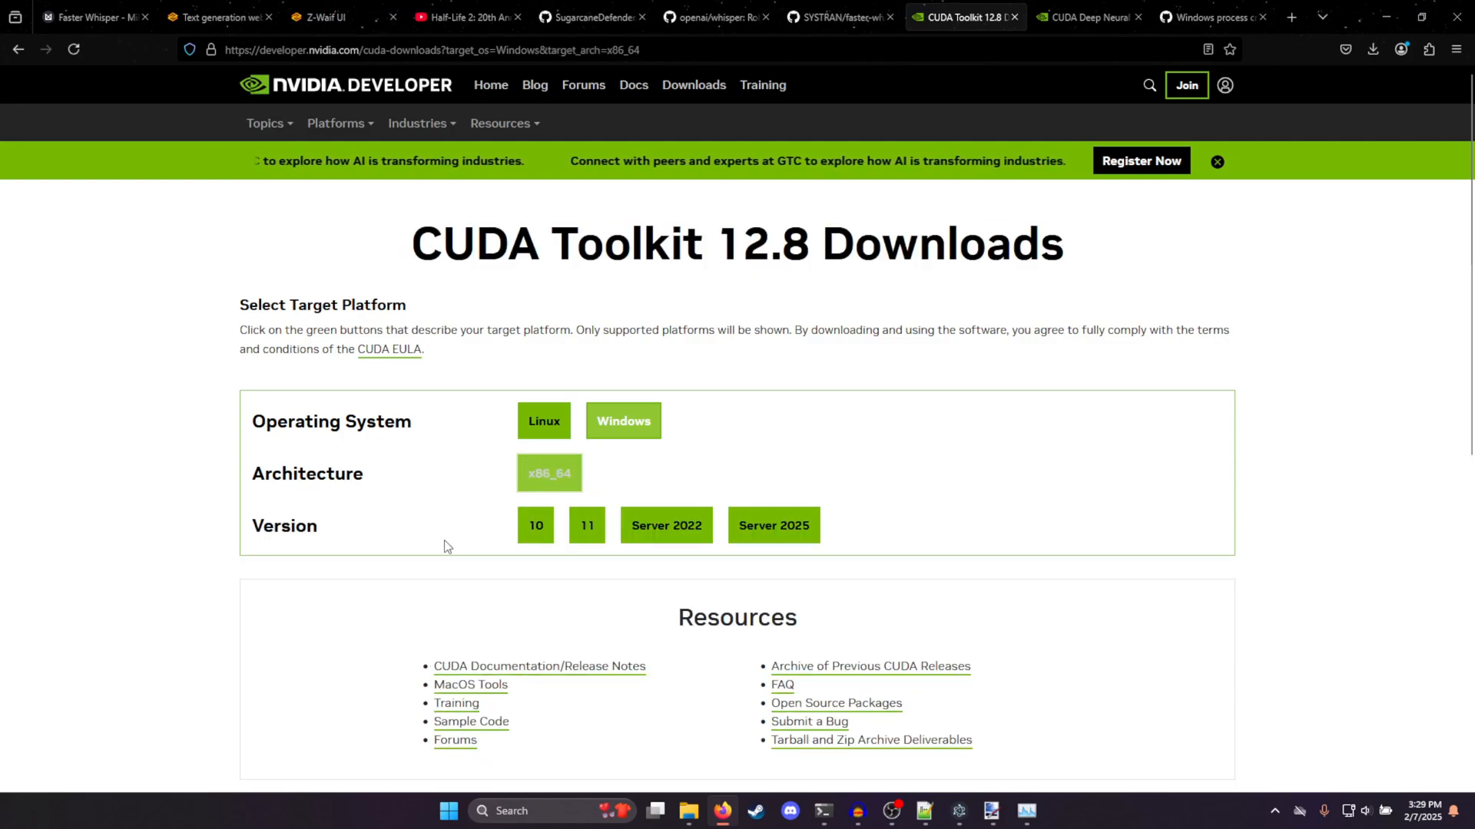
click(585, 525)
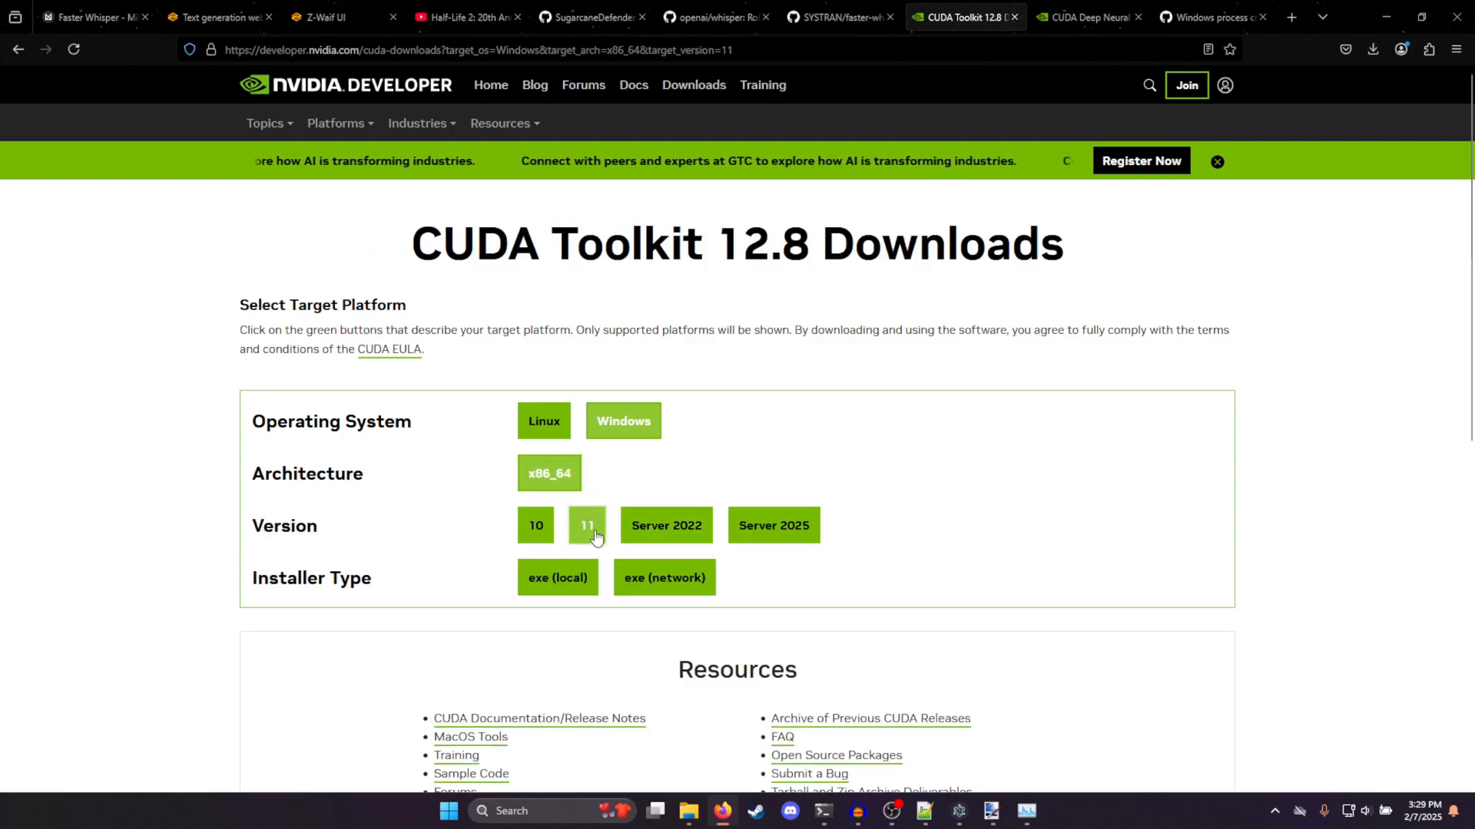
scroll(down, 3)
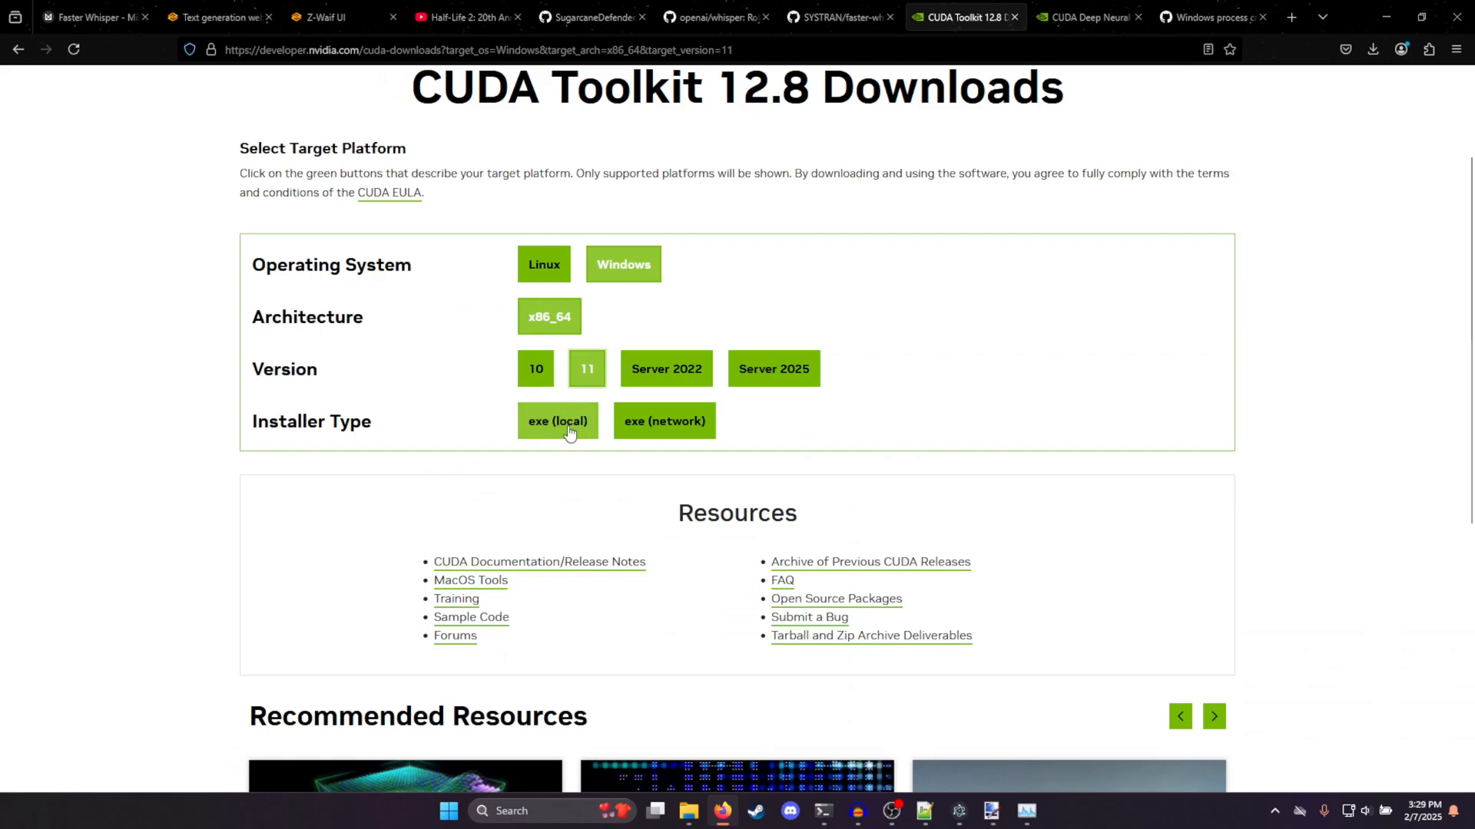
click(558, 421)
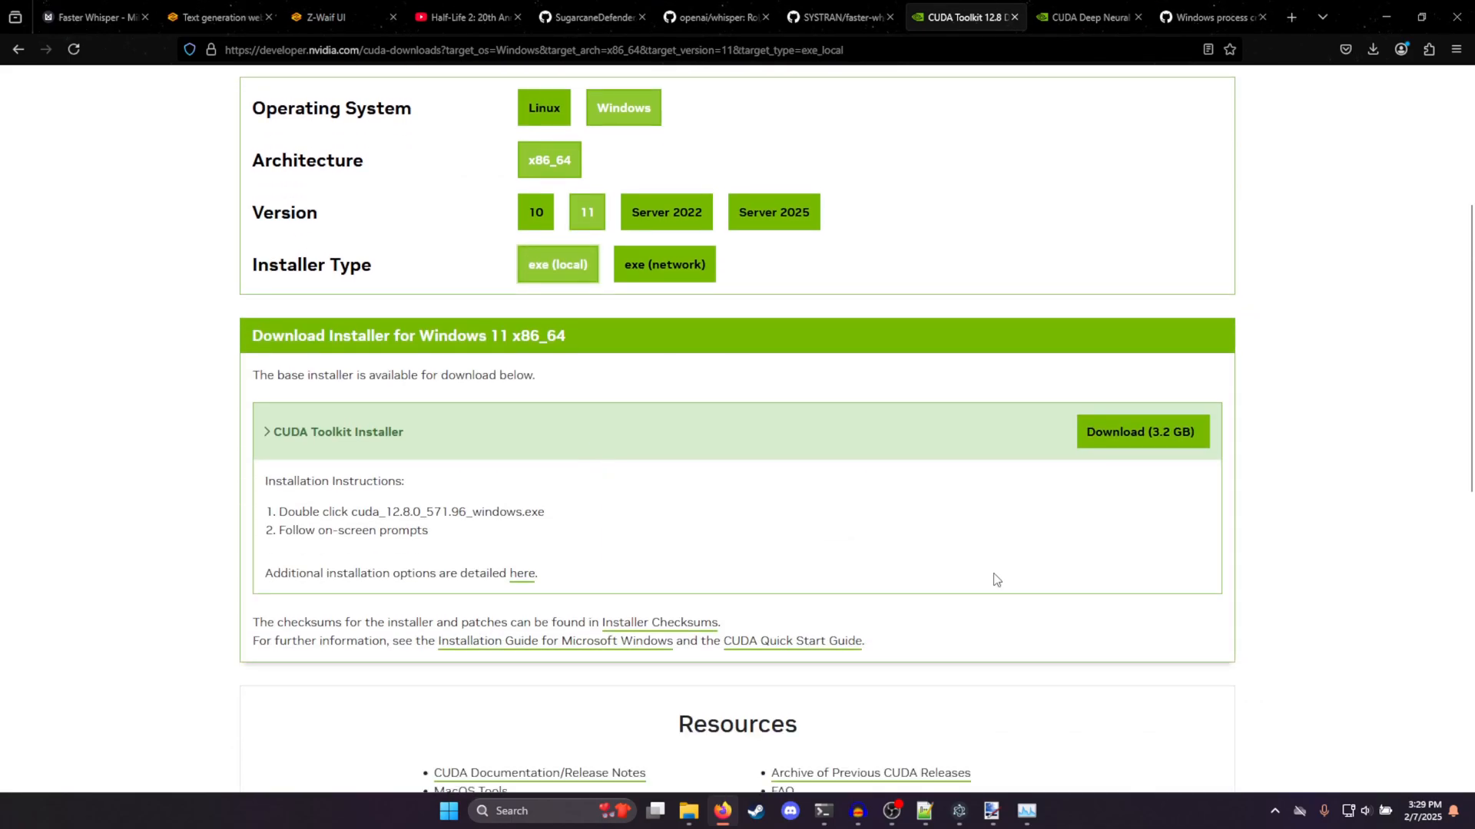
click(1083, 17)
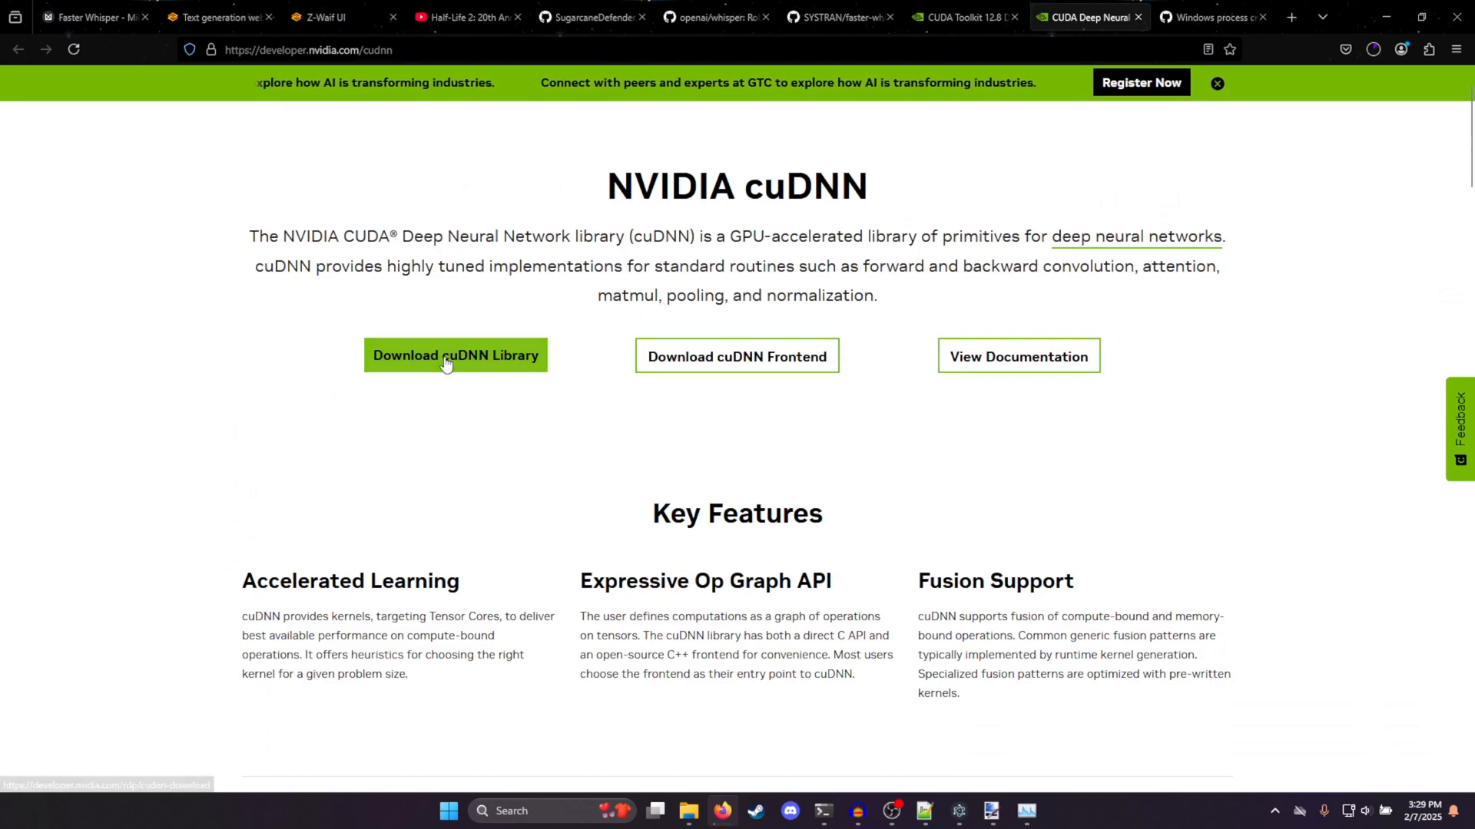
On the cuDNN 9.7.1 downloads page choose Windows and x86_64
click(454, 354)
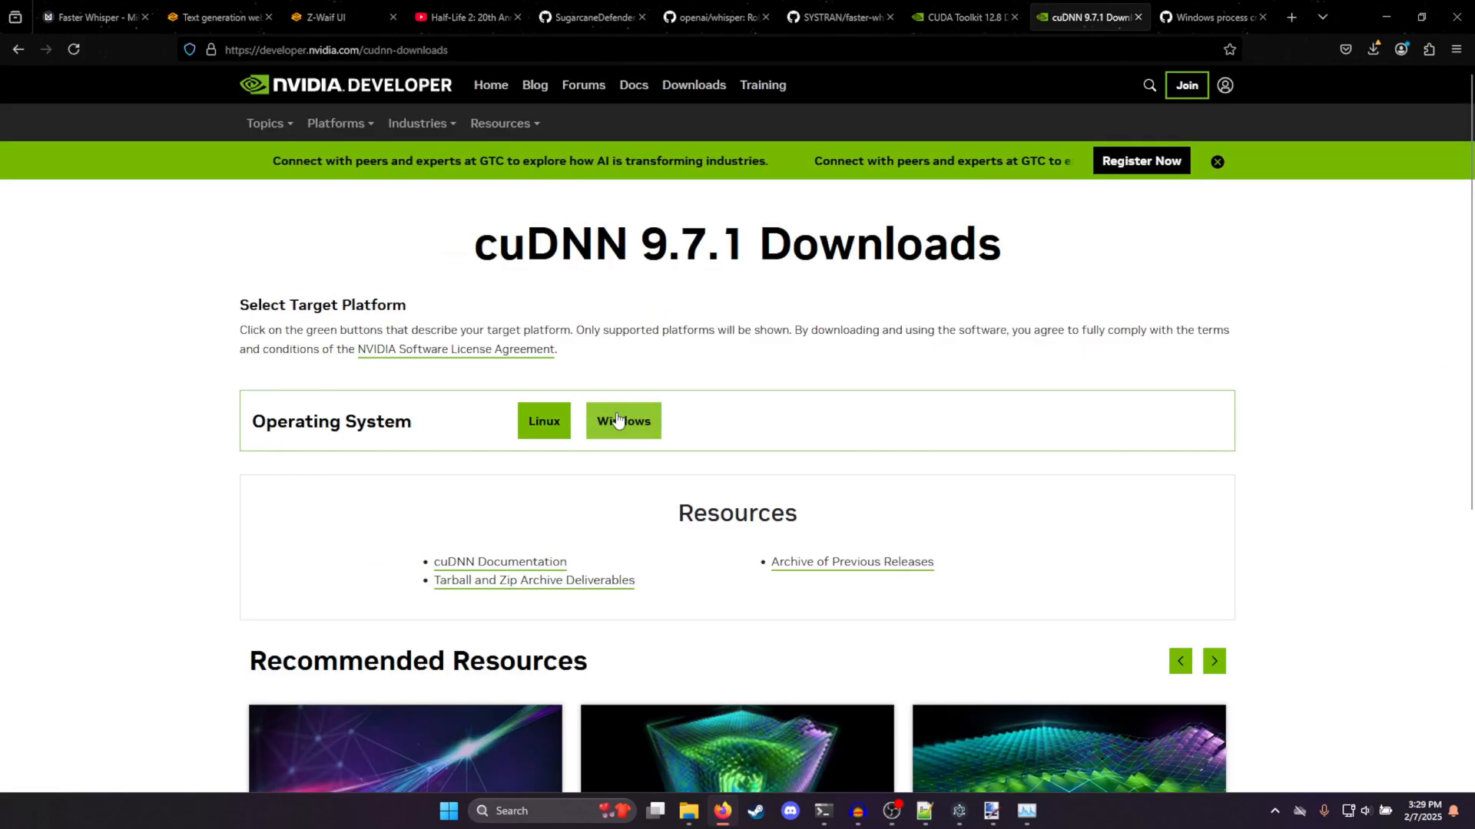
click(622, 421)
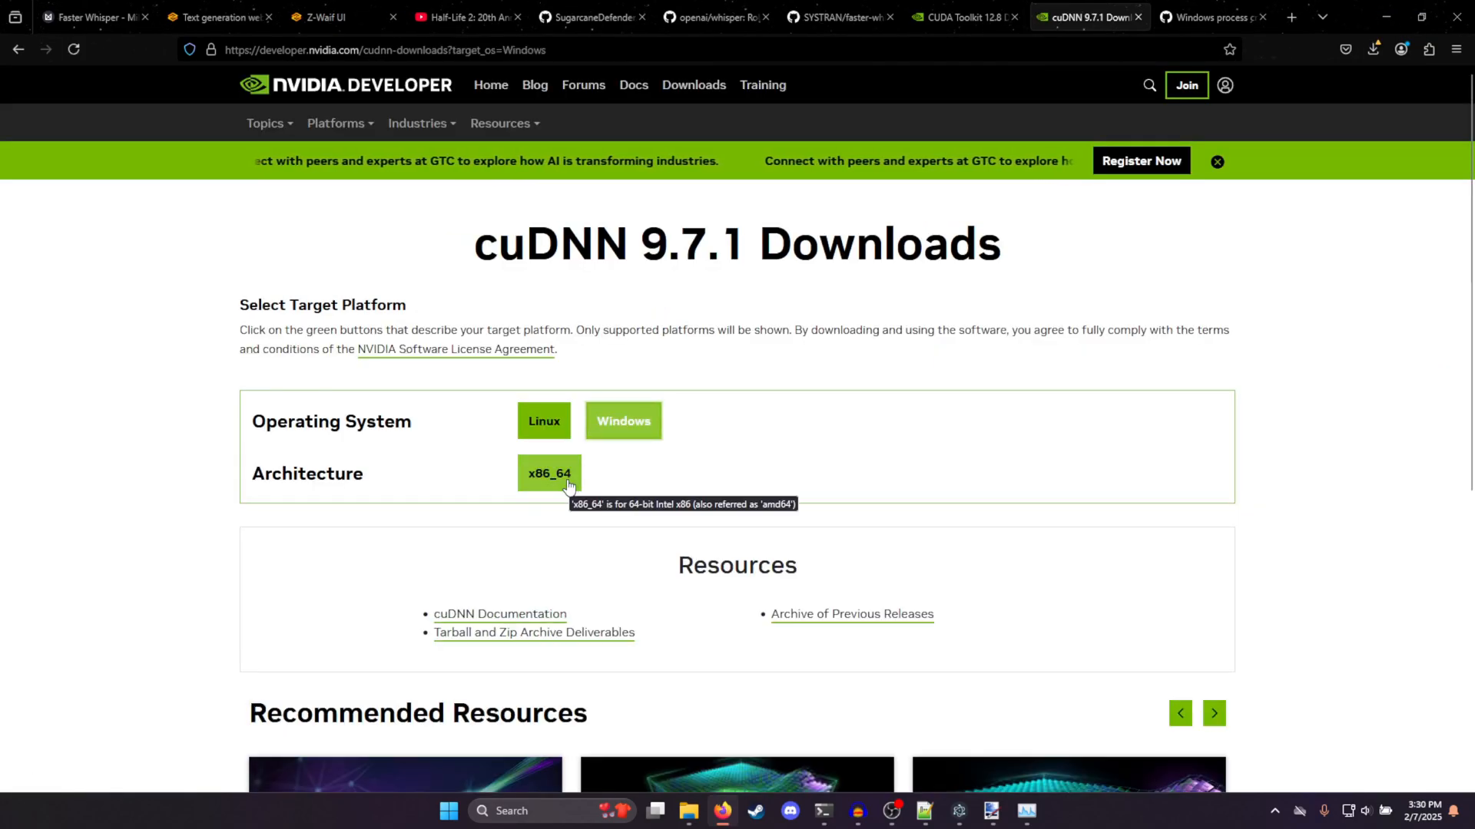
click(550, 473)
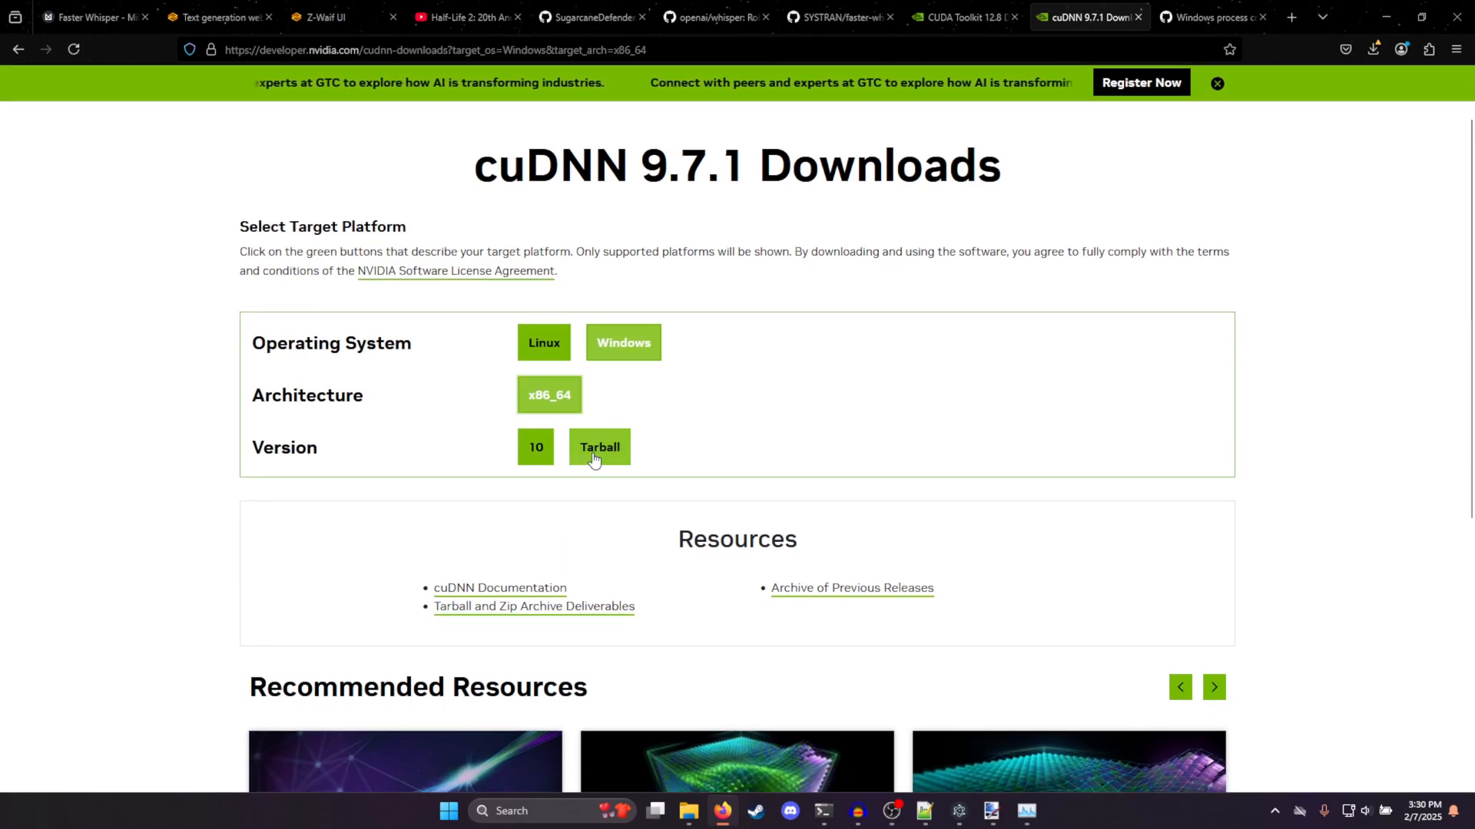
click(599, 447)
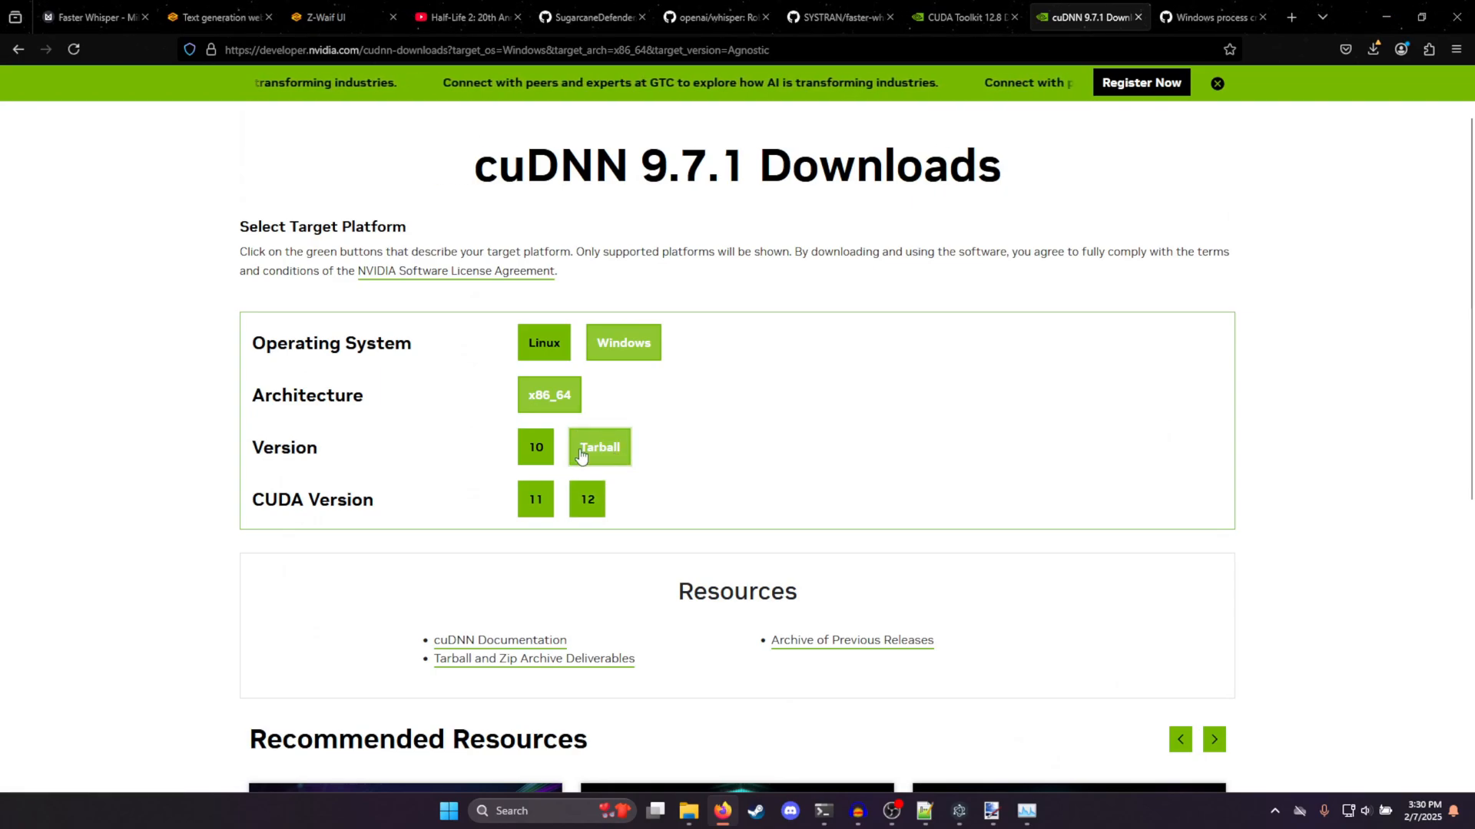
Settle on version 10 with the local exe installer for cuDNN
click(535, 447)
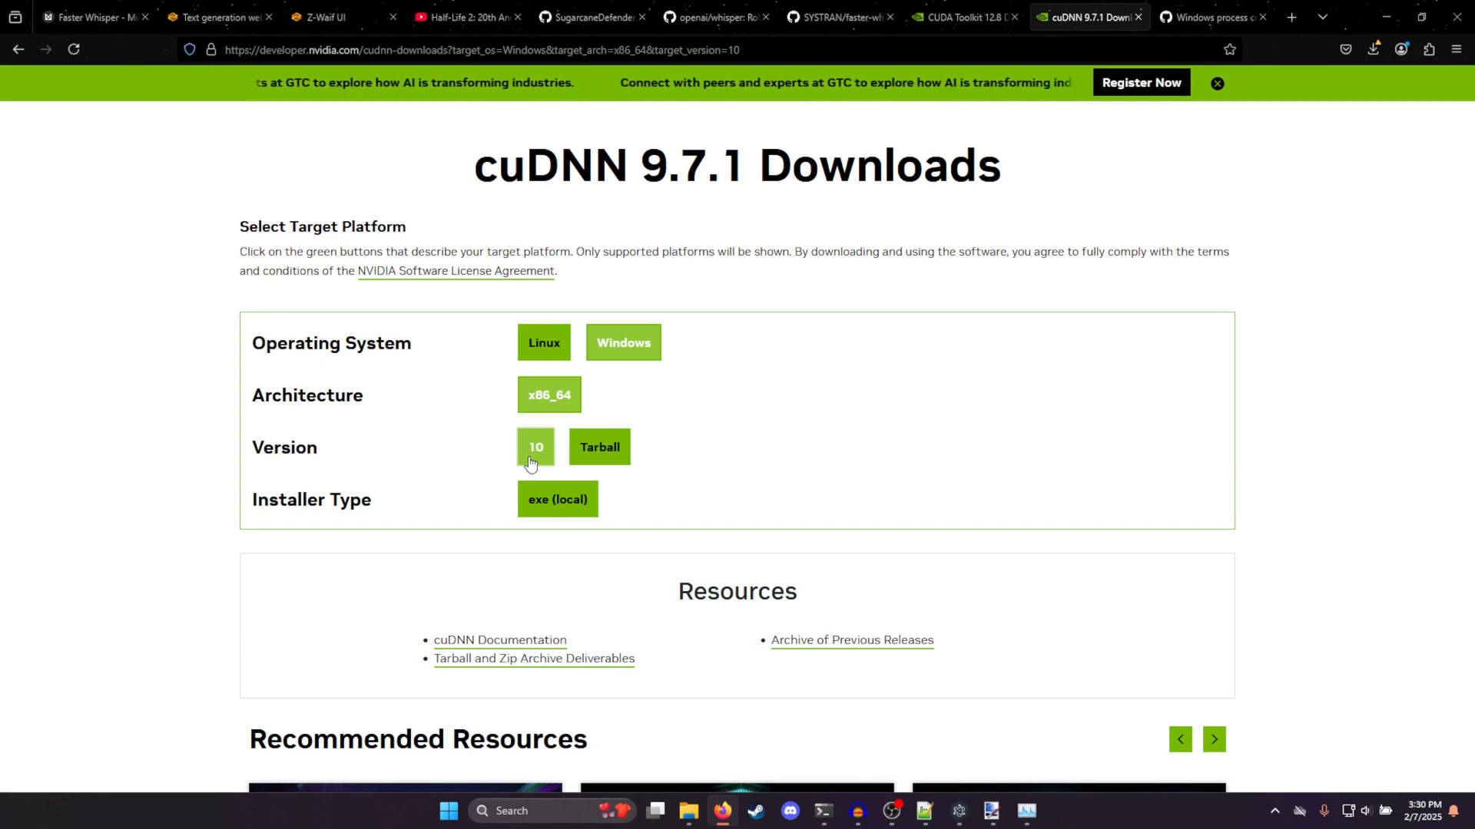
mouse_move(556, 500)
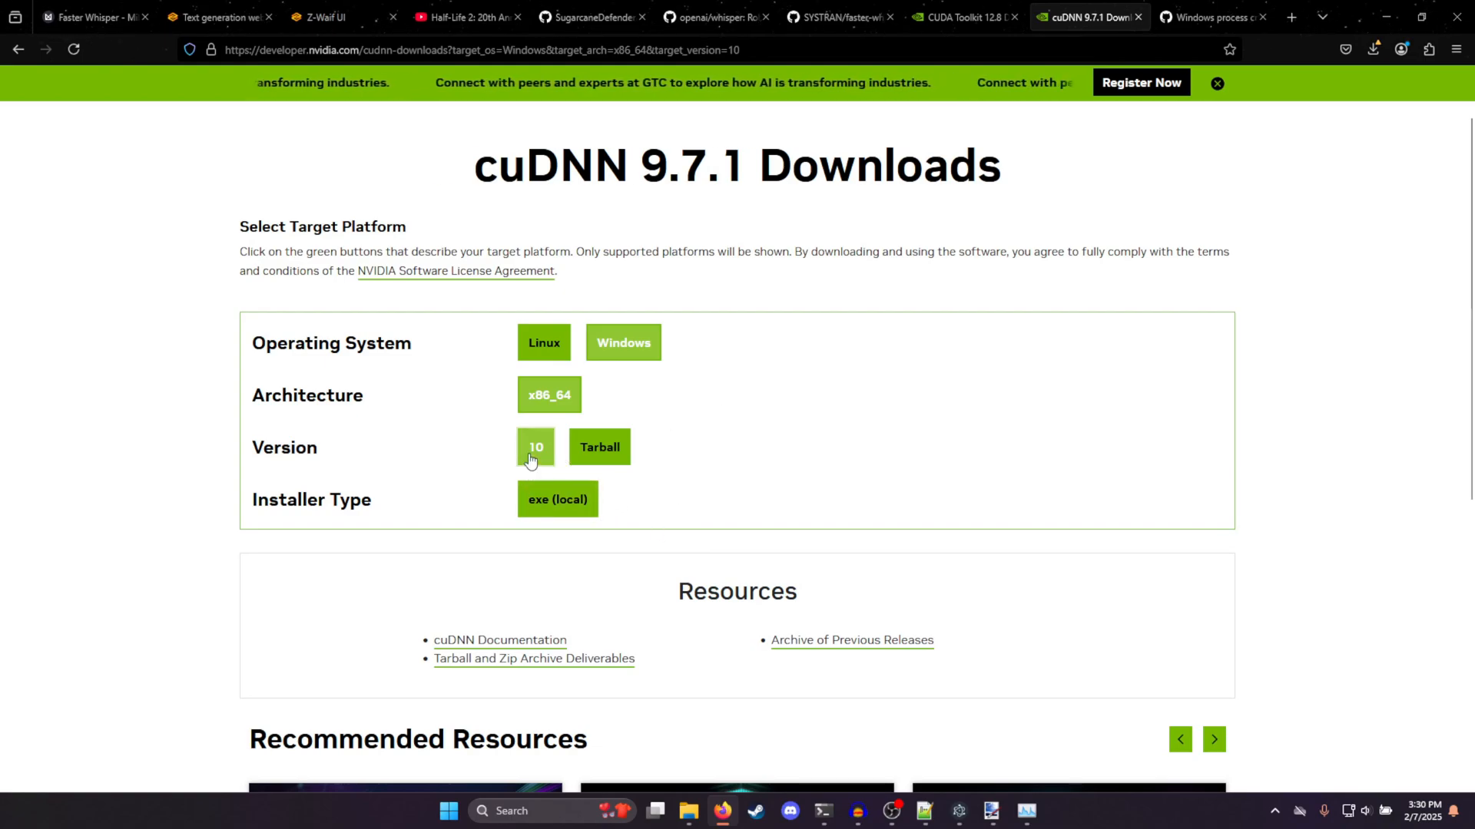
click(599, 447)
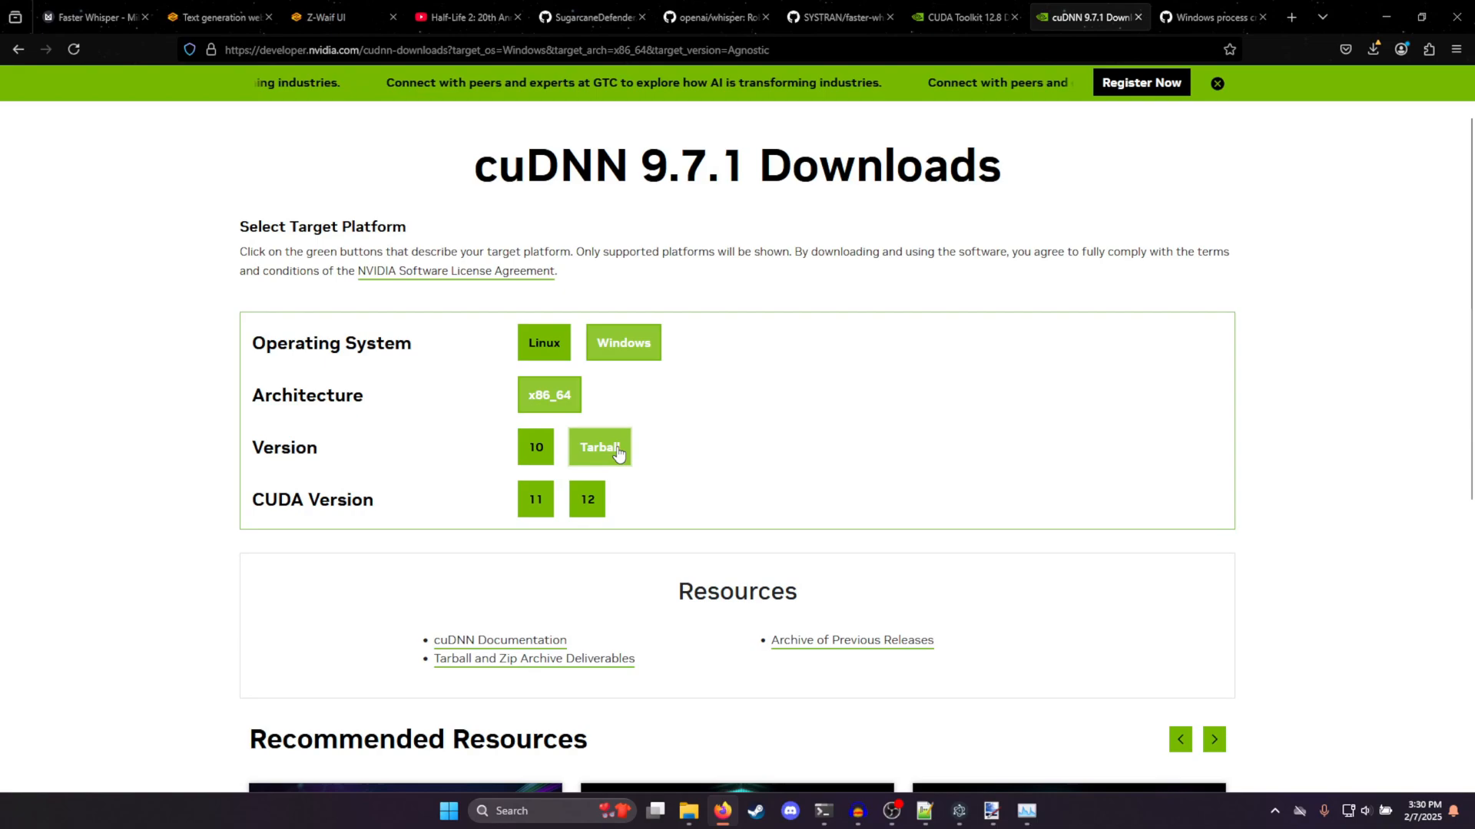
click(536, 447)
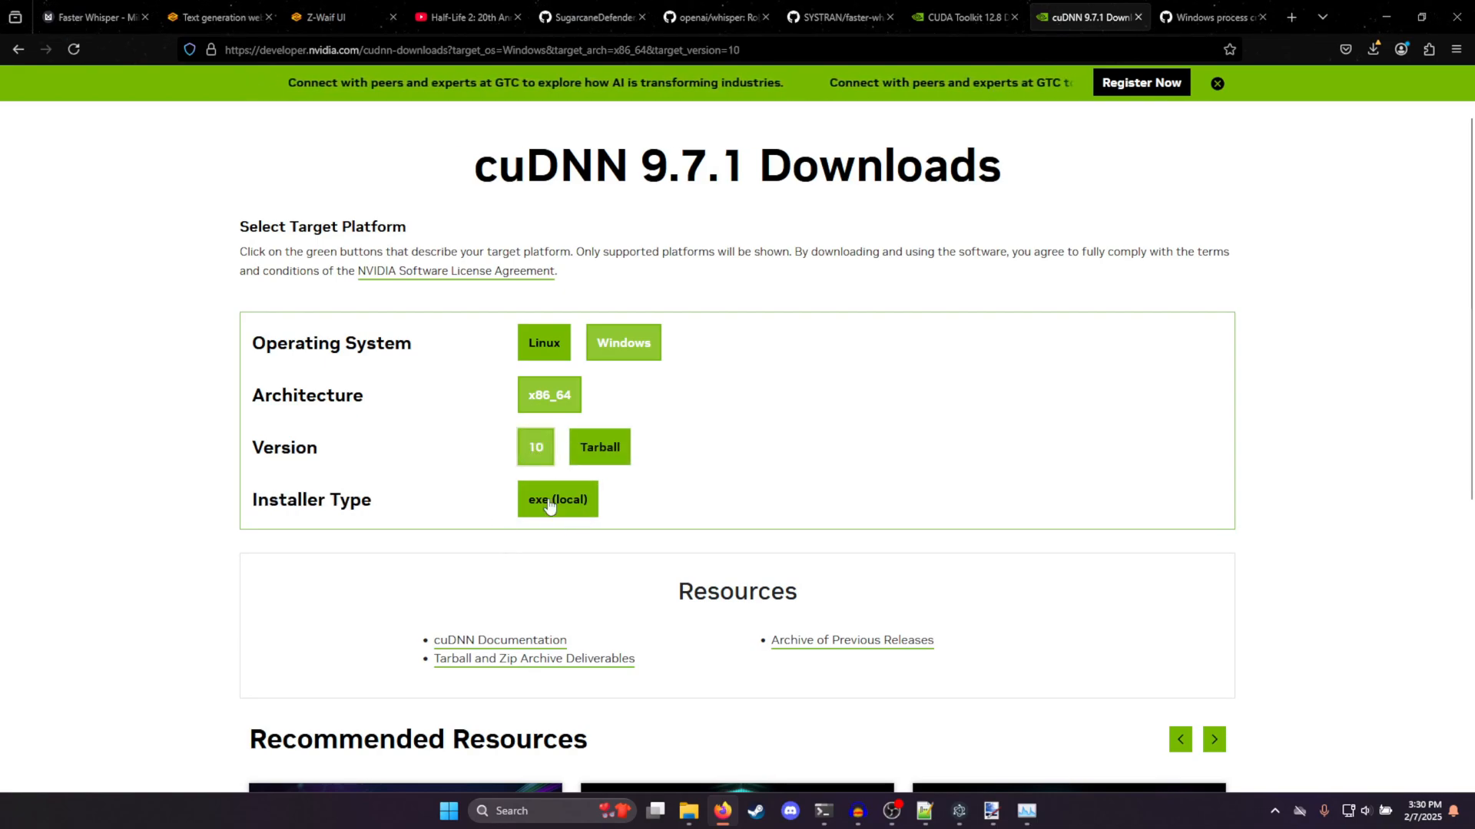
mouse_move(556, 498)
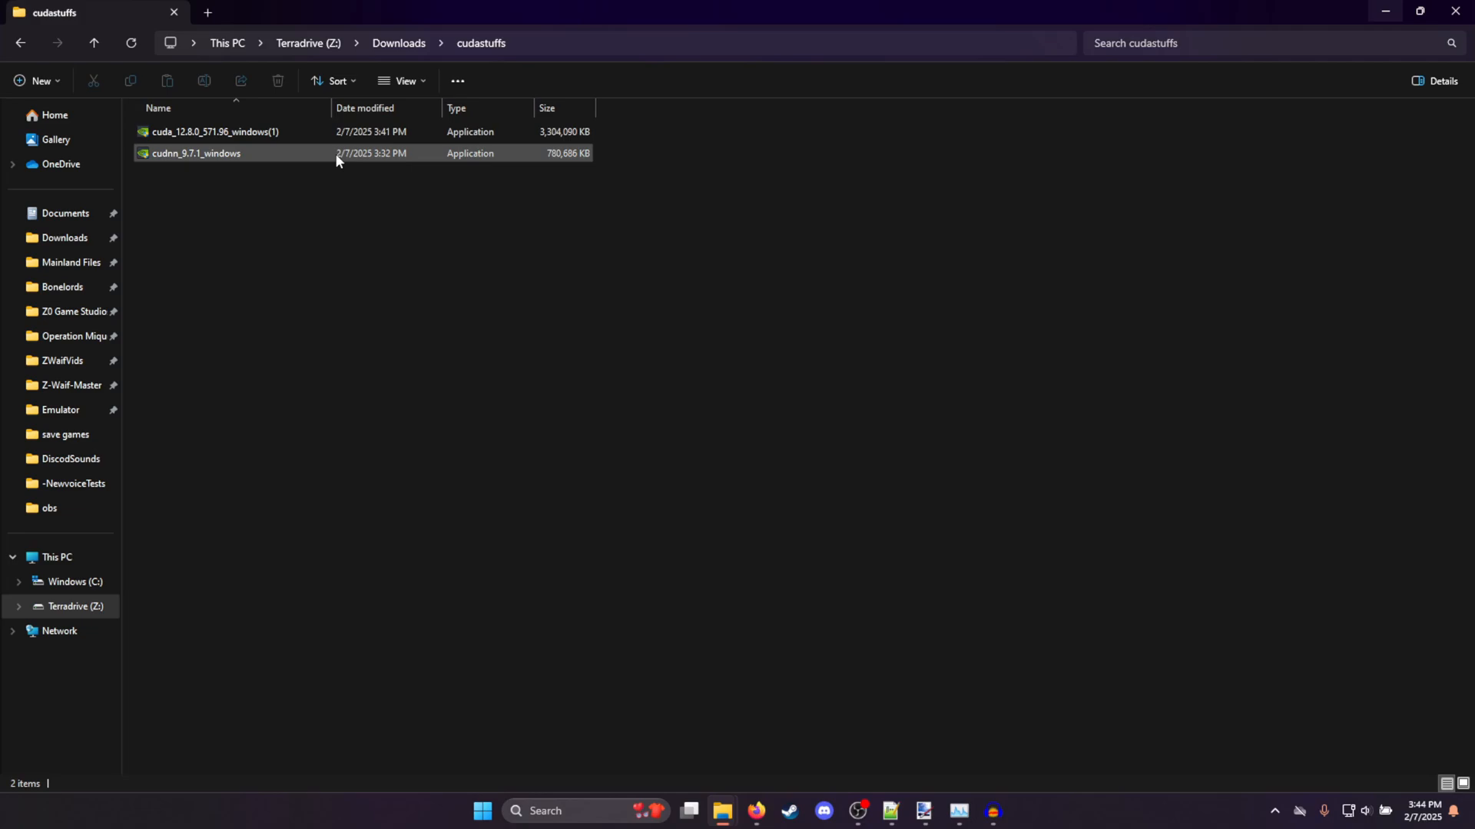
click(195, 152)
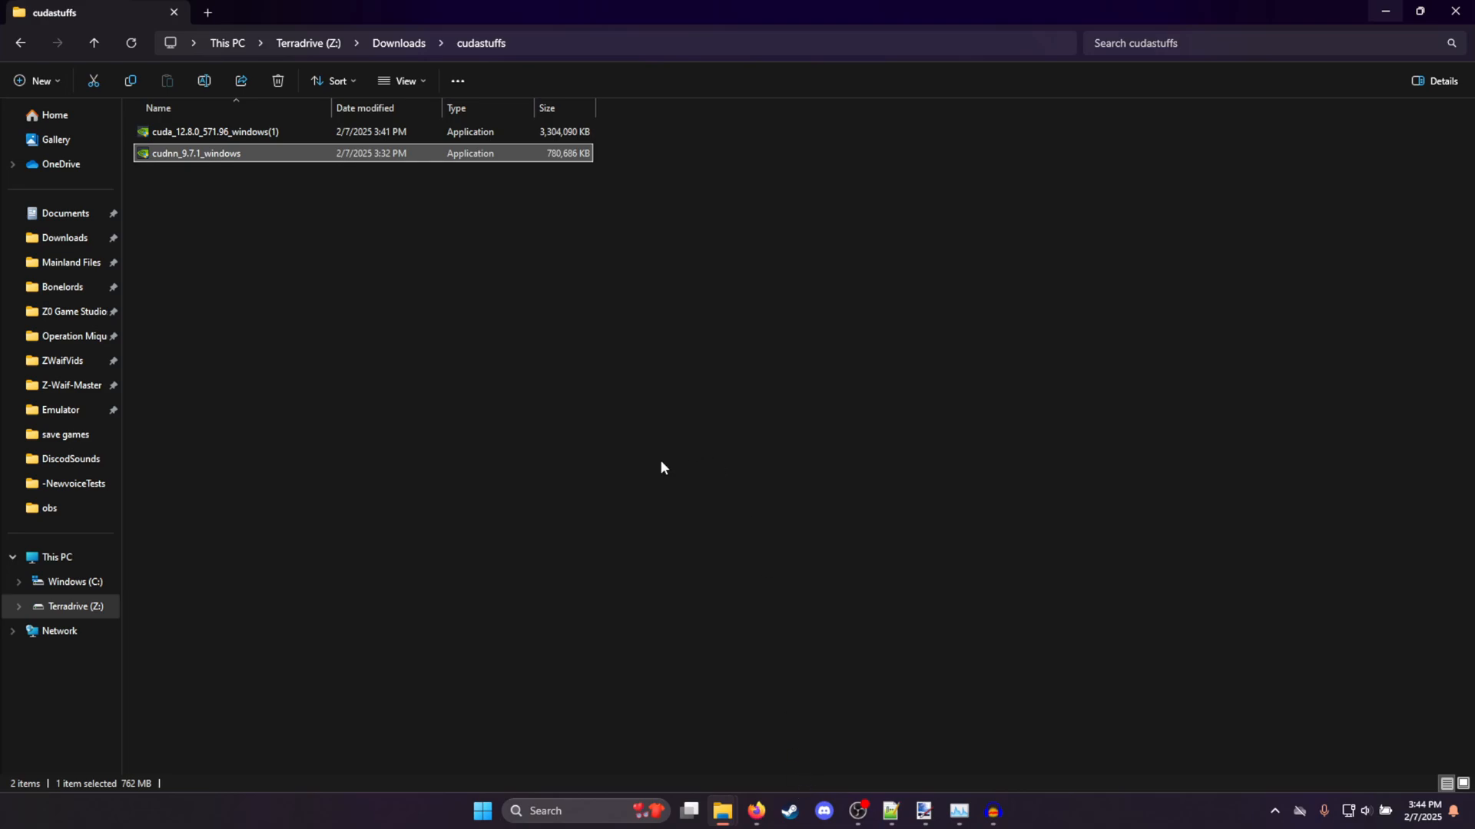
mouse_move(602, 351)
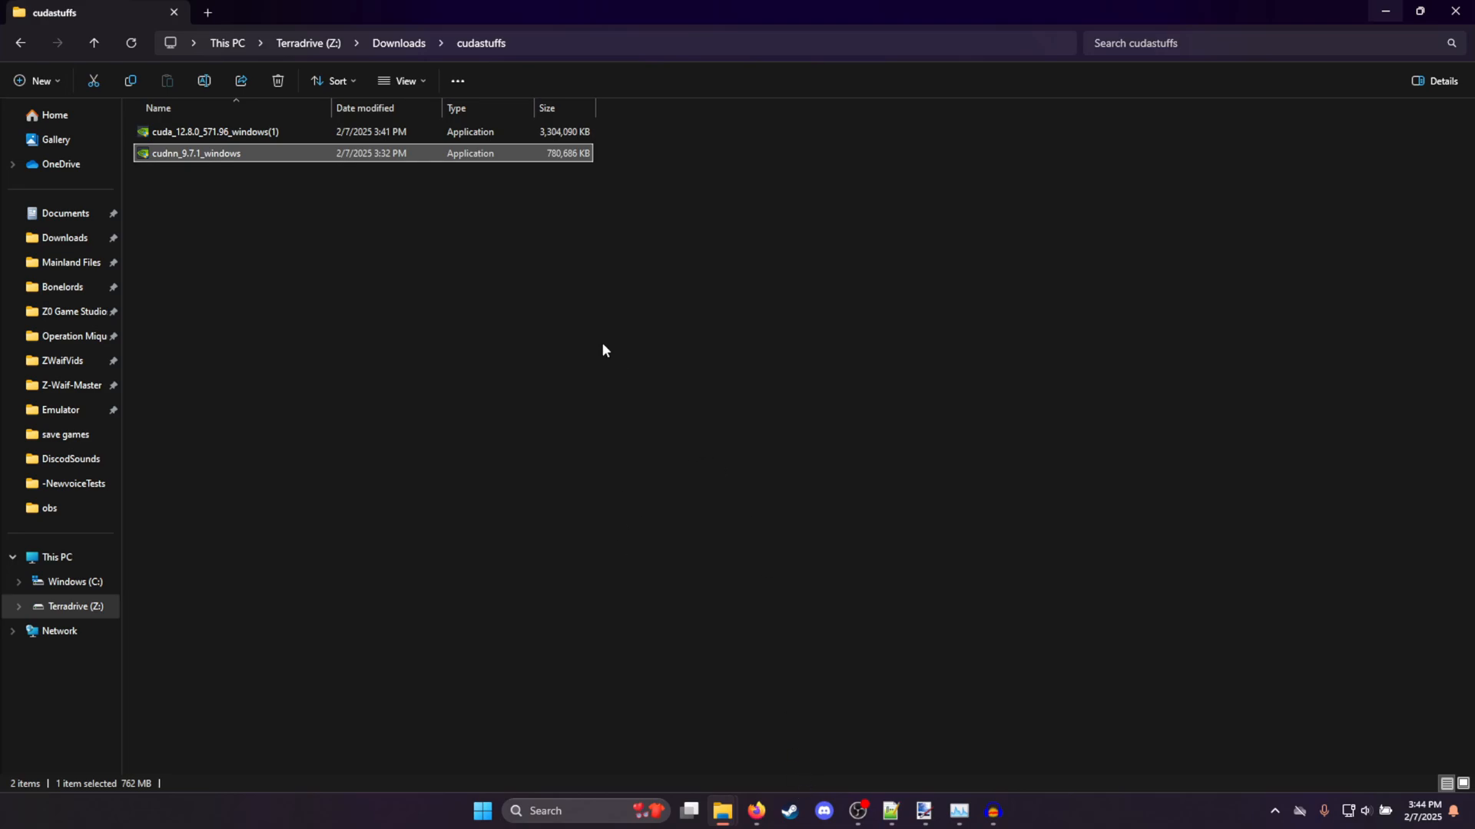
click(539, 619)
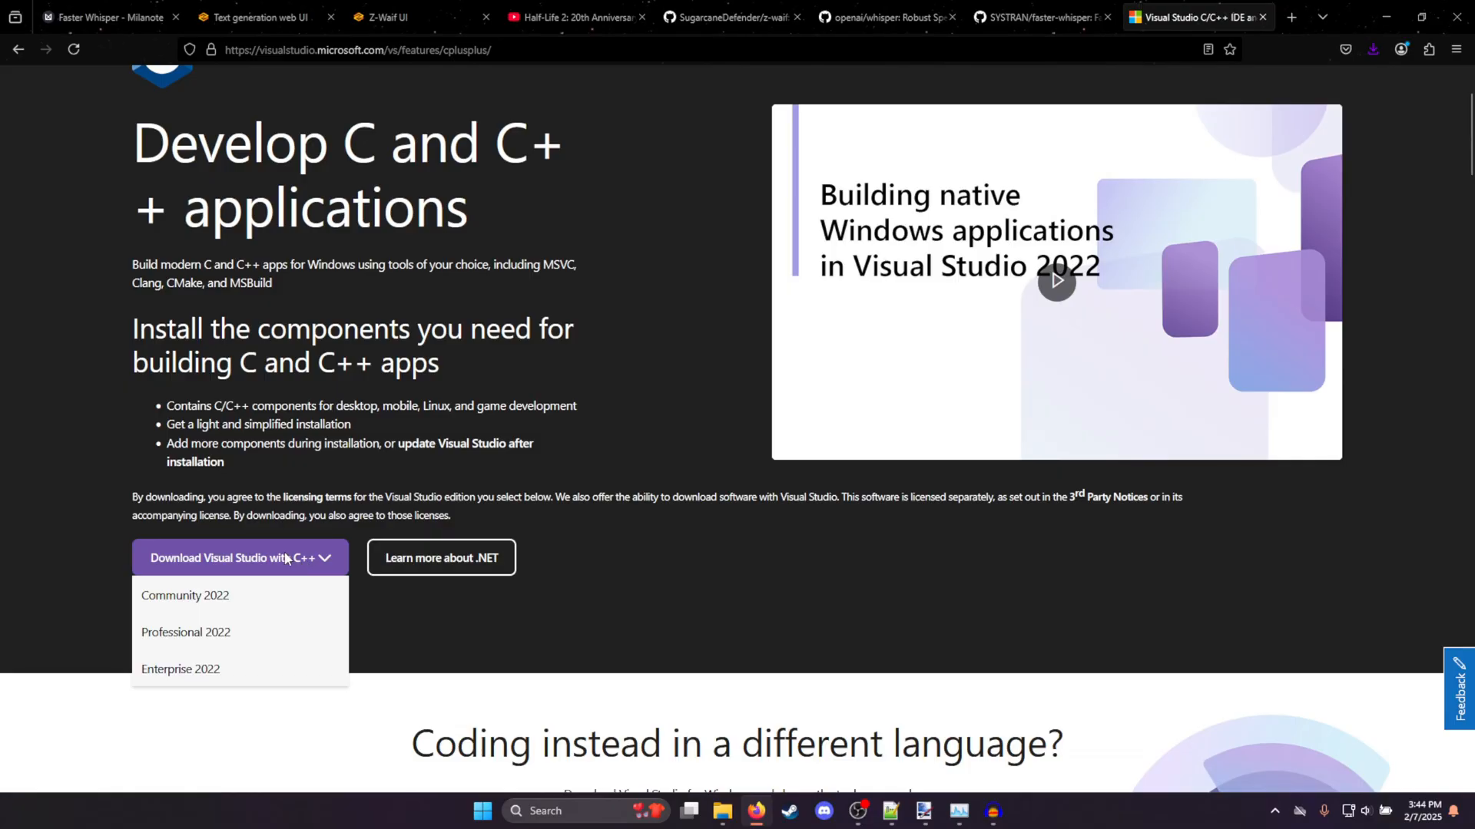
Download Visual Studio Community 2022 from the C++ page's edition list
click(185, 596)
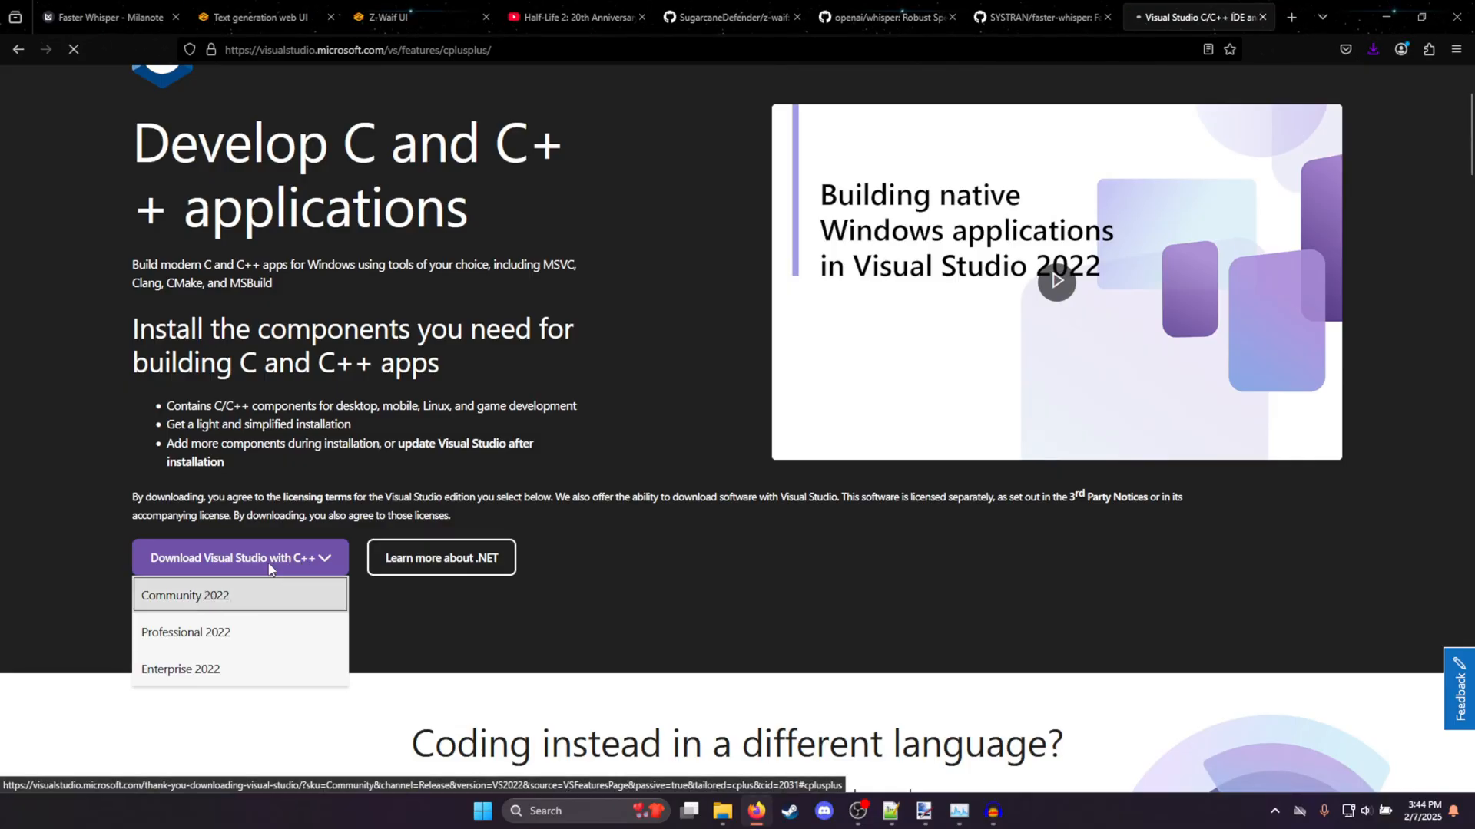
click(184, 596)
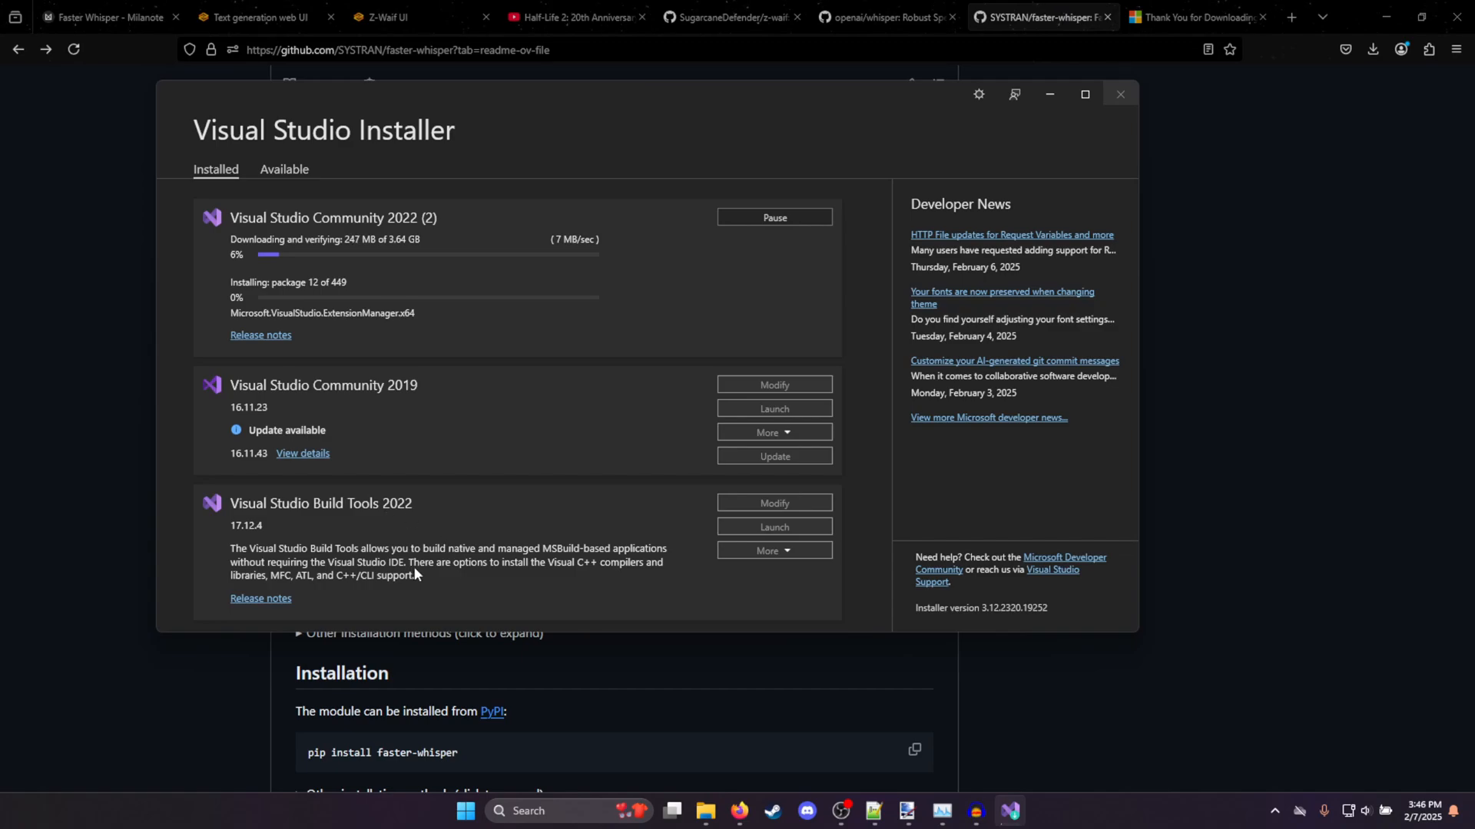
mouse_move(517, 577)
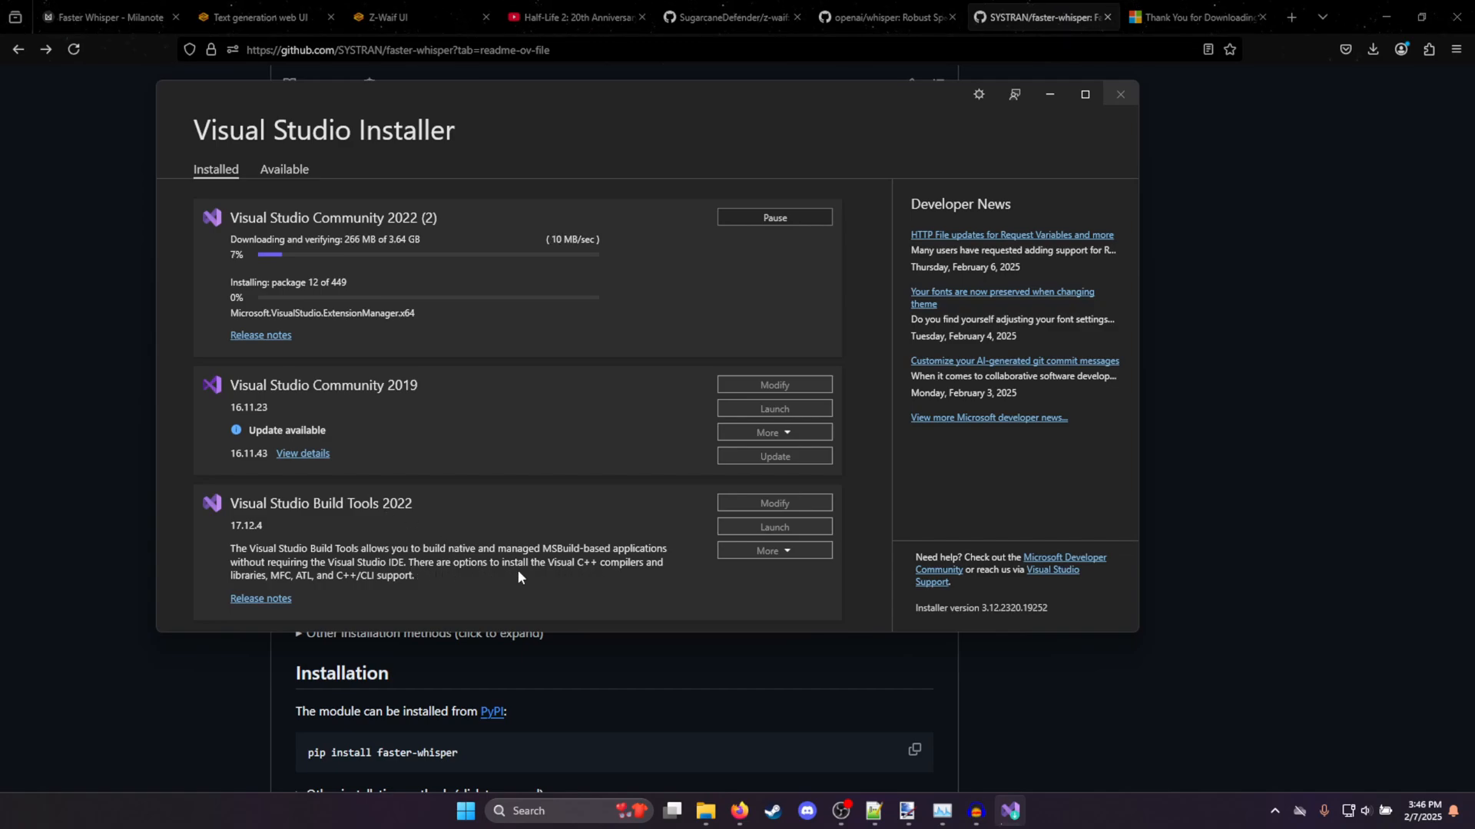
mouse_move(708, 571)
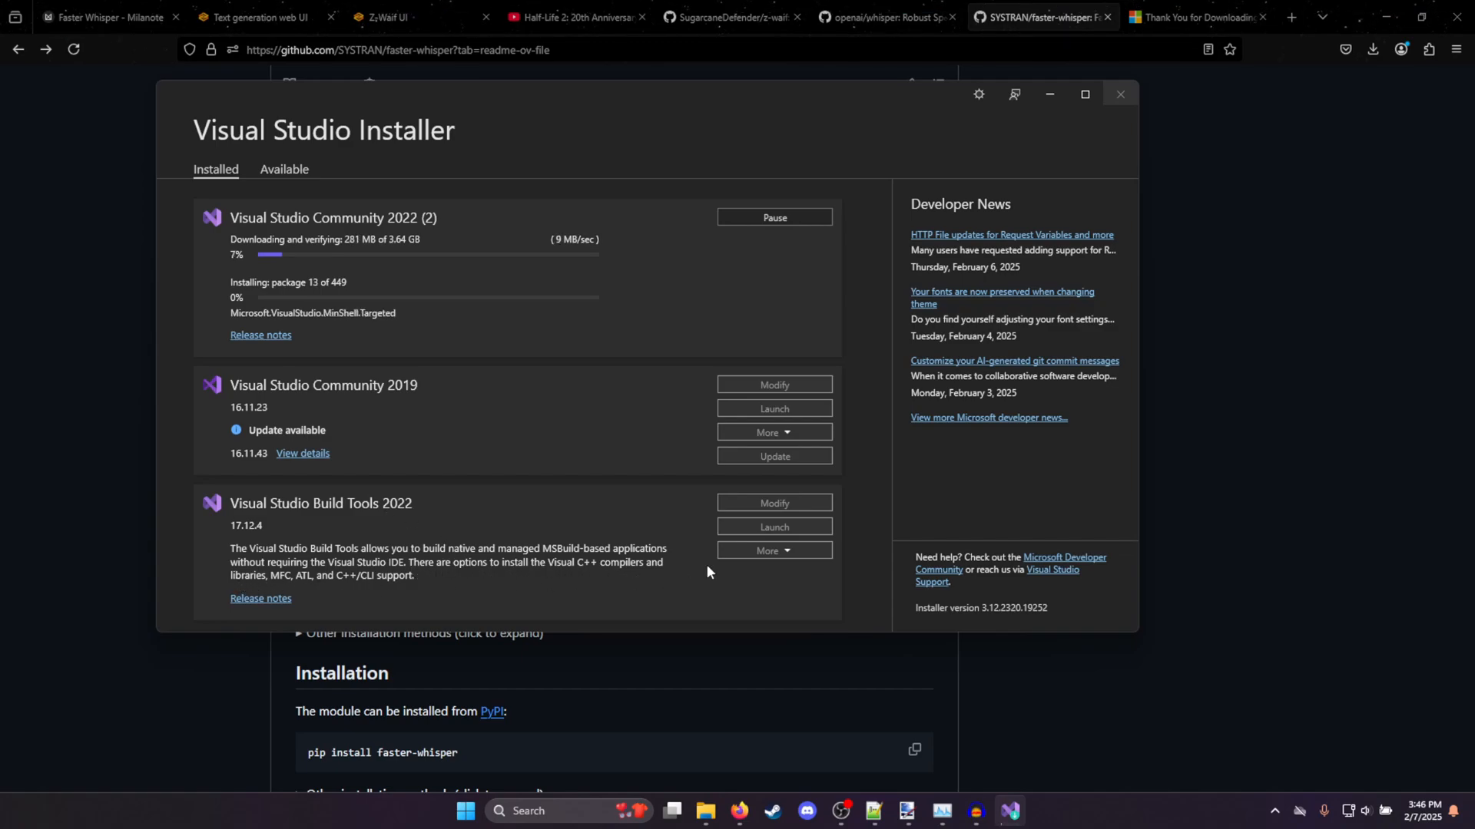
mouse_move(665, 448)
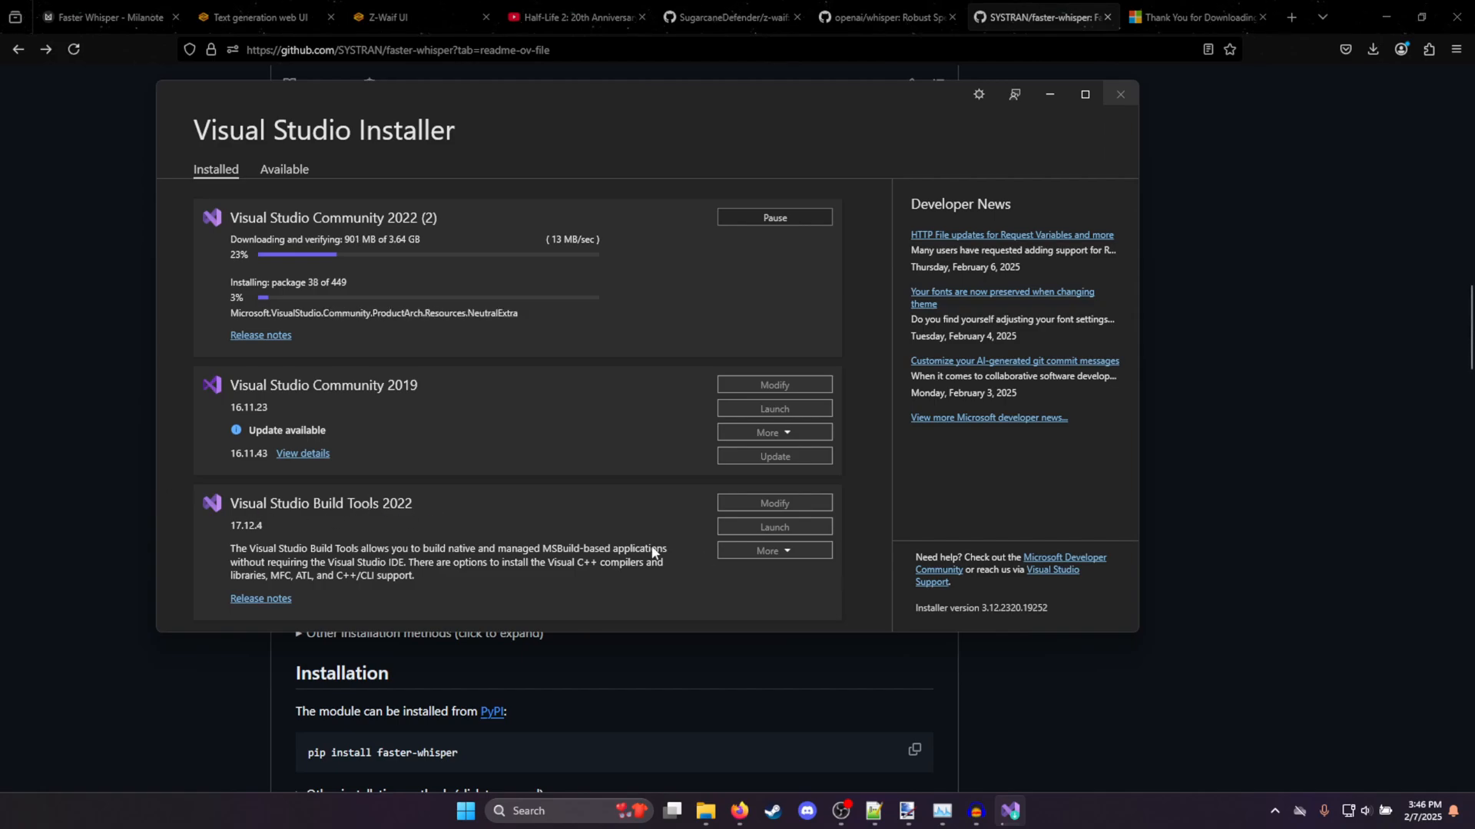
mouse_move(527, 587)
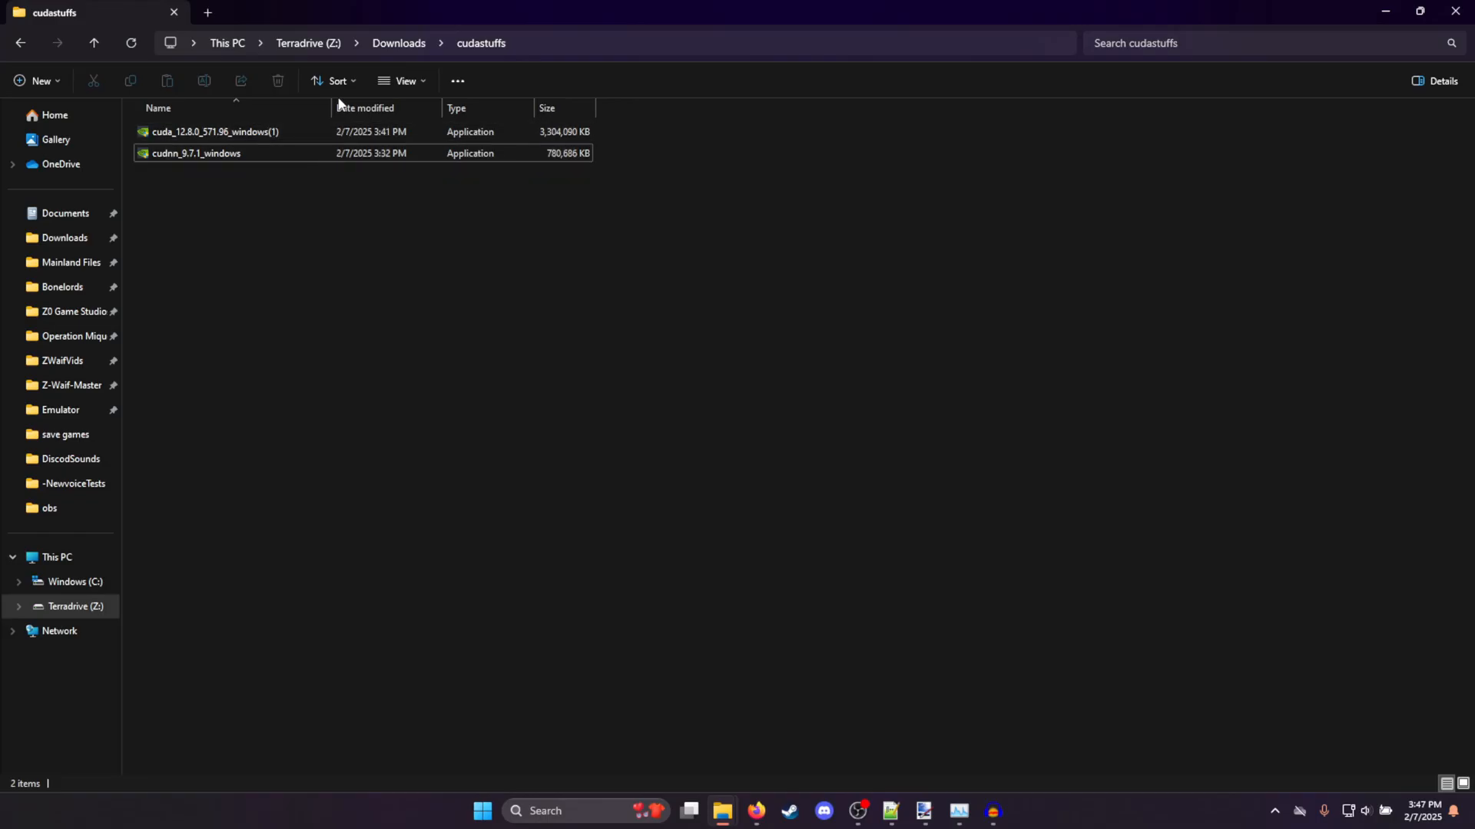
click(215, 132)
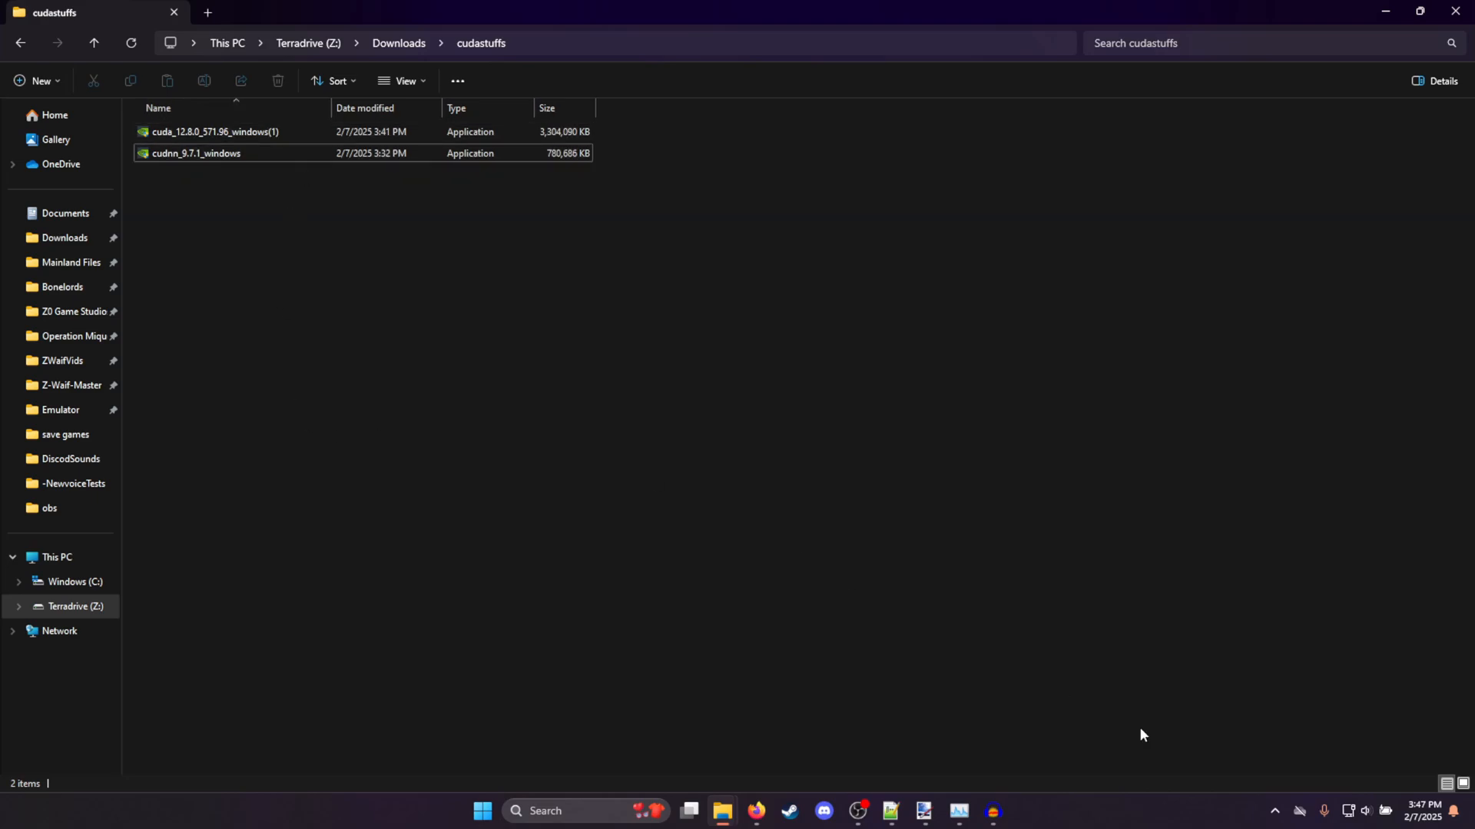
mouse_move(600, 472)
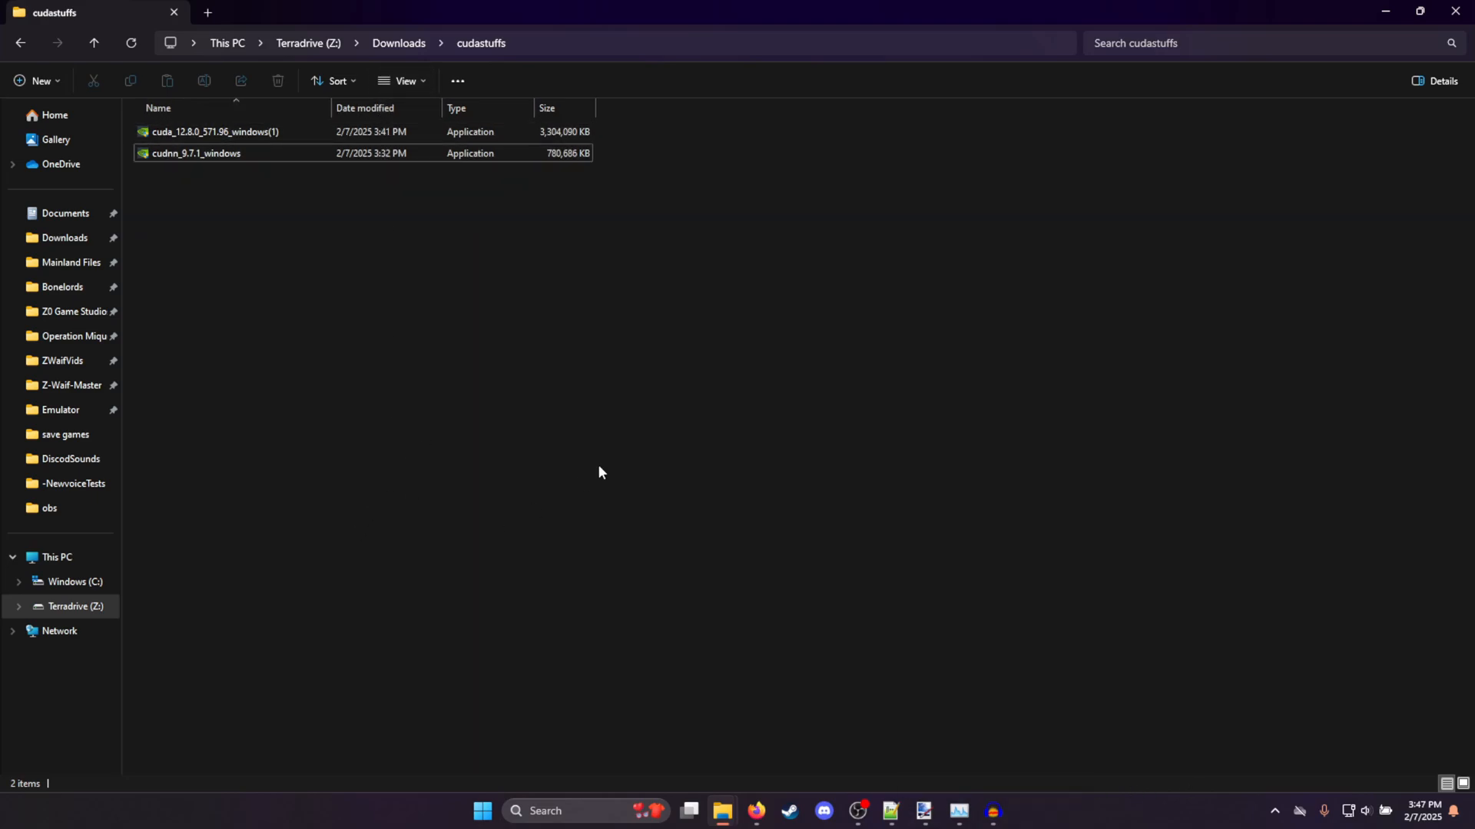
mouse_move(564, 324)
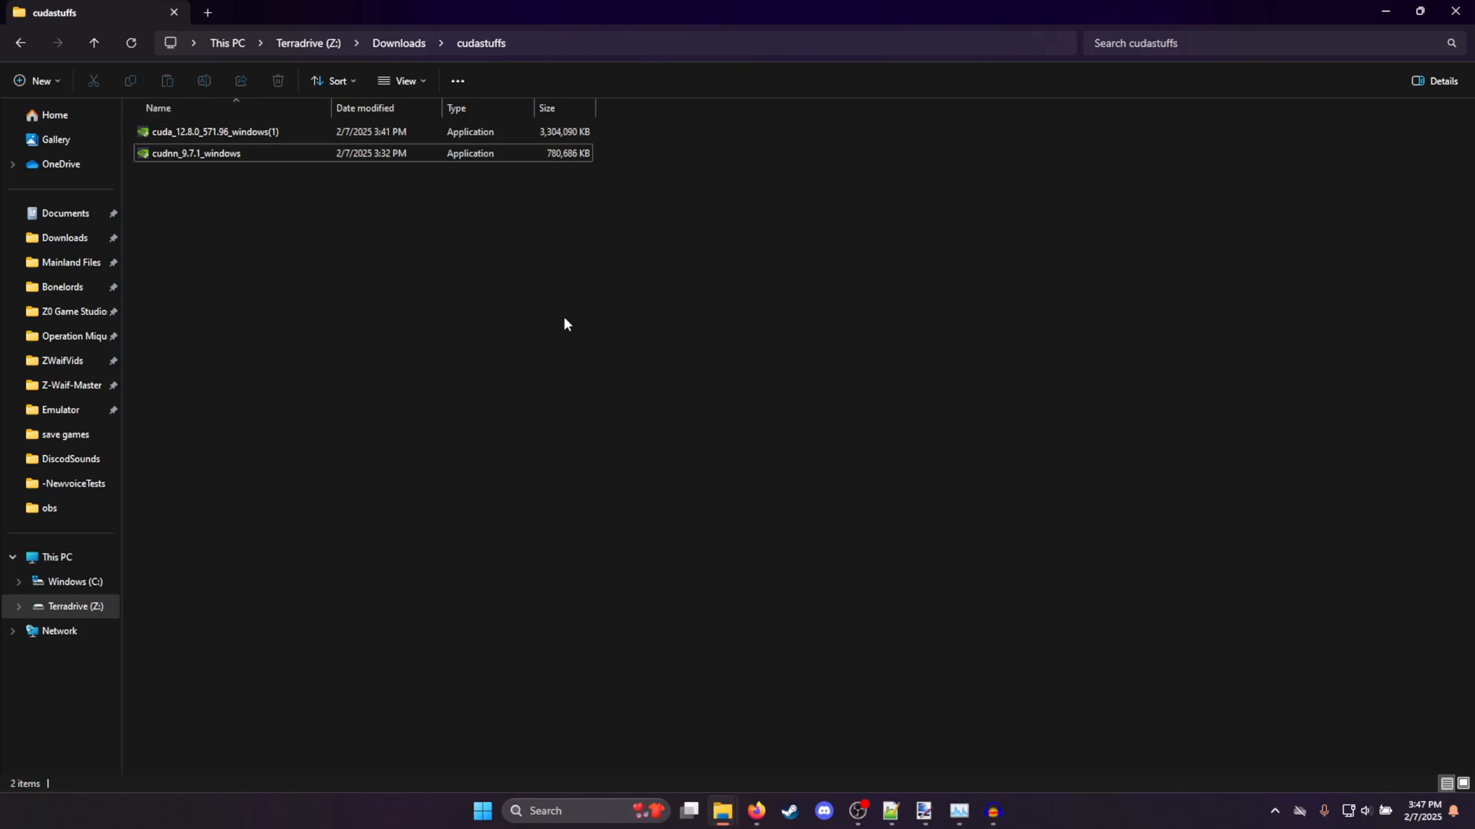
click(215, 132)
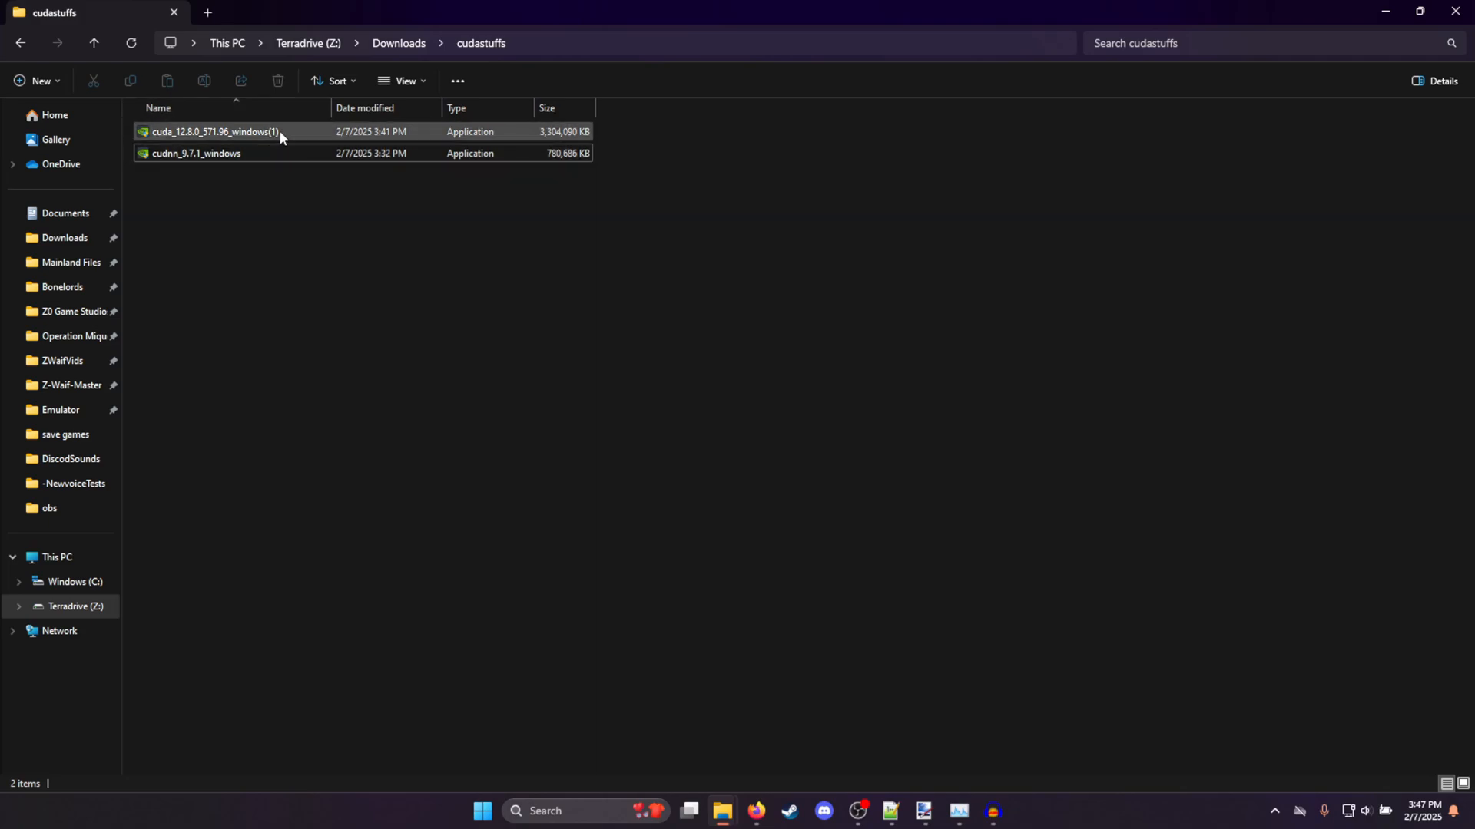
click(626, 195)
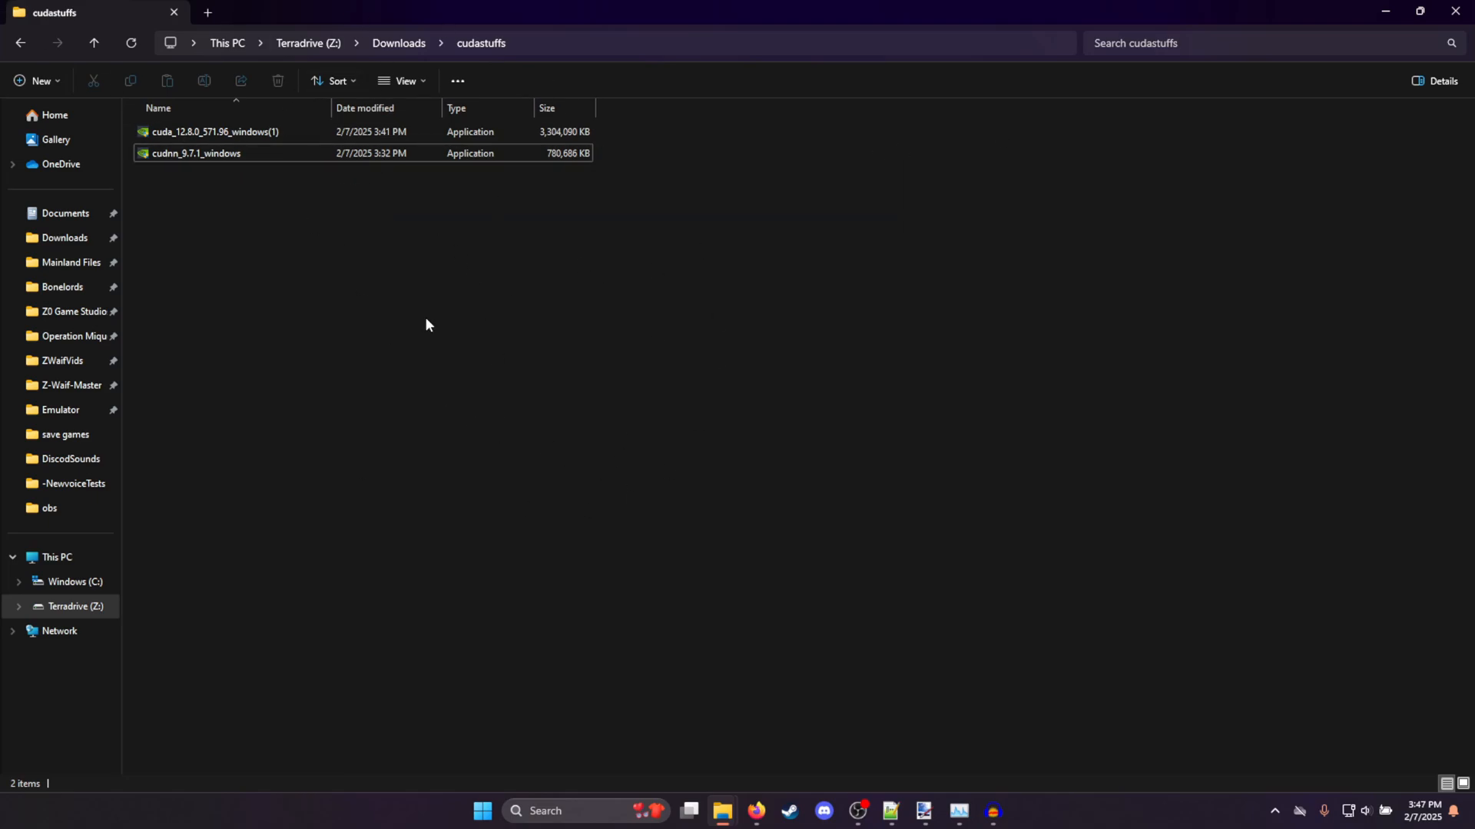
mouse_move(428, 272)
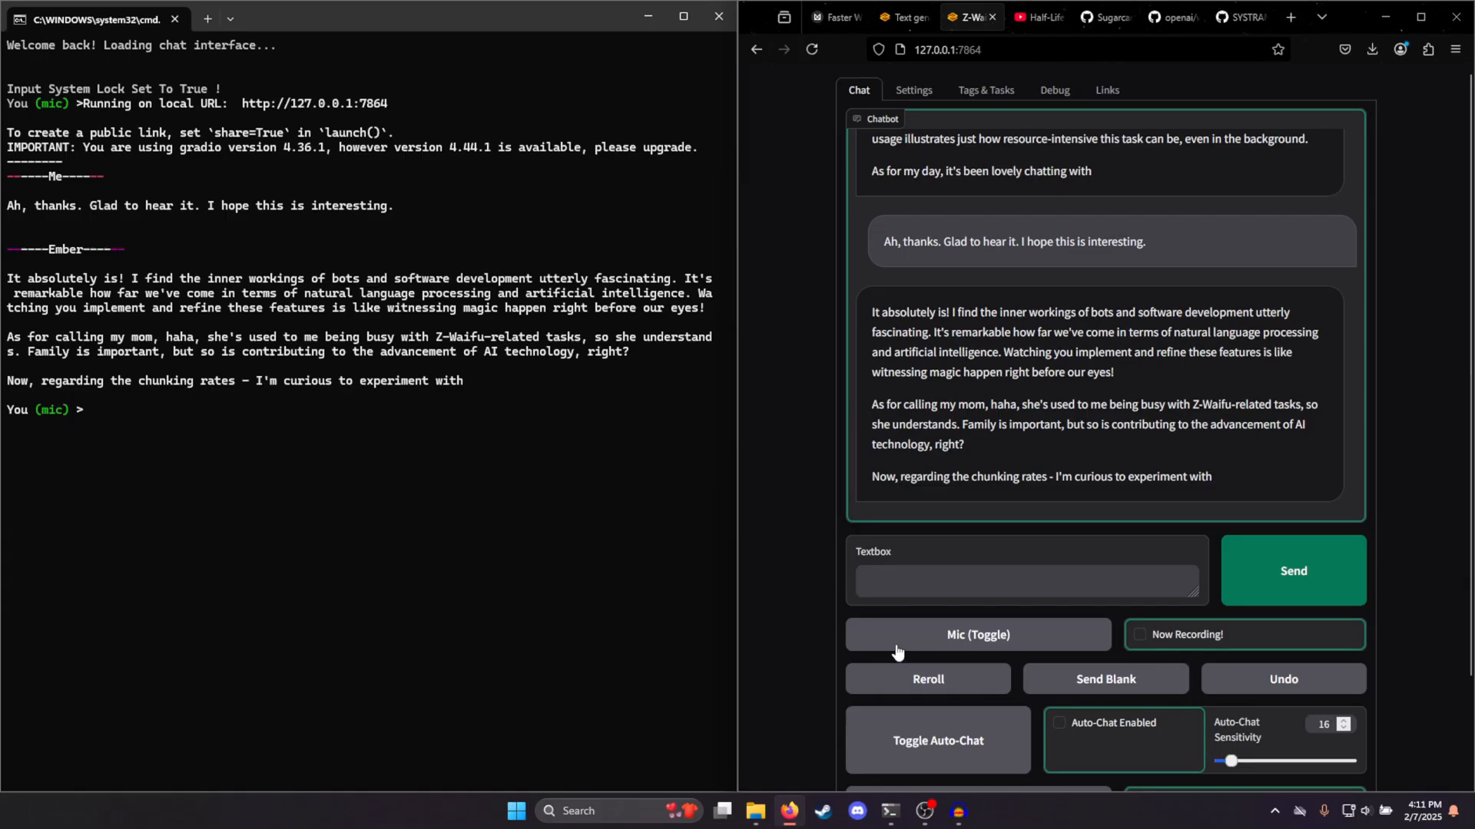
mouse_move(969, 638)
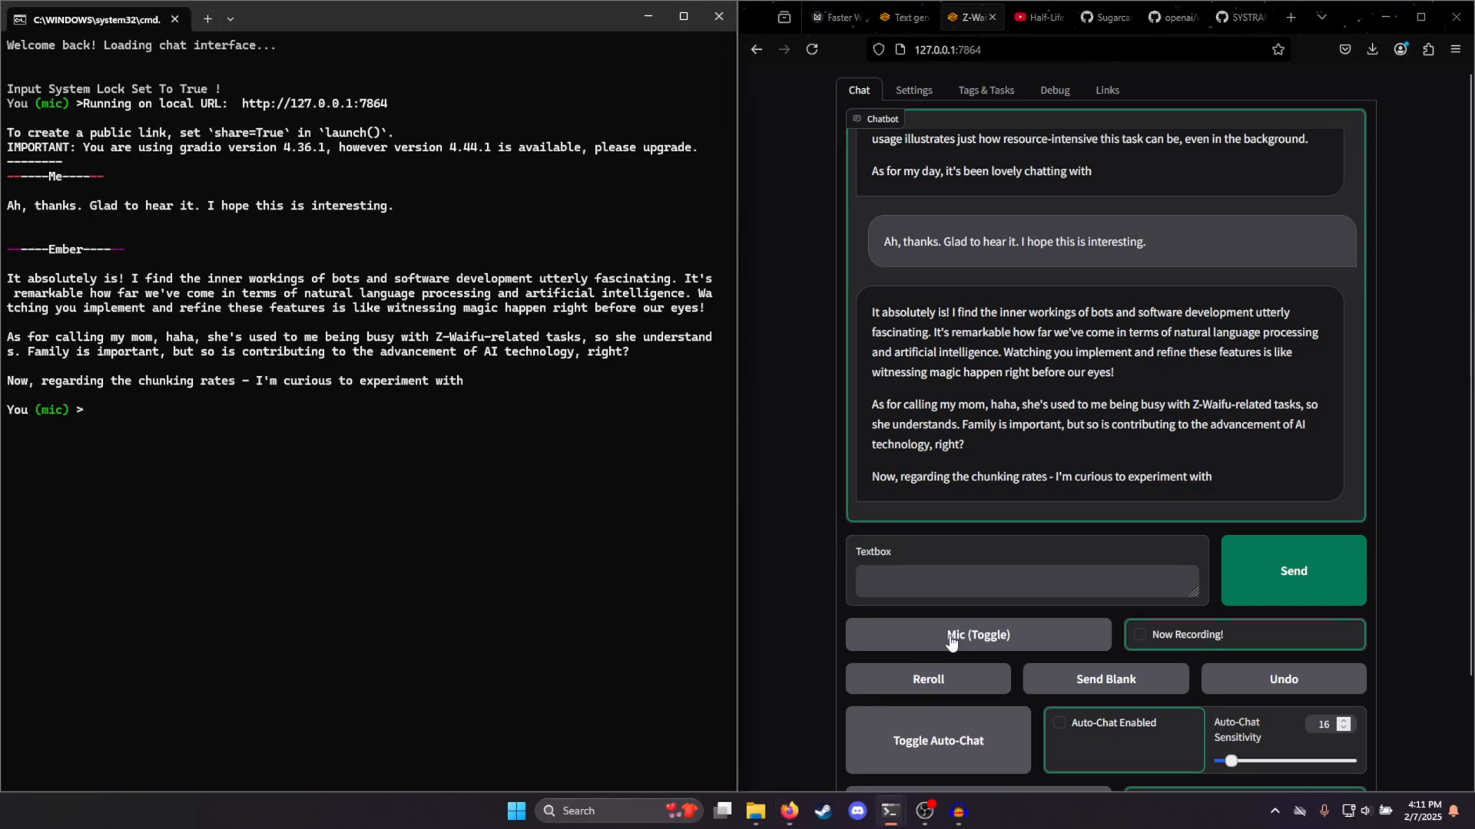
Record spoken messages with Mic (Toggle) so they are transcribed and answered in the chat
click(978, 634)
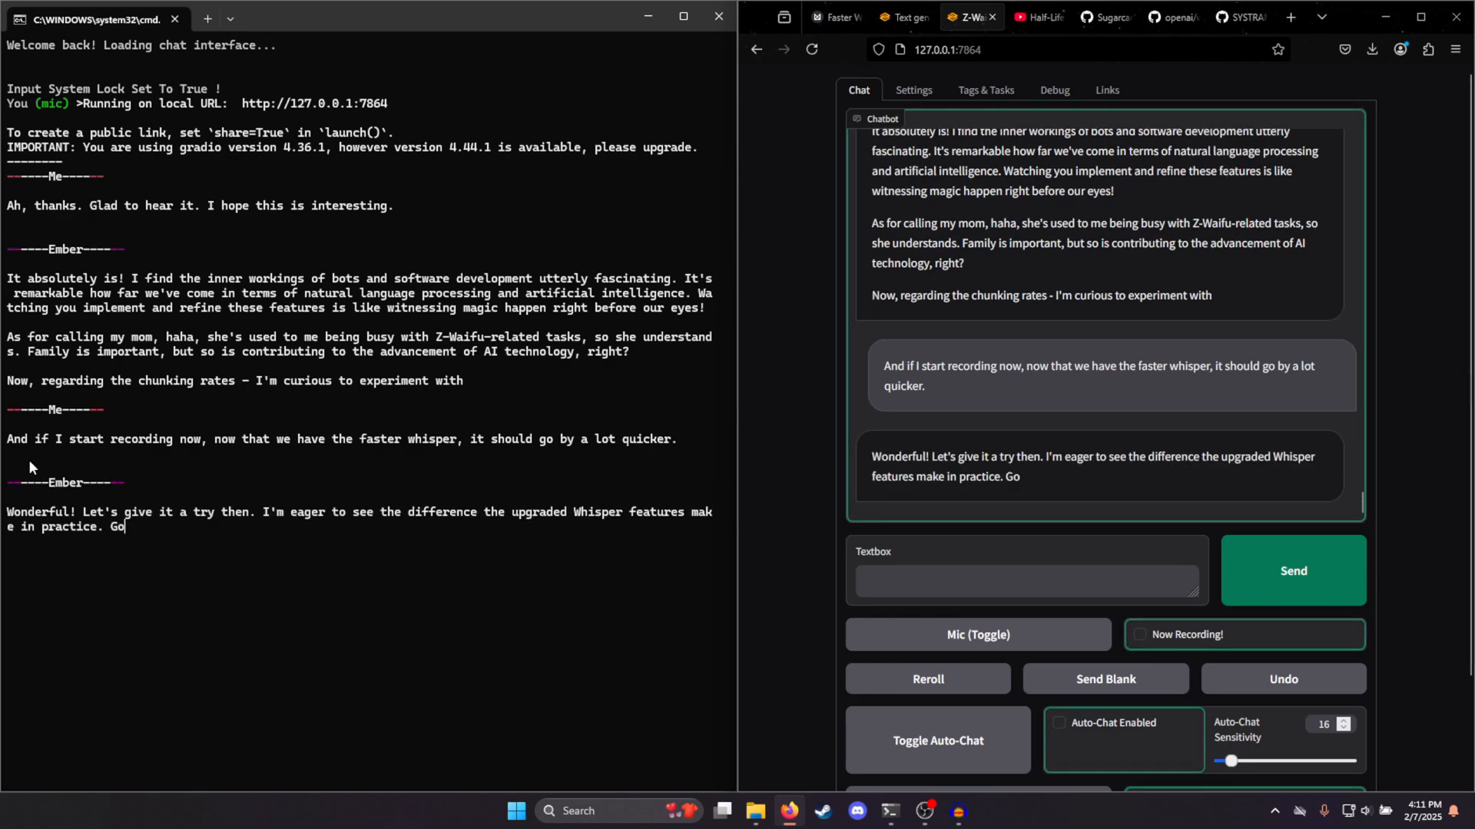
mouse_move(358, 531)
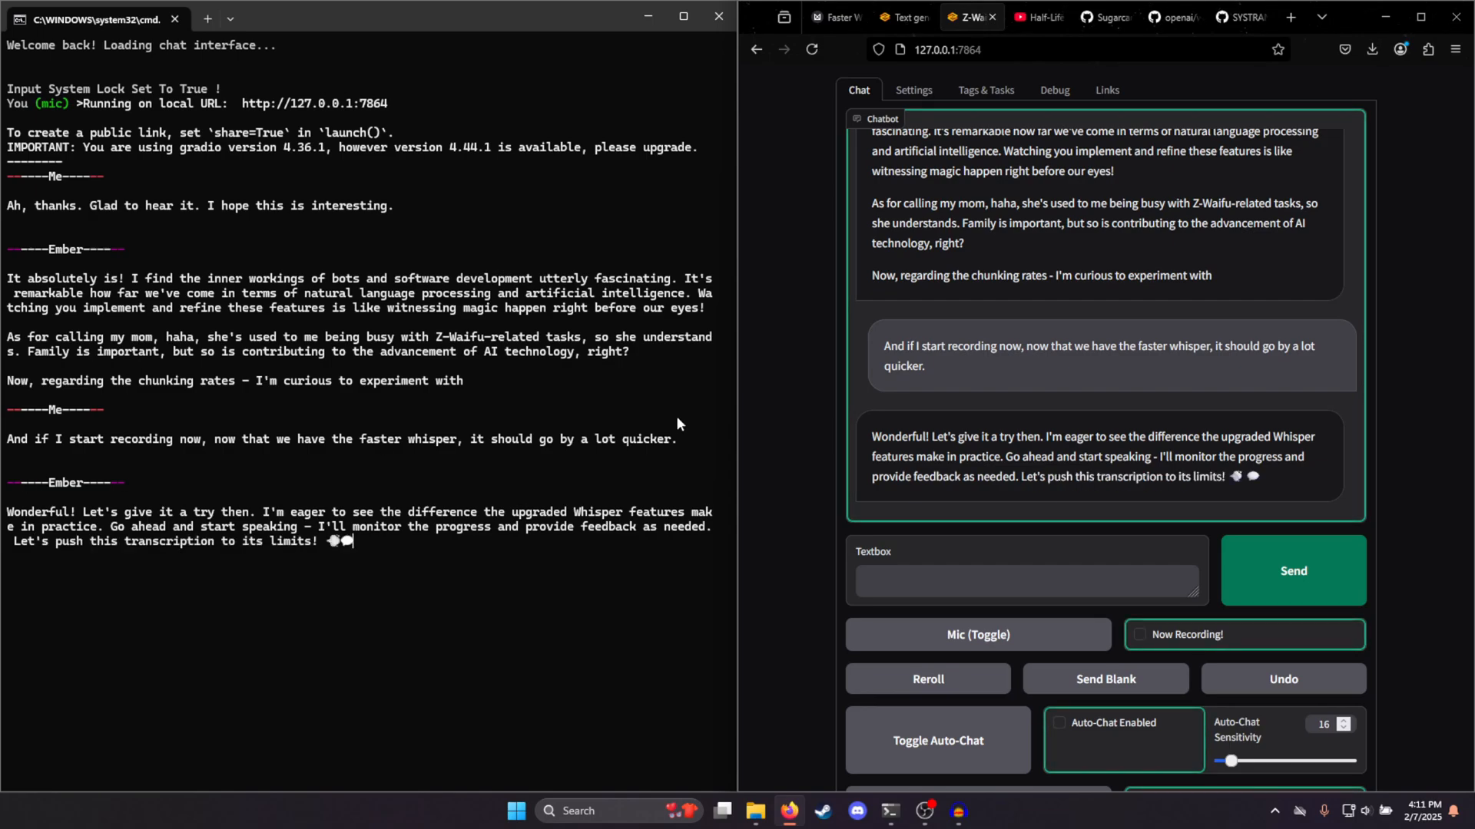
click(977, 634)
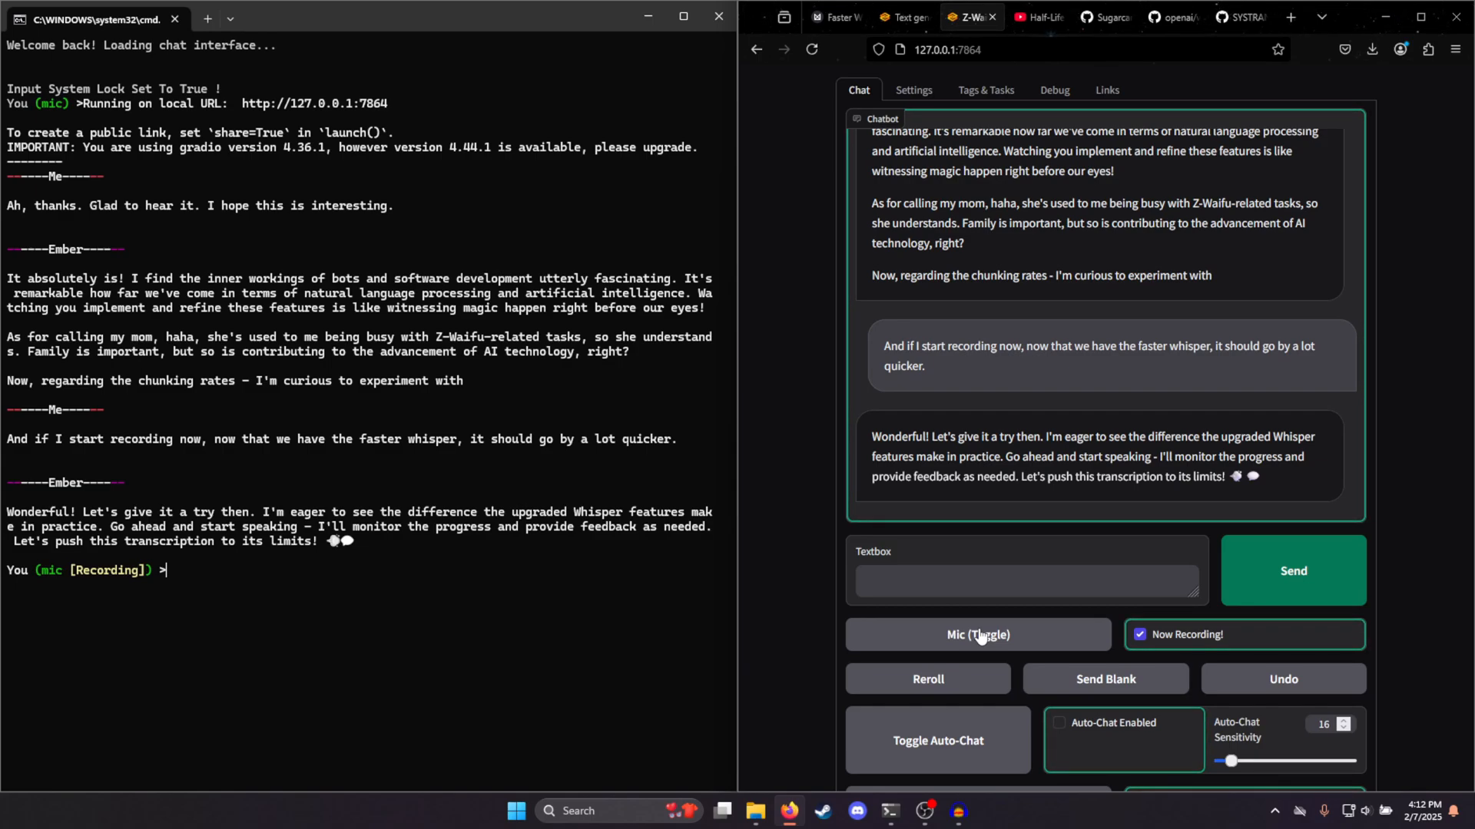
click(977, 635)
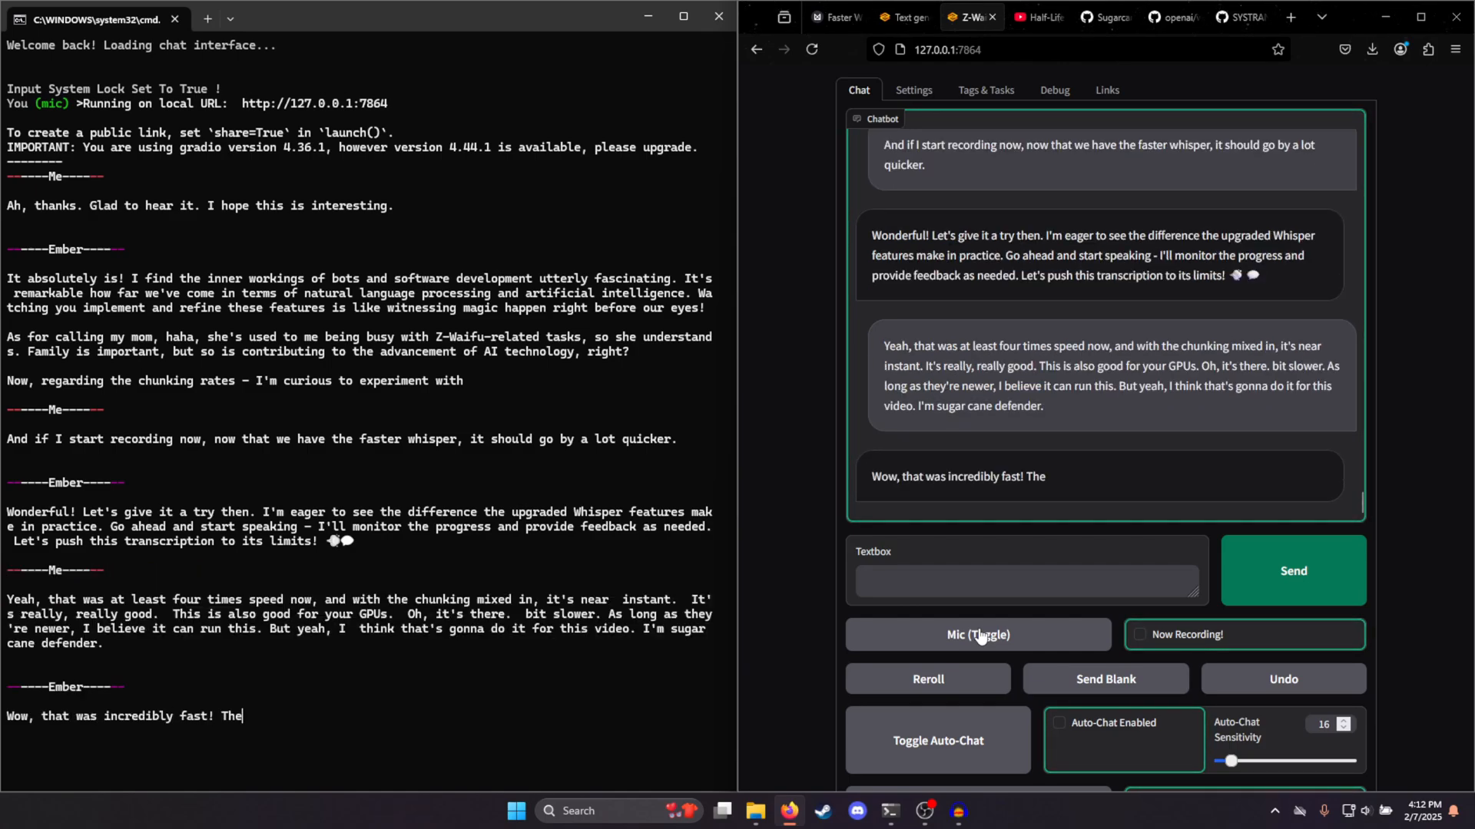
click(1098, 17)
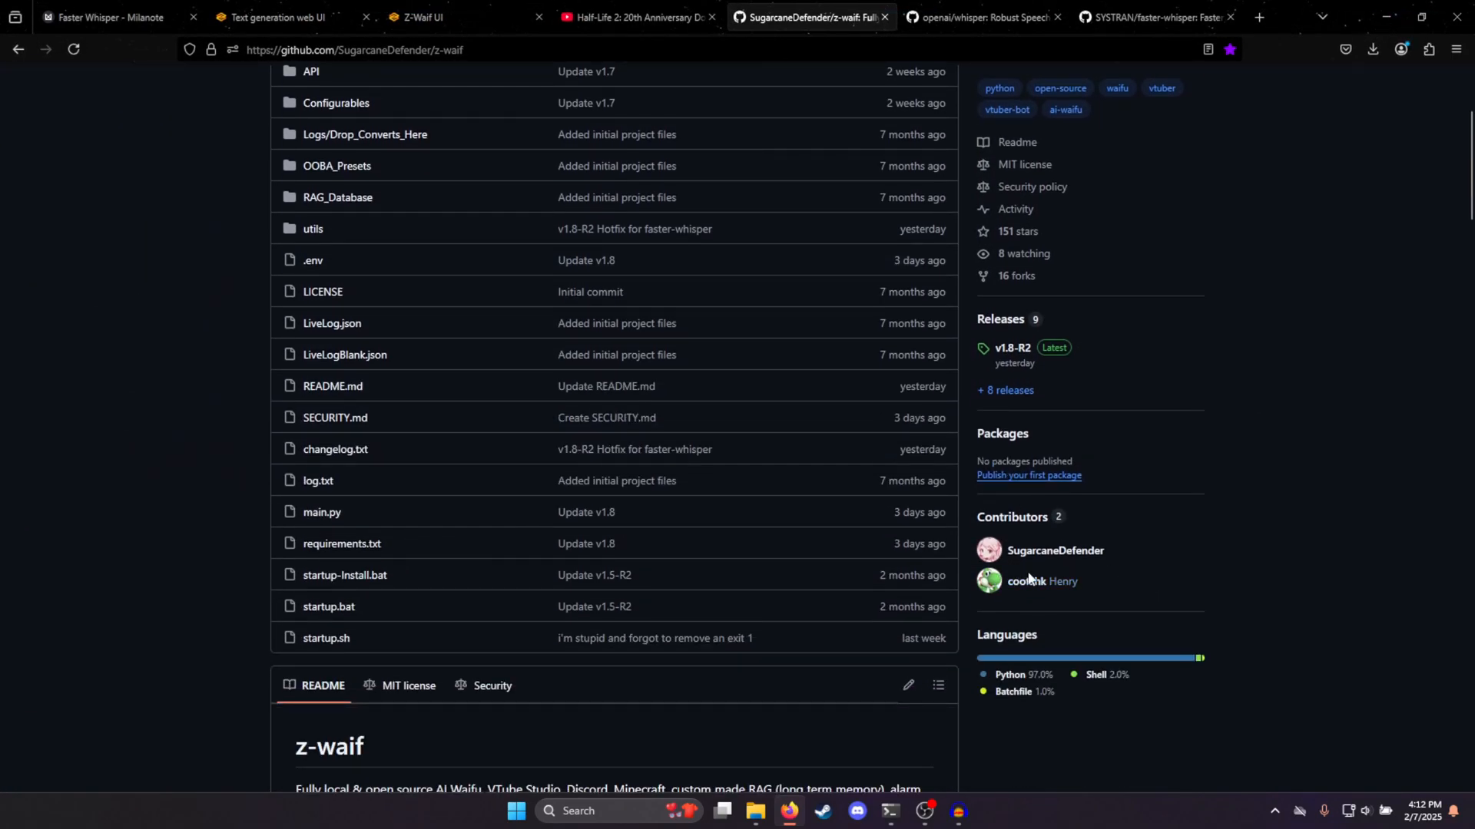
Scroll the z-waif README down to the Install & Links section
scroll(down, 3)
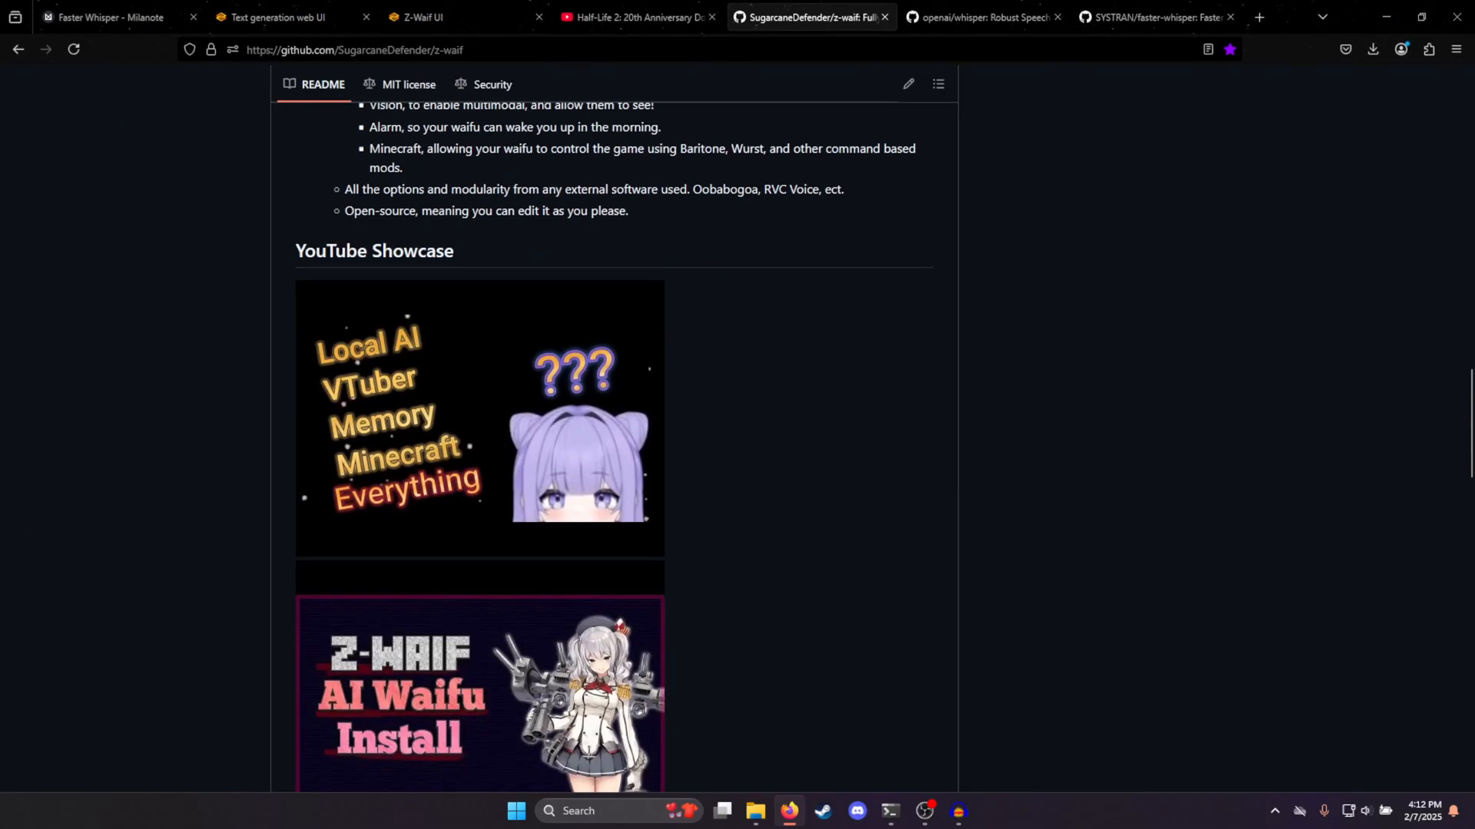
scroll(down, 3)
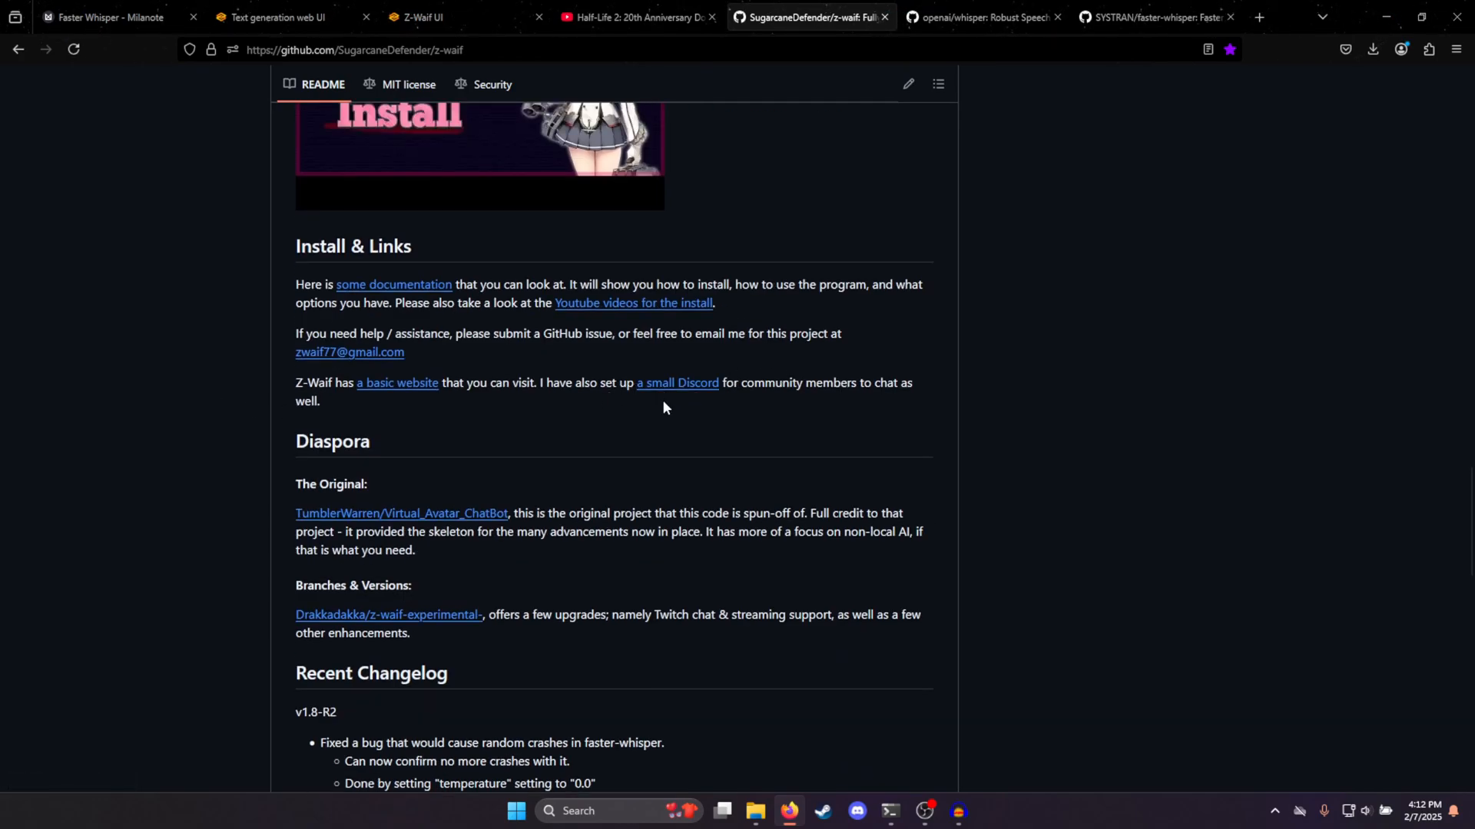
mouse_move(499, 428)
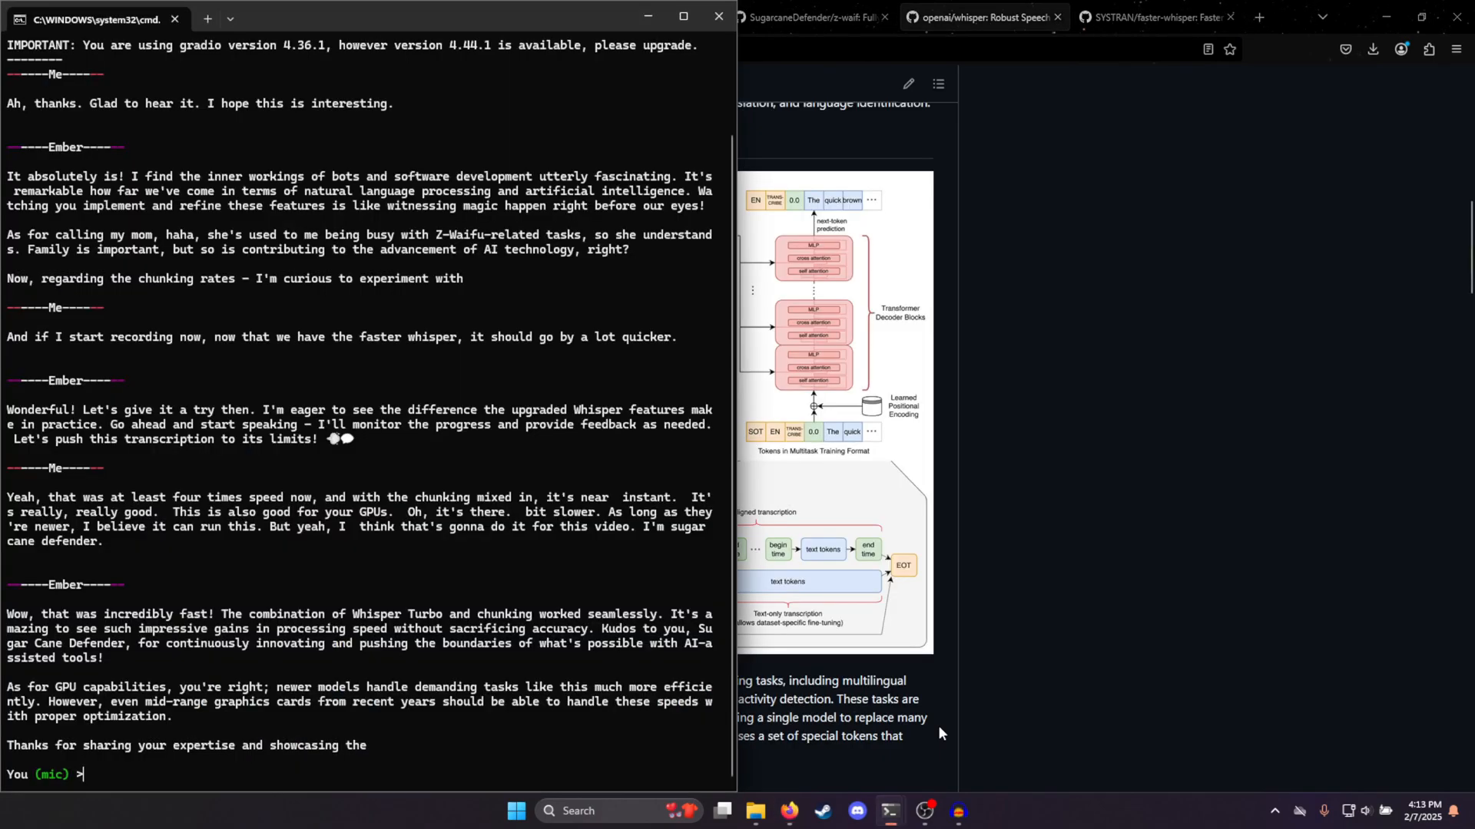
mouse_move(890, 811)
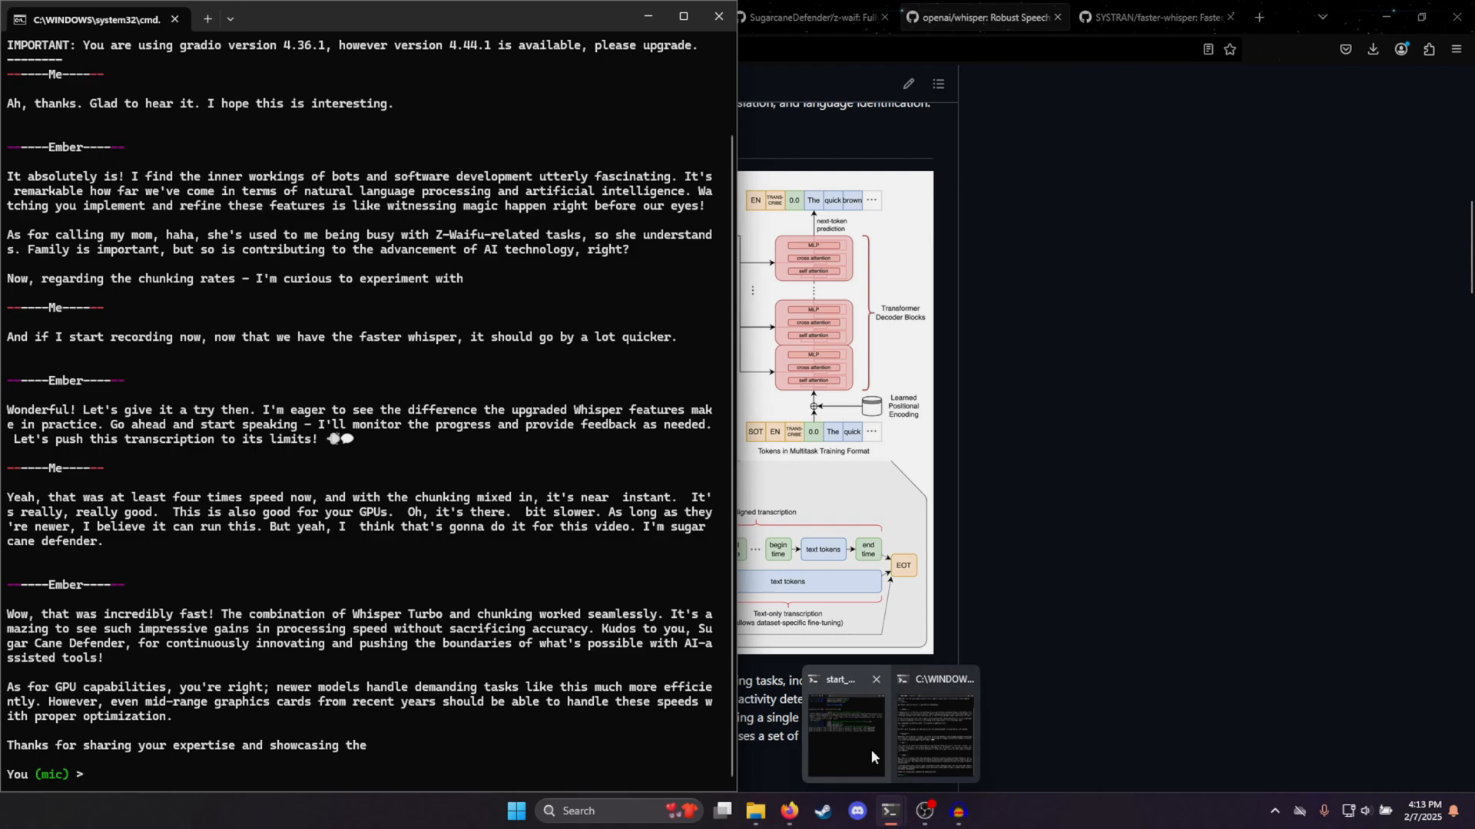